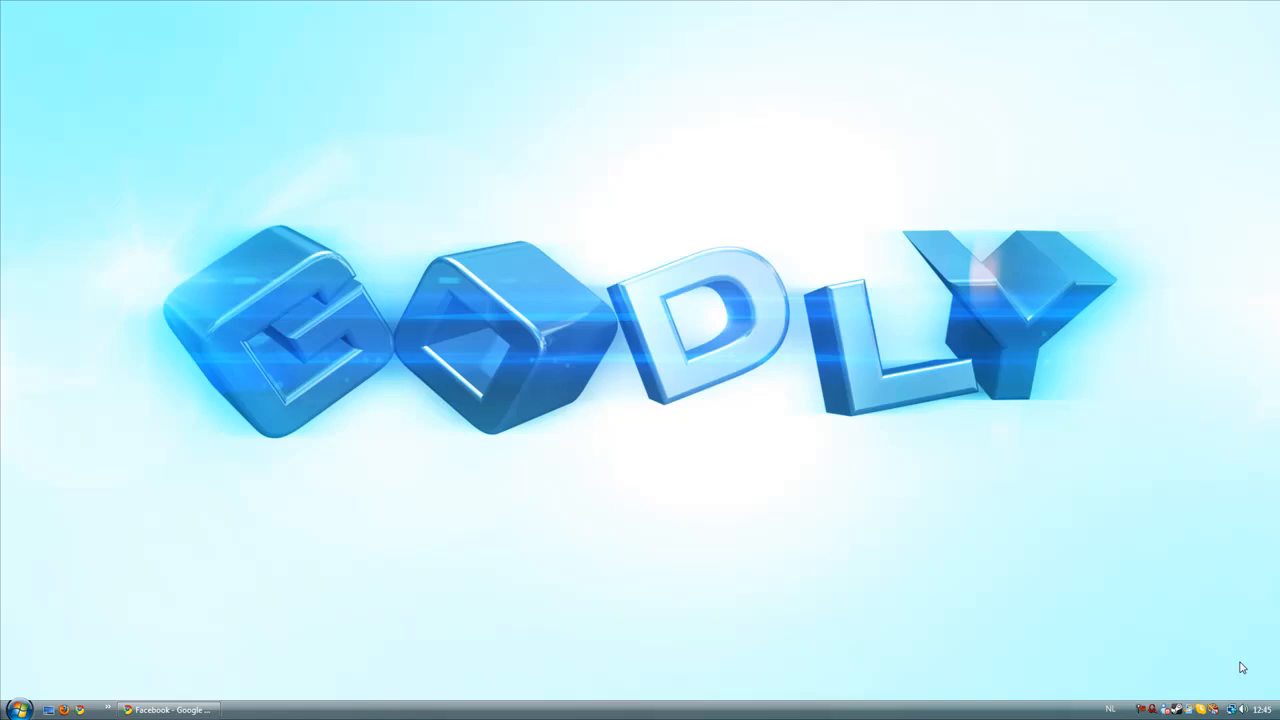
pyautogui.moveTo(1043, 569)
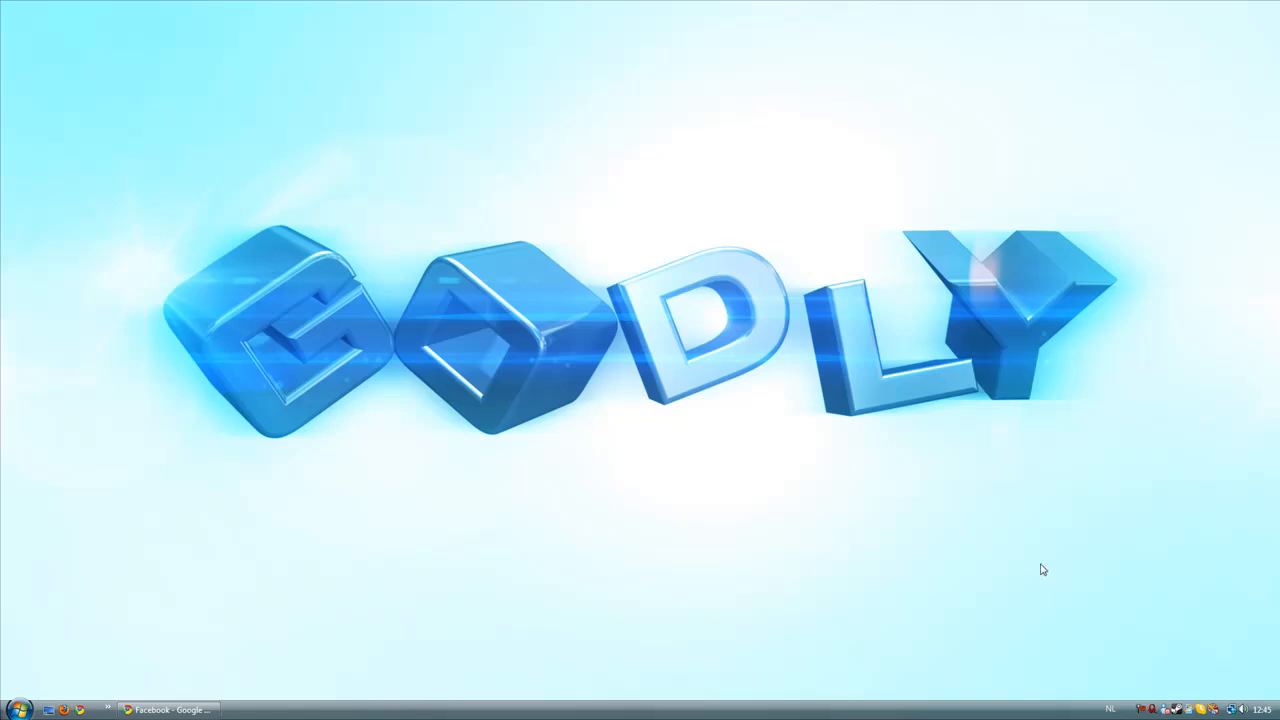
pyautogui.moveTo(1052, 568)
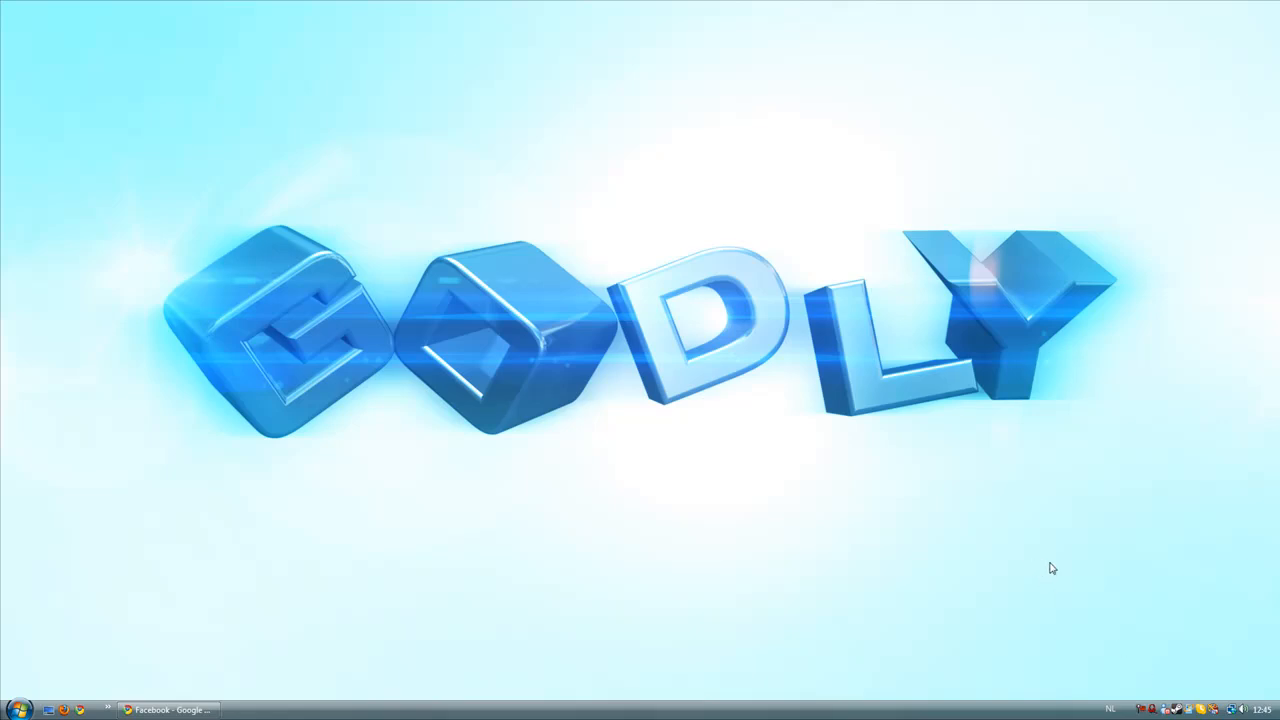
pyautogui.moveTo(966, 549)
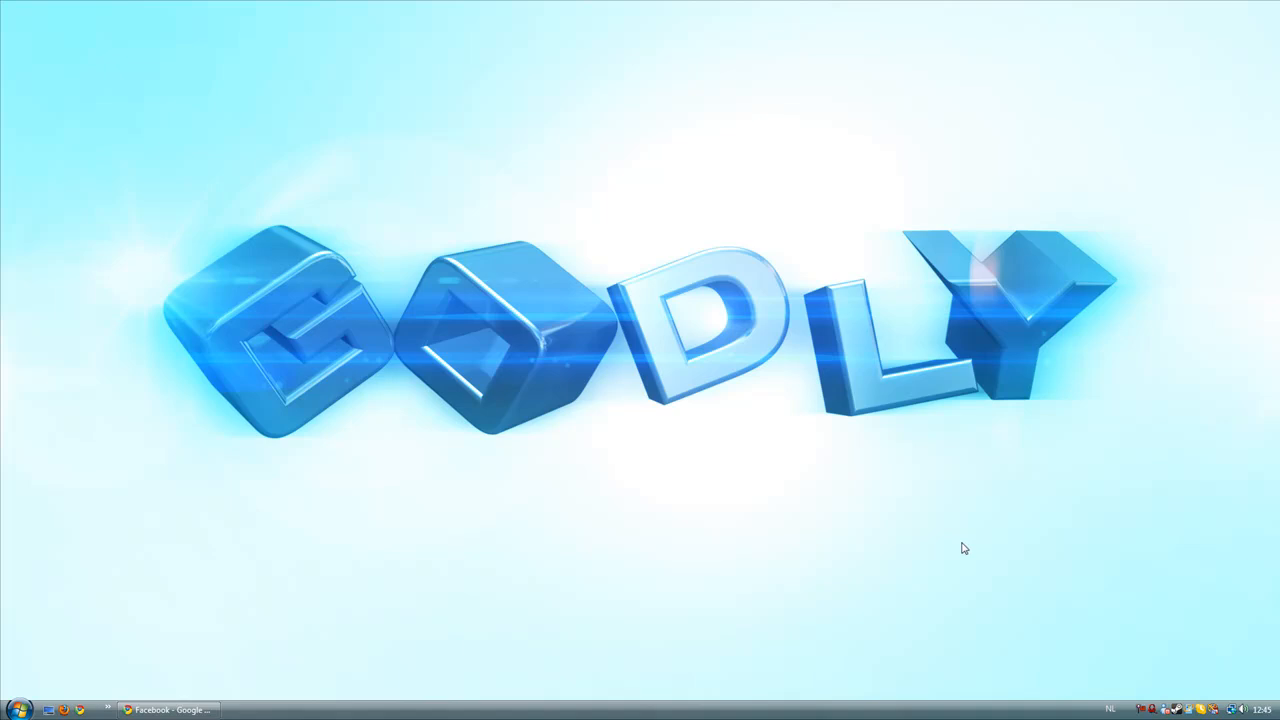
pyautogui.moveTo(297, 283)
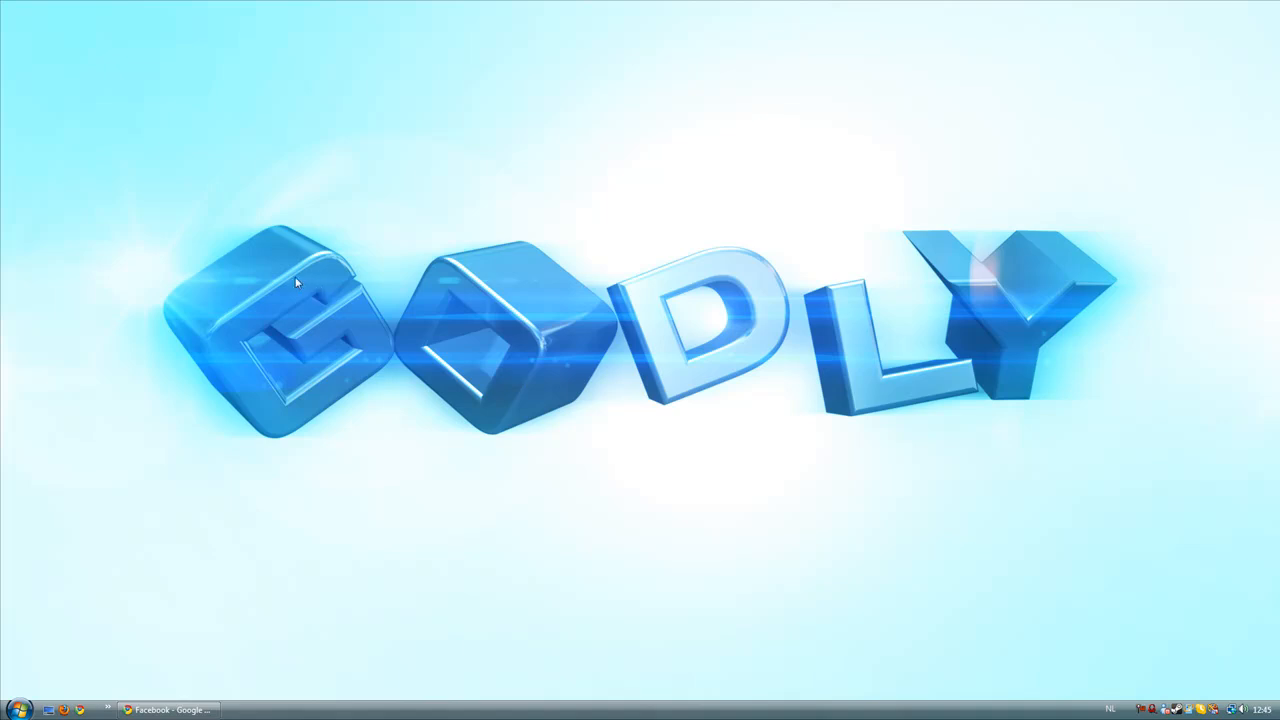
pyautogui.moveTo(872, 288)
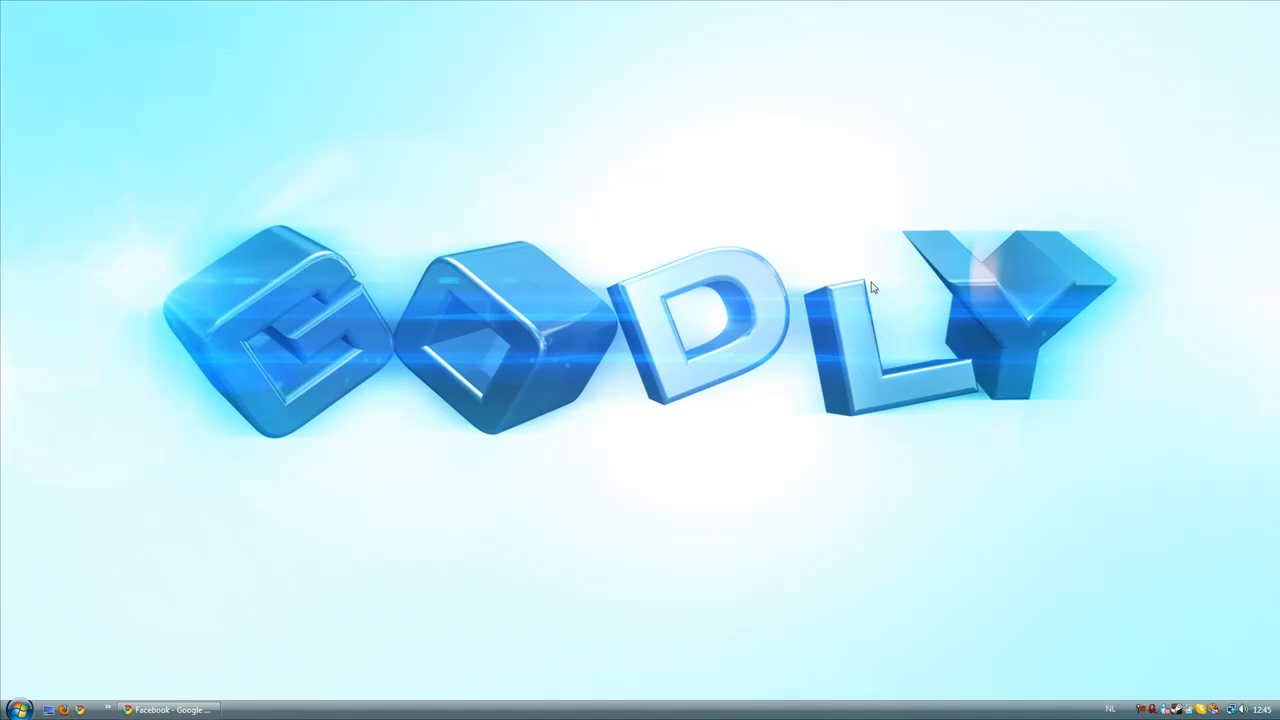
pyautogui.moveTo(266, 97)
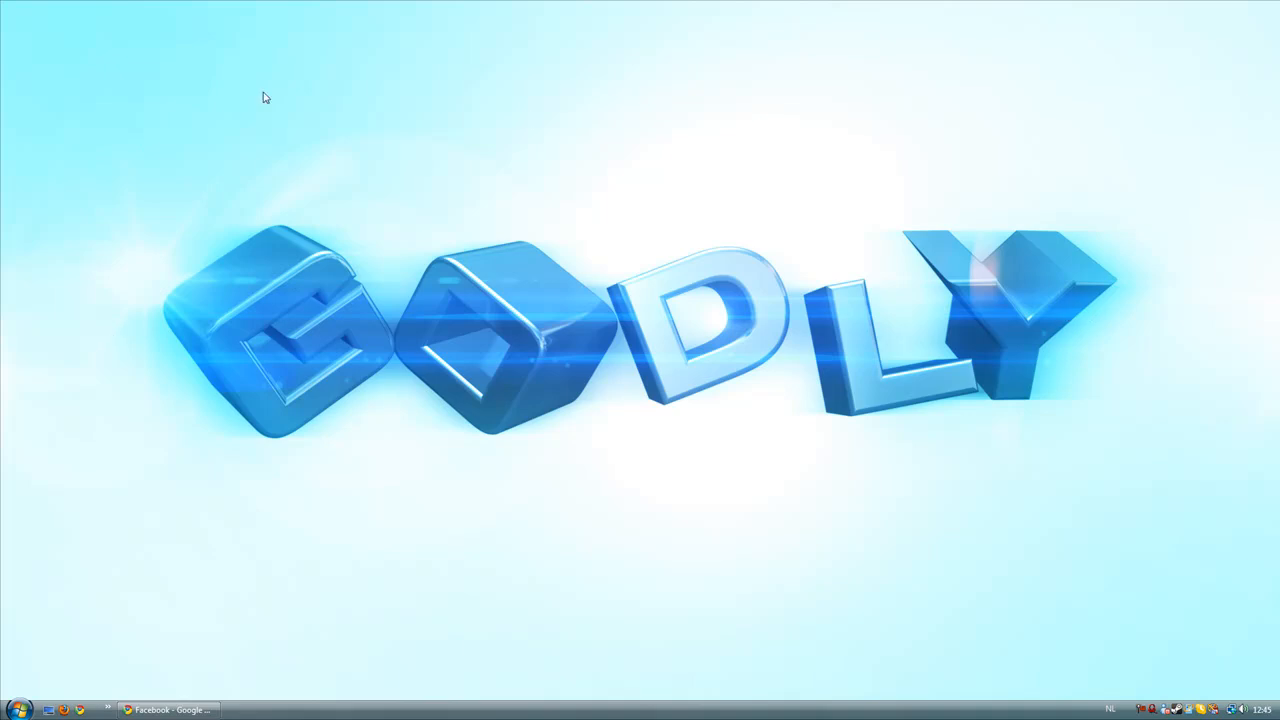
pyautogui.moveTo(1158, 505)
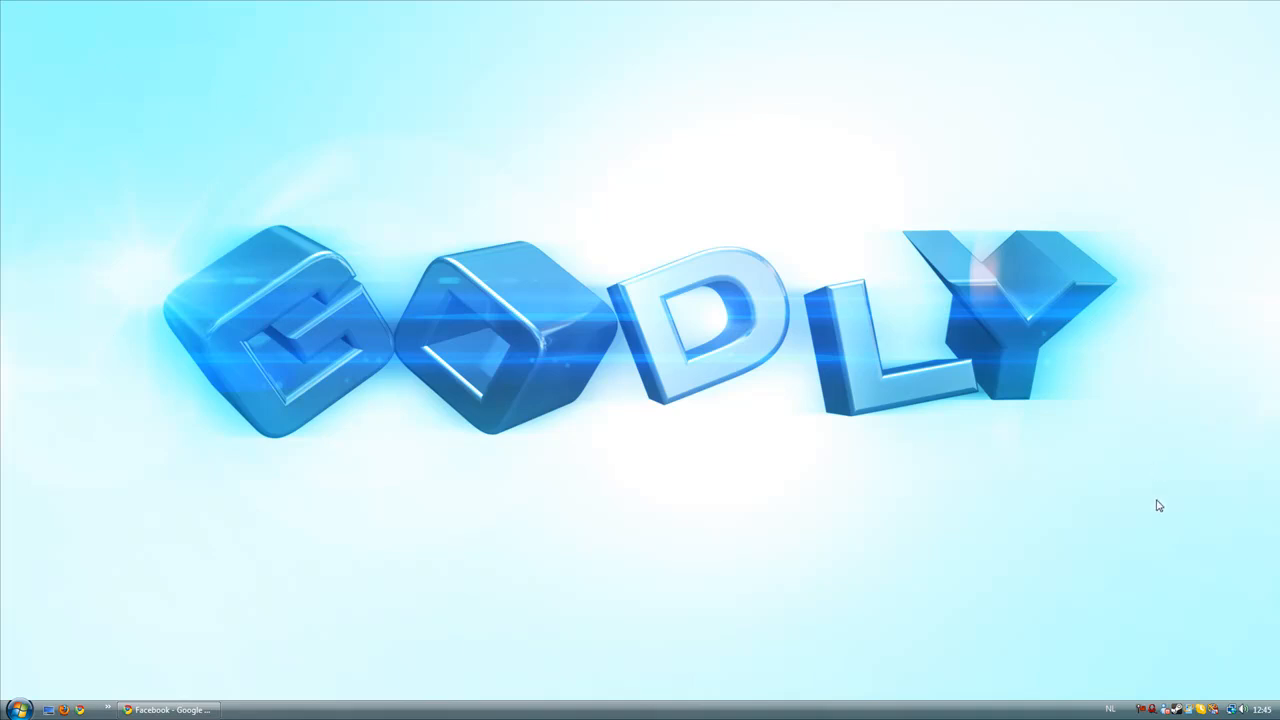
pyautogui.moveTo(698, 320)
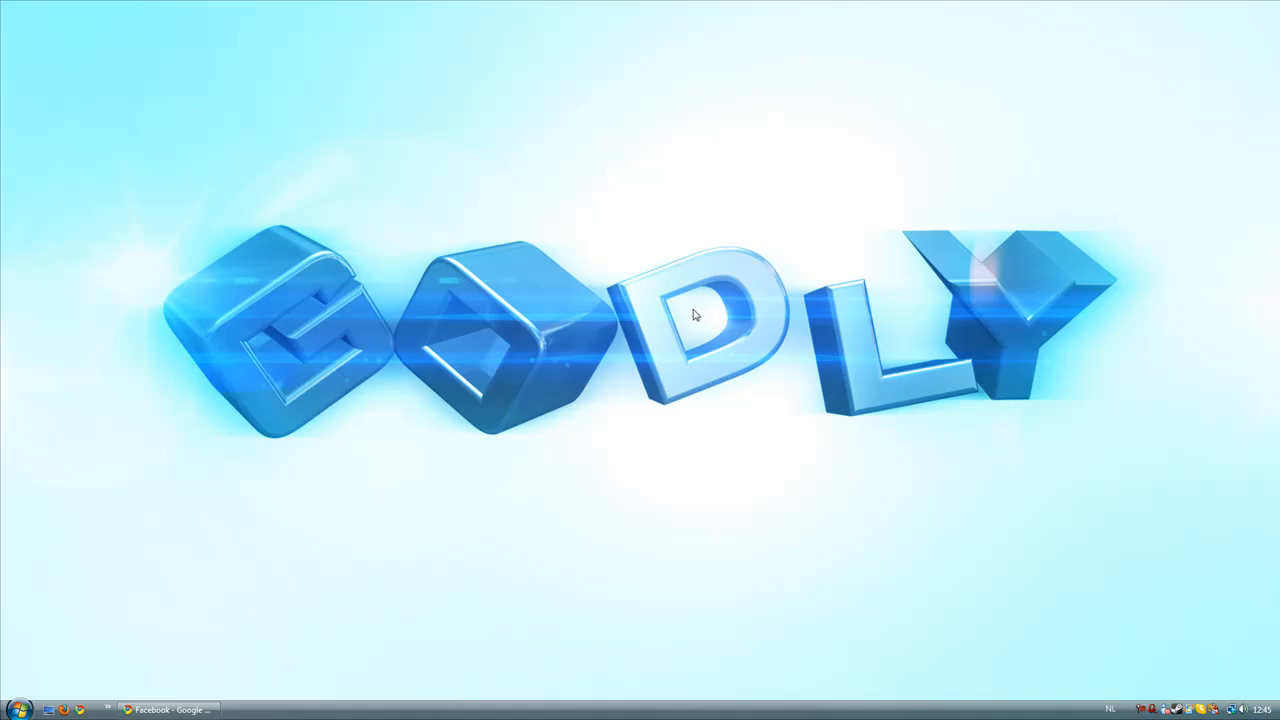
pyautogui.moveTo(715, 365)
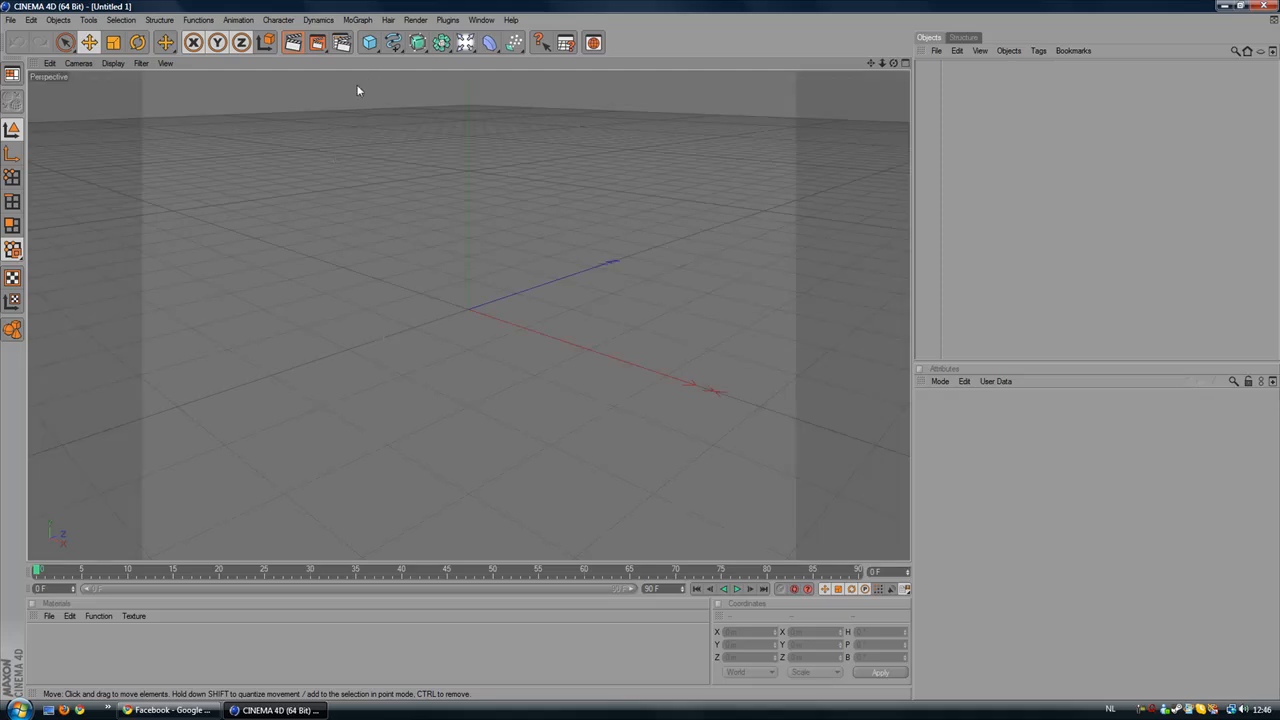
# - Add a MoGraph text object reading GODLY, set in the BankGothic Md BT font
pyautogui.click(357, 19)
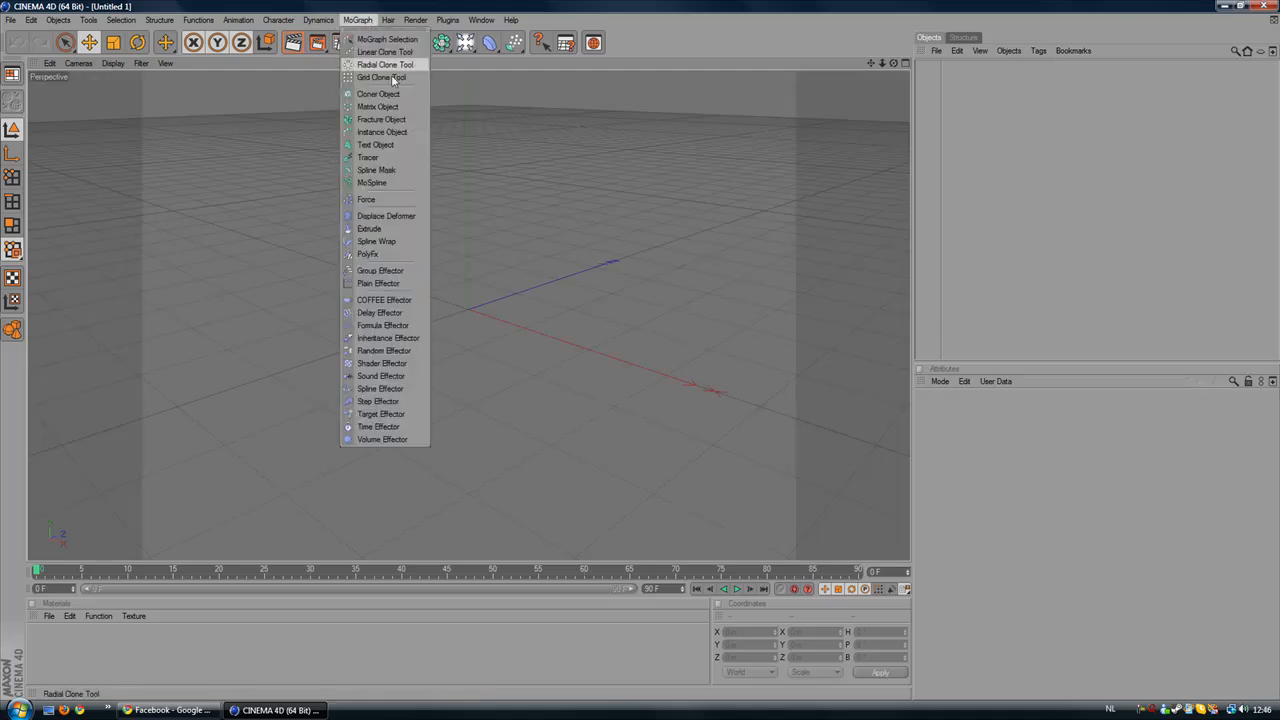
pyautogui.moveTo(375, 145)
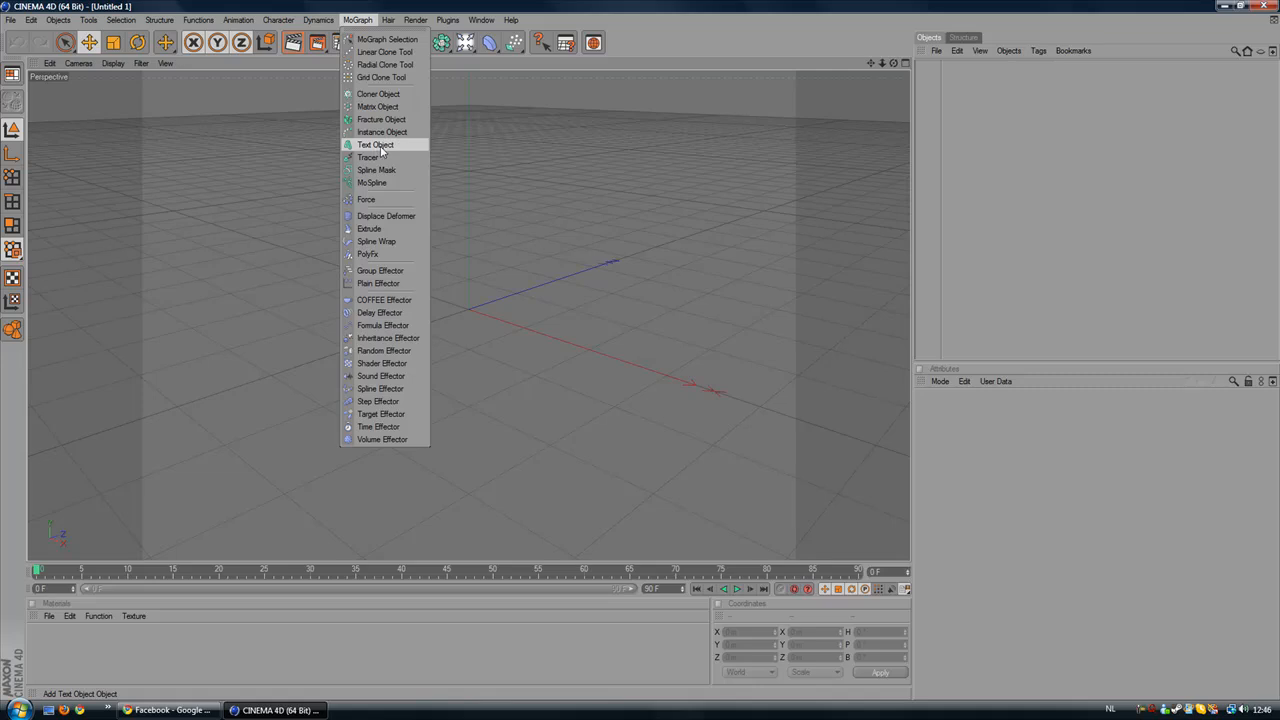
pyautogui.click(375, 145)
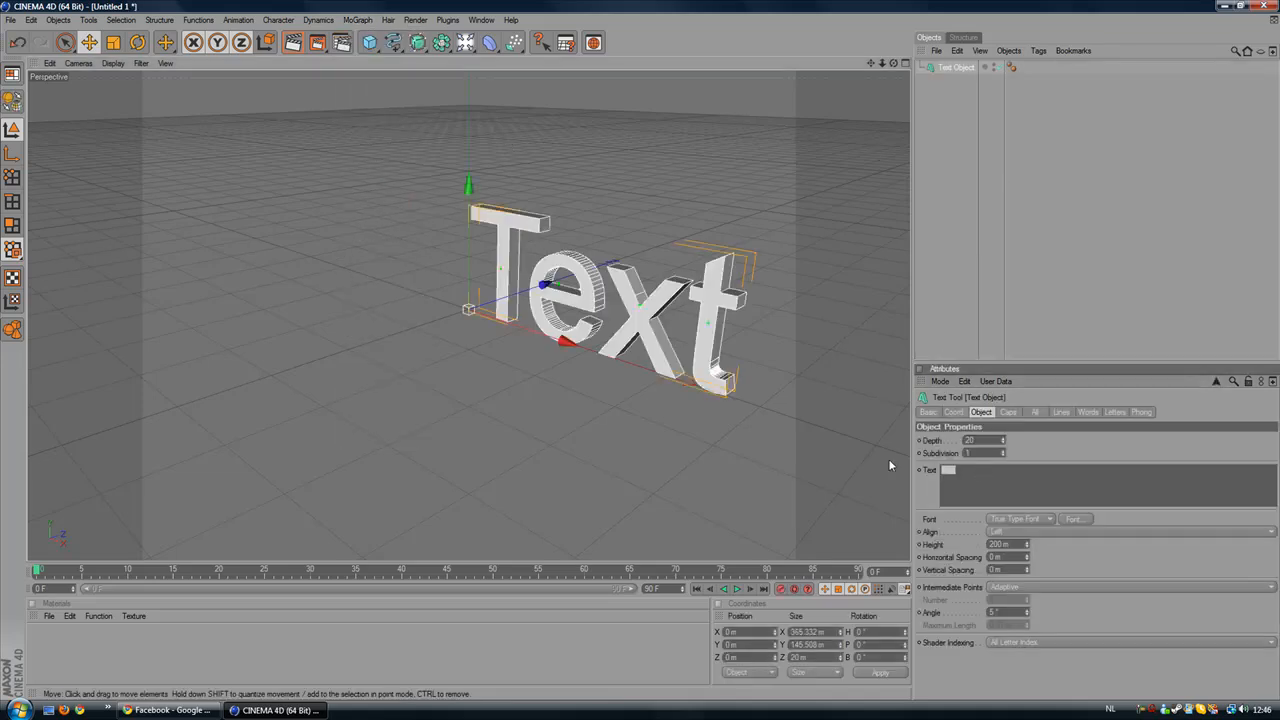
pyautogui.write('GODLY')
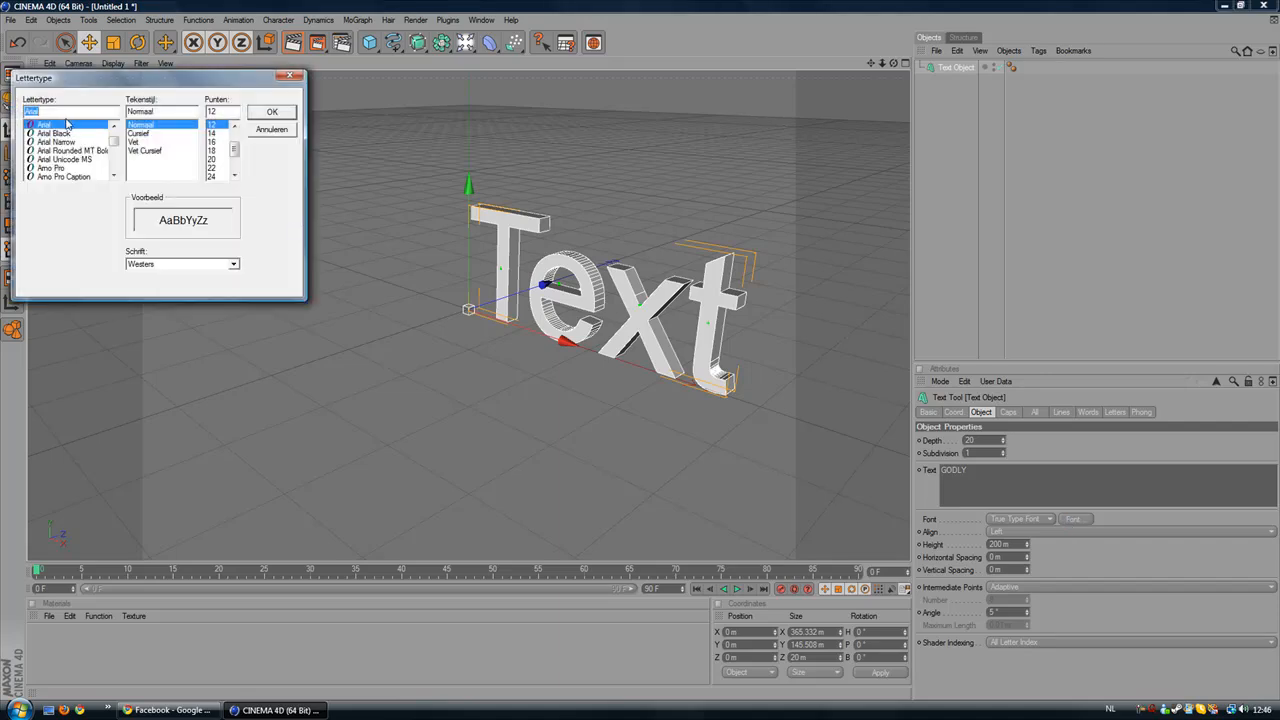
pyautogui.write('bankgo')
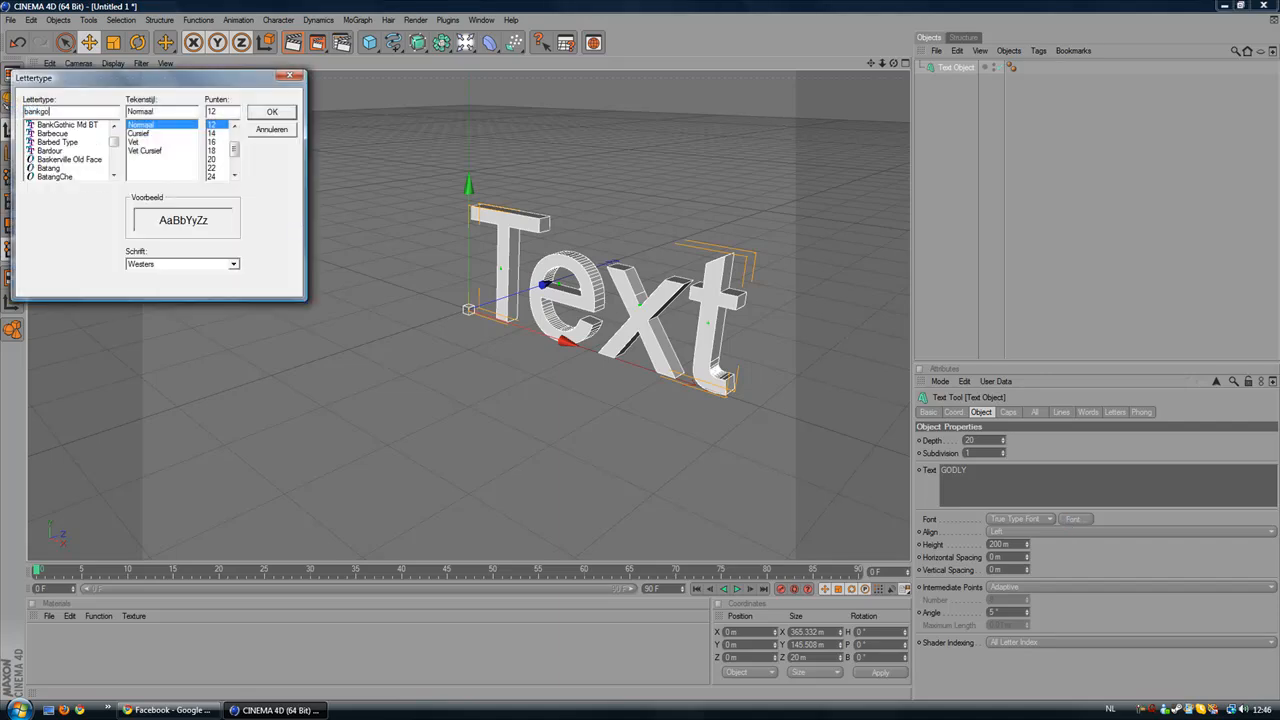
pyautogui.click(68, 124)
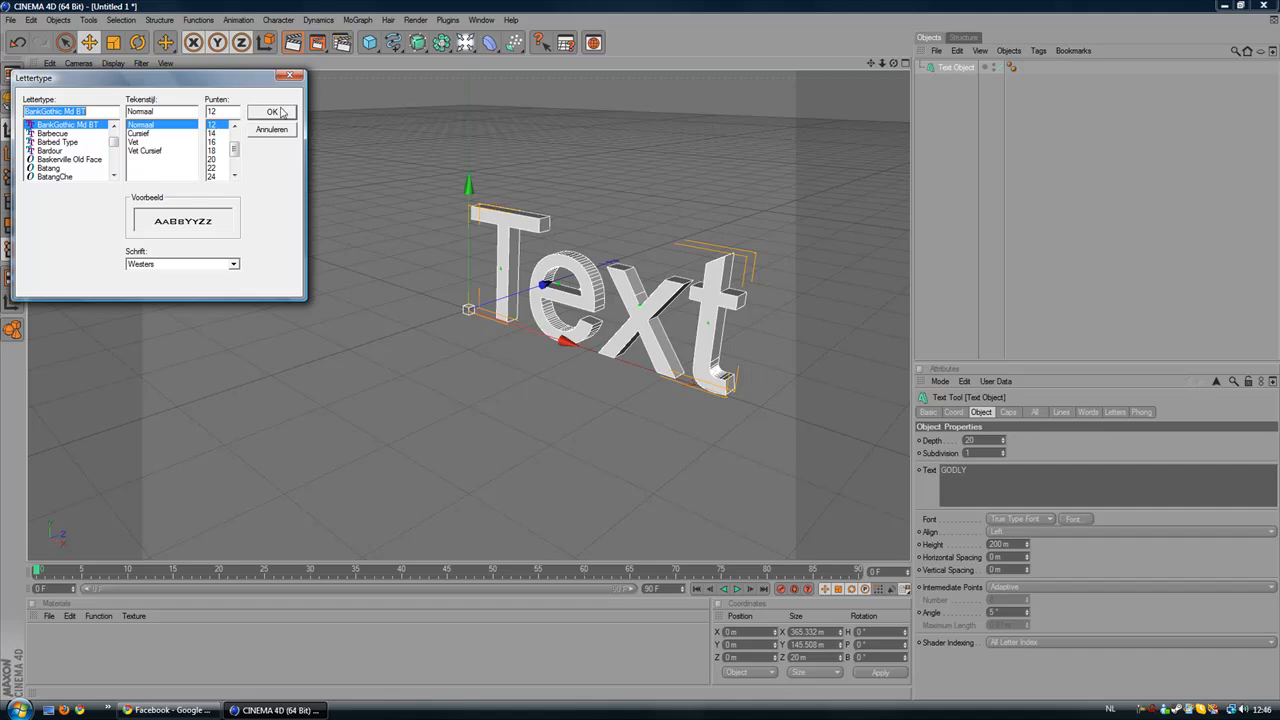
pyautogui.click(272, 111)
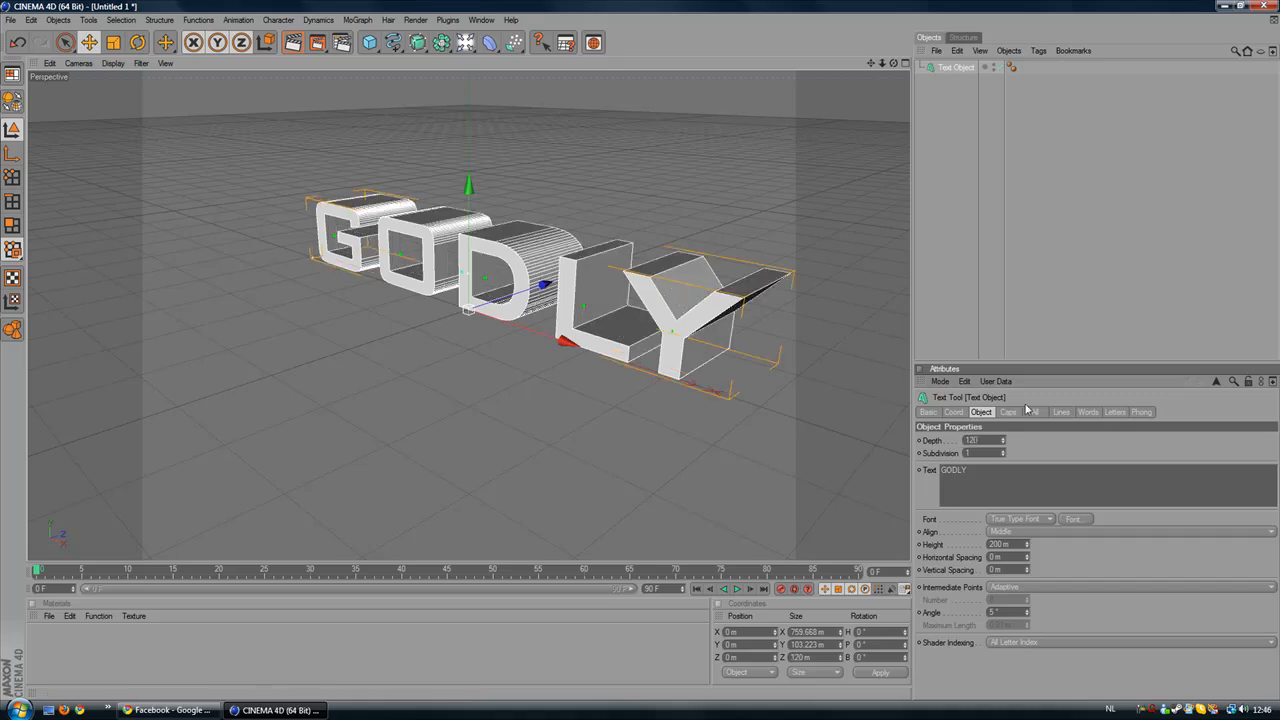
# - Set the text's Start cap to a Fillet Cap to round its front edges
pyautogui.click(1008, 411)
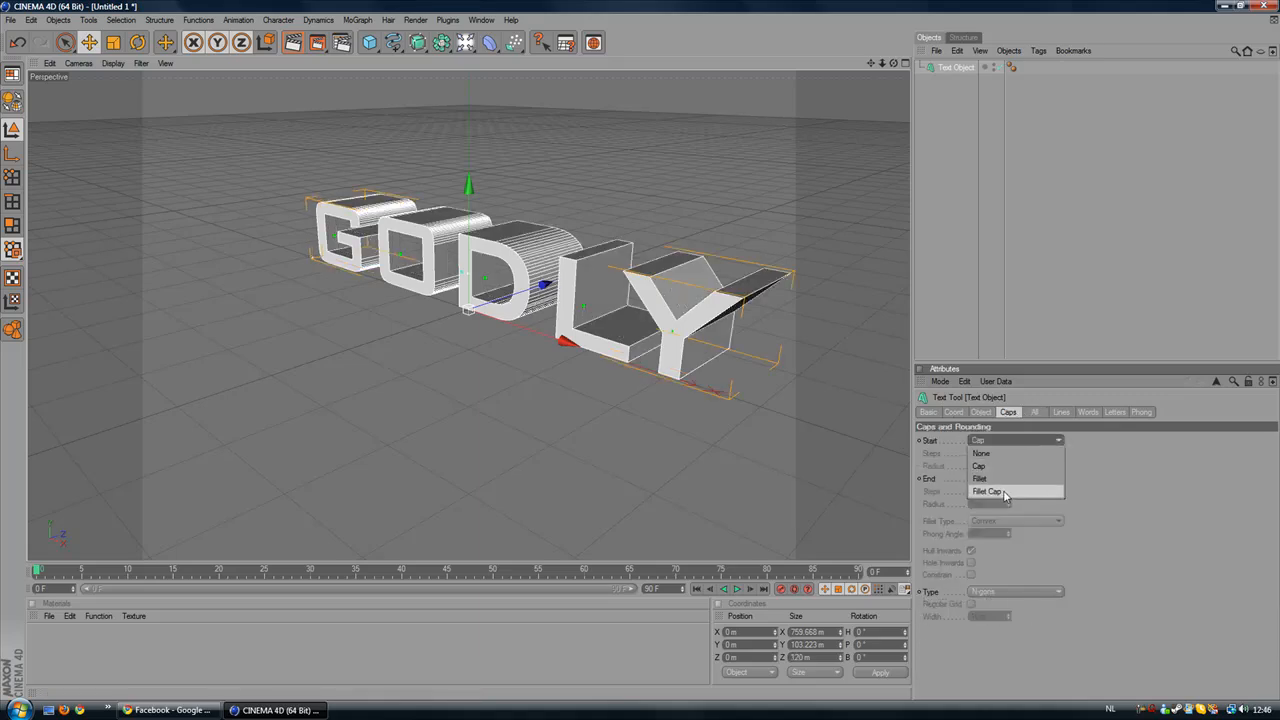
pyautogui.click(988, 491)
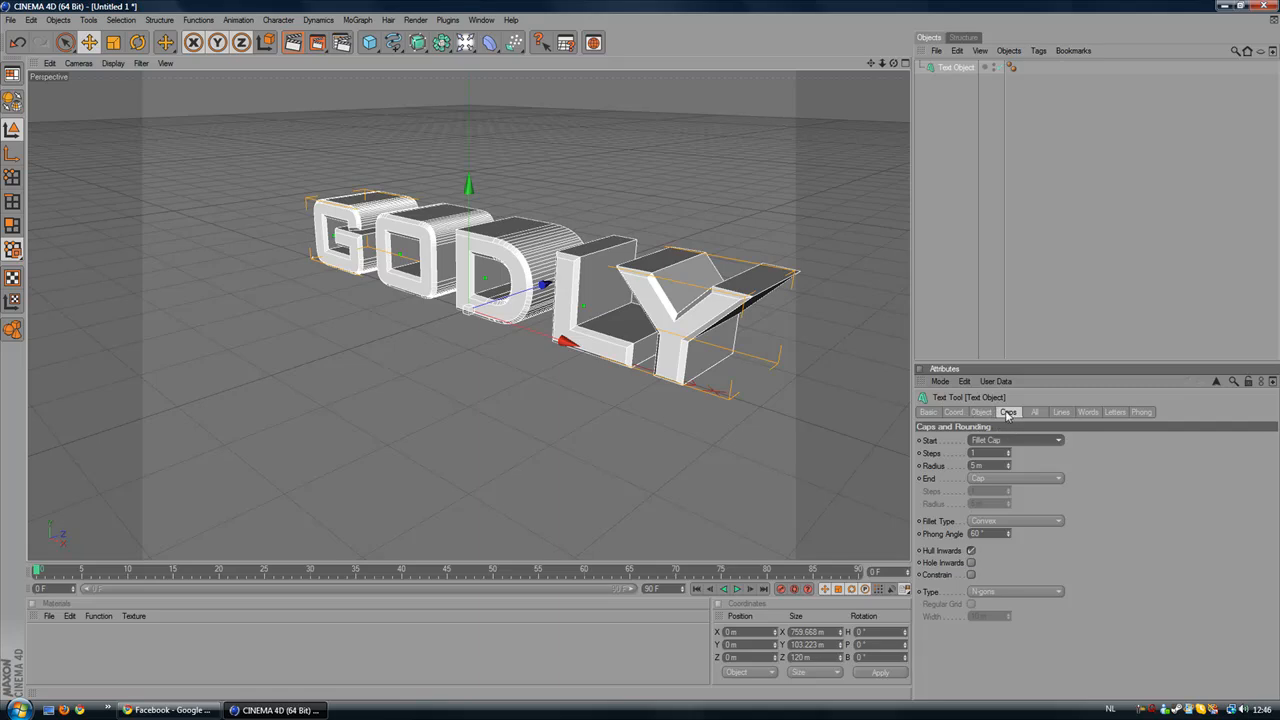
pyautogui.moveTo(1003, 417)
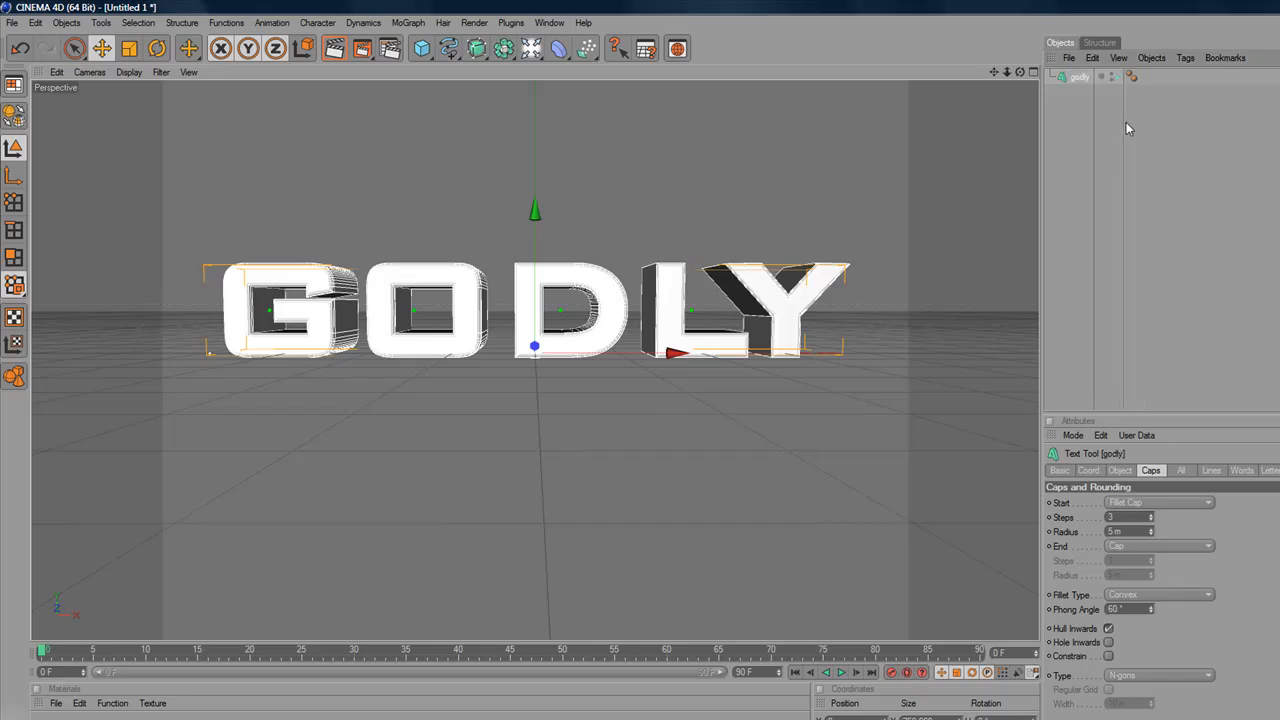
pyautogui.moveTo(1113, 121)
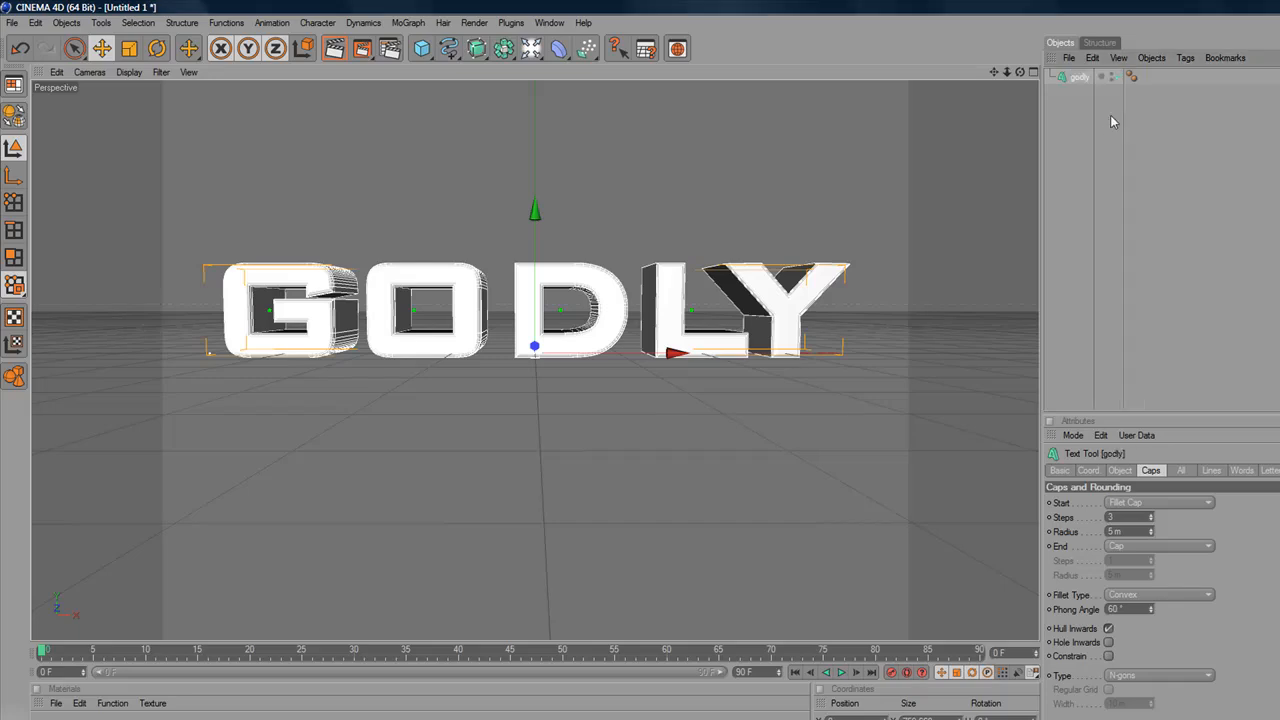
pyautogui.moveTo(1107, 118)
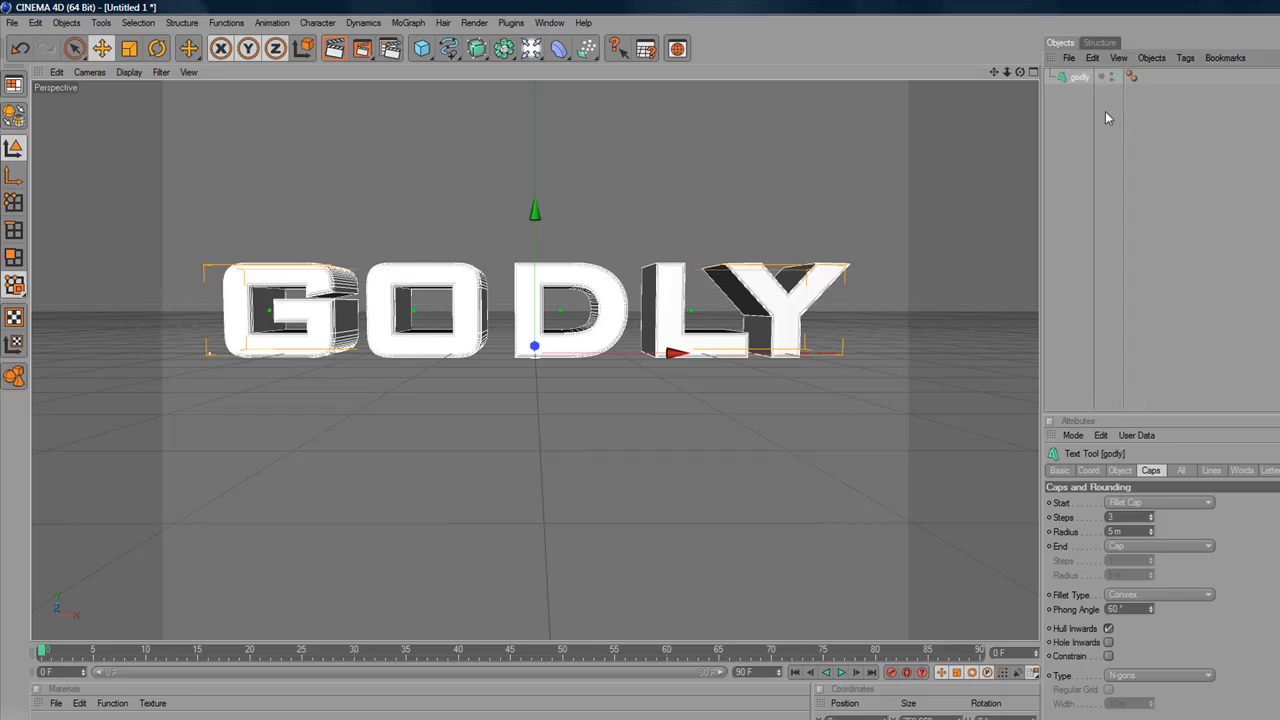
pyautogui.moveTo(950, 158)
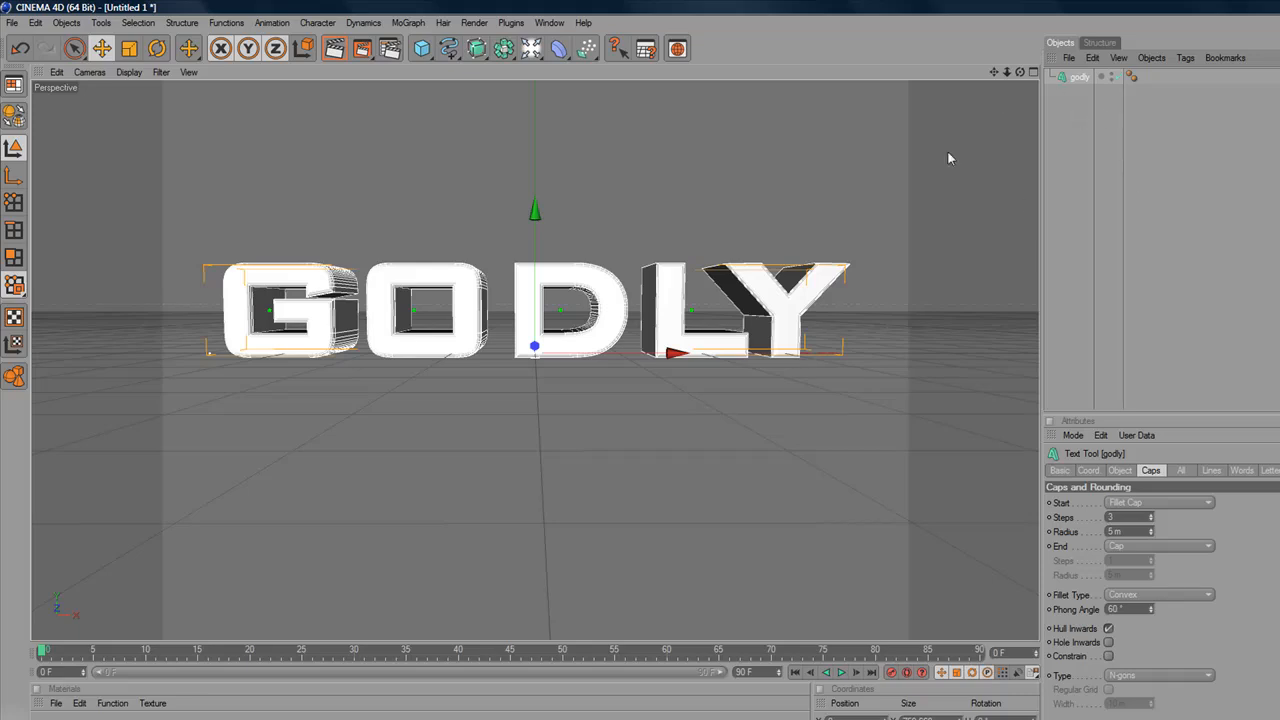
pyautogui.moveTo(1068, 88)
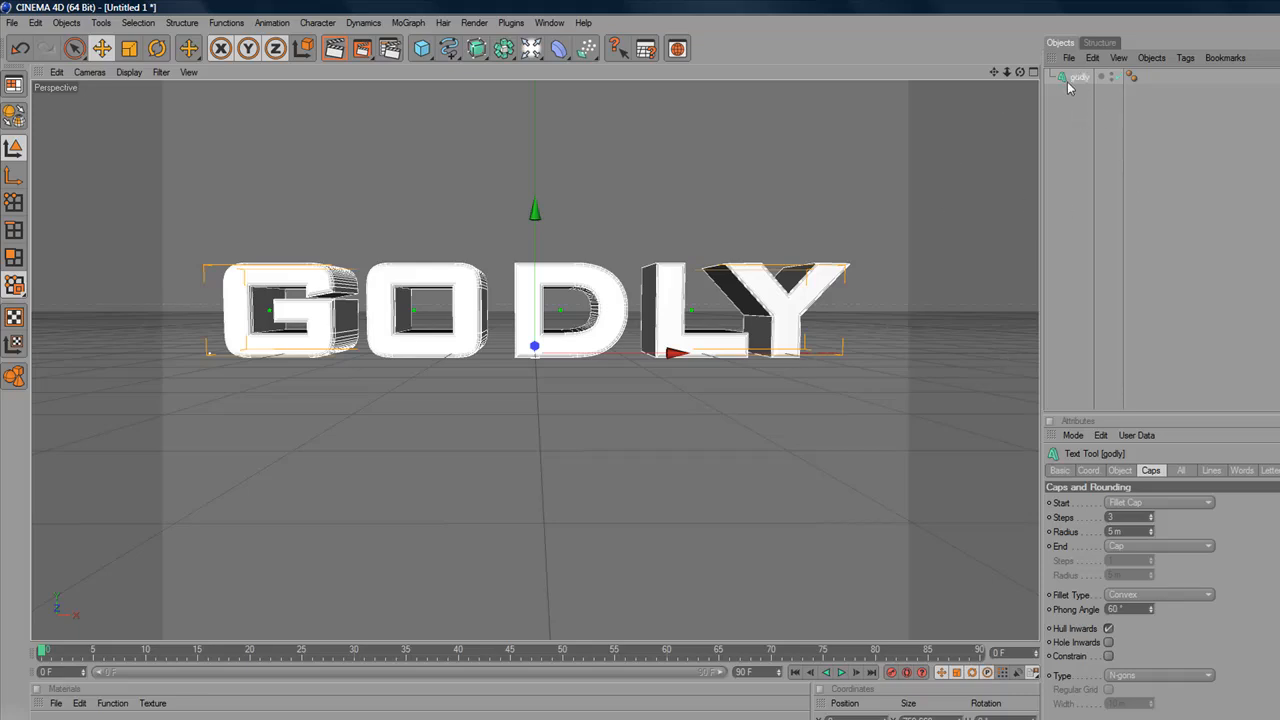
pyautogui.moveTo(1073, 84)
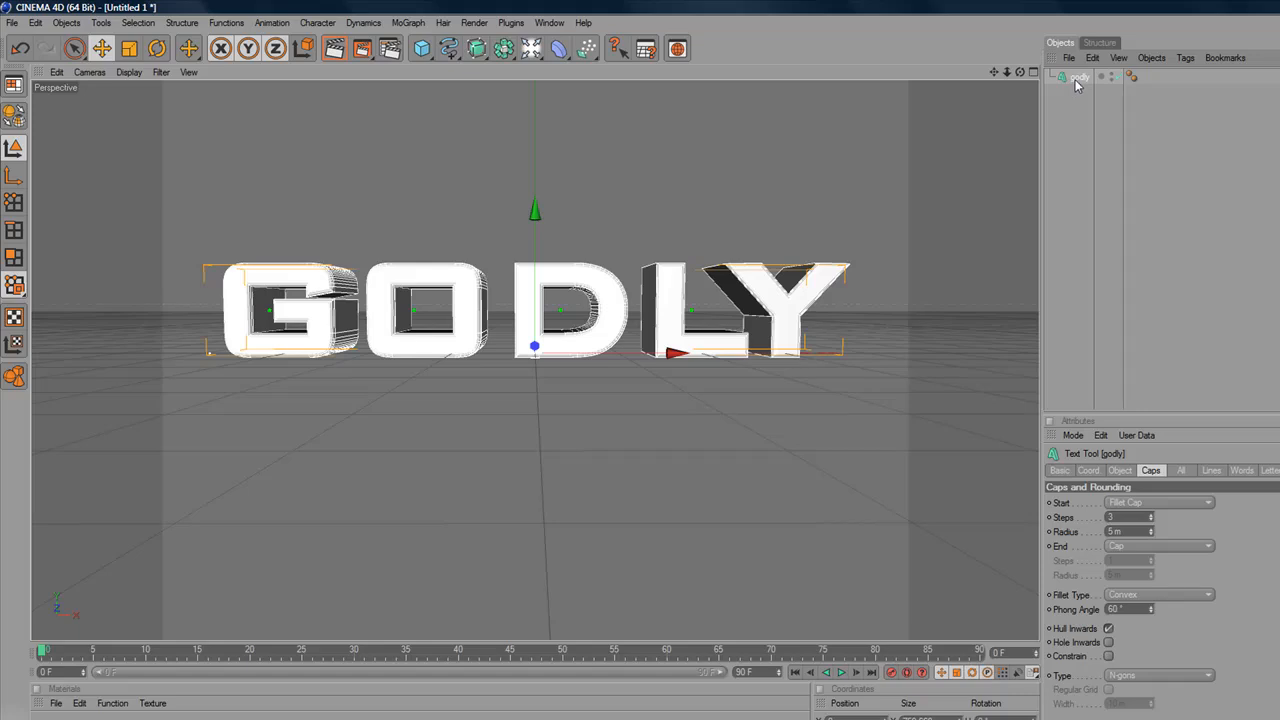
pyautogui.moveTo(1078, 85)
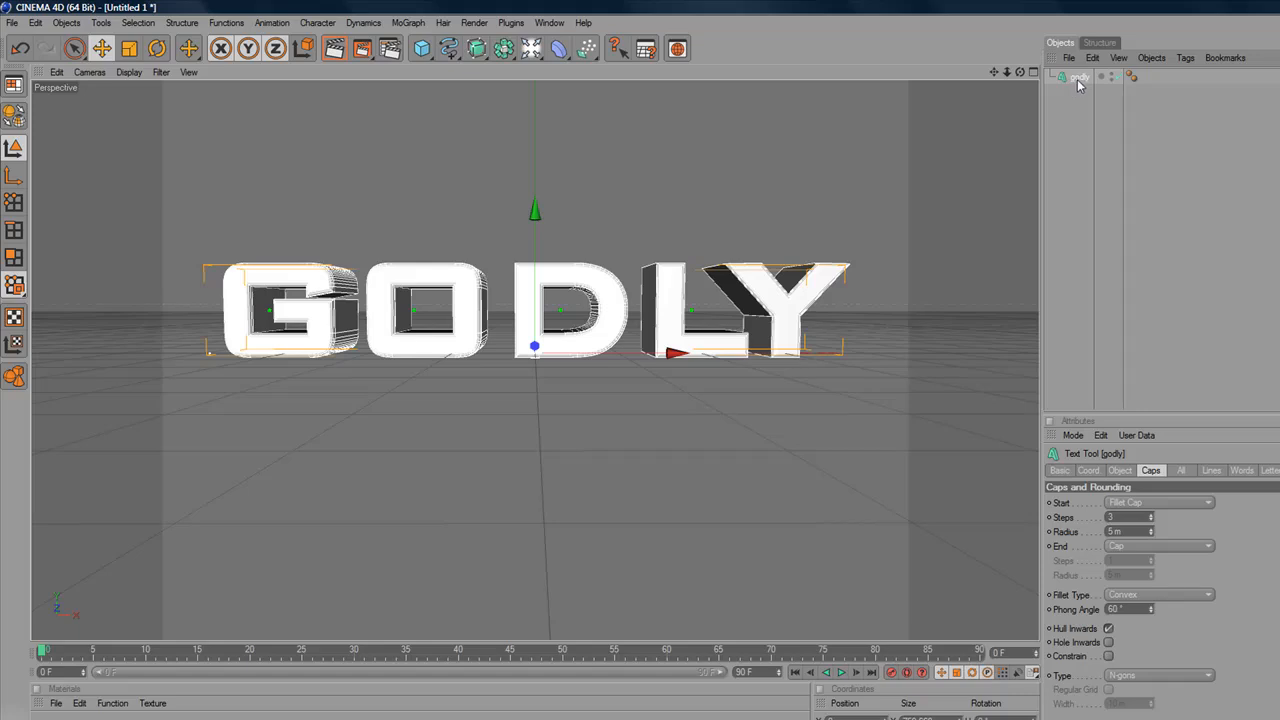
# - Select the godly object and expand it to reveal the G, O, D, L, Y letters
pyautogui.click(1079, 77)
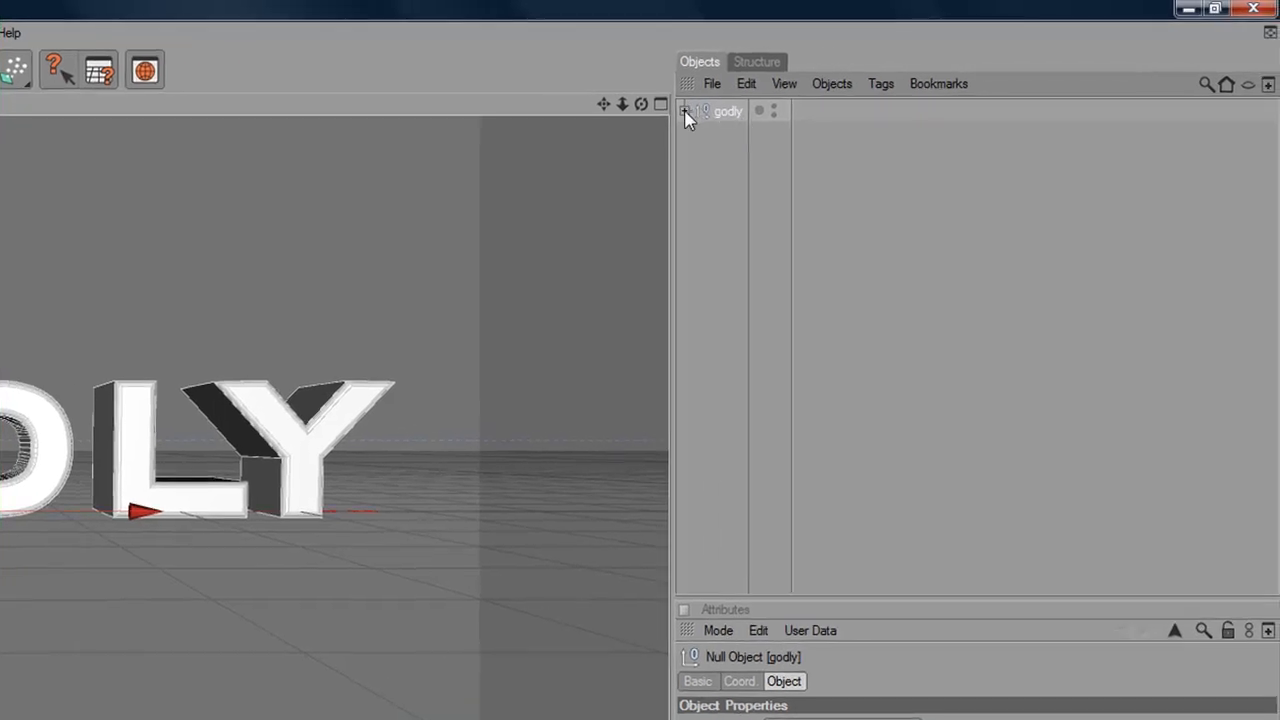
pyautogui.click(687, 111)
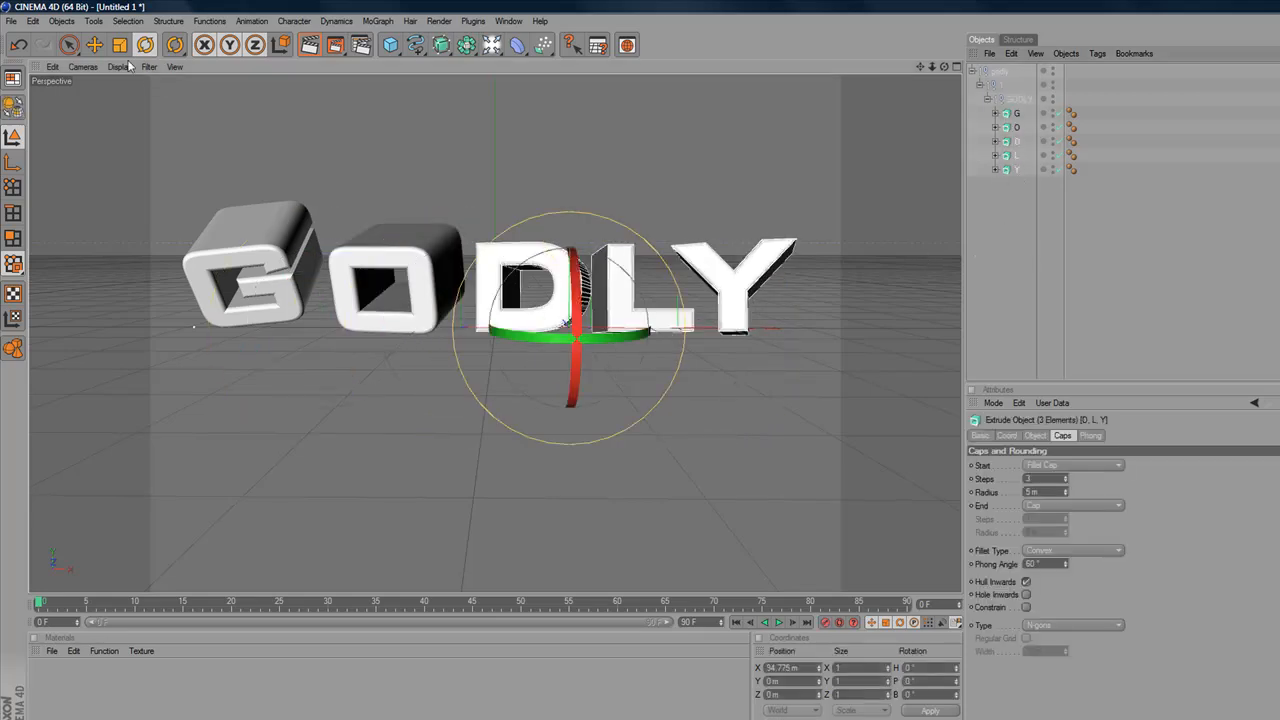
# - Switch the light to Spot, lower its intensity to about 70%, and colour it pale blue
pyautogui.click(94, 44)
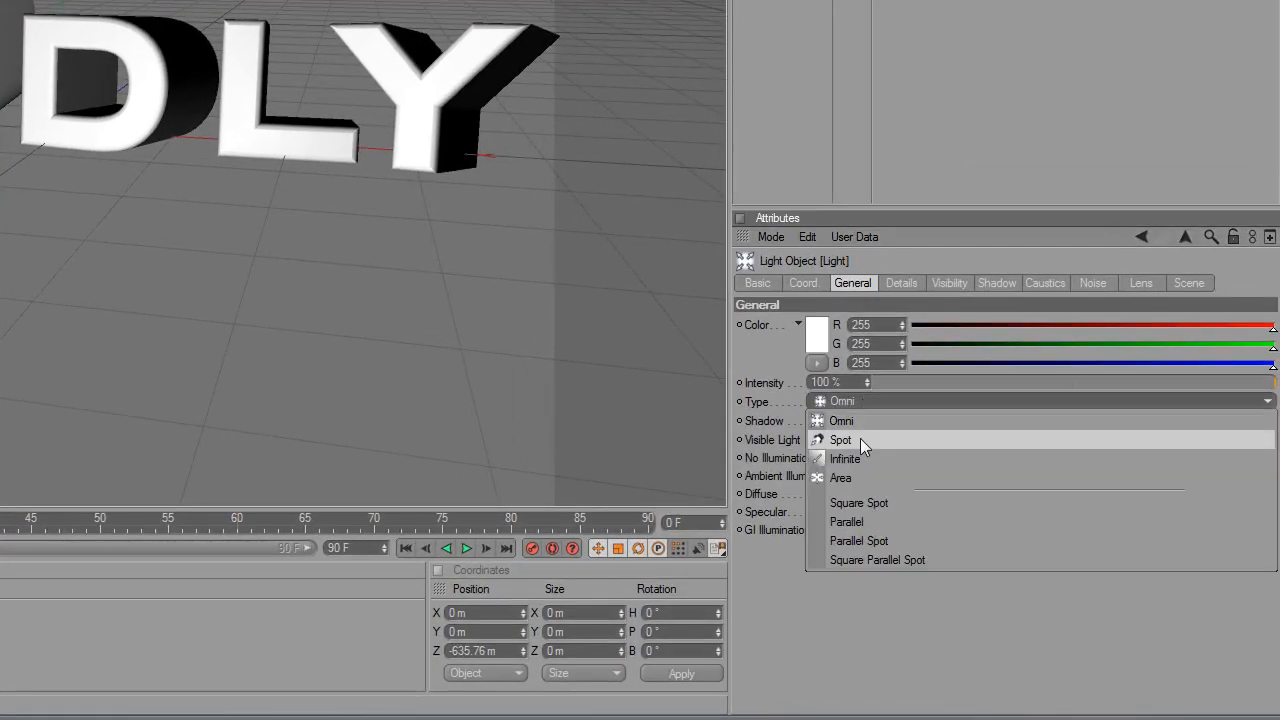
pyautogui.click(841, 440)
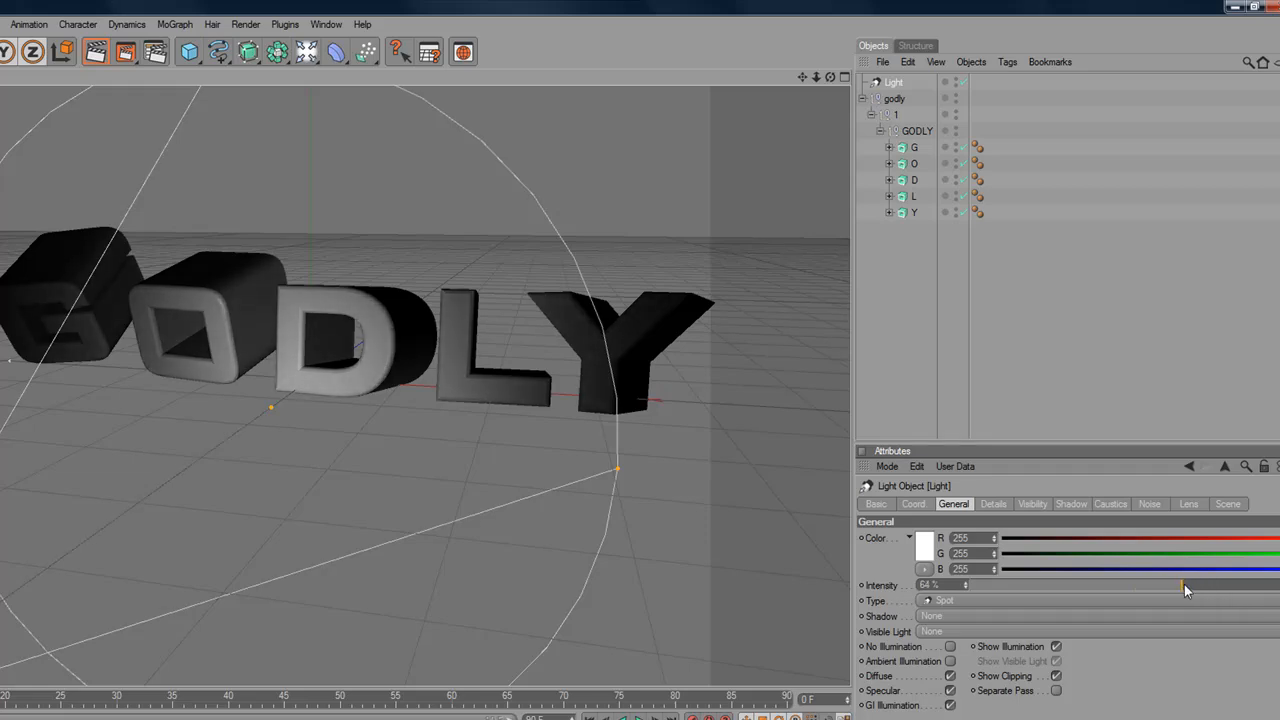
pyautogui.moveTo(1185, 585); pyautogui.dragTo(1200, 585)
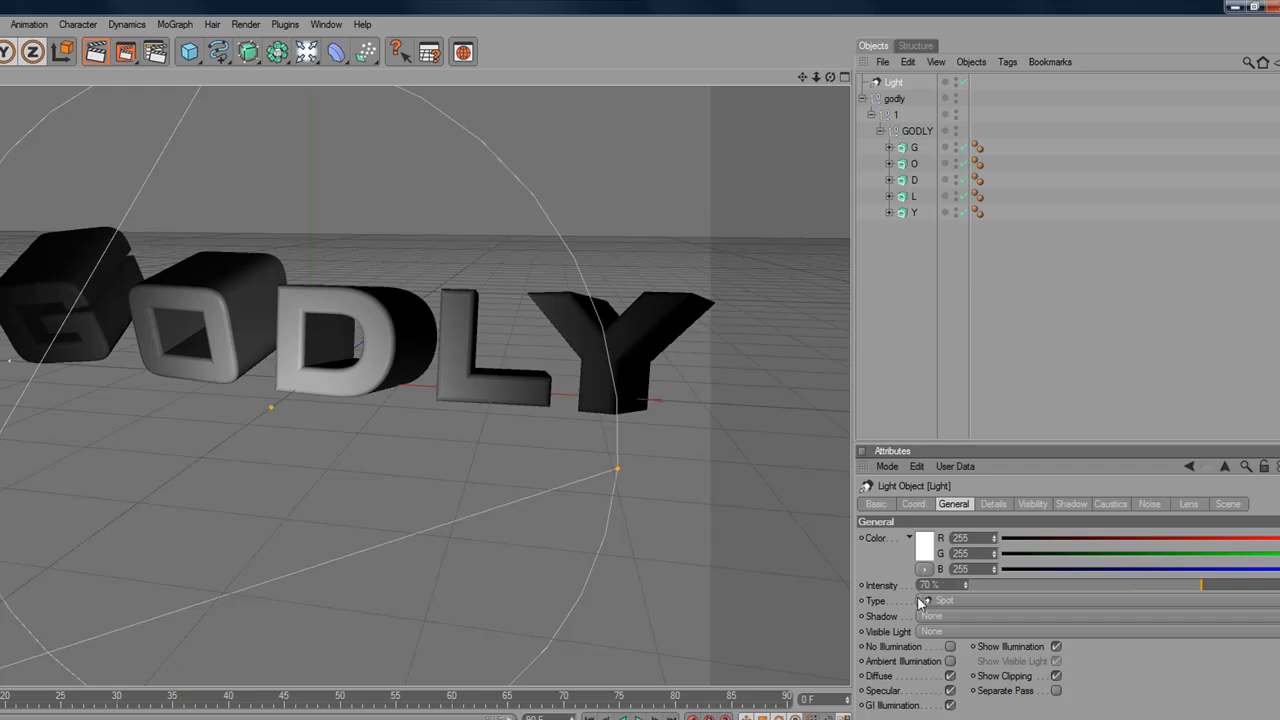
pyautogui.click(924, 538)
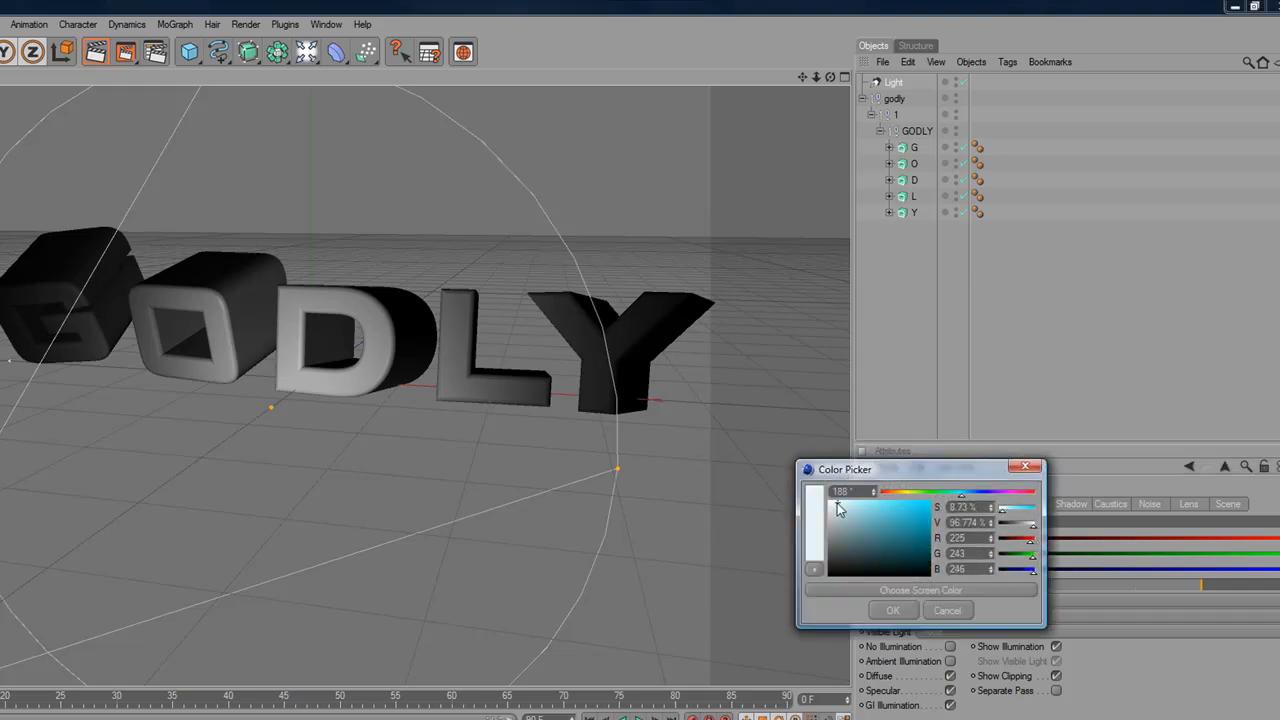
pyautogui.click(892, 611)
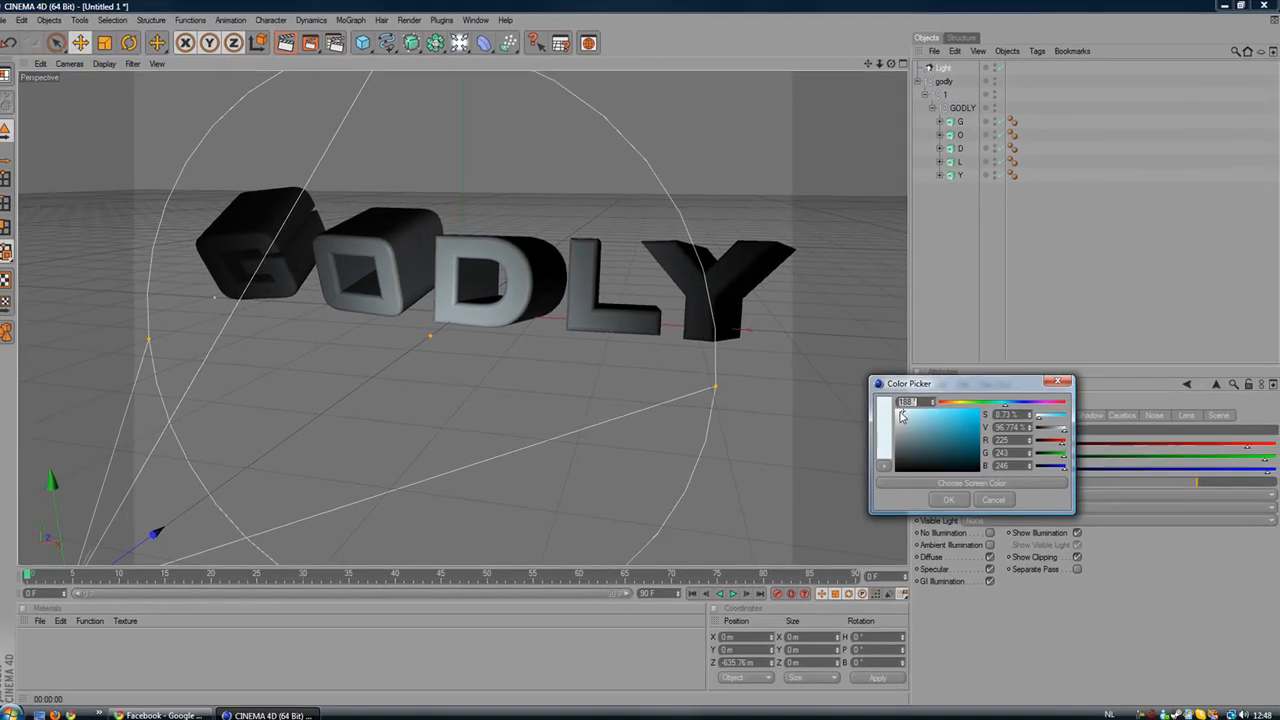
pyautogui.click(949, 499)
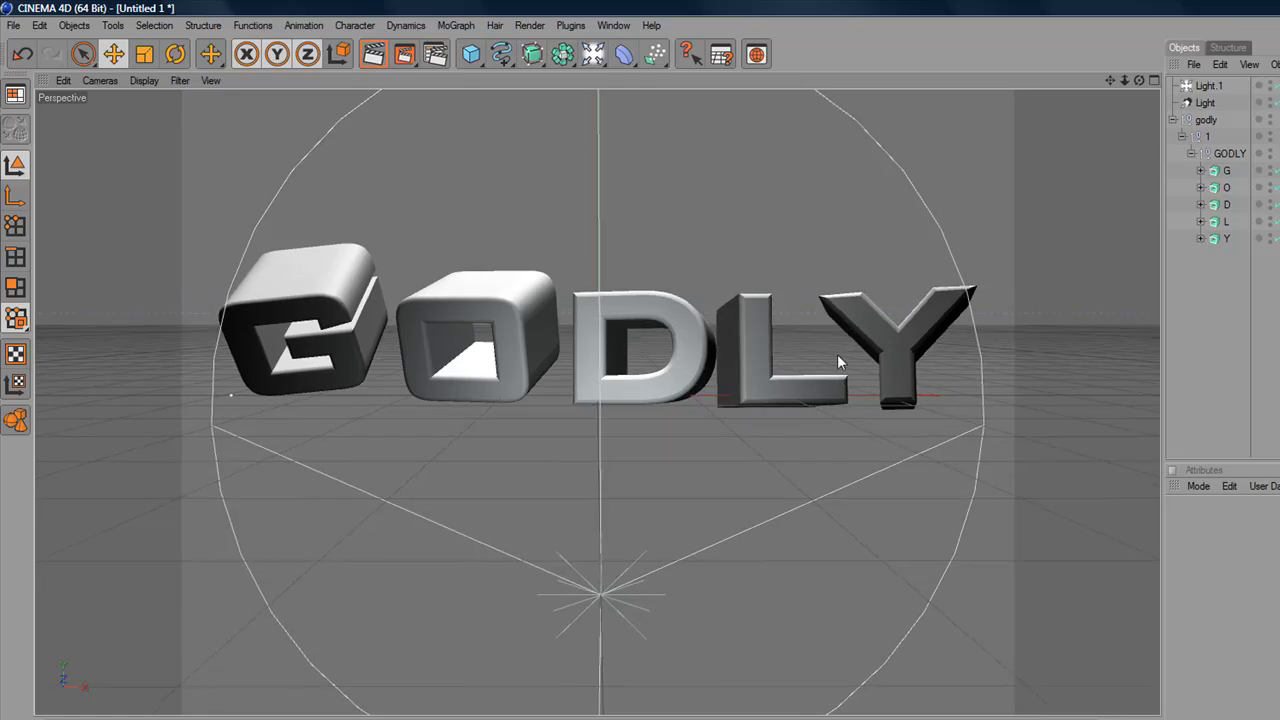
pyautogui.moveTo(565, 30)
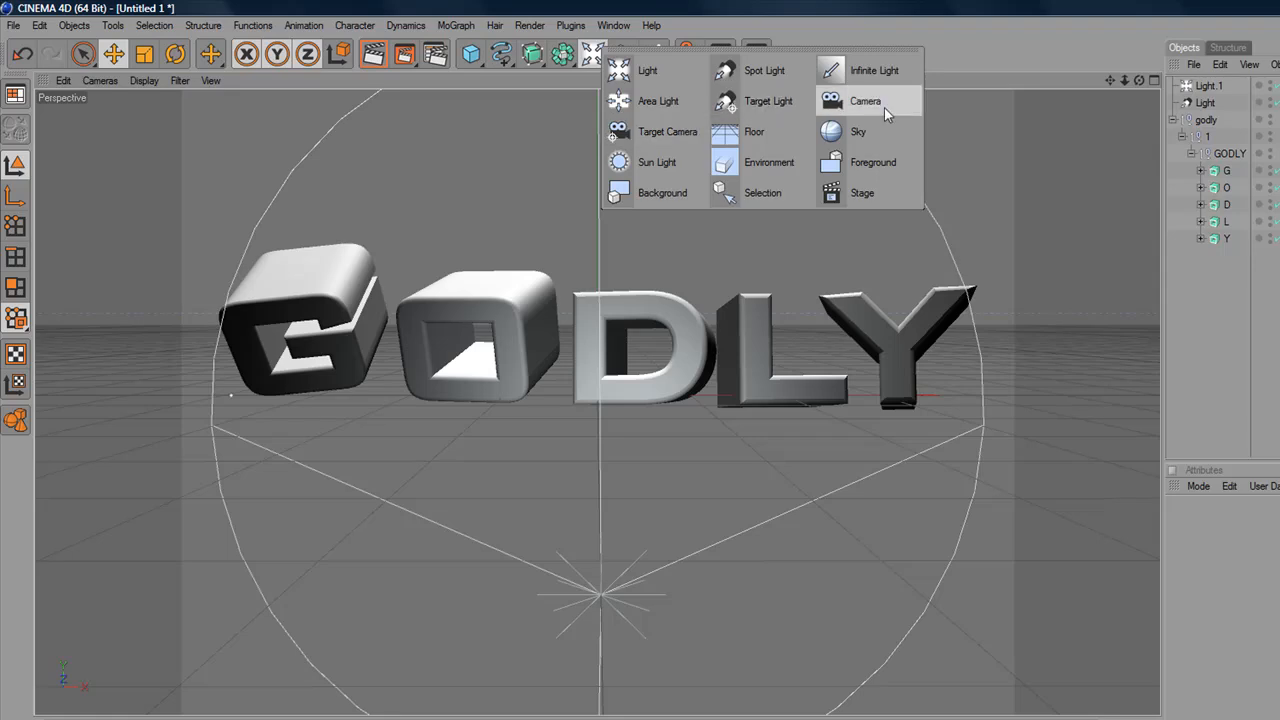
# - Add a camera object to the scene from the object palette
pyautogui.click(865, 100)
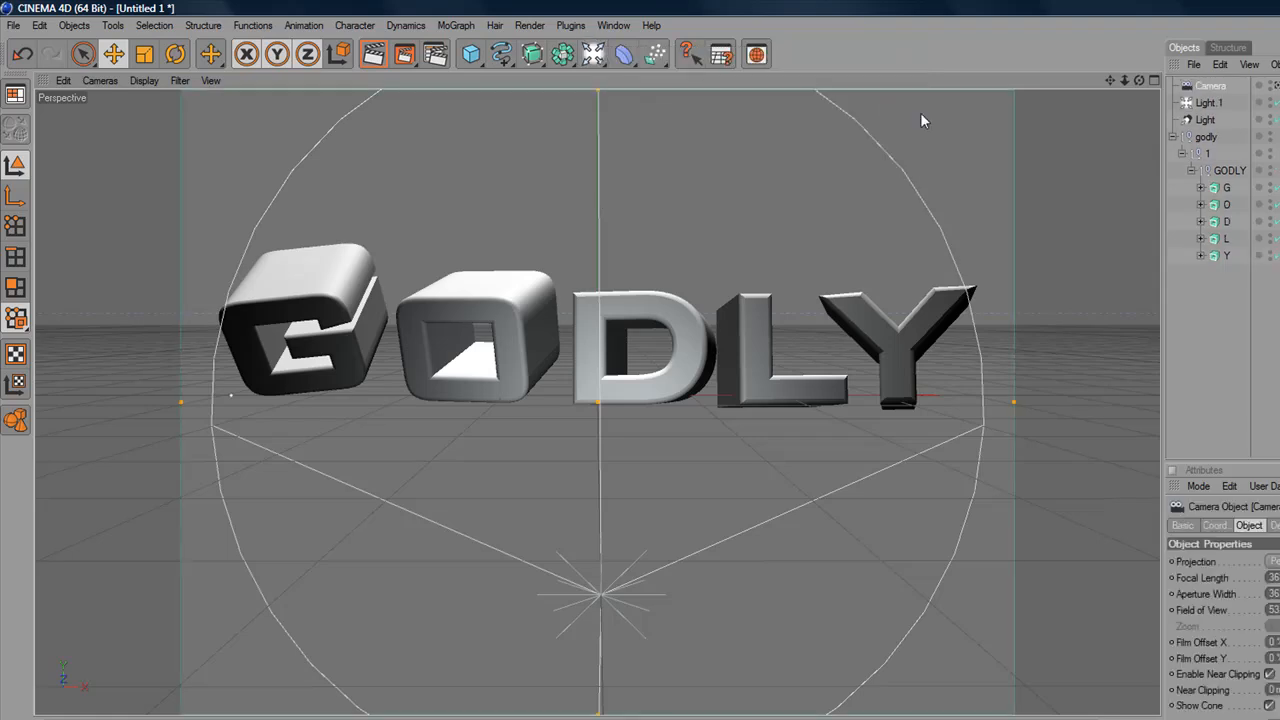
pyautogui.moveTo(618, 272)
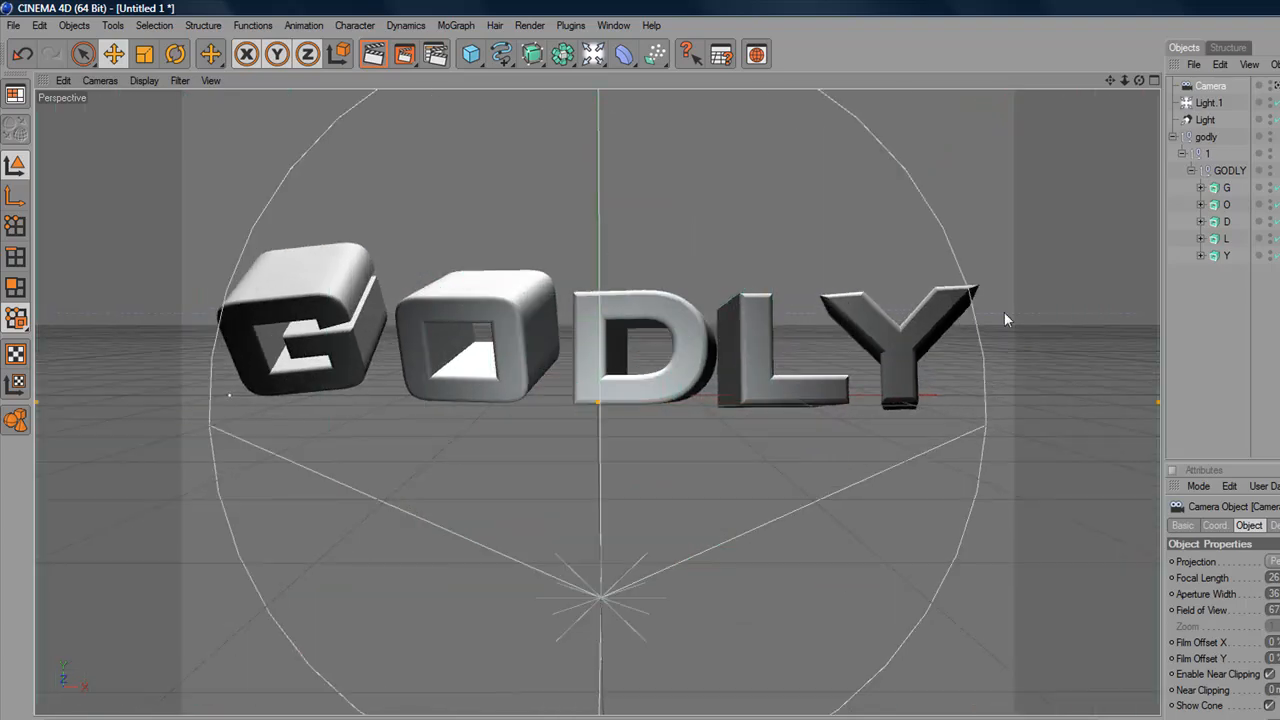
pyautogui.moveTo(378, 335)
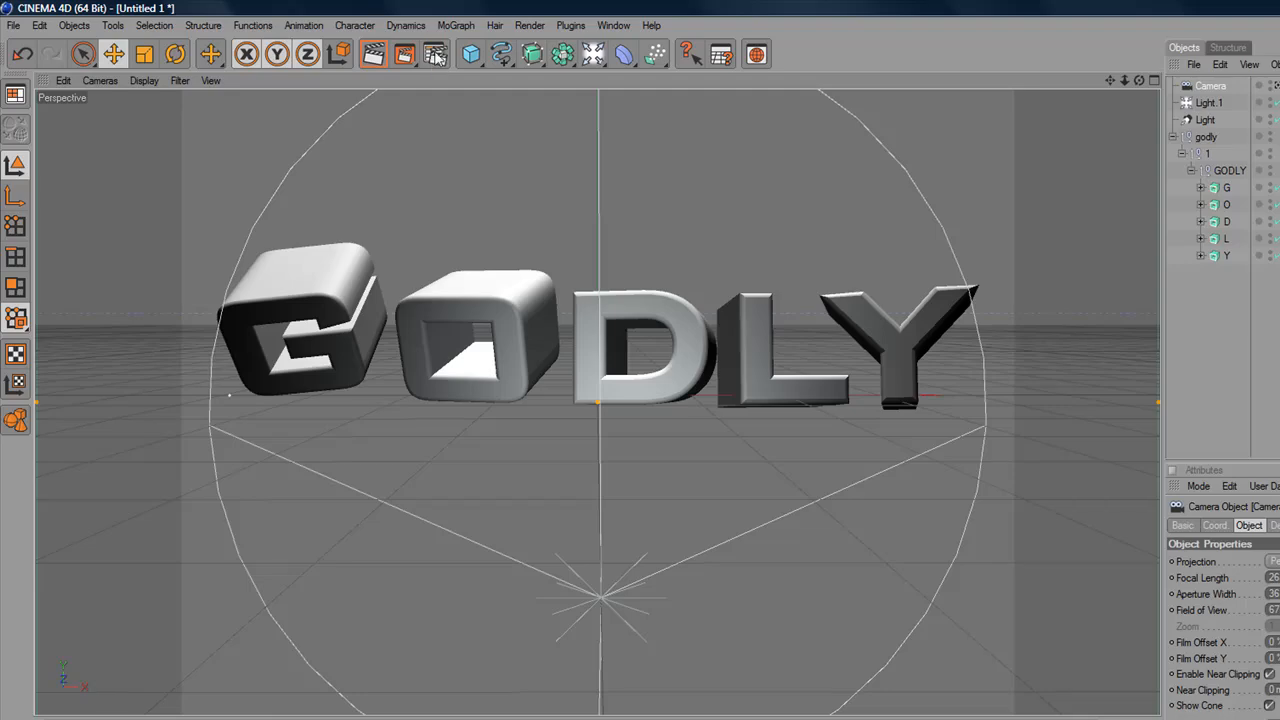
# - Set the render output Width to 1920 and Height to 1080 in Render Settings
pyautogui.click(434, 54)
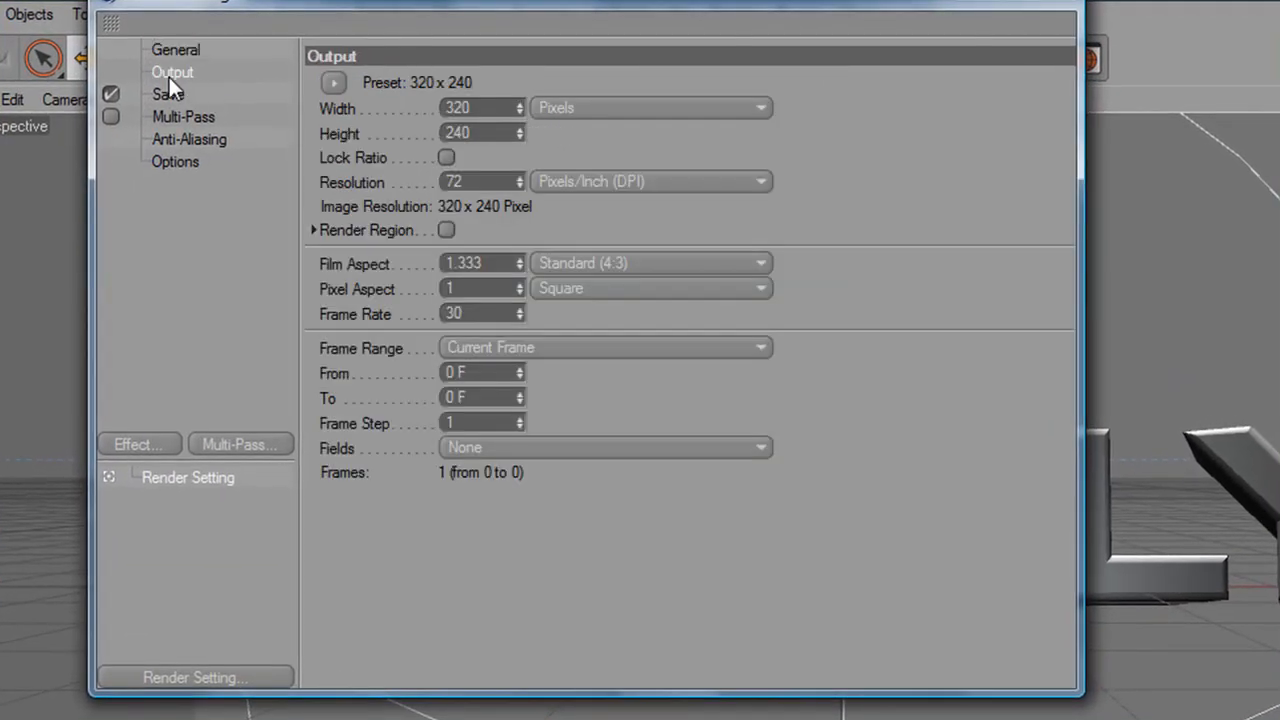
pyautogui.click(480, 108)
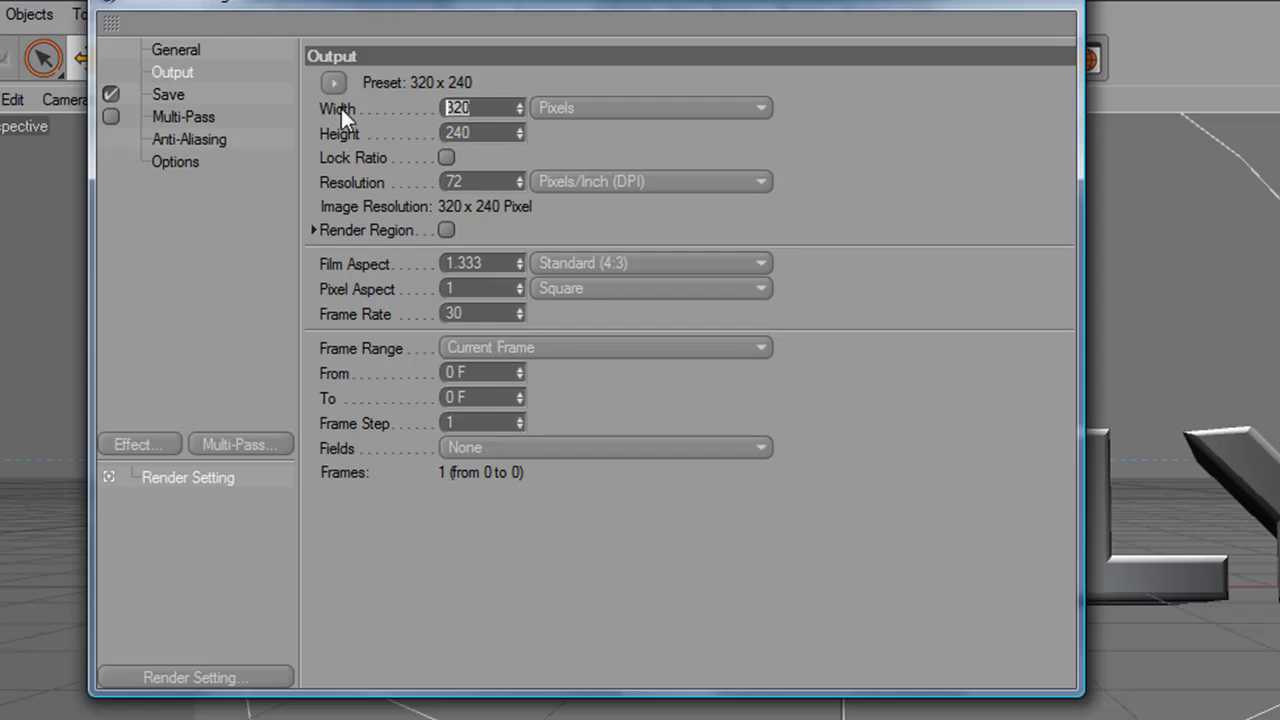
pyautogui.write('1920')
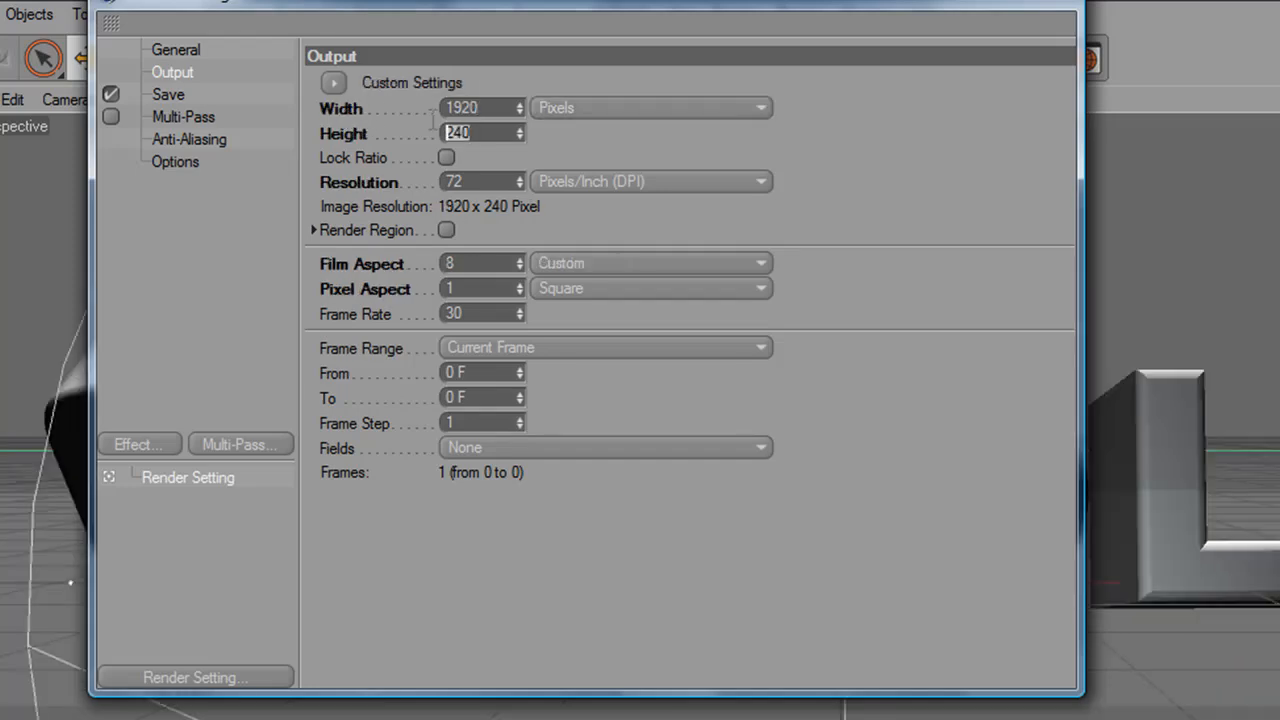
pyautogui.moveTo(727, 179)
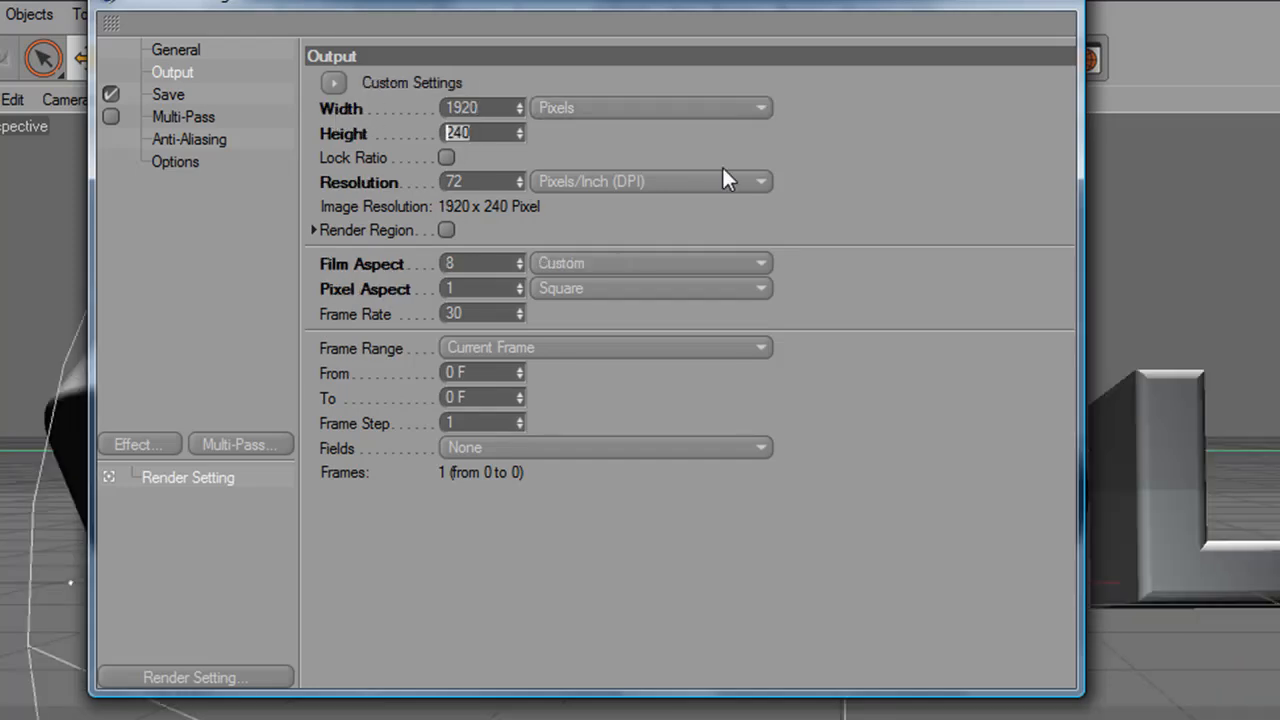
pyautogui.write('1080')
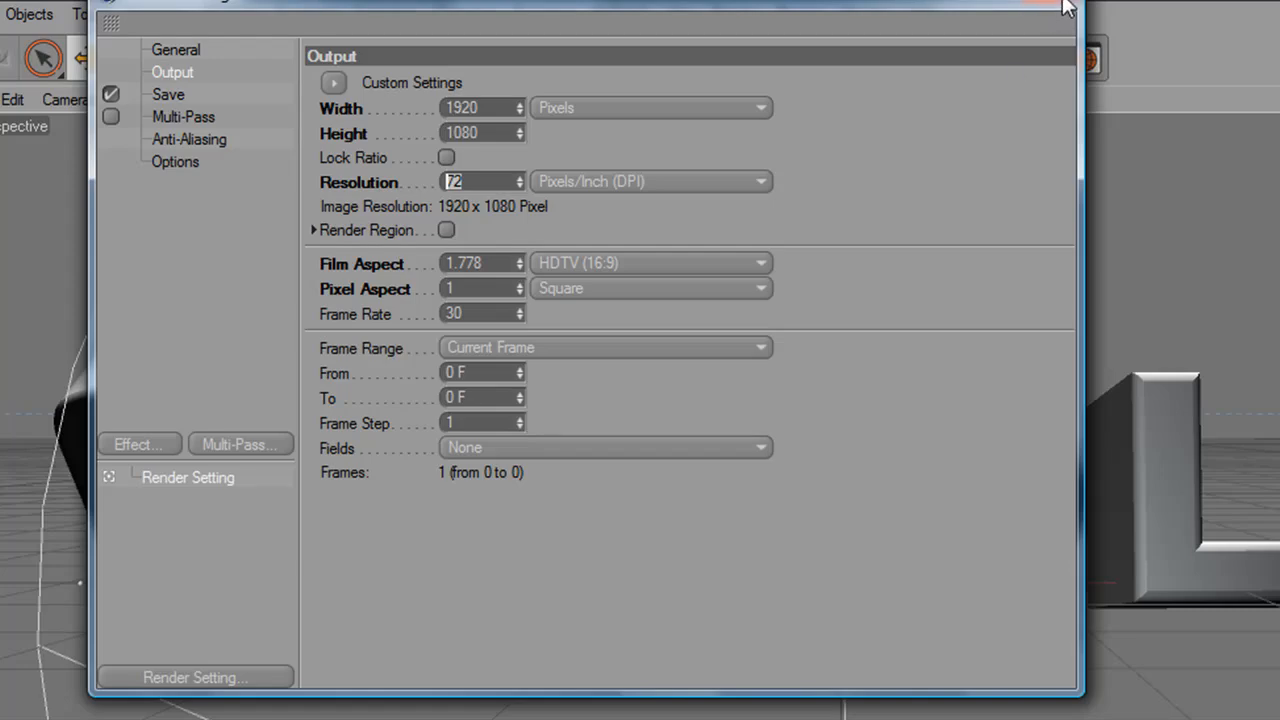
pyautogui.click(1066, 7)
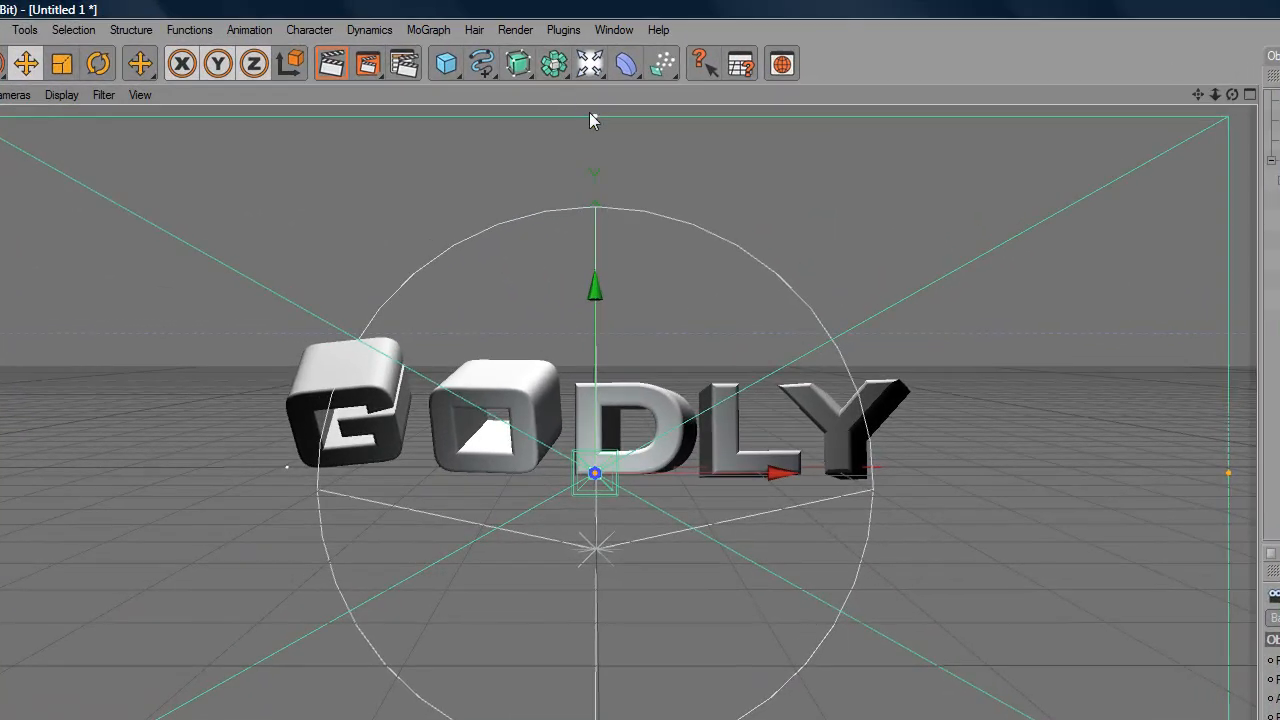
pyautogui.moveTo(1243, 495)
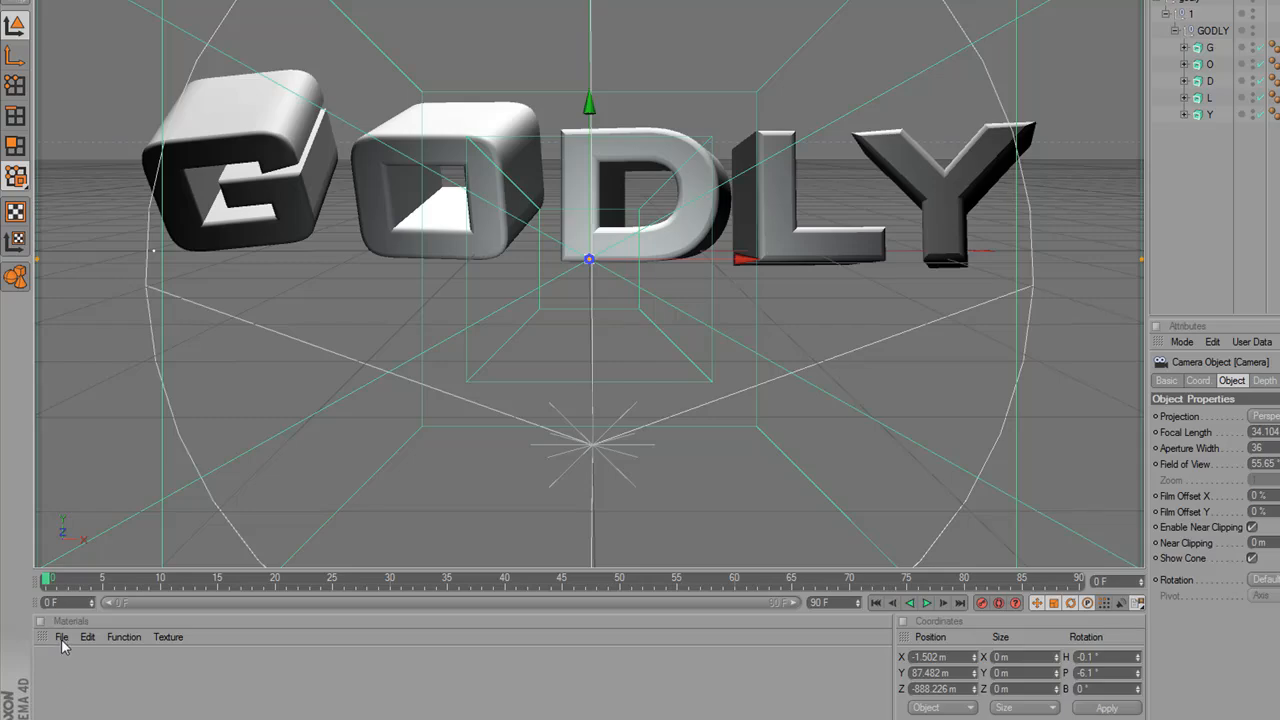
# - Create a new material in the Material Manager and open it for editing
pyautogui.click(61, 637)
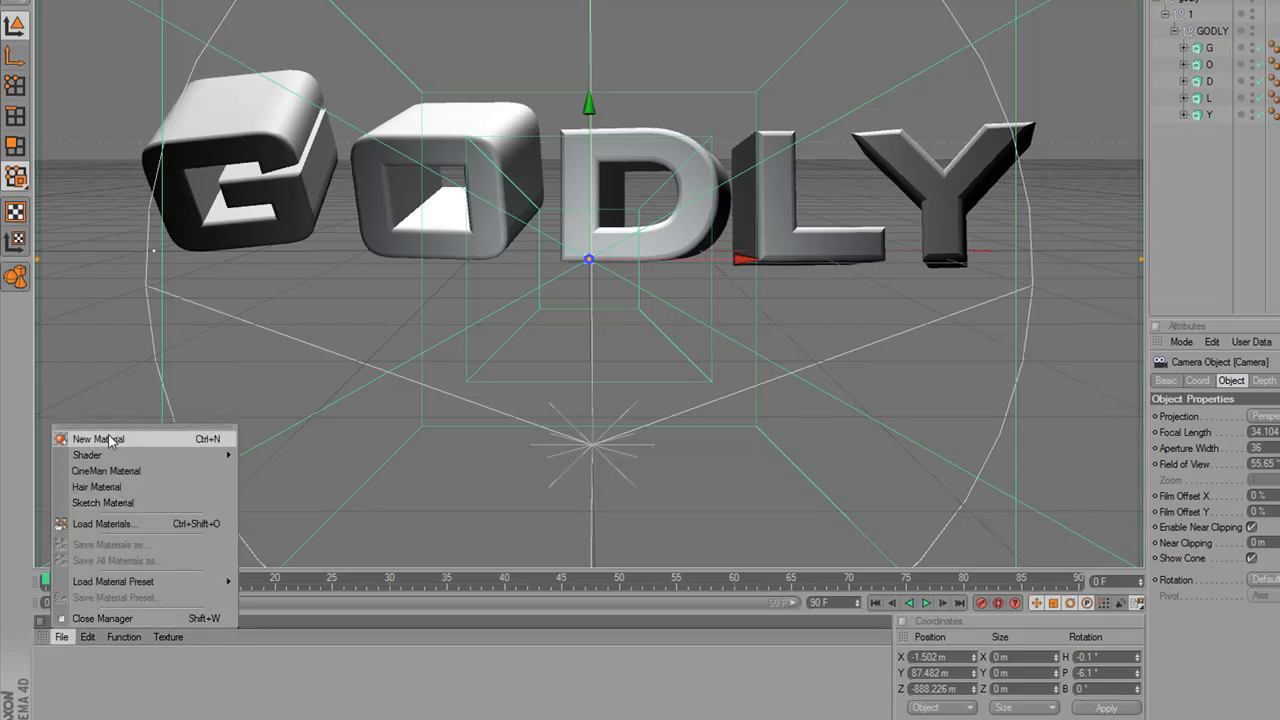
pyautogui.click(98, 438)
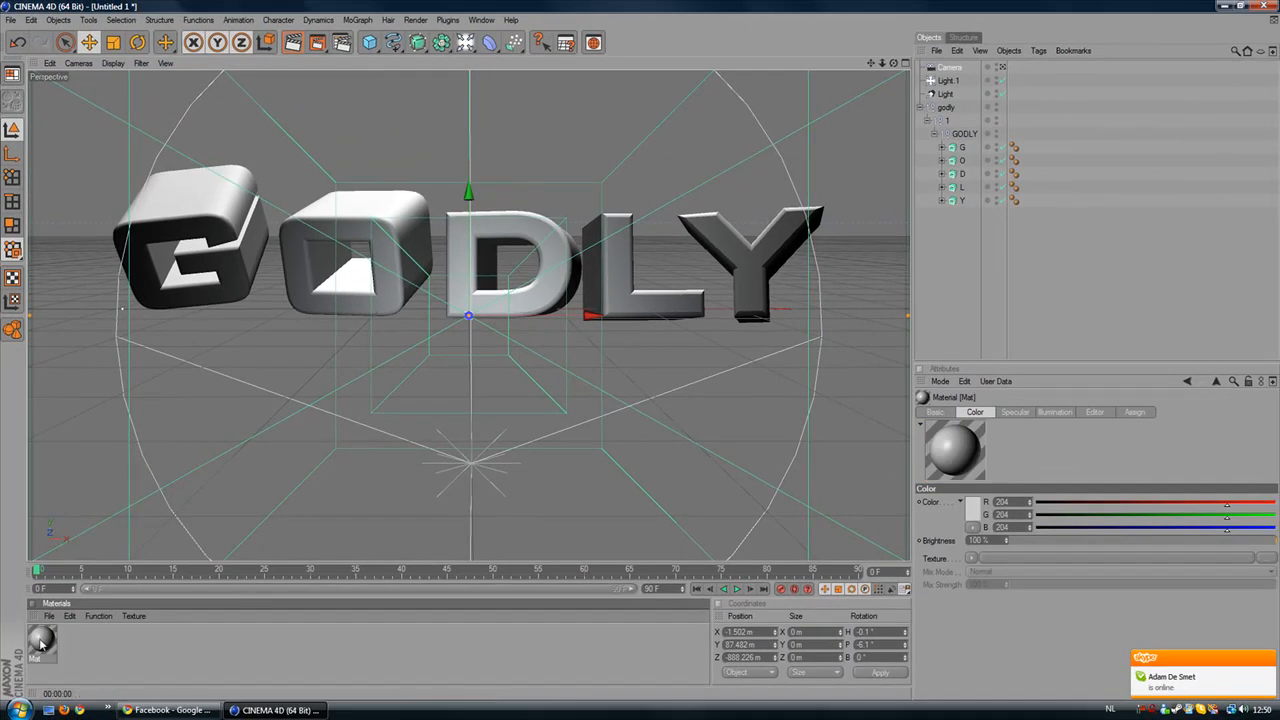
pyautogui.doubleClick(42, 643)
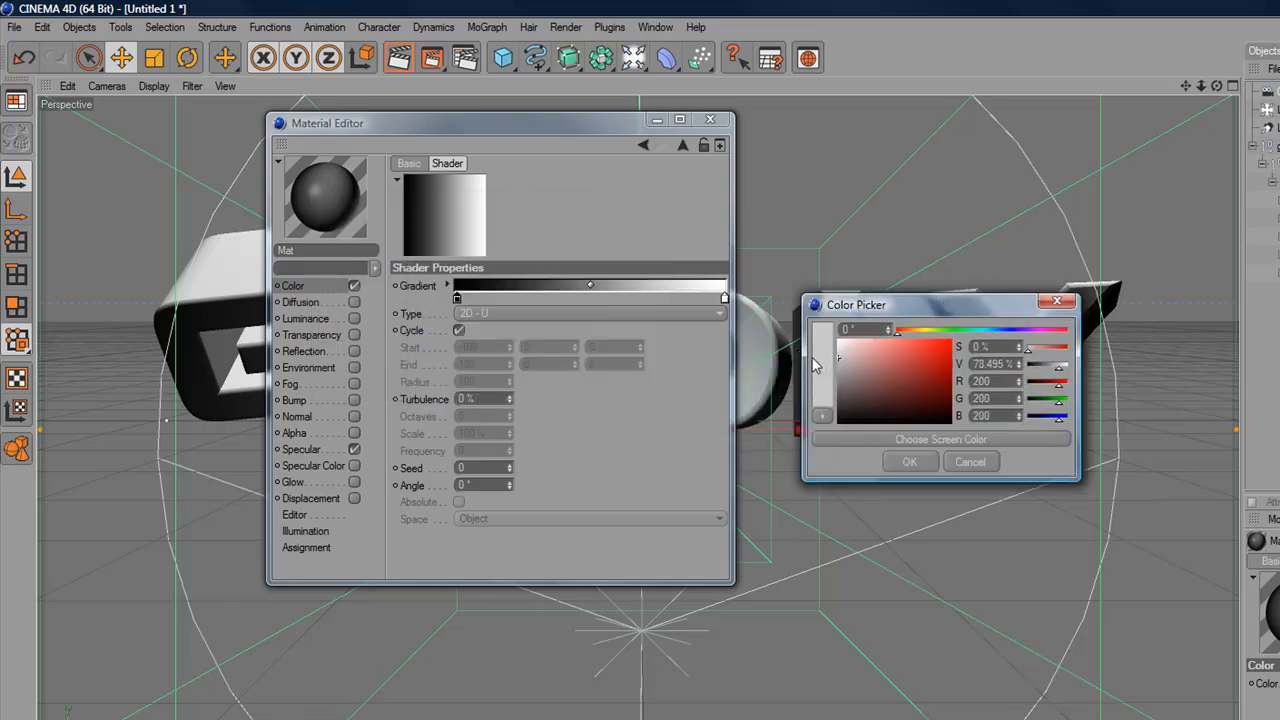
# - Make the material's colour gradient fully white and enable Reflection
pyautogui.click(909, 461)
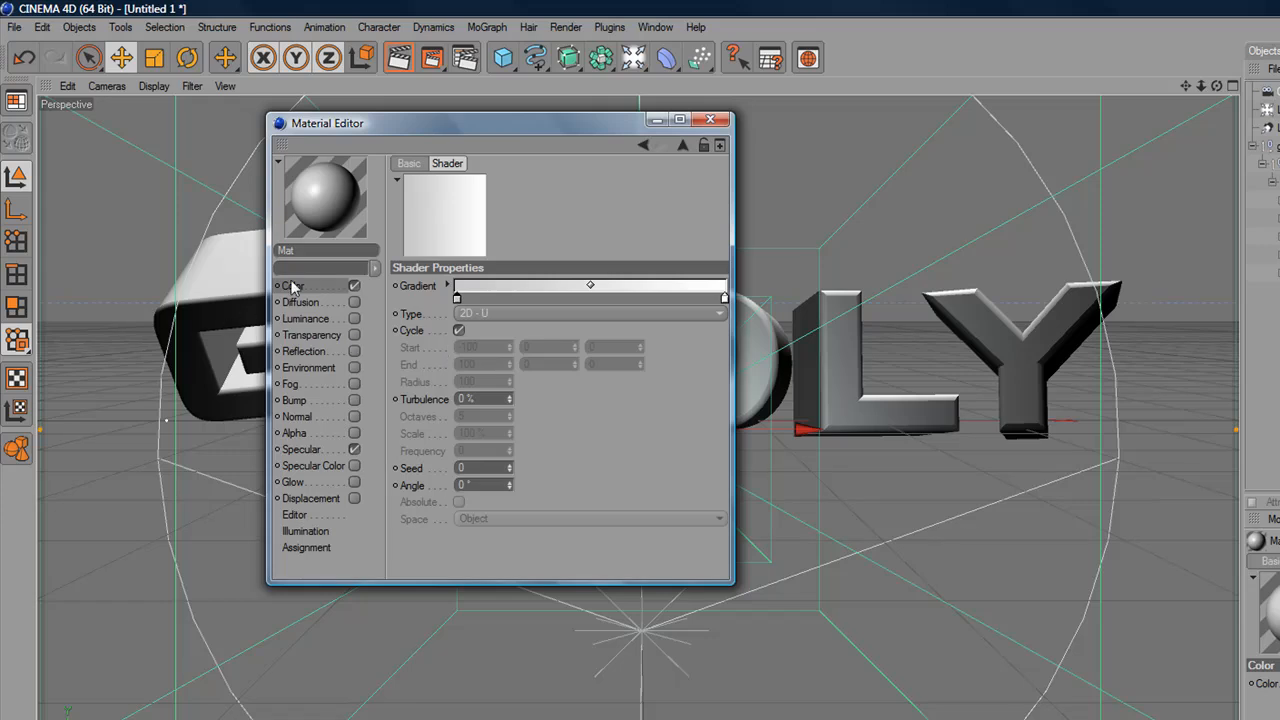
pyautogui.click(305, 351)
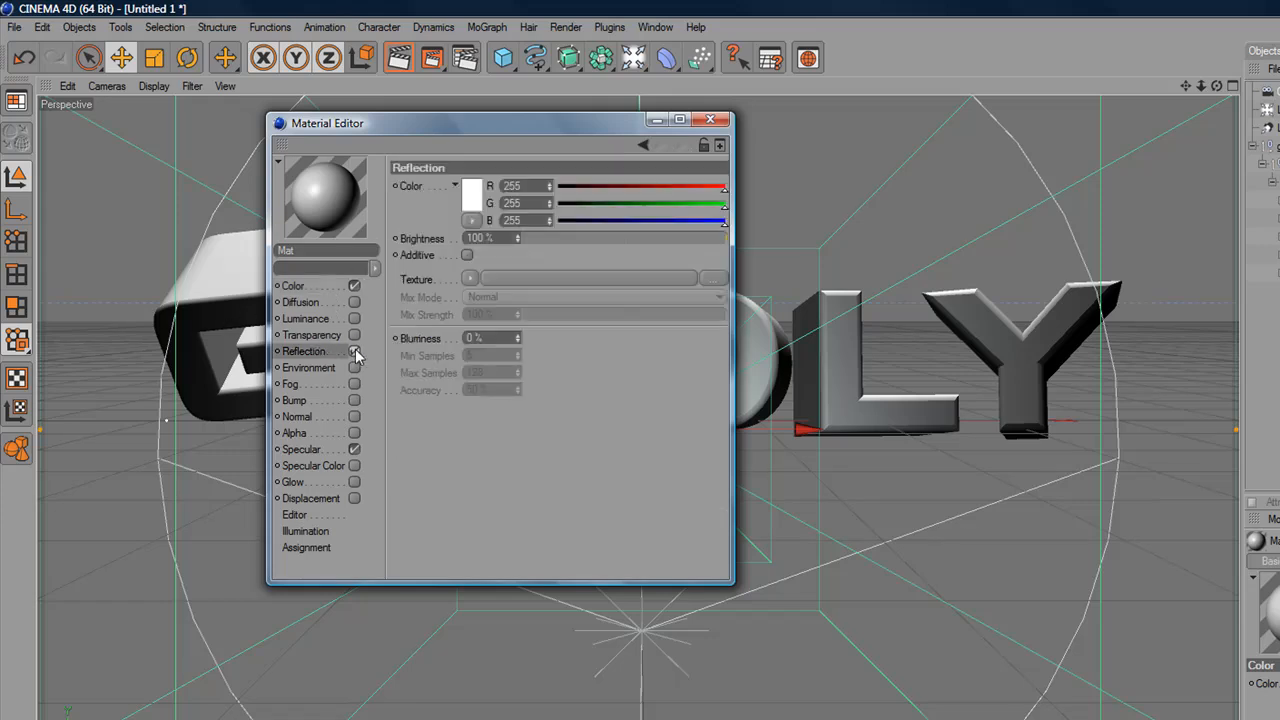
pyautogui.click(470, 278)
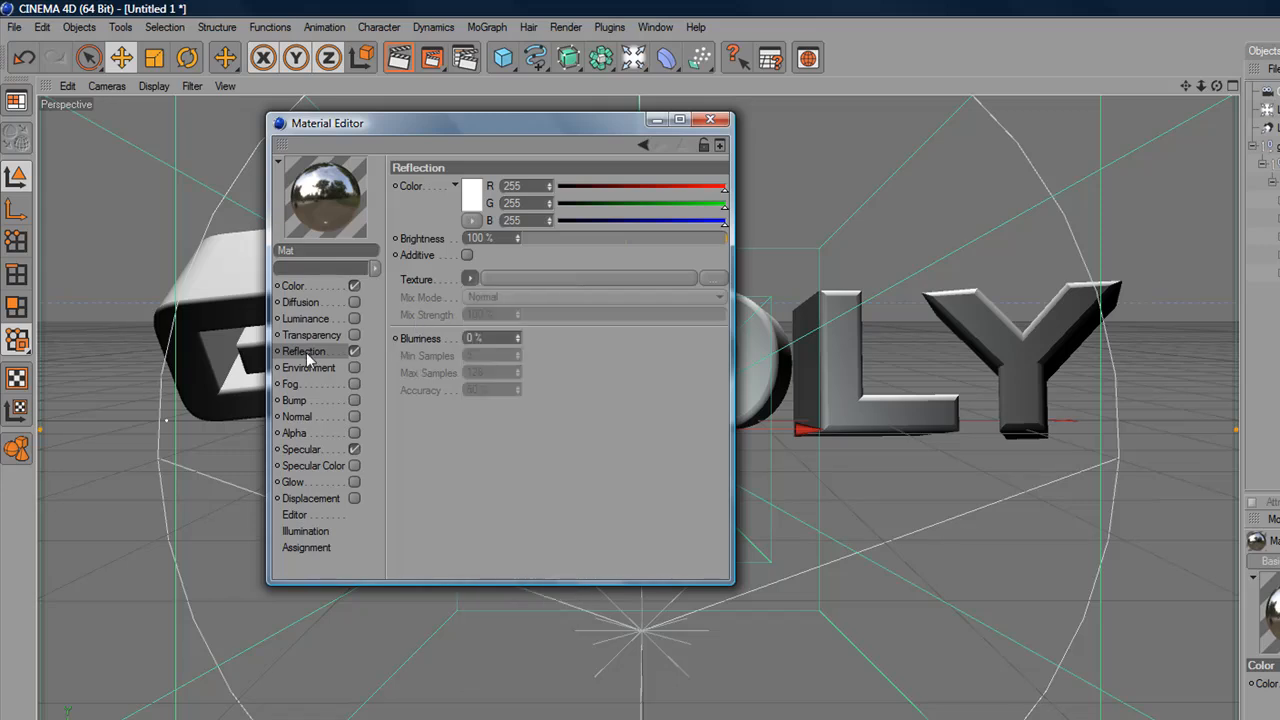
# - Apply a Fresnel shader to the reflection at 60% brightness with reduced mix strength
pyautogui.click(470, 278)
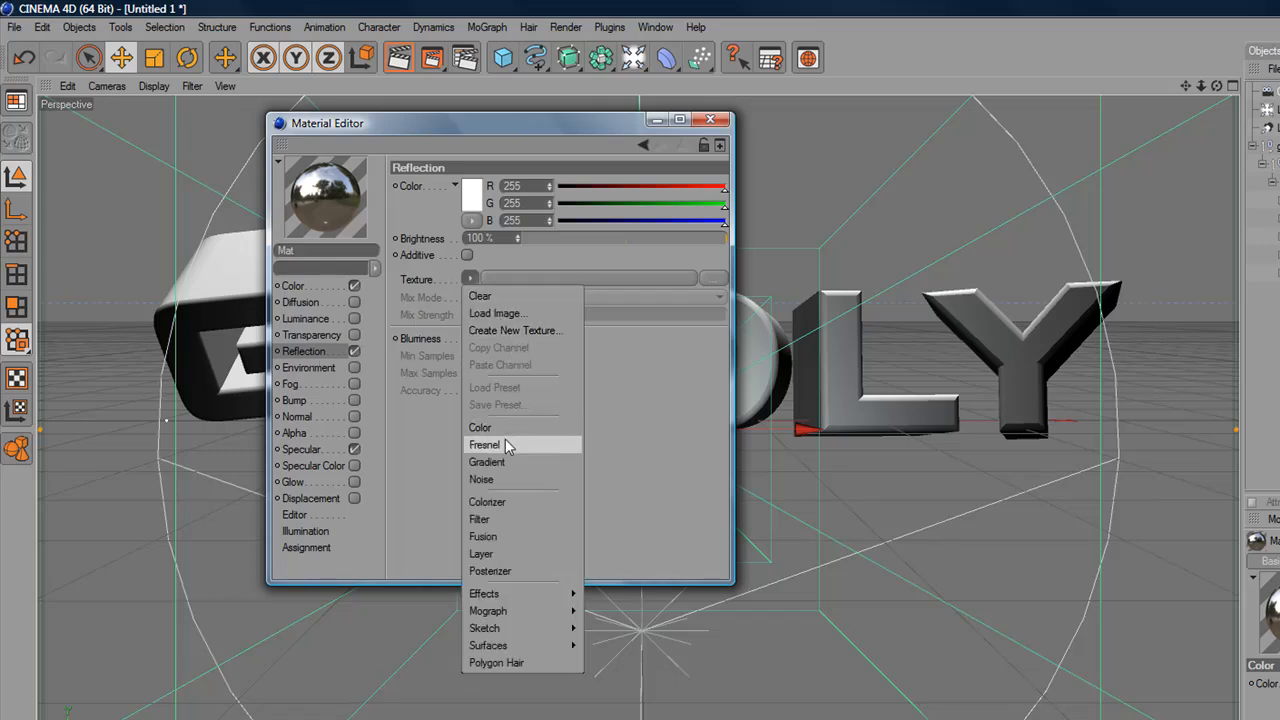
pyautogui.click(484, 444)
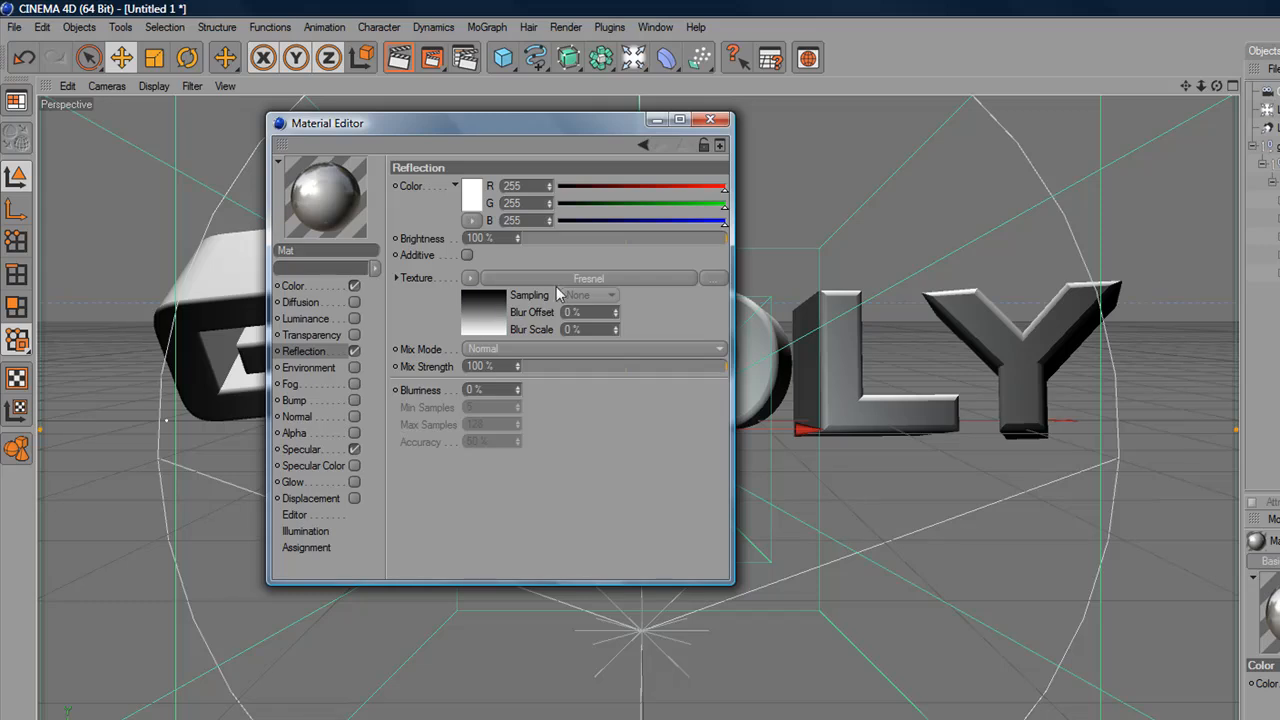
pyautogui.moveTo(725, 238); pyautogui.dragTo(655, 238)
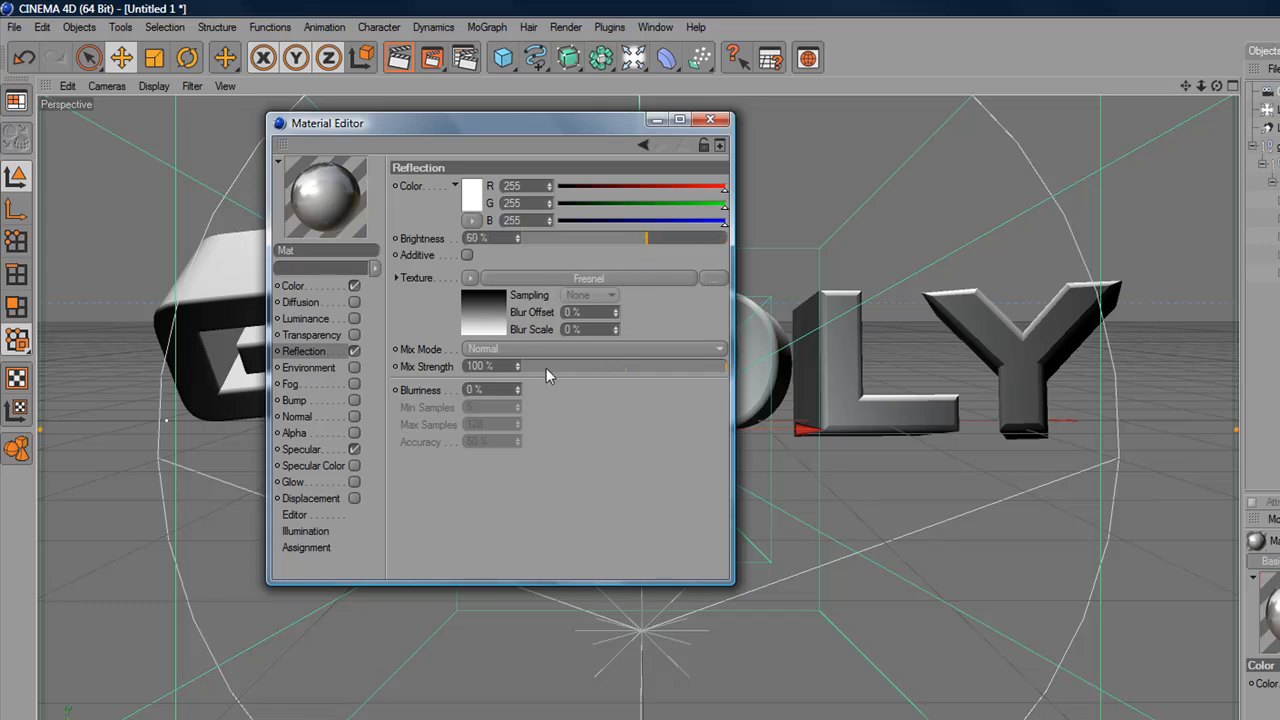
pyautogui.moveTo(720, 367); pyautogui.dragTo(690, 367)
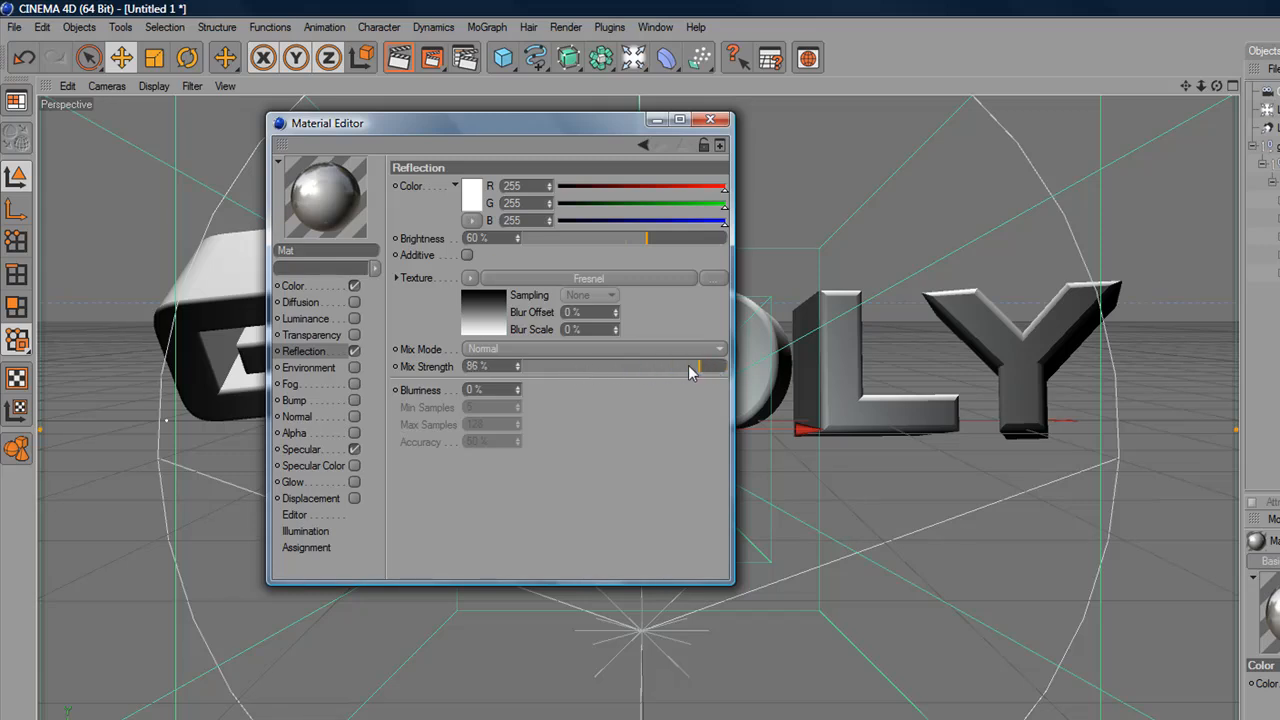
pyautogui.moveTo(700, 366); pyautogui.dragTo(688, 366)
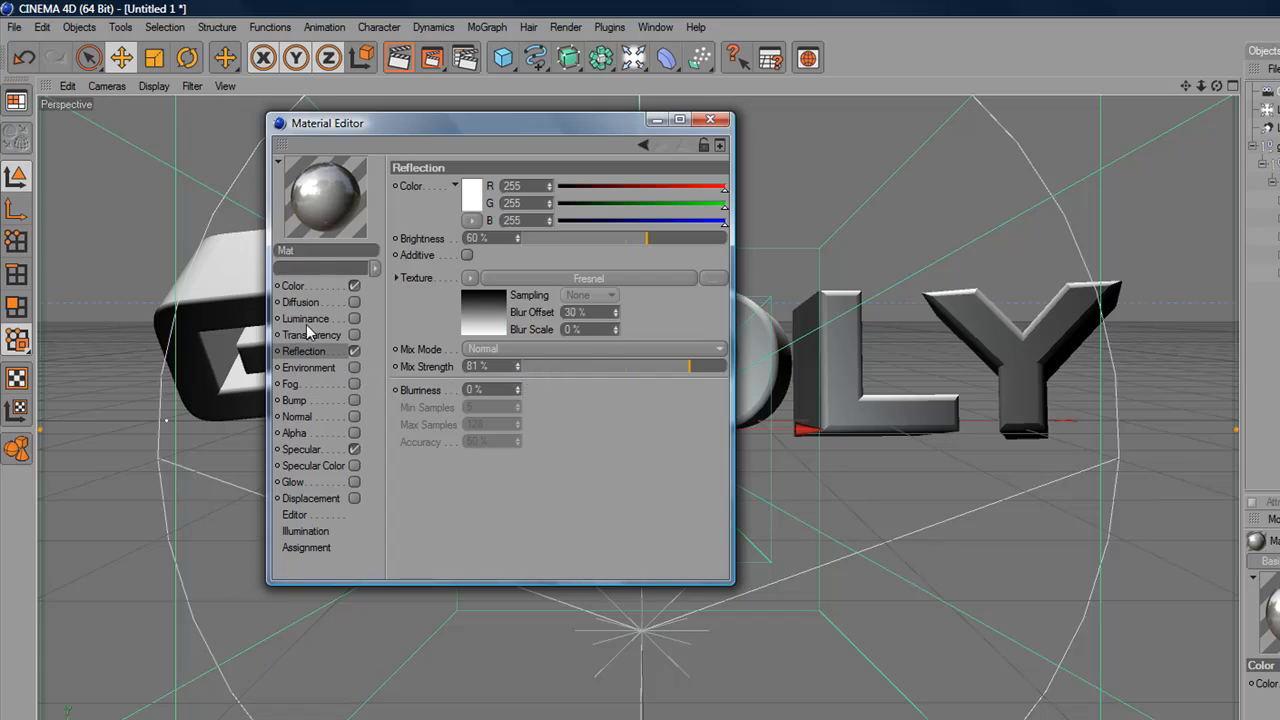
# - Set the specular Height to 100% and Falloff to -24%
pyautogui.click(301, 449)
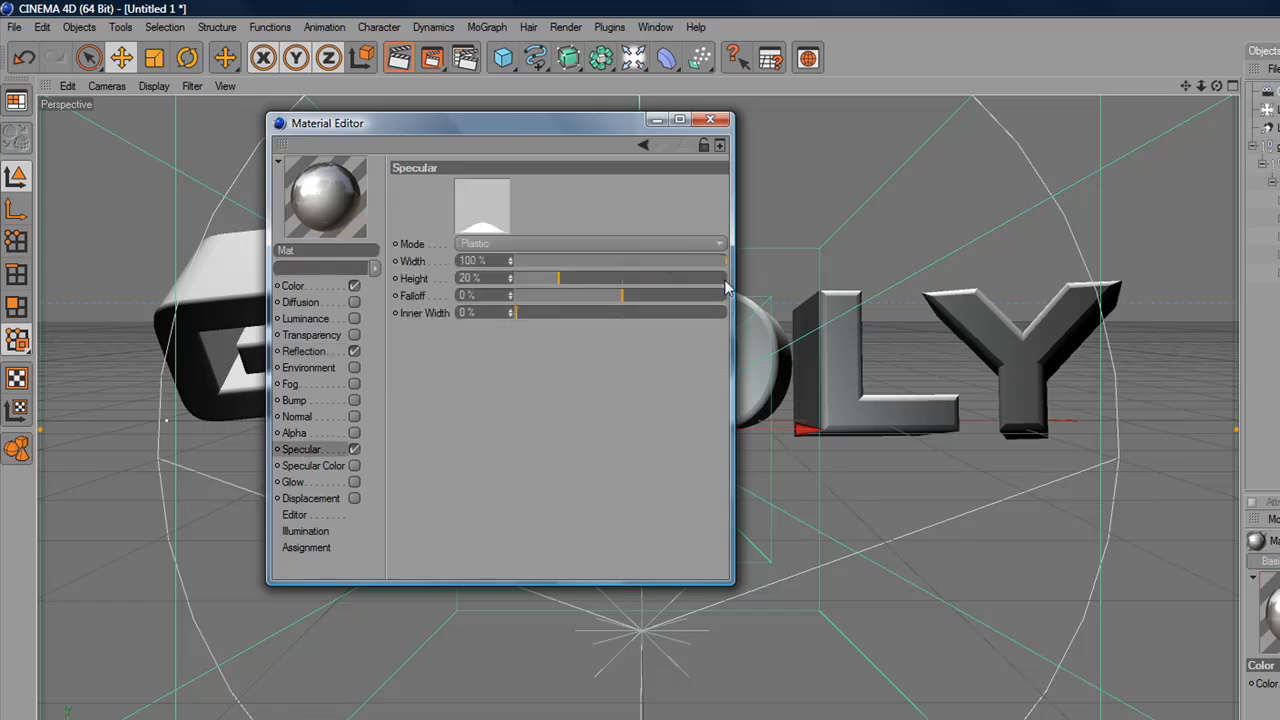
pyautogui.moveTo(558, 278); pyautogui.dragTo(725, 278)
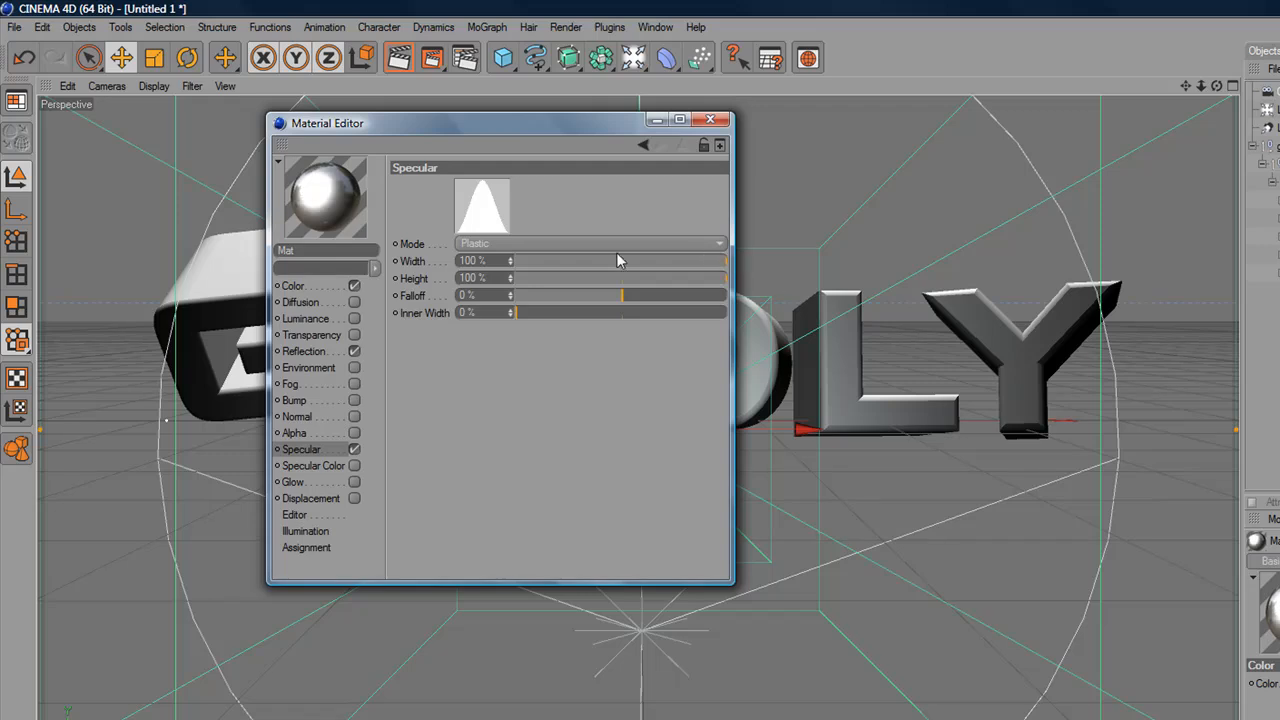
pyautogui.moveTo(562, 283)
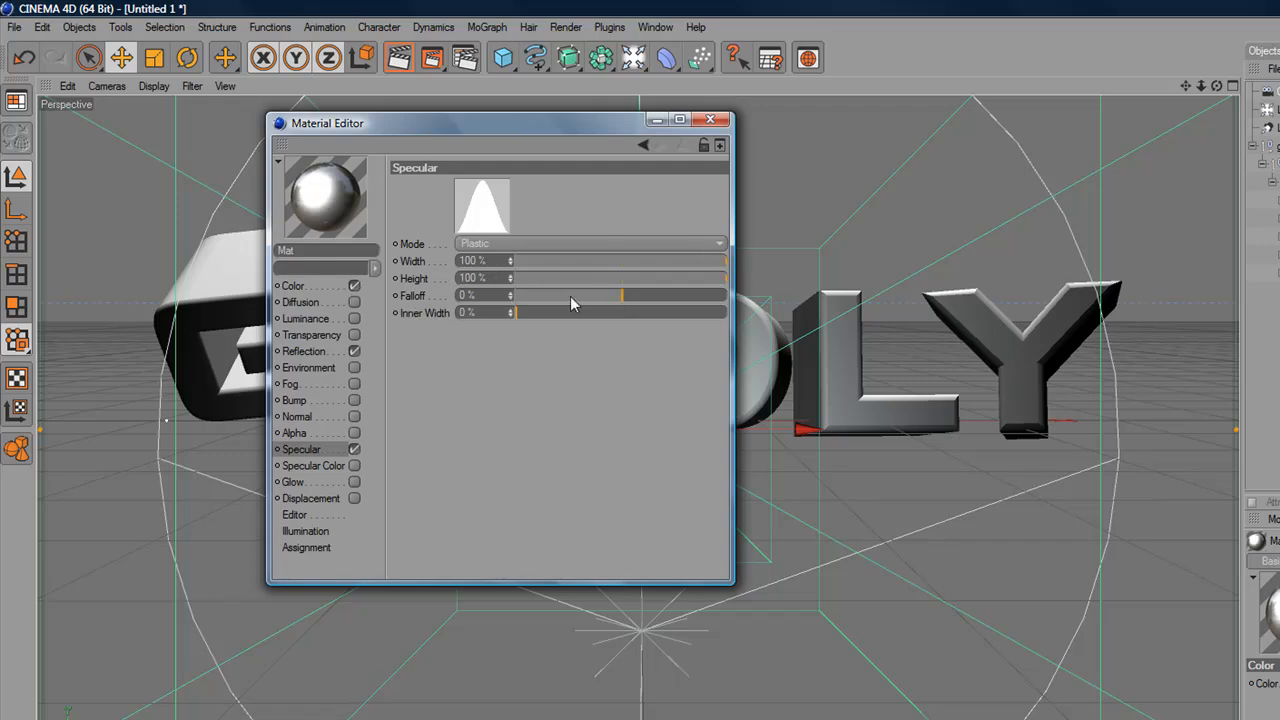
pyautogui.moveTo(620, 295); pyautogui.dragTo(595, 295)
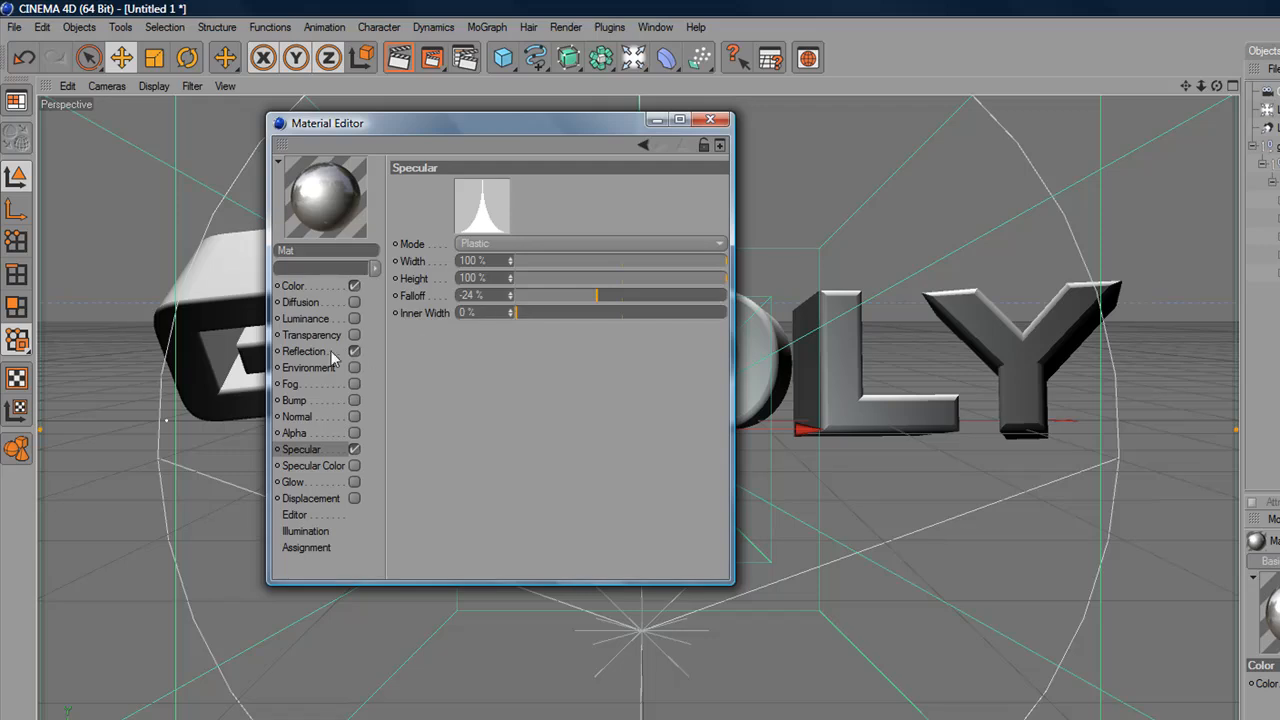
pyautogui.moveTo(710, 120)
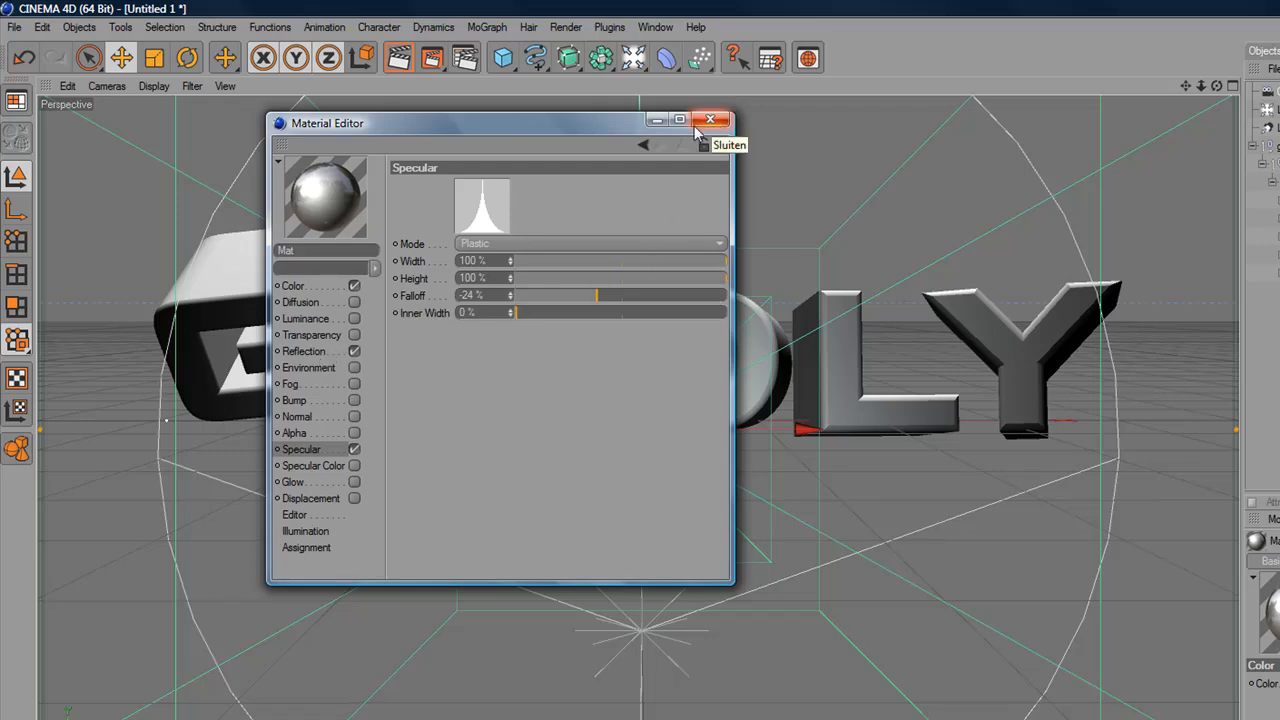
pyautogui.moveTo(318, 298)
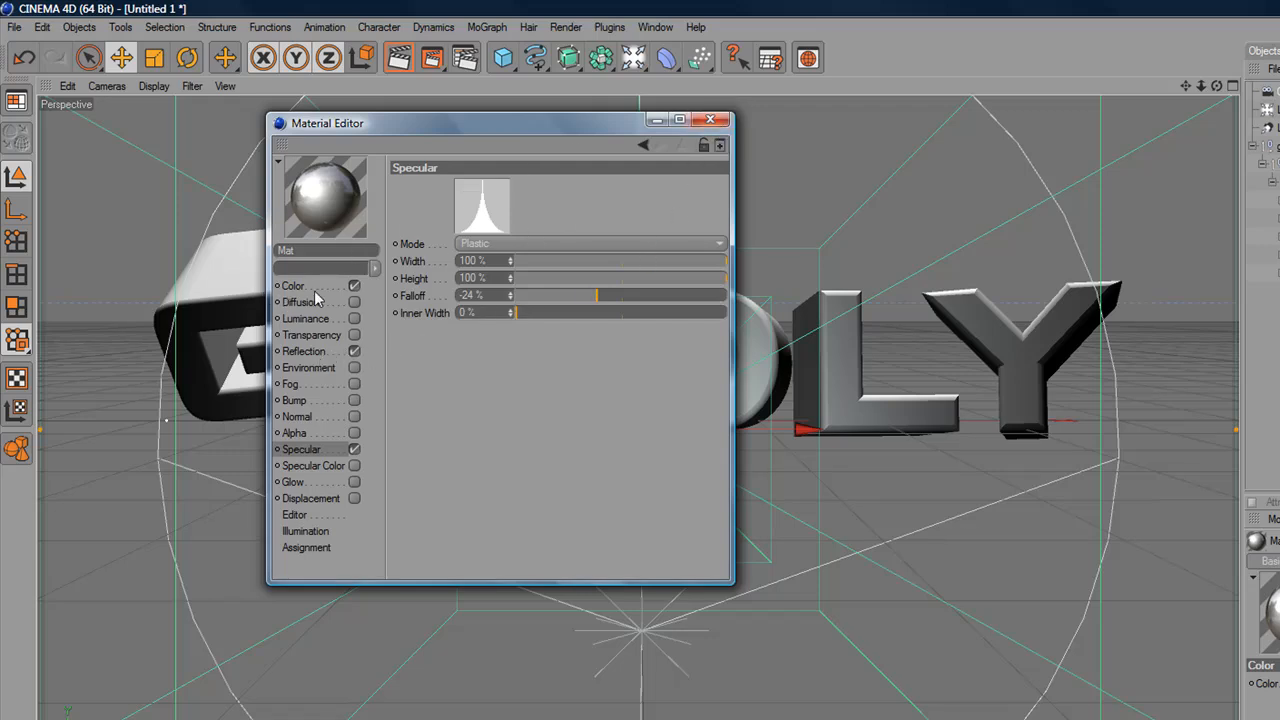
# - Enable the Bump channel with Tex_01_grayscale.jpg as its texture, then close the editor
pyautogui.click(294, 400)
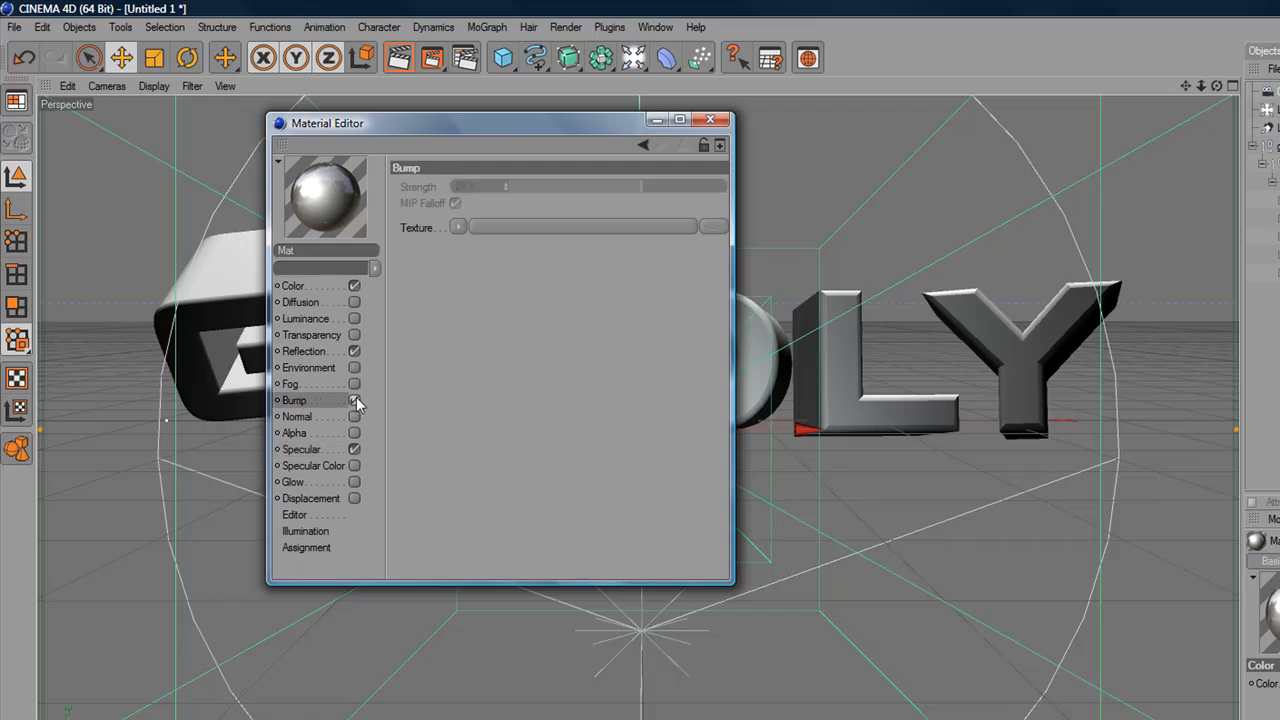
pyautogui.click(355, 400)
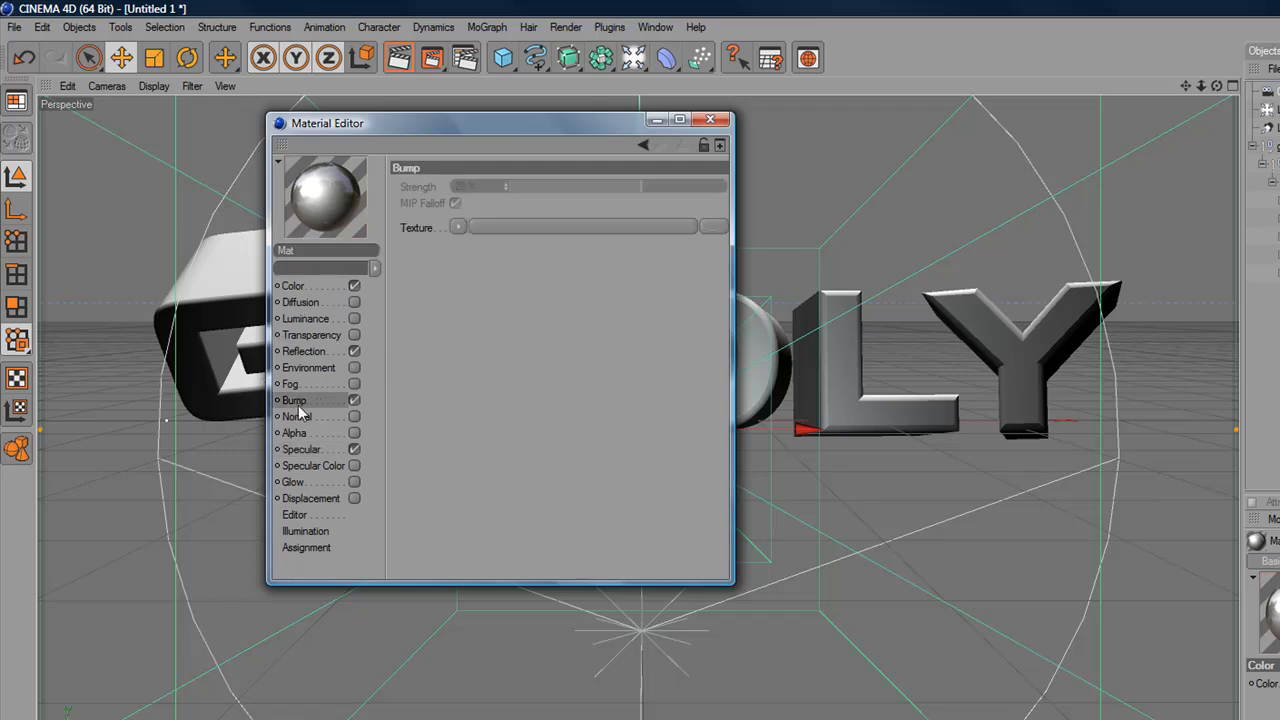
pyautogui.click(458, 227)
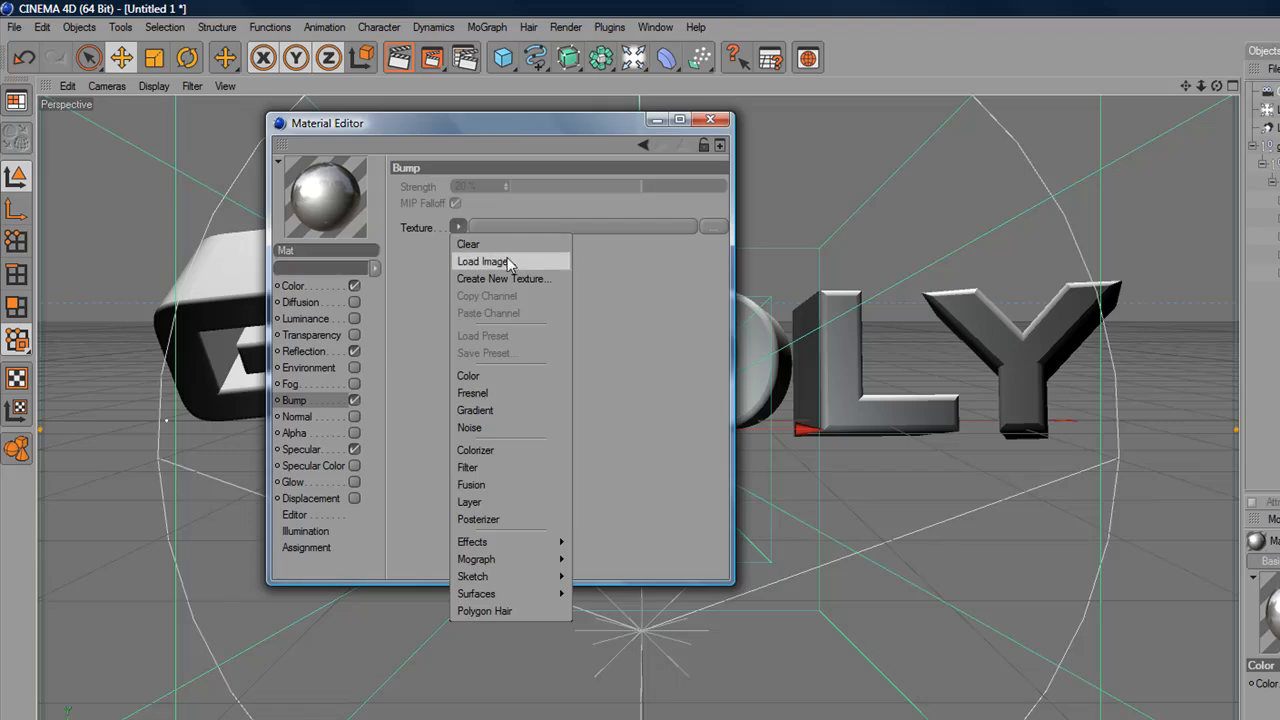
pyautogui.click(483, 261)
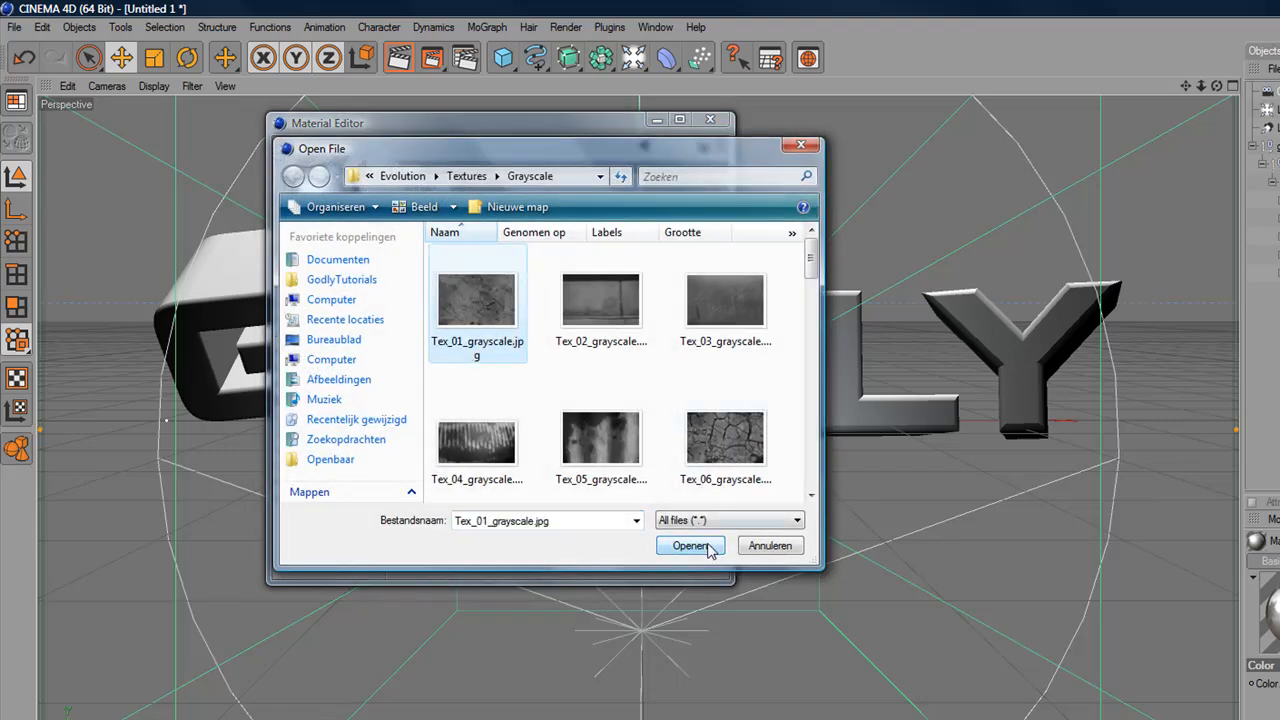
pyautogui.click(690, 545)
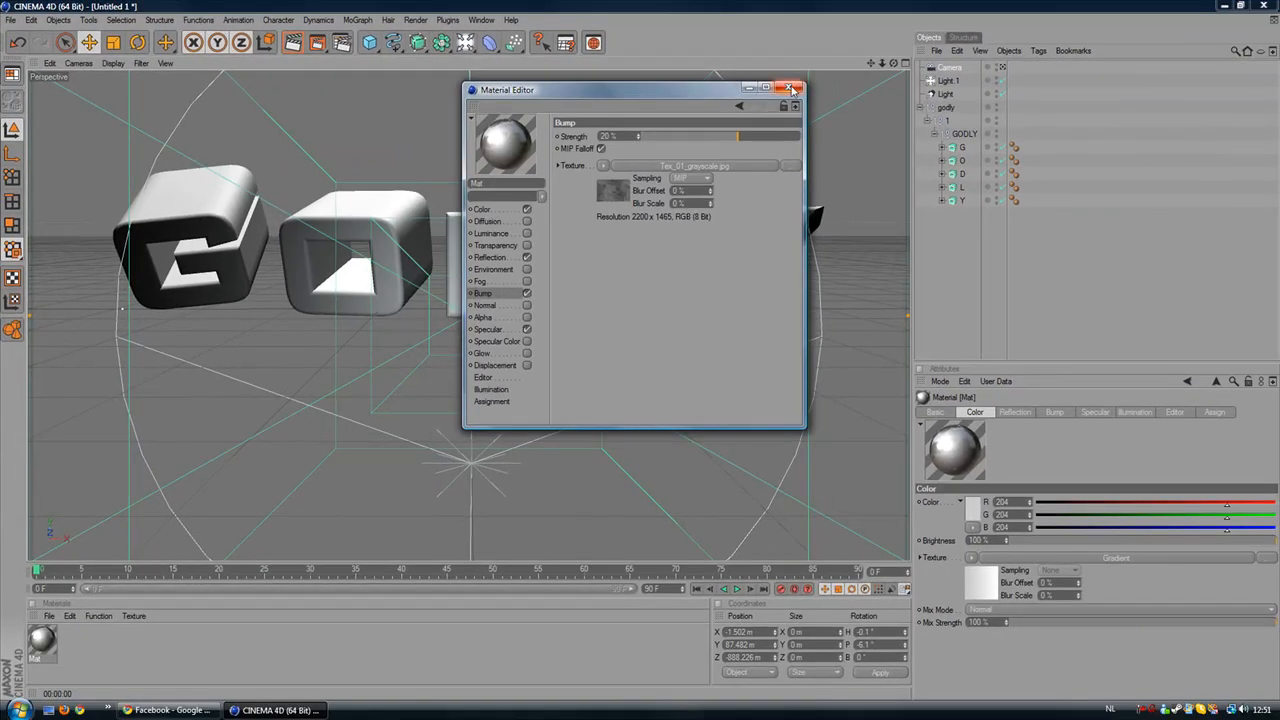
pyautogui.click(795, 89)
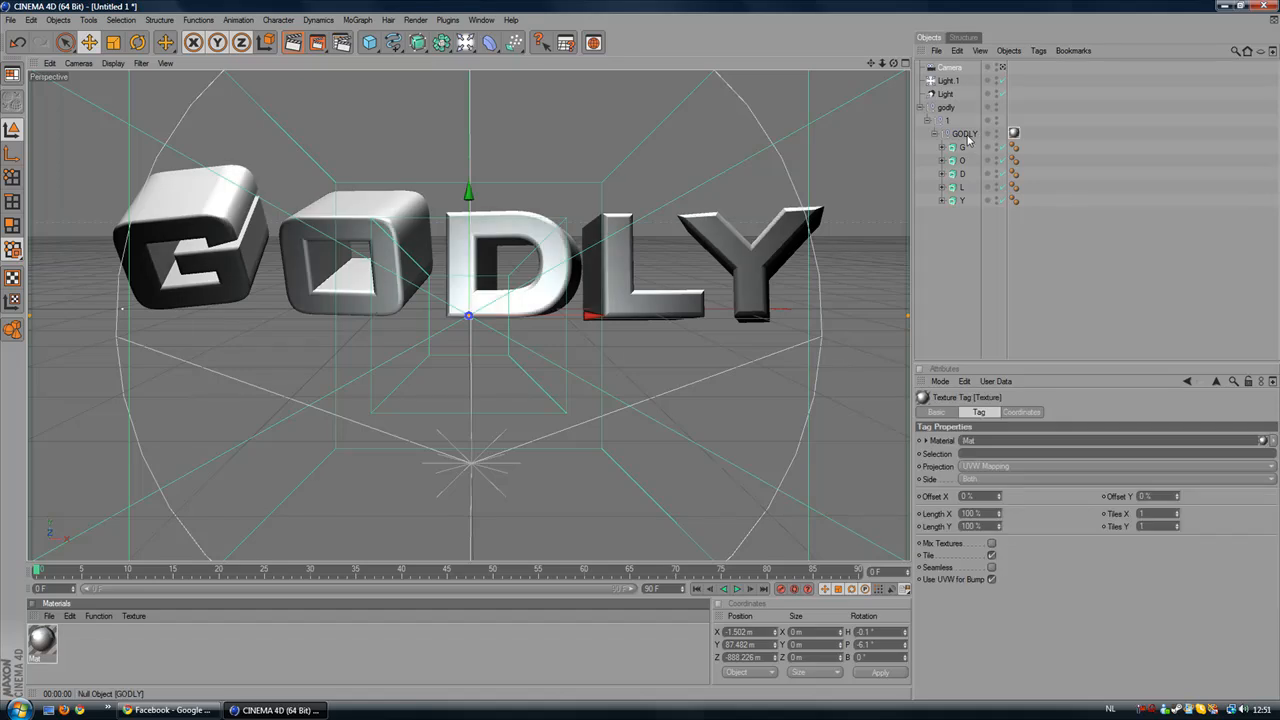
# - Render a preview of the GODLY text and reopen its material beside the render
pyautogui.click(1013, 132)
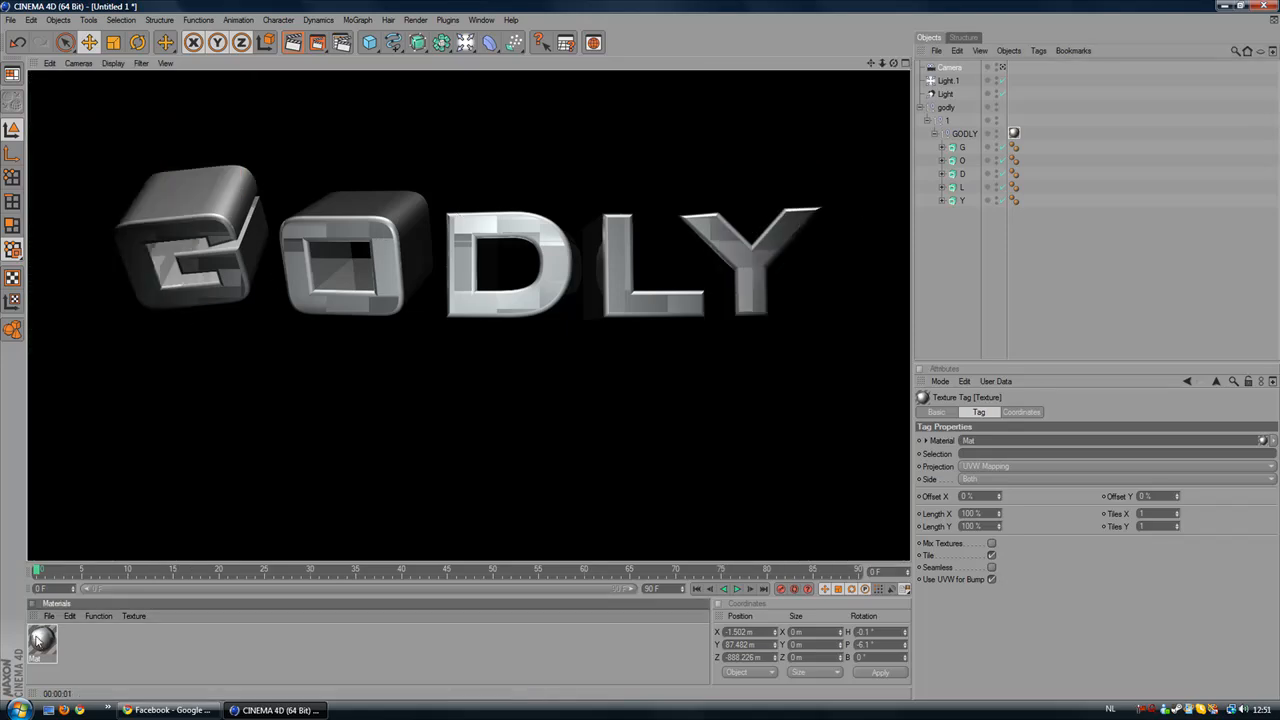
pyautogui.doubleClick(42, 645)
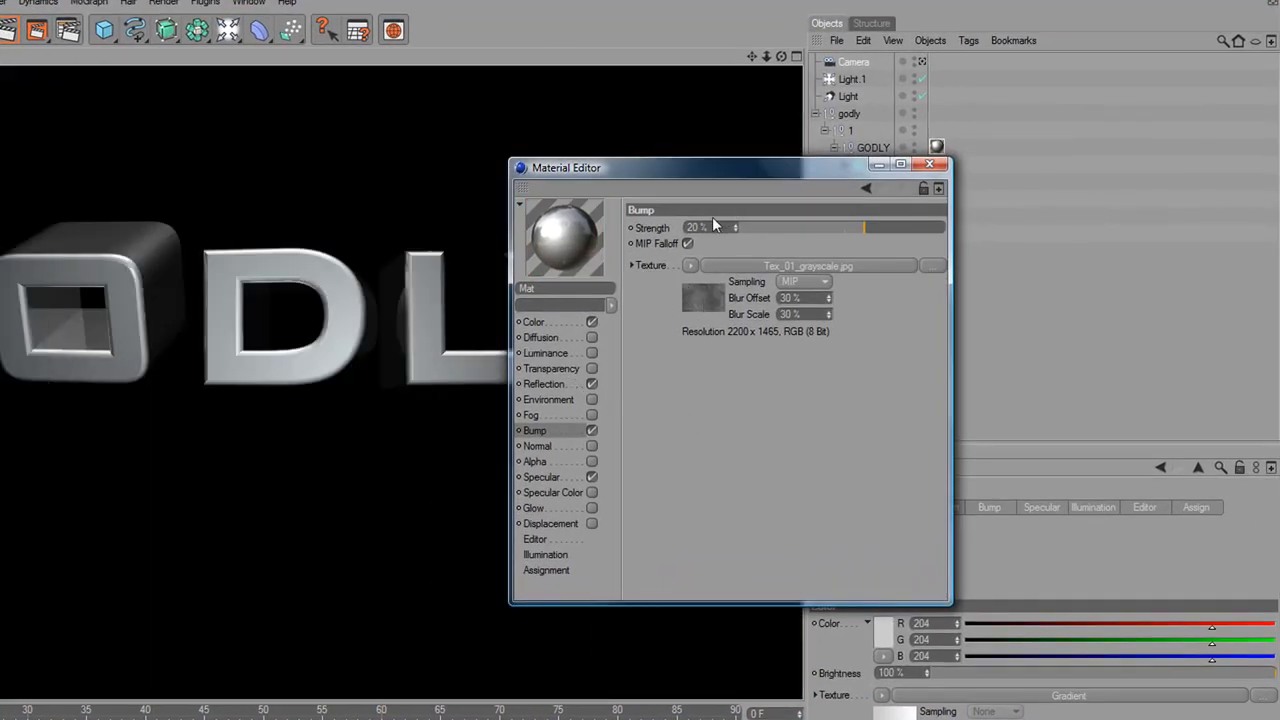
pyautogui.moveTo(566, 167); pyautogui.dragTo(721, 180)
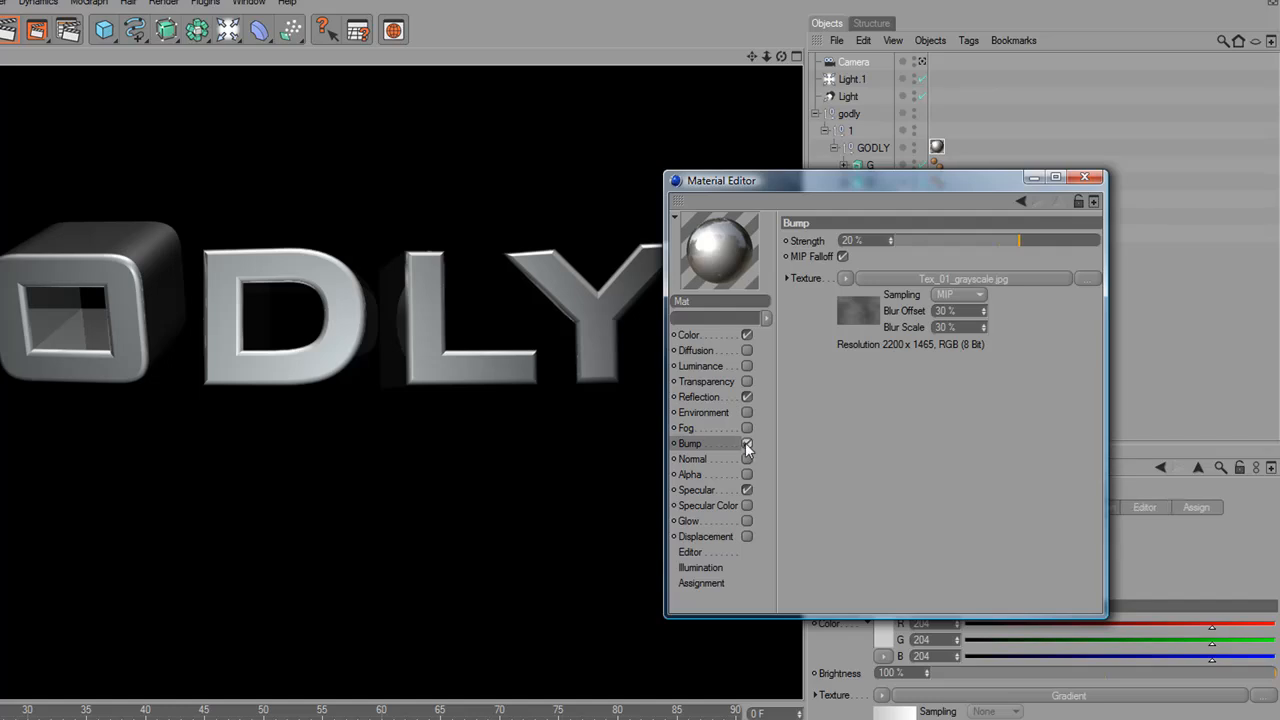
# - Lower the reflection mix strength toward 15% and fine-tune its brightness
pyautogui.click(698, 396)
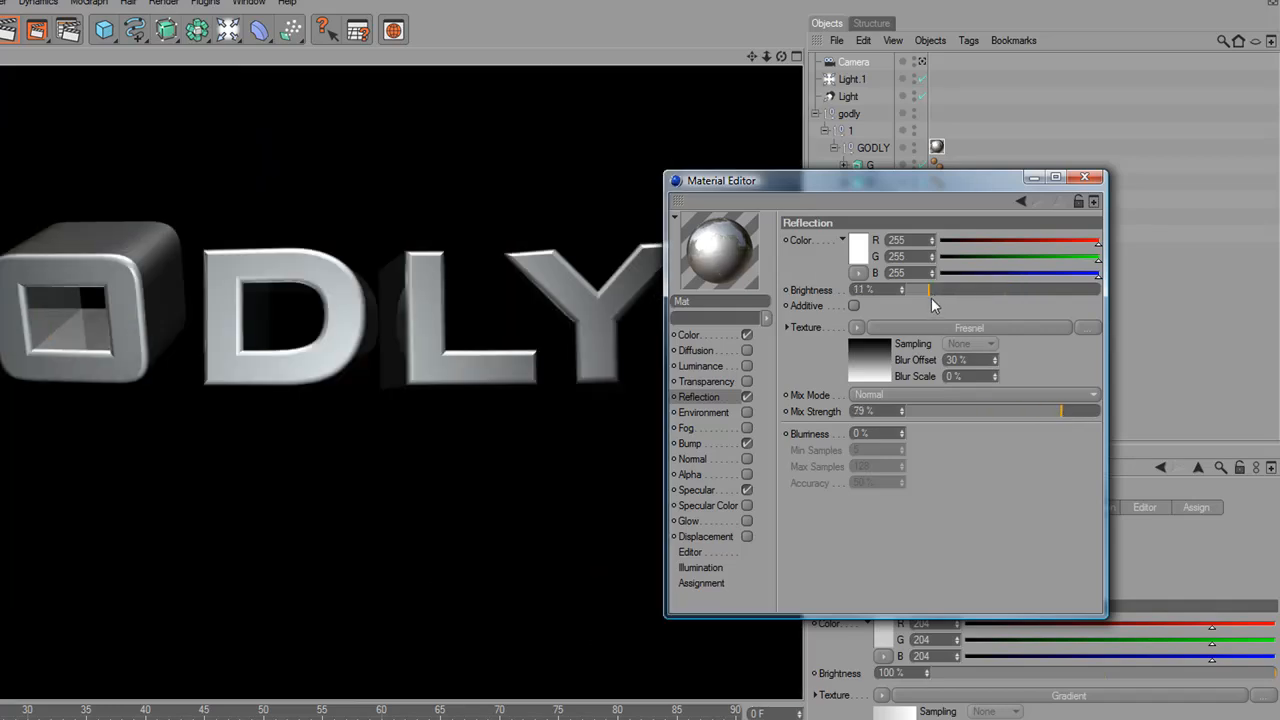
pyautogui.moveTo(928, 289); pyautogui.dragTo(900, 289)
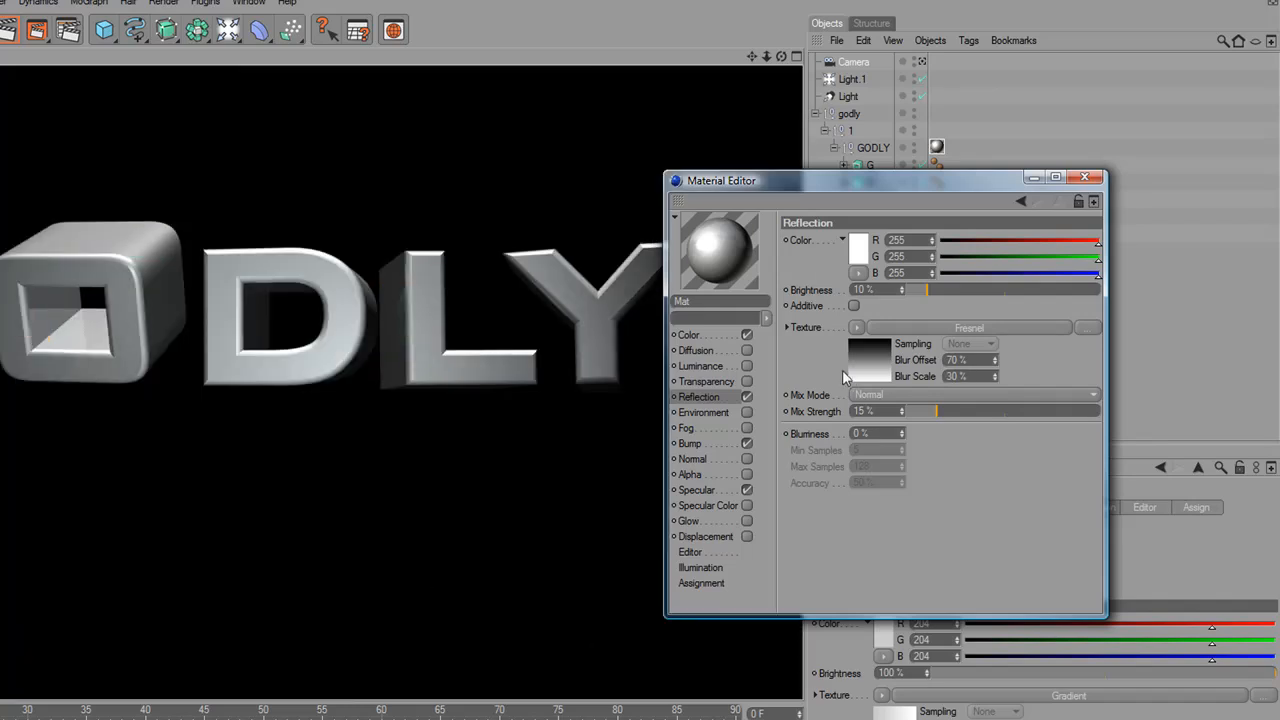
pyautogui.moveTo(925, 289); pyautogui.dragTo(940, 289)
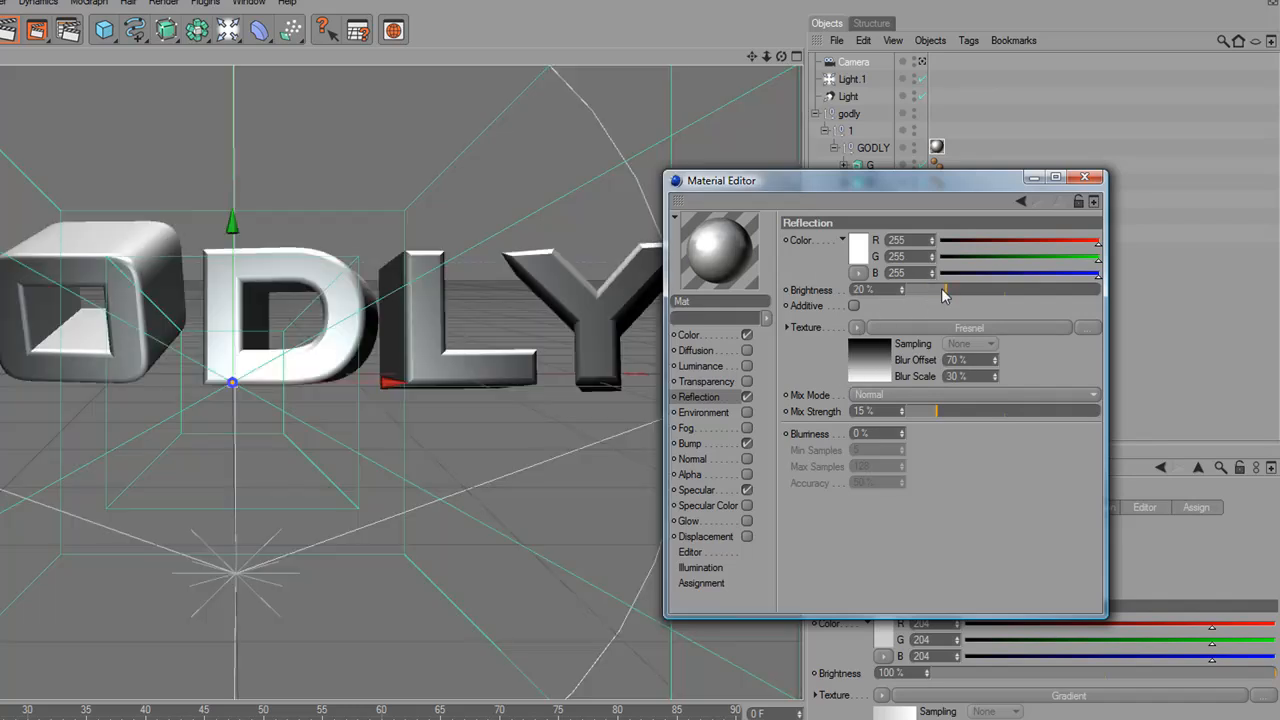
pyautogui.moveTo(935, 411); pyautogui.dragTo(950, 411)
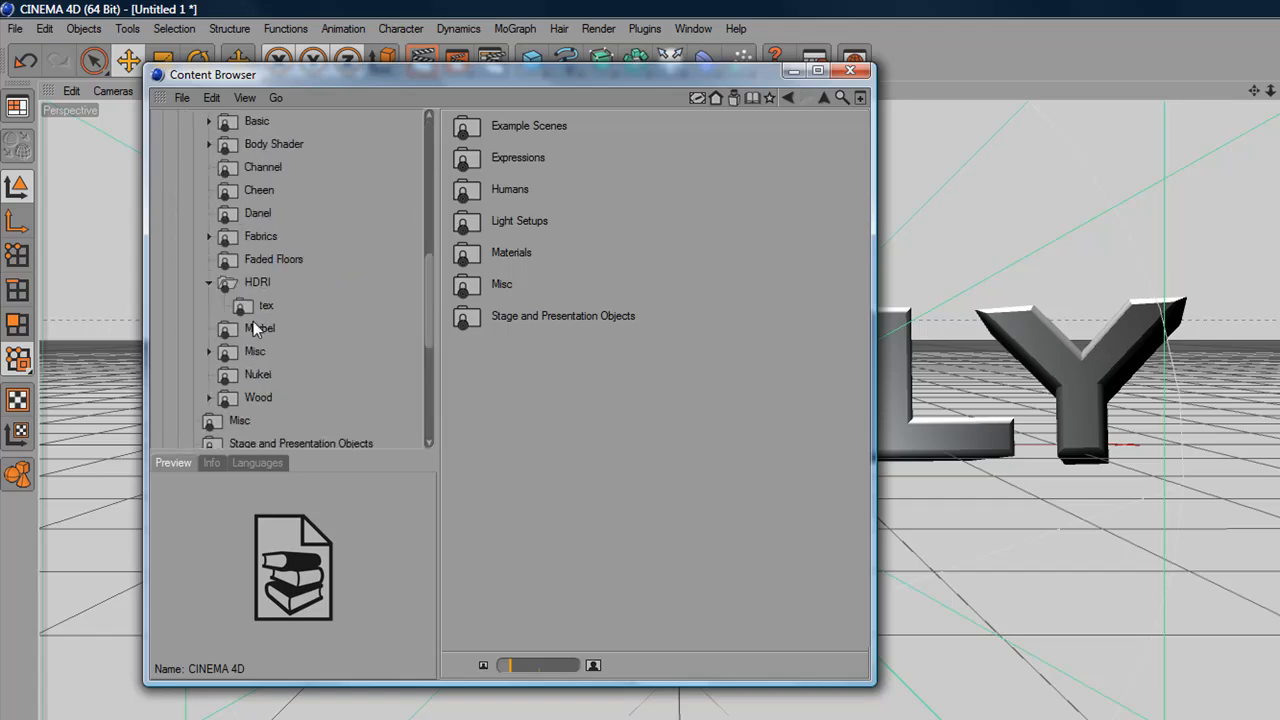
# - Apply the HDRI 022 environment preset from the Content Browser's HDRI folder to a Sky object
pyautogui.click(257, 281)
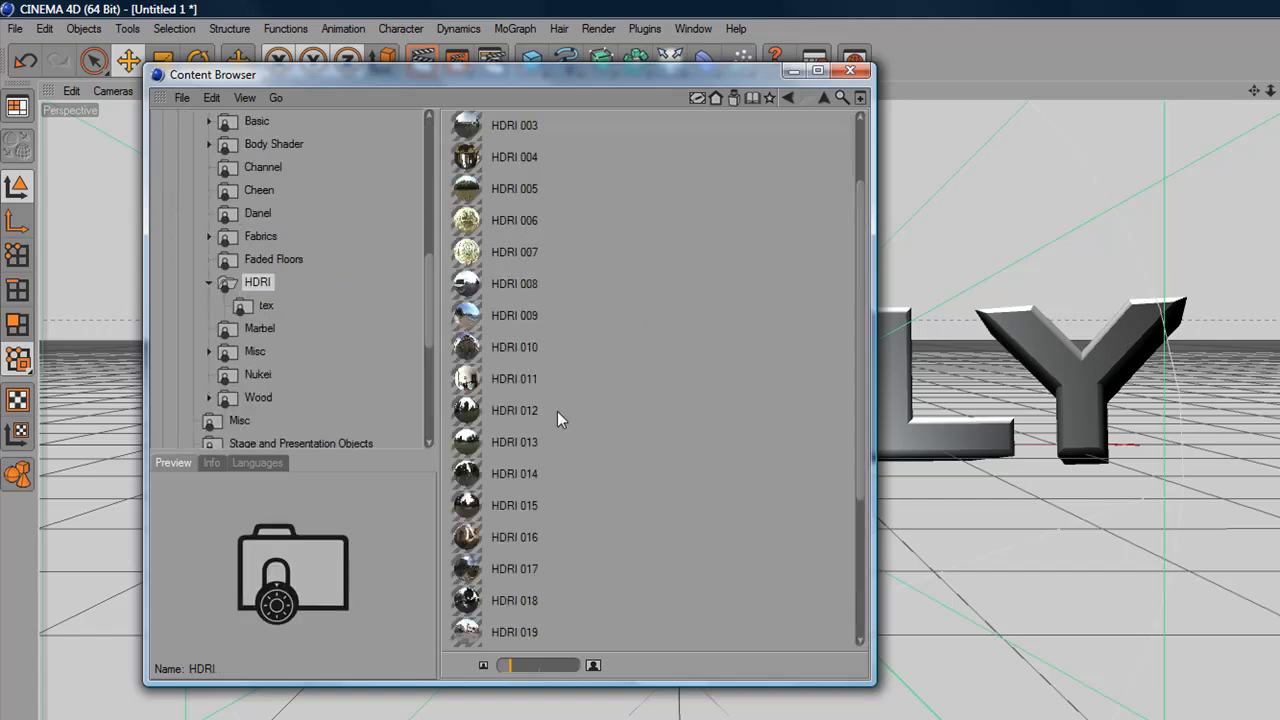
pyautogui.click(514, 441)
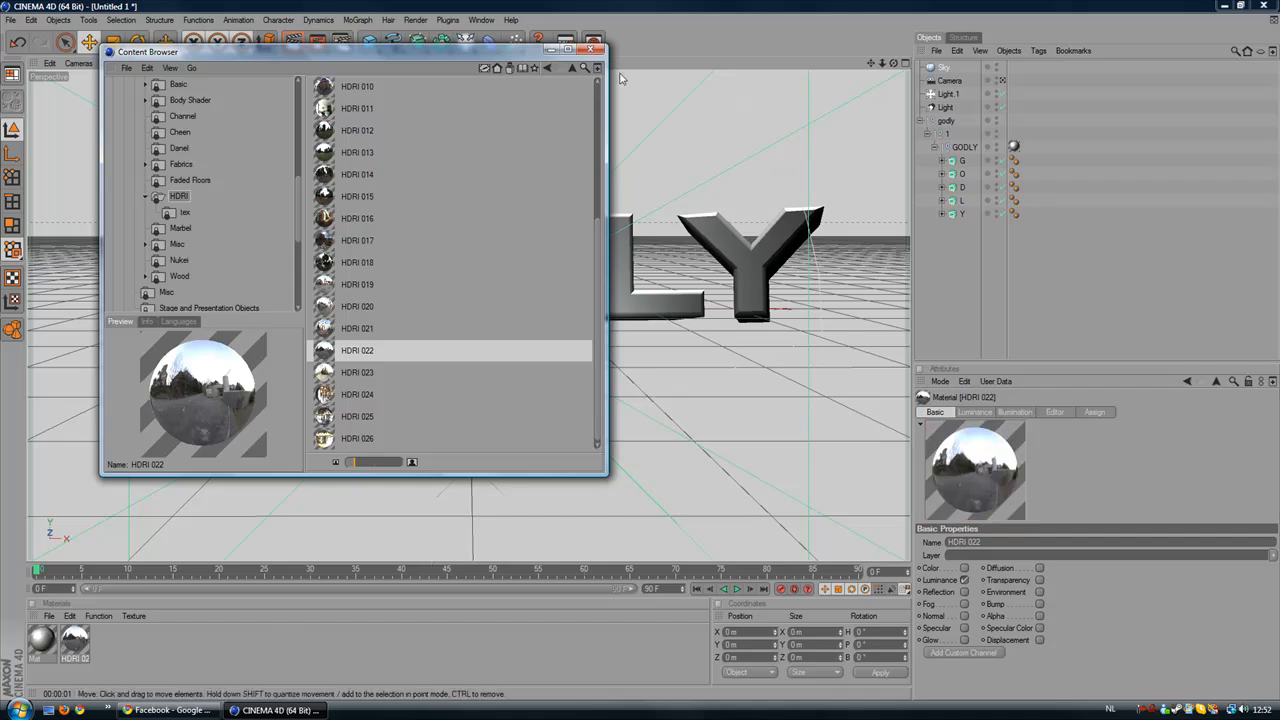
pyautogui.click(591, 51)
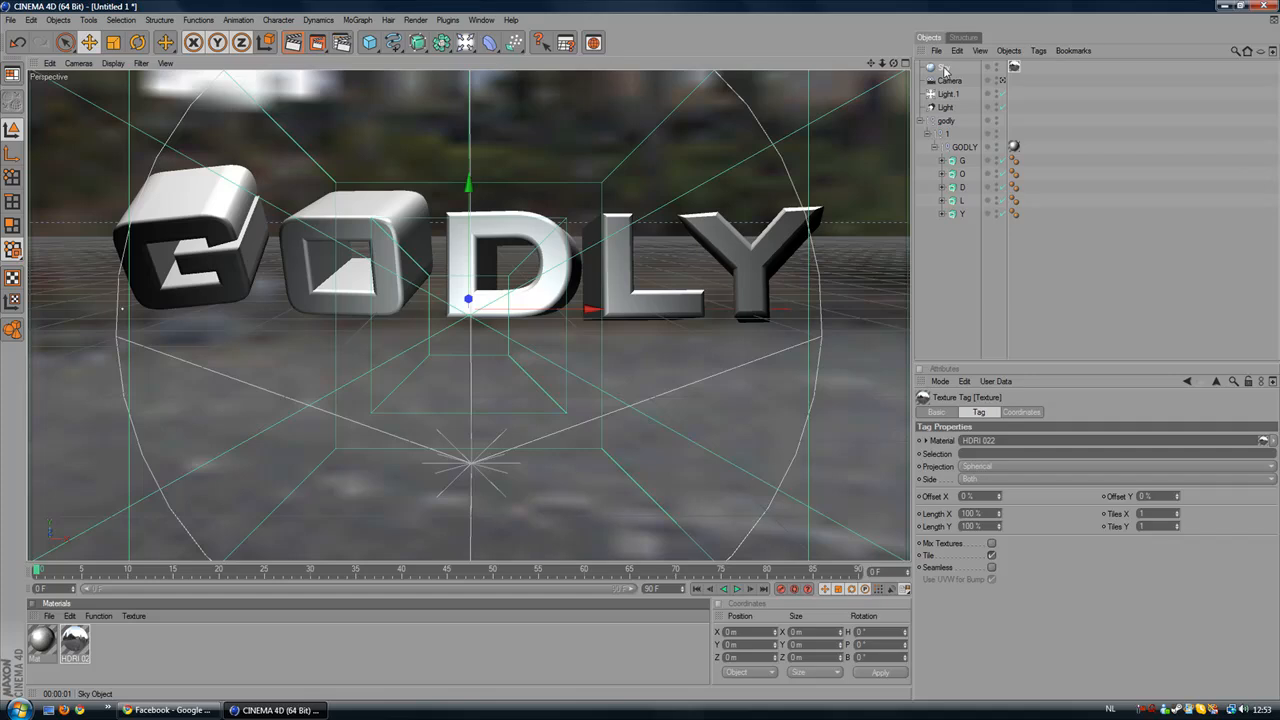
# - Add a Compositing tag to the Sky and untick Seen by Camera
pyautogui.rightClick(950, 75)
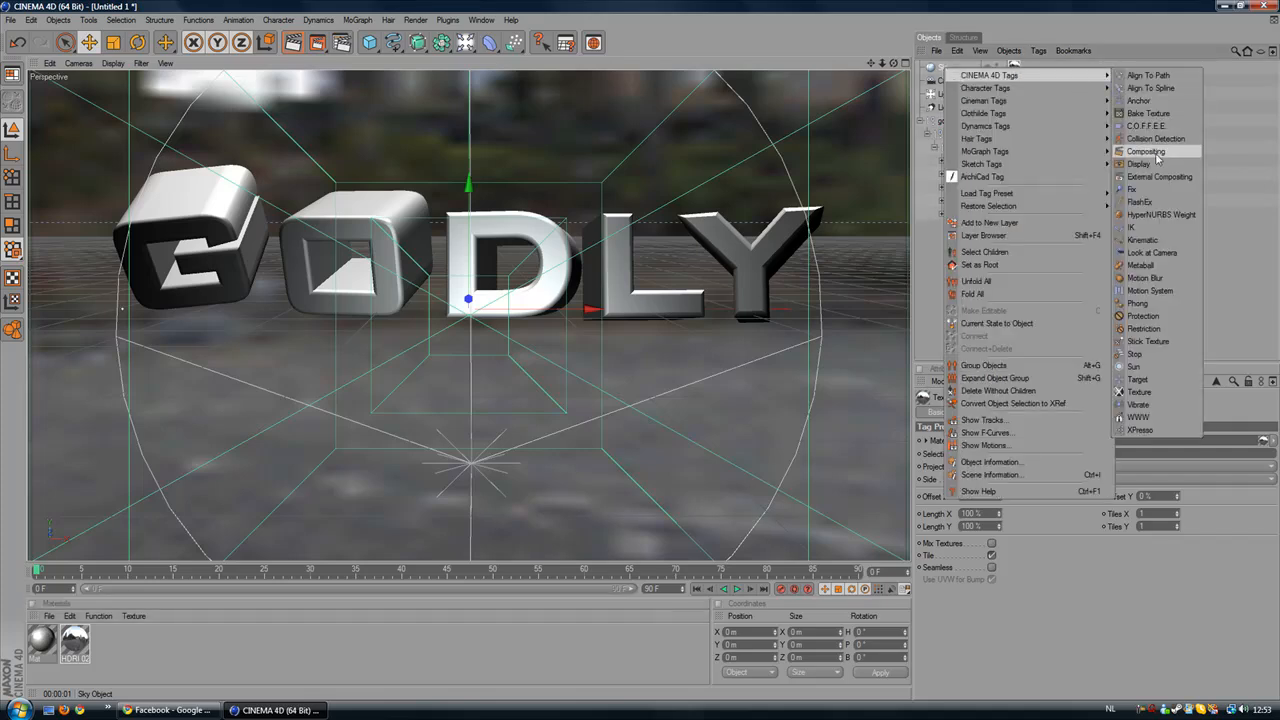
pyautogui.click(1146, 151)
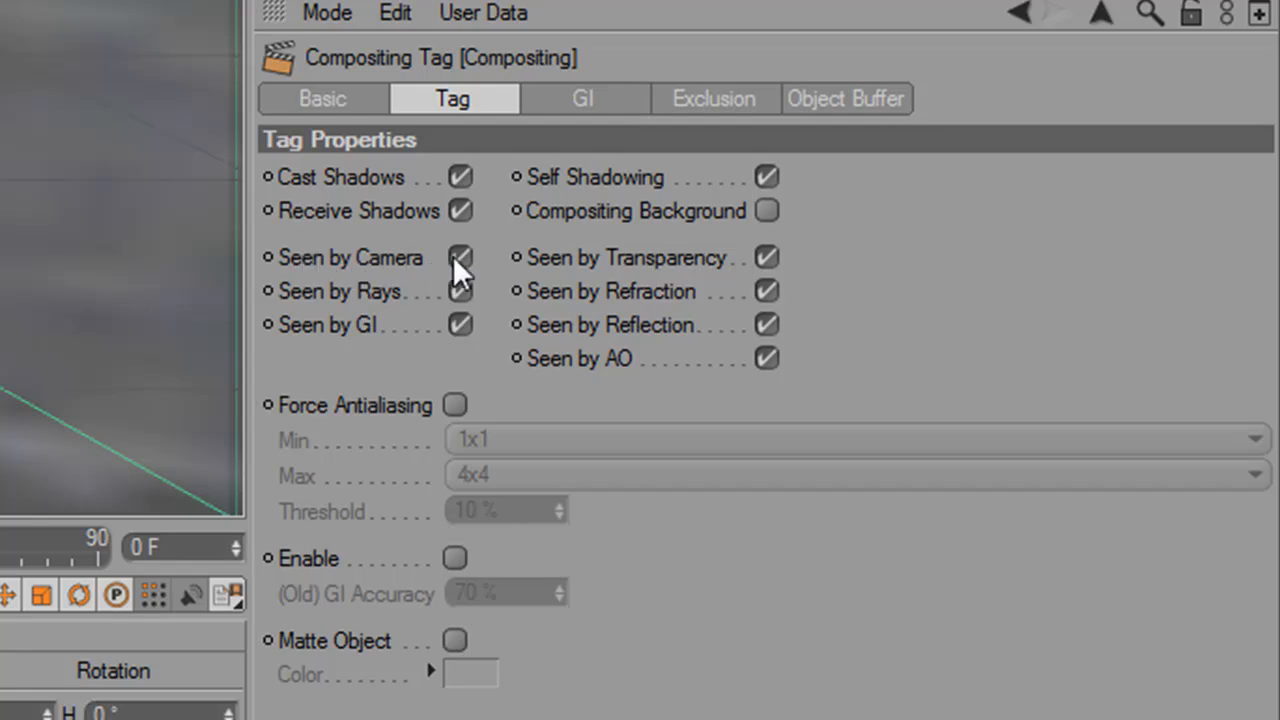
pyautogui.click(461, 257)
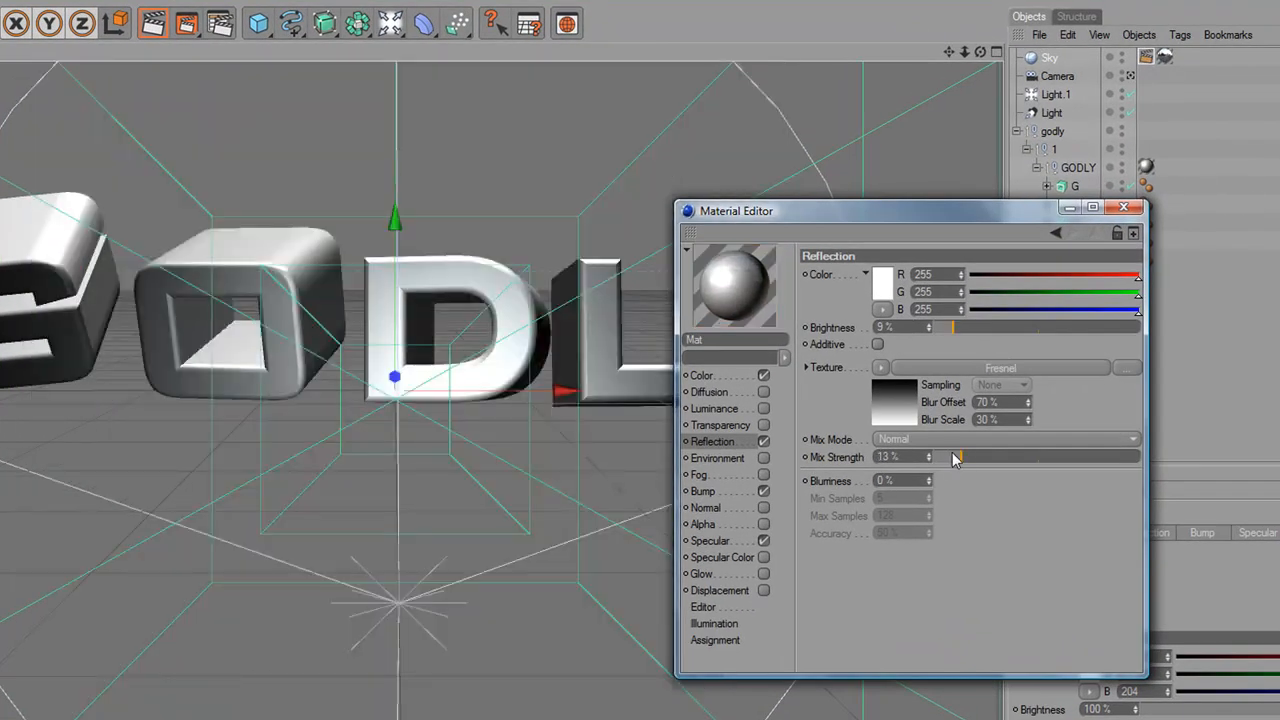
# - Lower the text material's reflection Mix Strength to 13%
pyautogui.moveTo(955, 327); pyautogui.dragTo(940, 327)
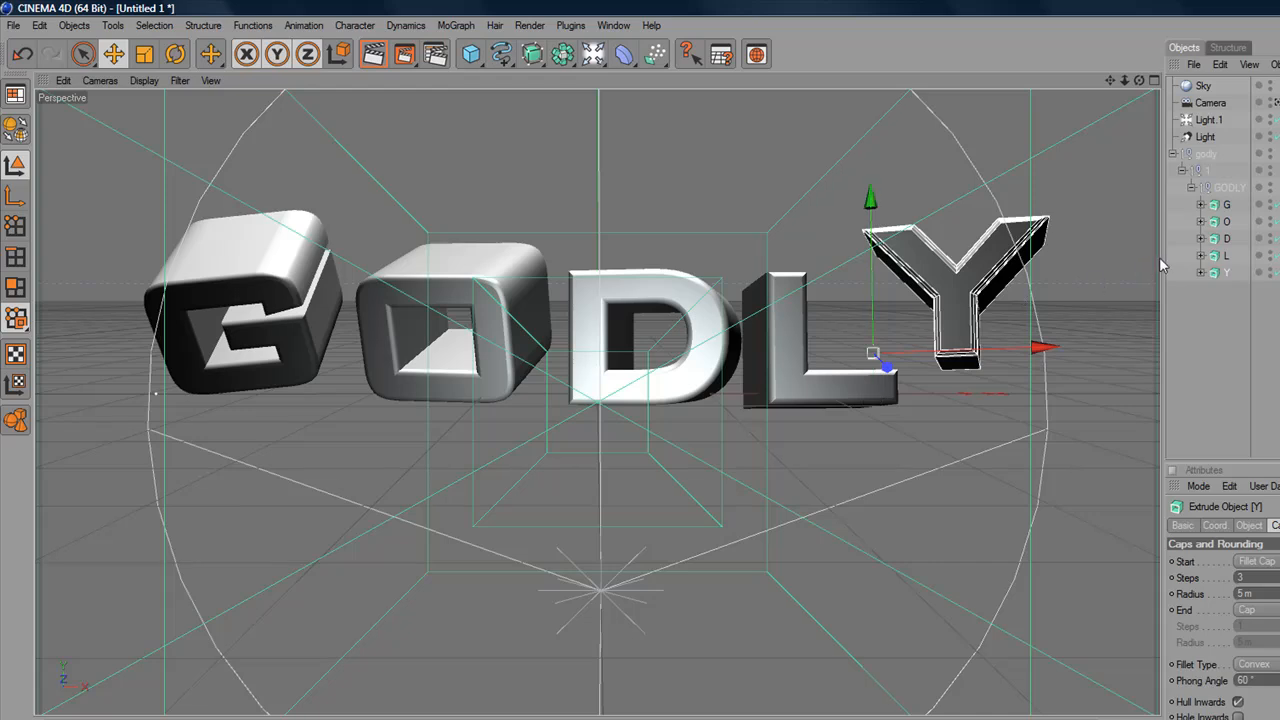
pyautogui.click(1226, 238)
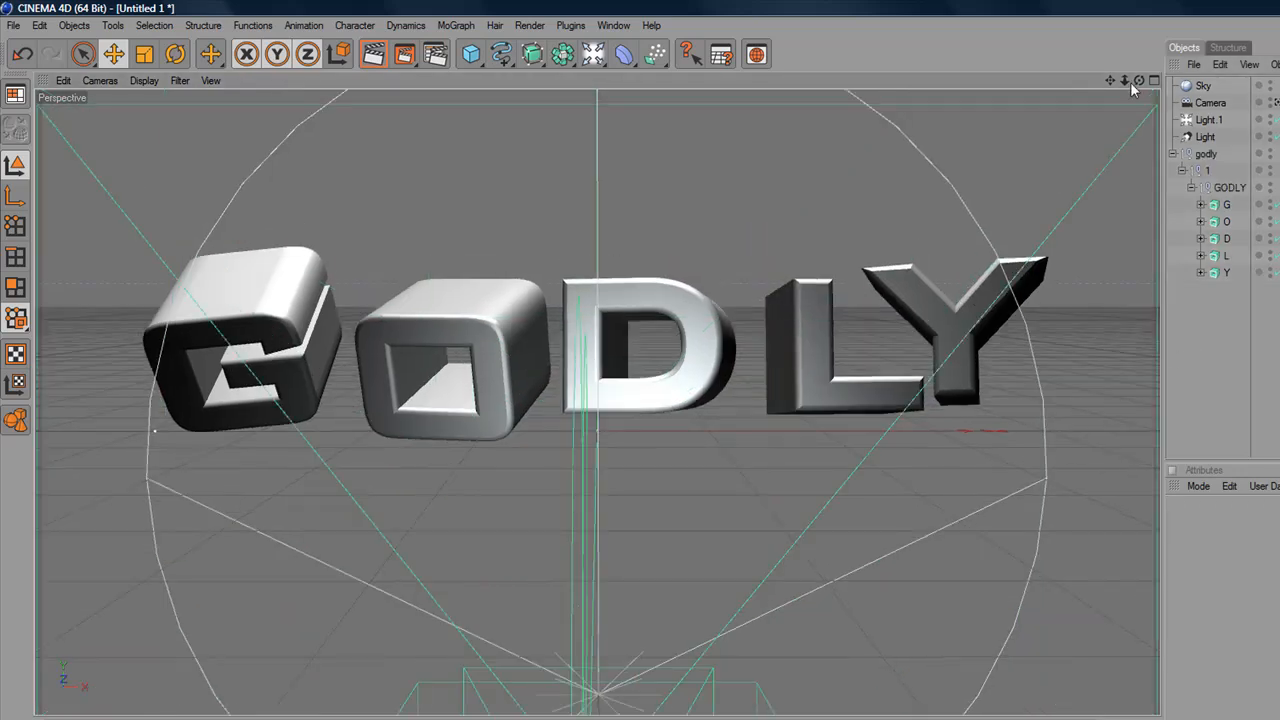
pyautogui.click(1210, 102)
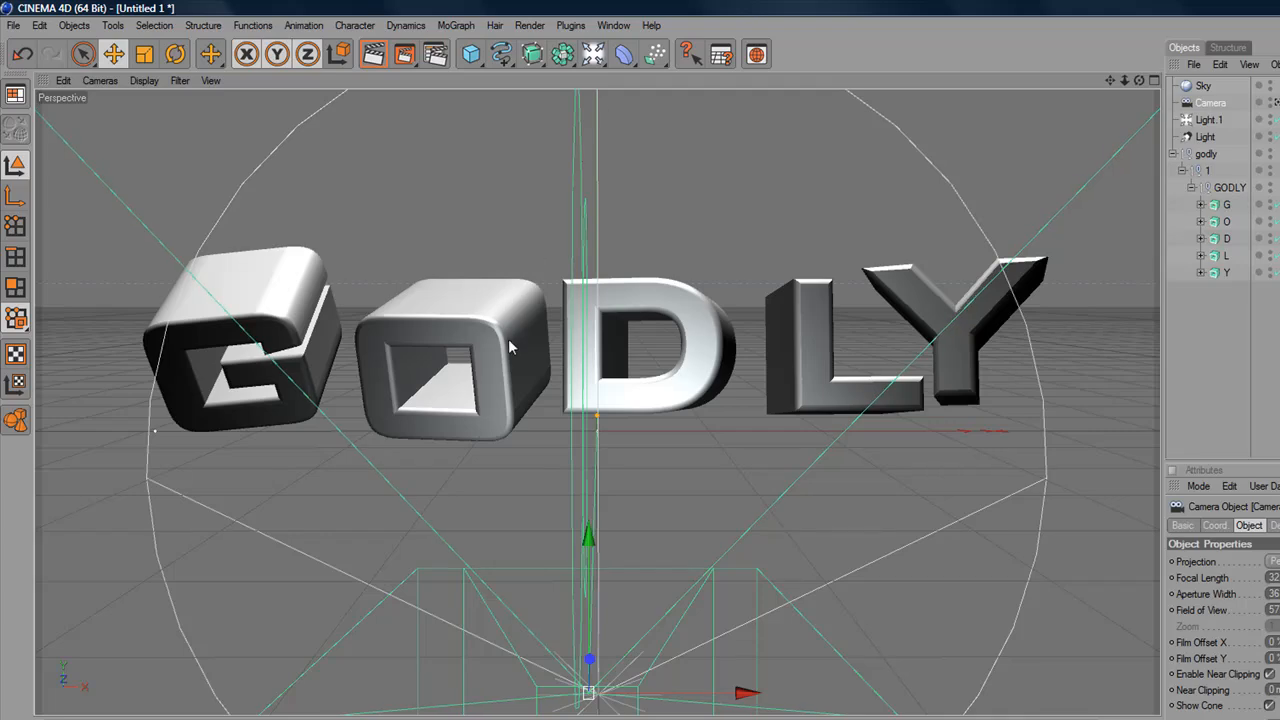
pyautogui.moveTo(710, 172)
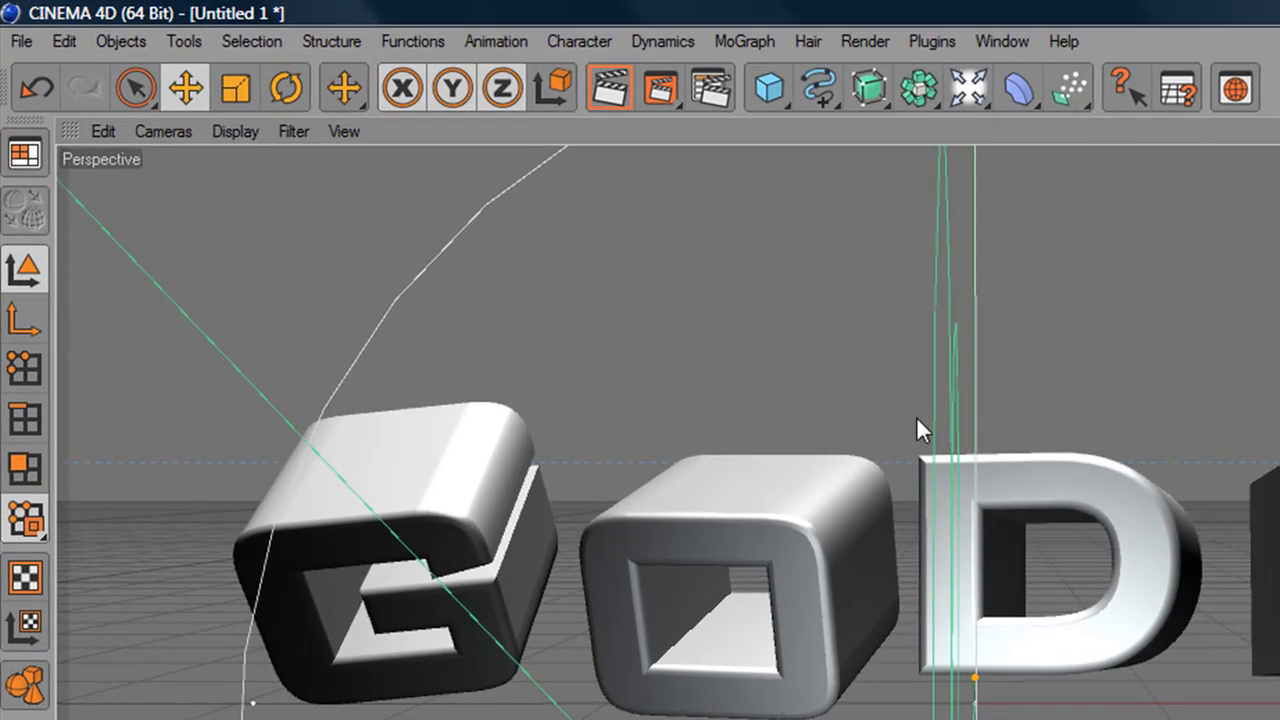
pyautogui.click(163, 131)
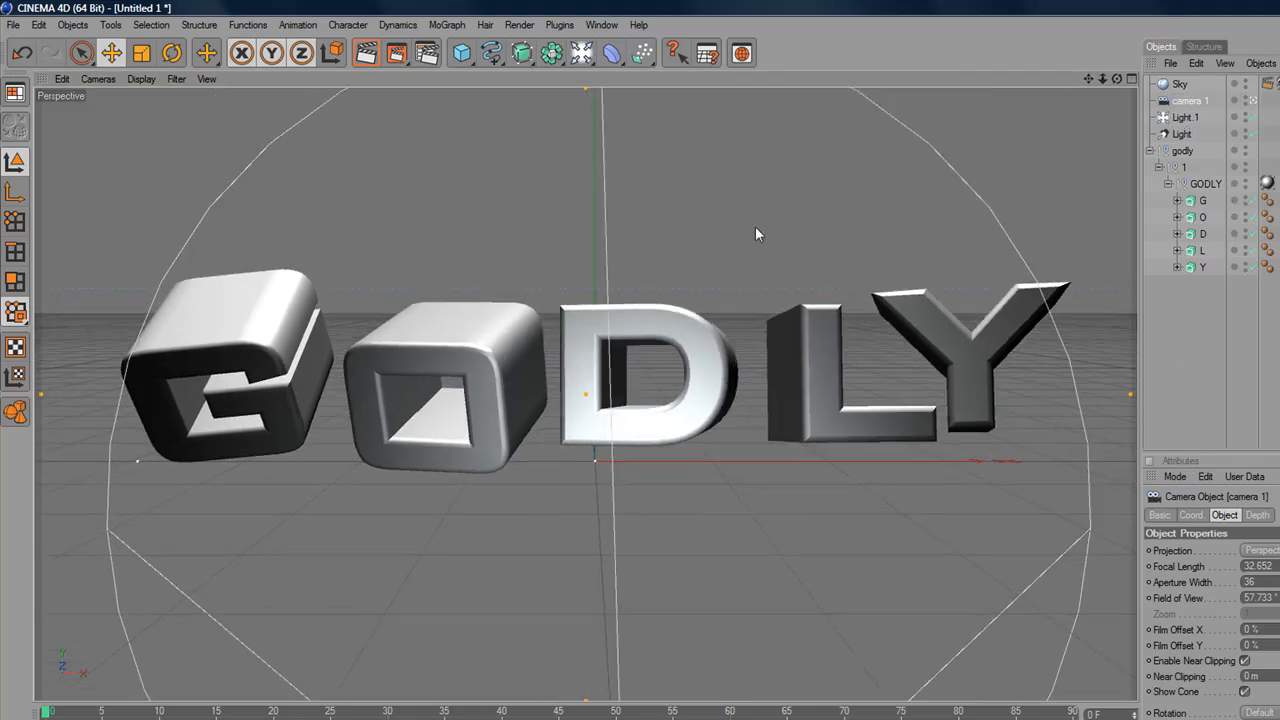
pyautogui.click(97, 79)
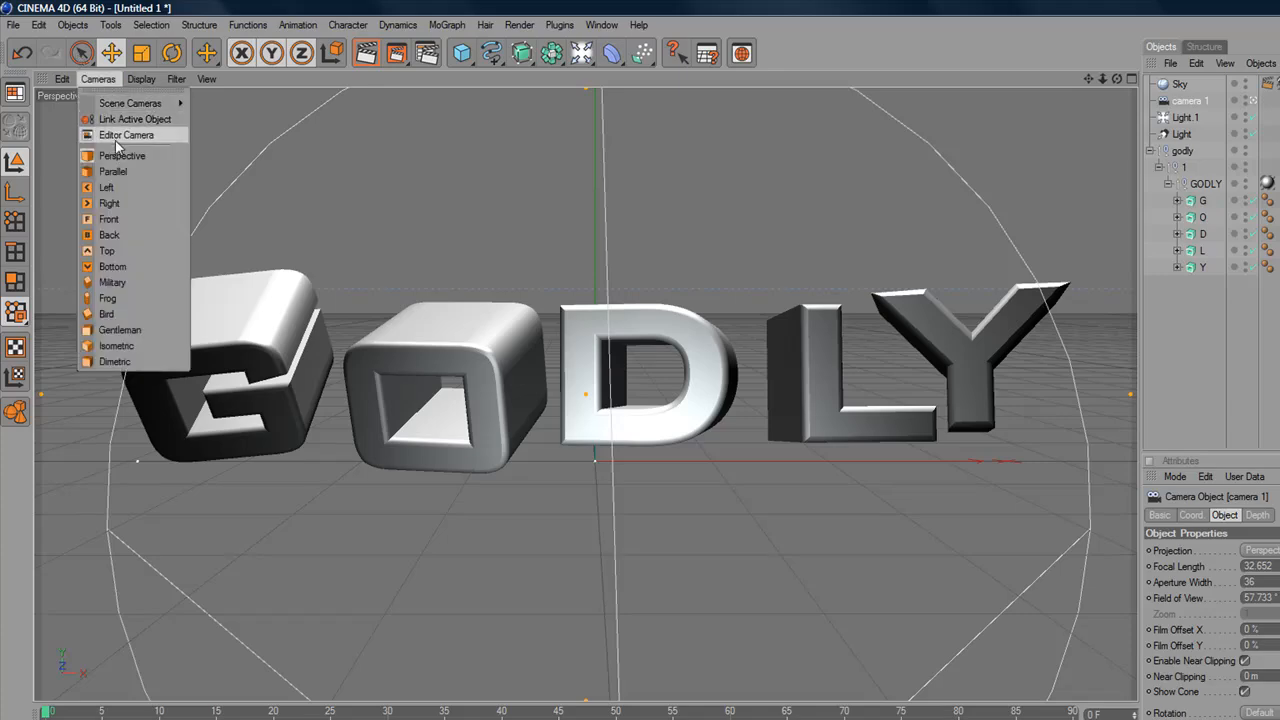
pyautogui.click(126, 135)
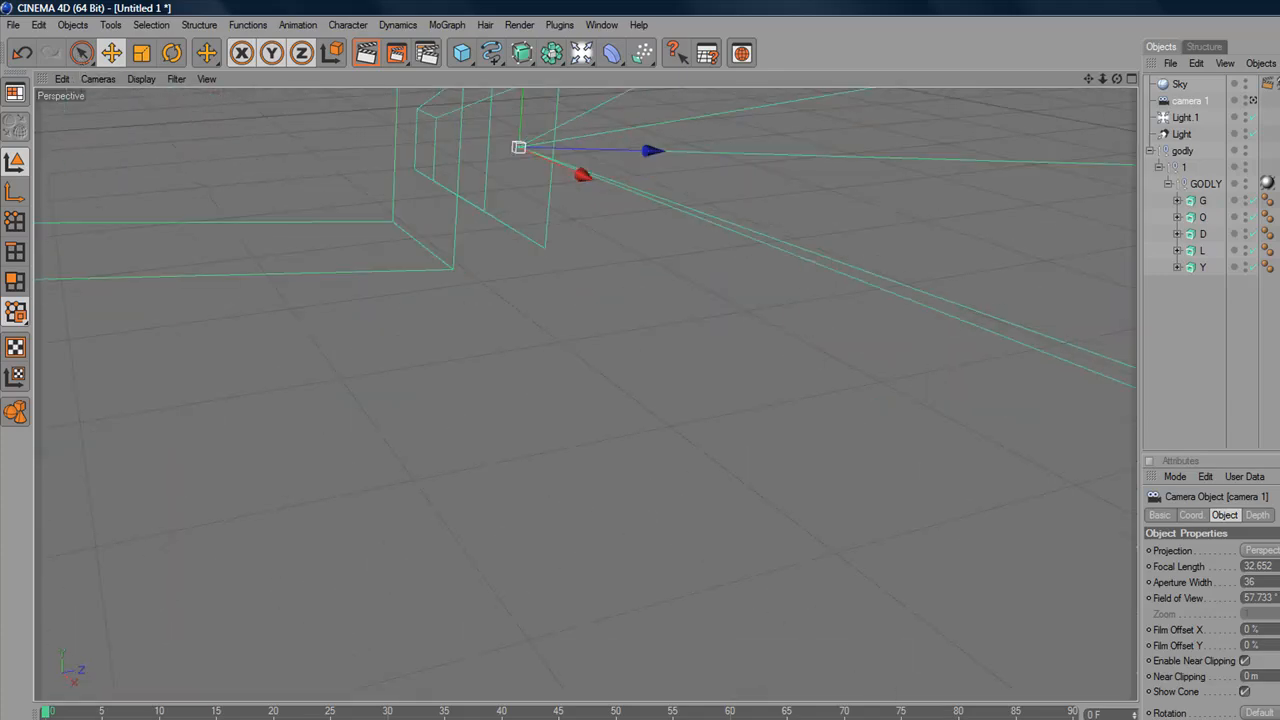
pyautogui.click(97, 78)
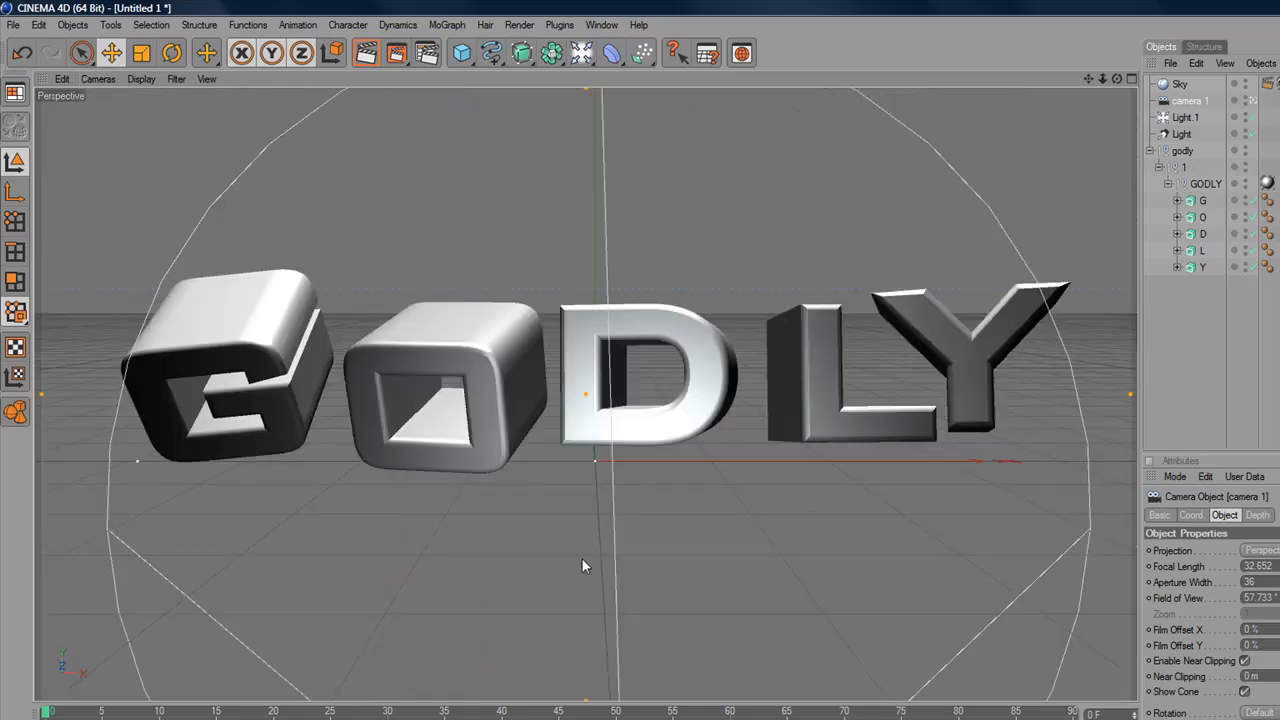
pyautogui.moveTo(997, 297)
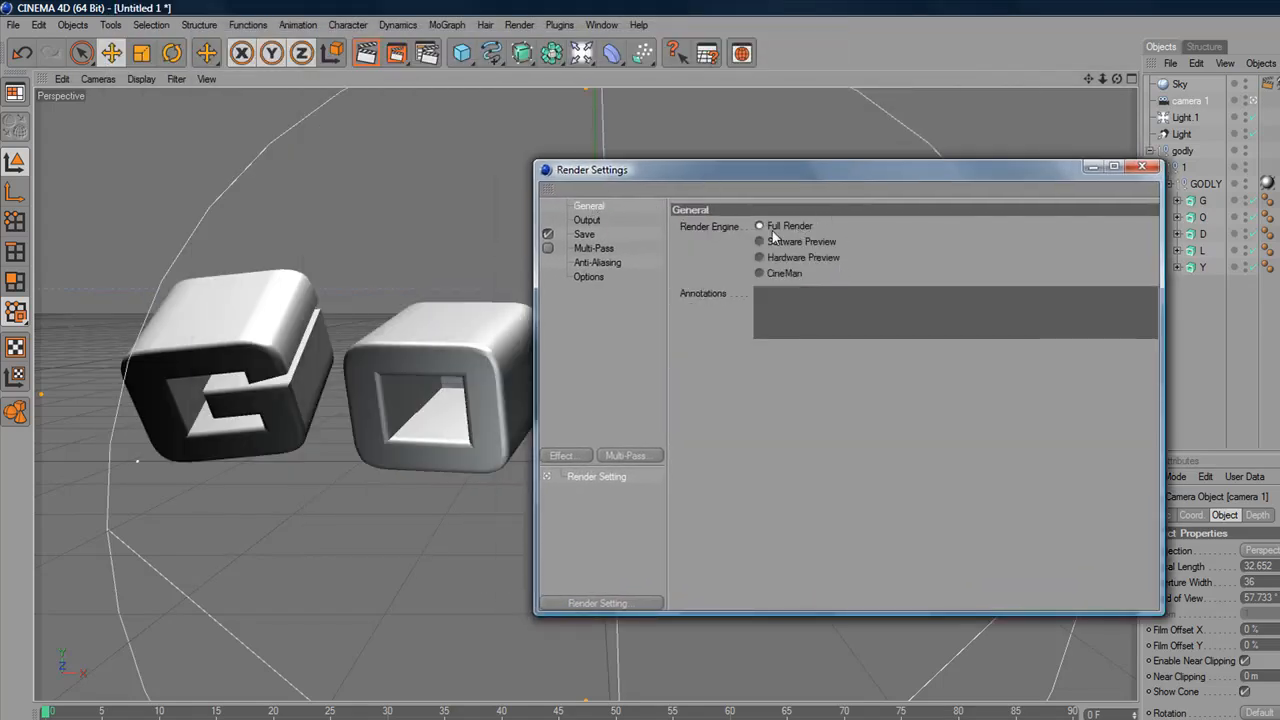
# - In Output settings, keep 1920×1080 and set resolution to 300 DPI
pyautogui.click(587, 219)
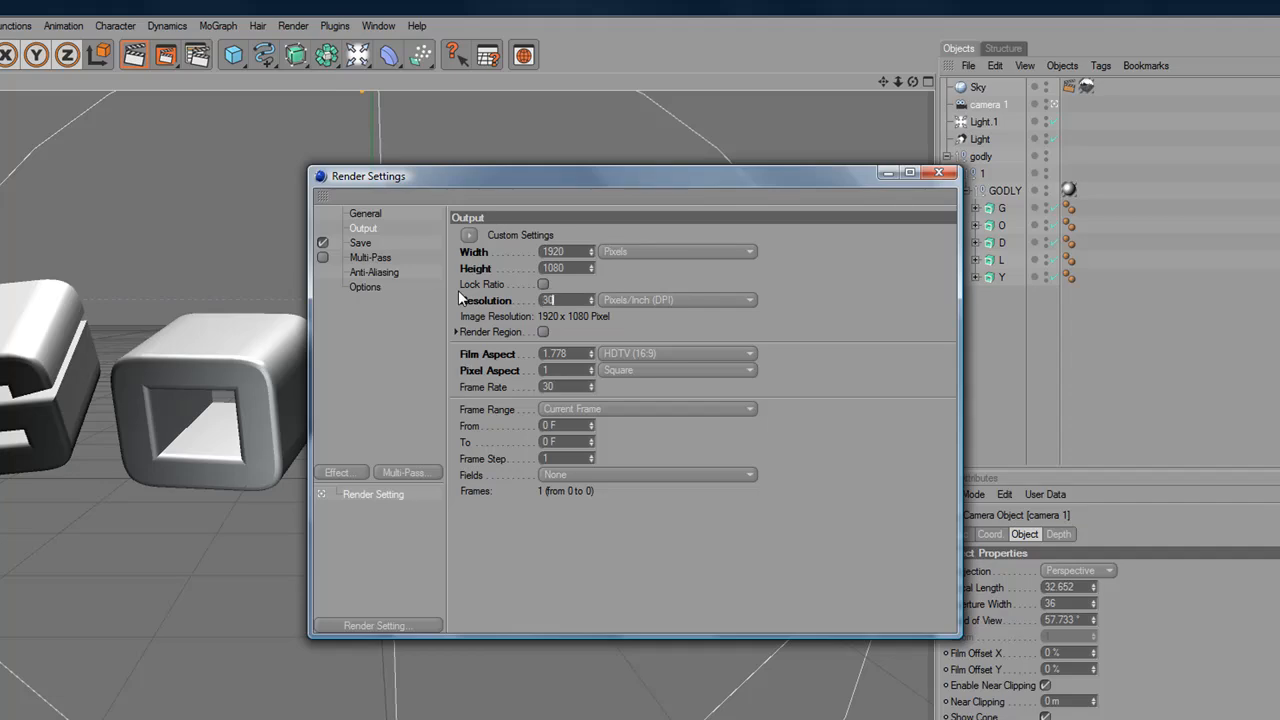
pyautogui.click(565, 300)
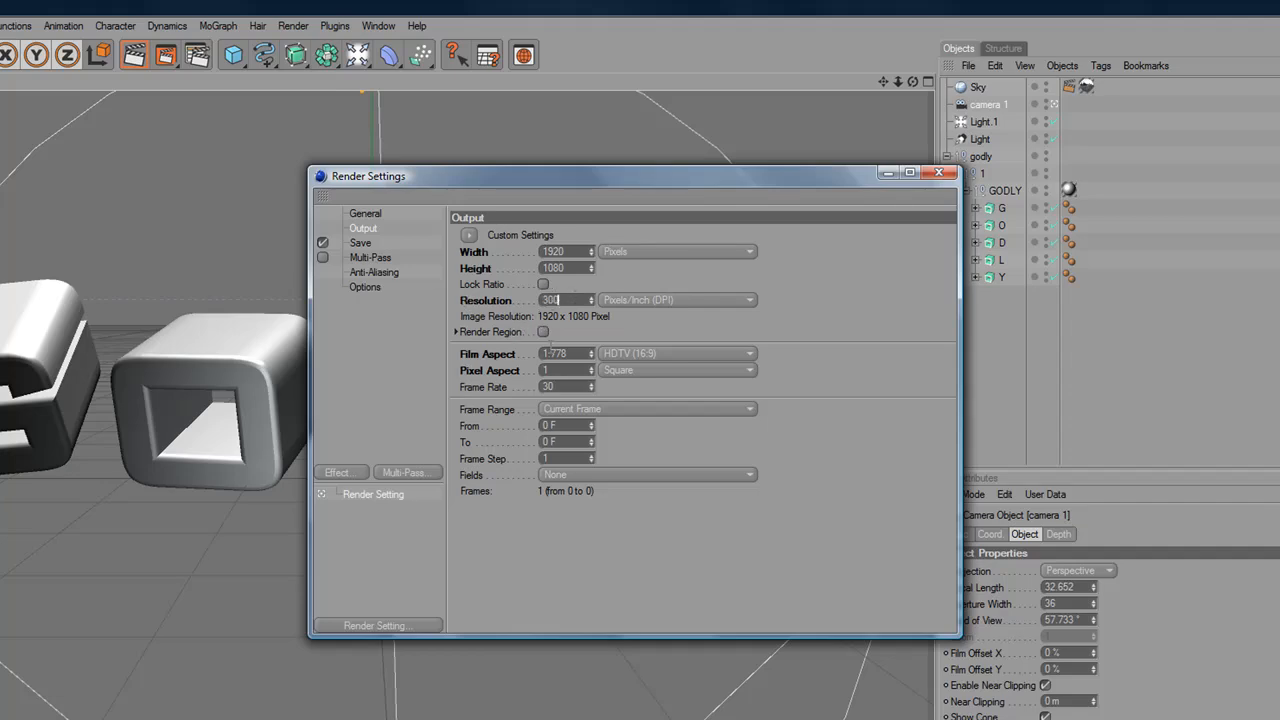
pyautogui.moveTo(490, 428)
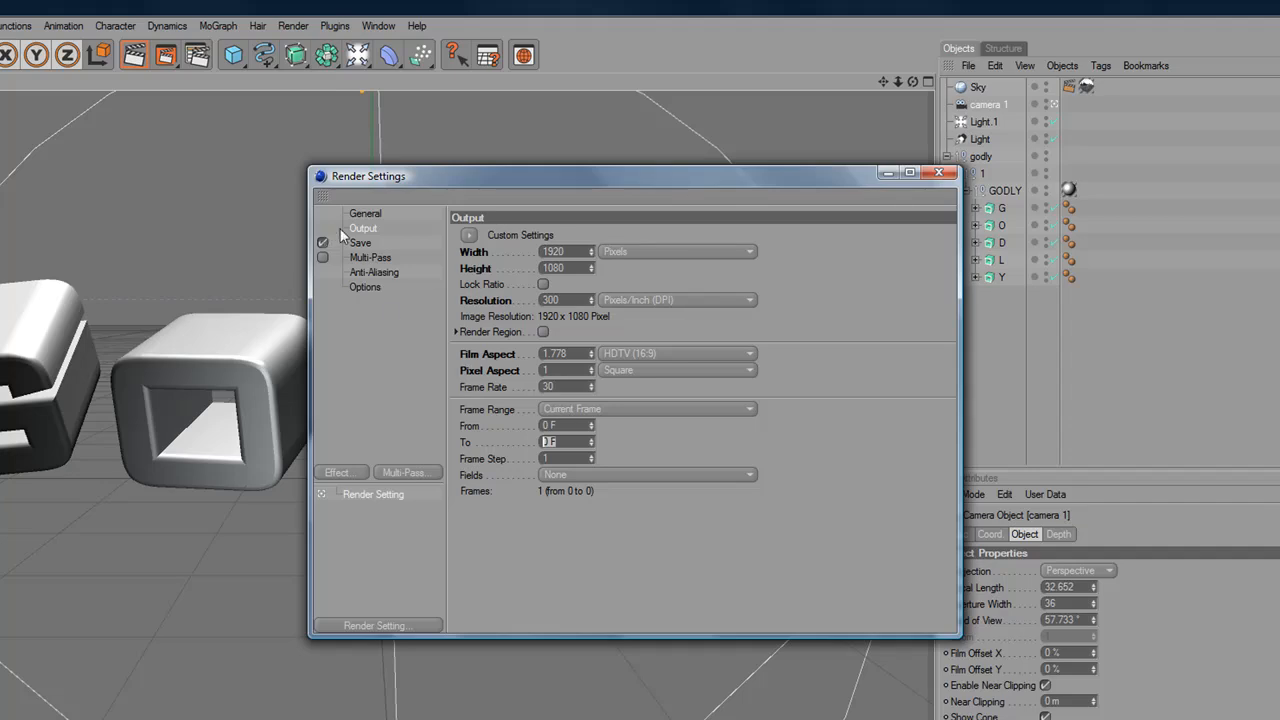
# - Enable the alpha channel and set the render save format to PNG
pyautogui.click(360, 242)
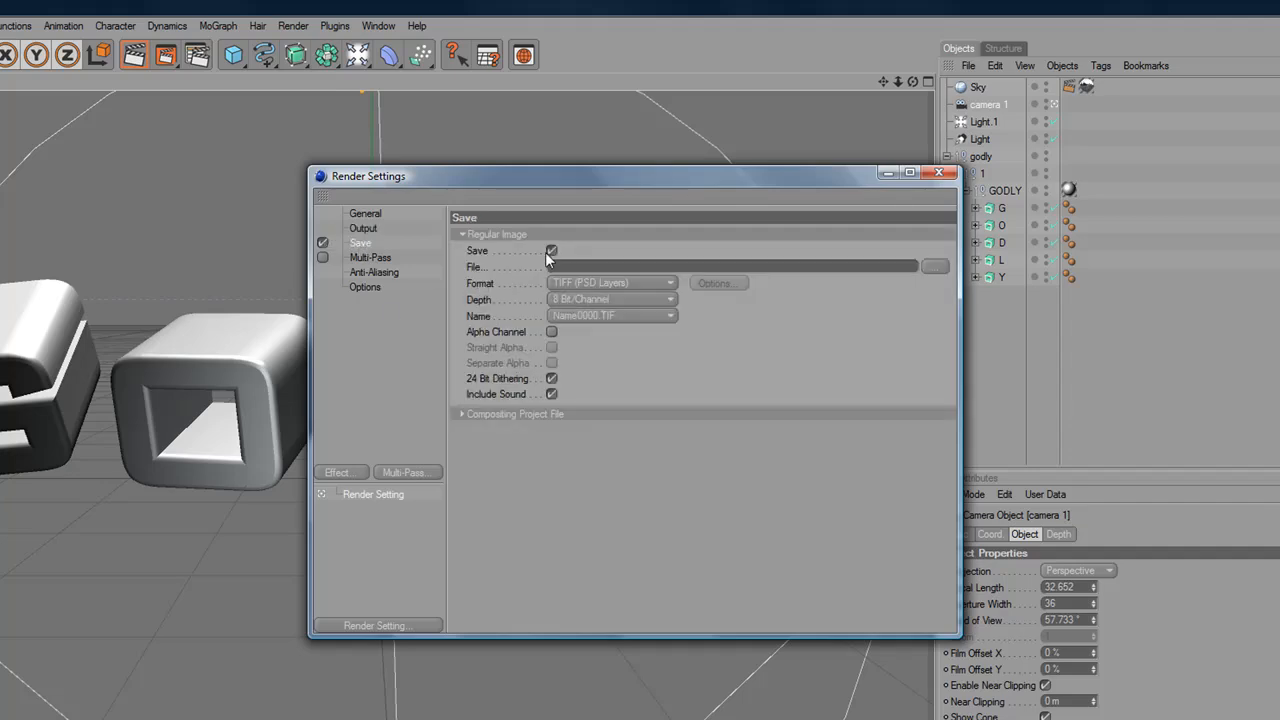
pyautogui.click(551, 331)
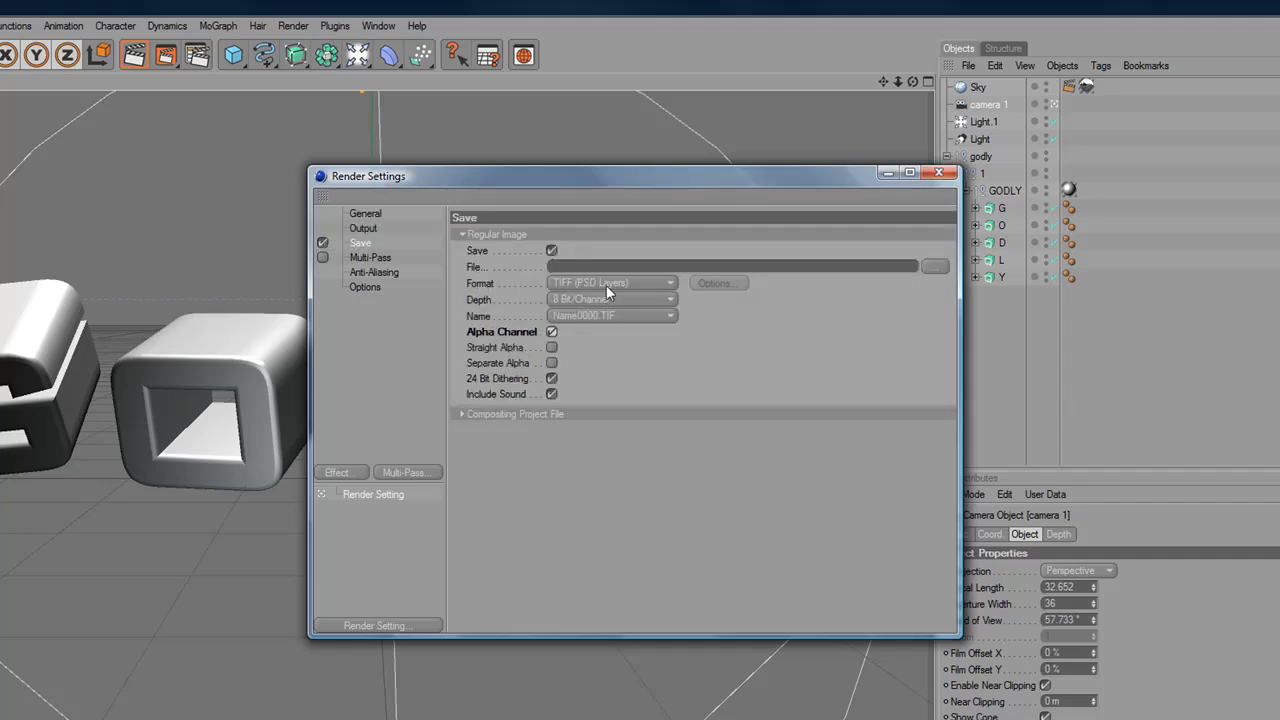
pyautogui.click(612, 283)
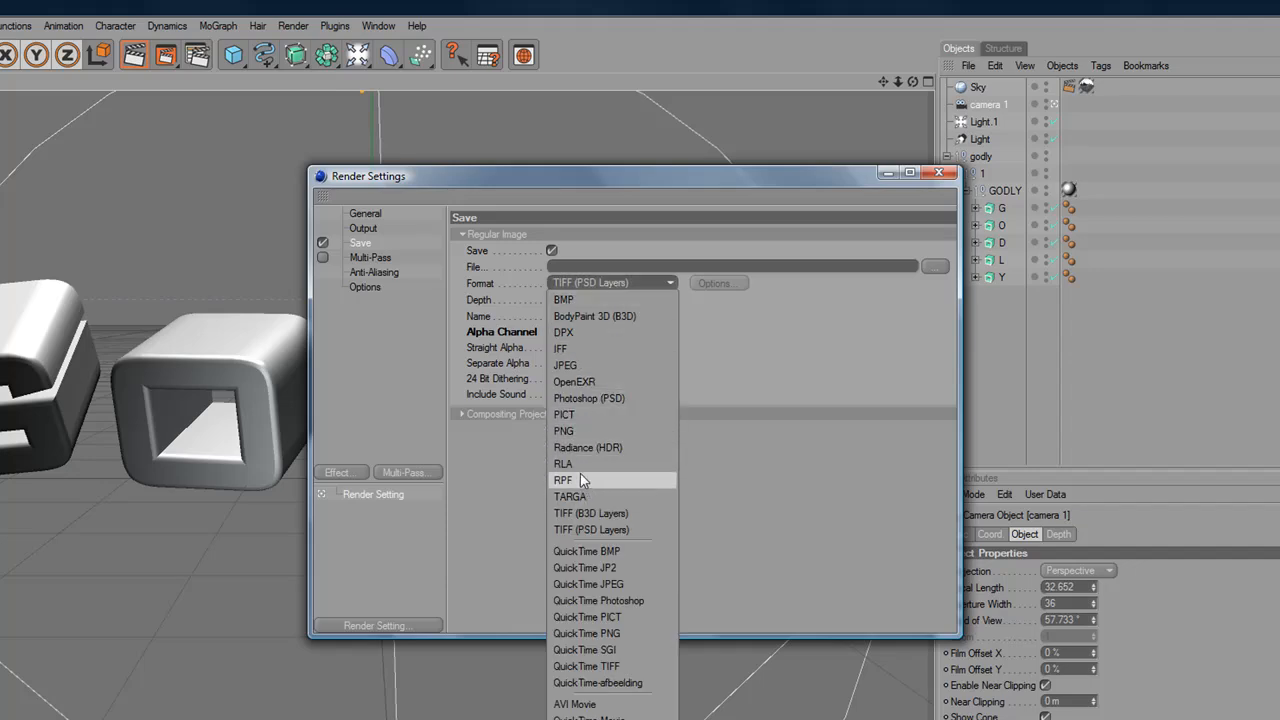
pyautogui.click(563, 430)
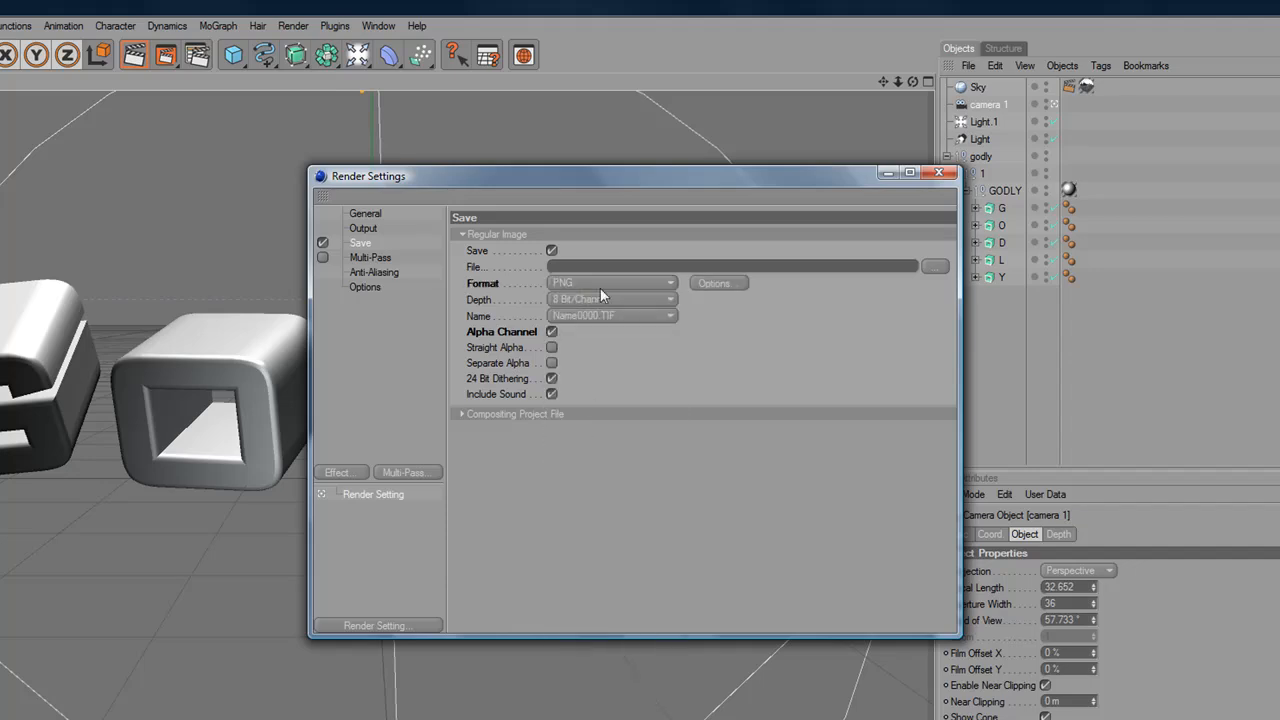
# - Set the render save path to 3dtext_tutorial in D:\Video's\Cinema4D\Images
pyautogui.click(935, 266)
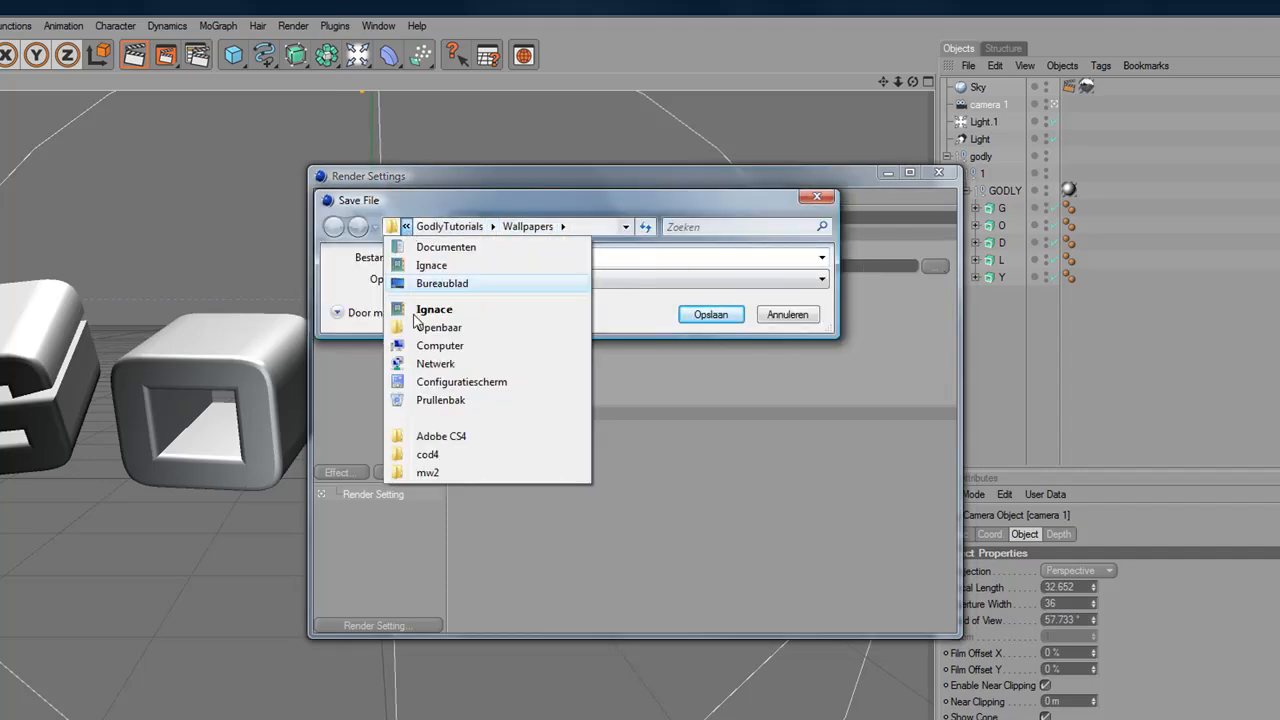
pyautogui.click(440, 345)
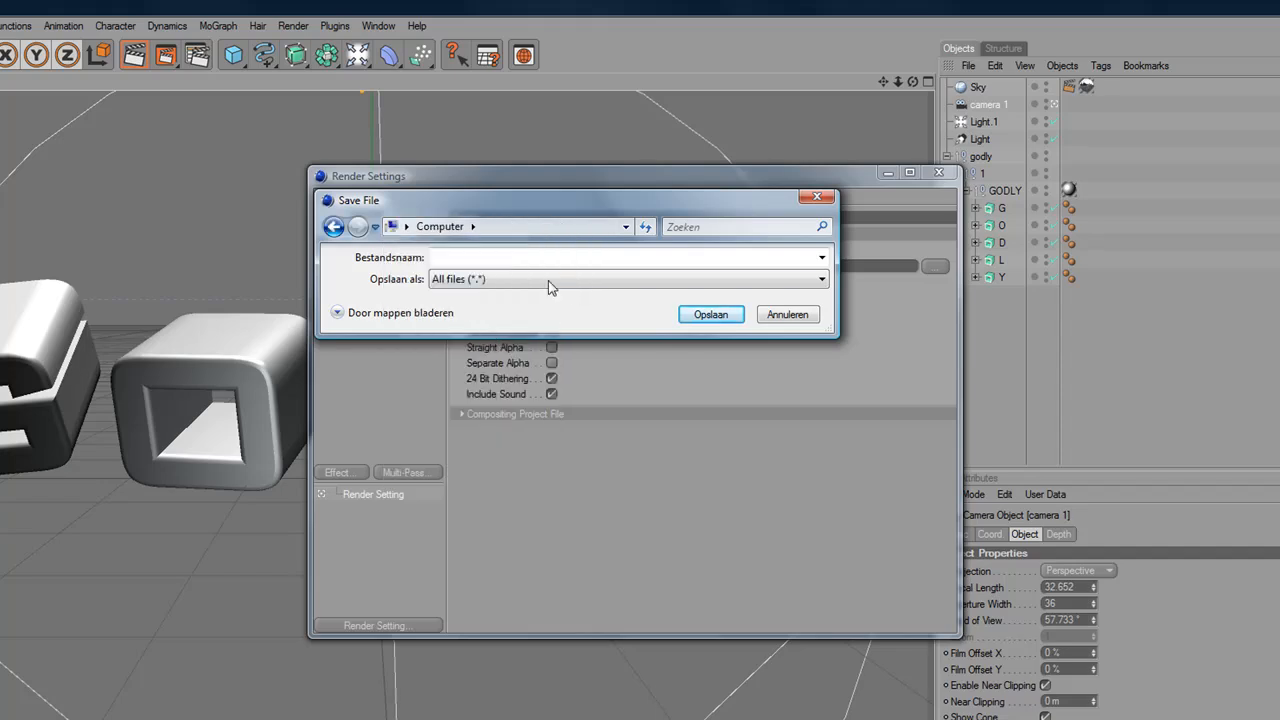
pyautogui.click(473, 226)
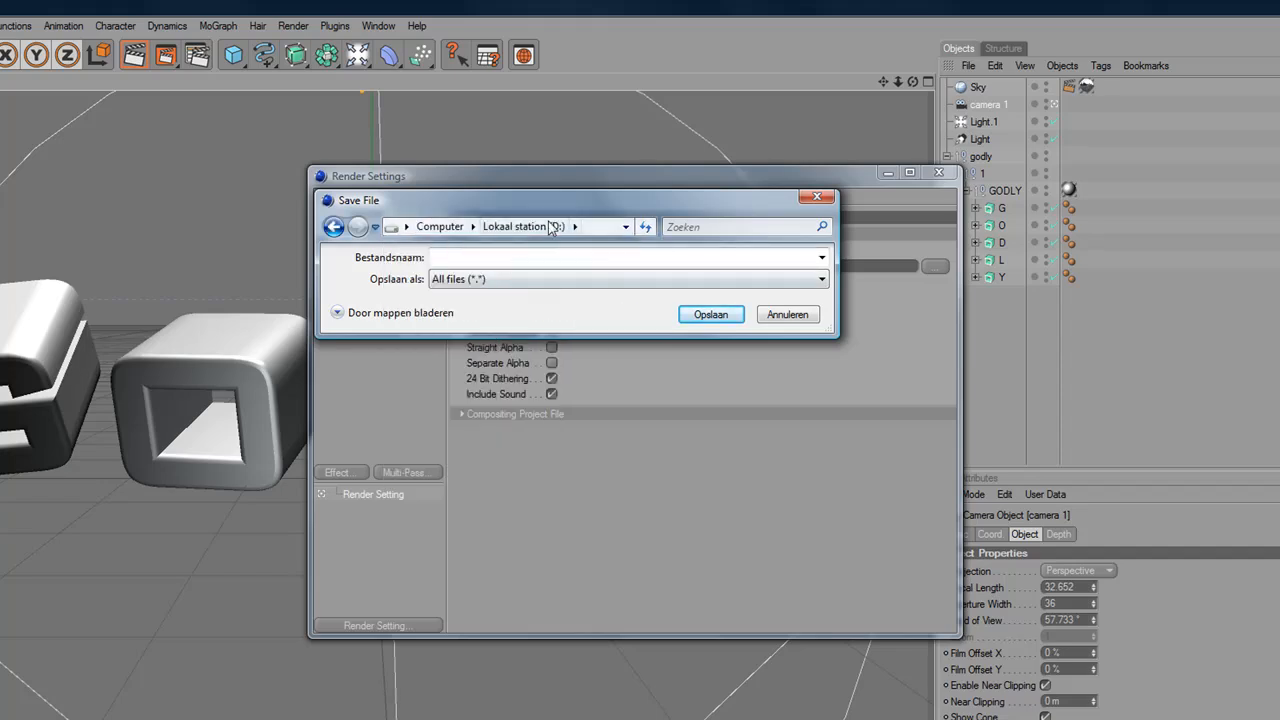
pyautogui.click(573, 226)
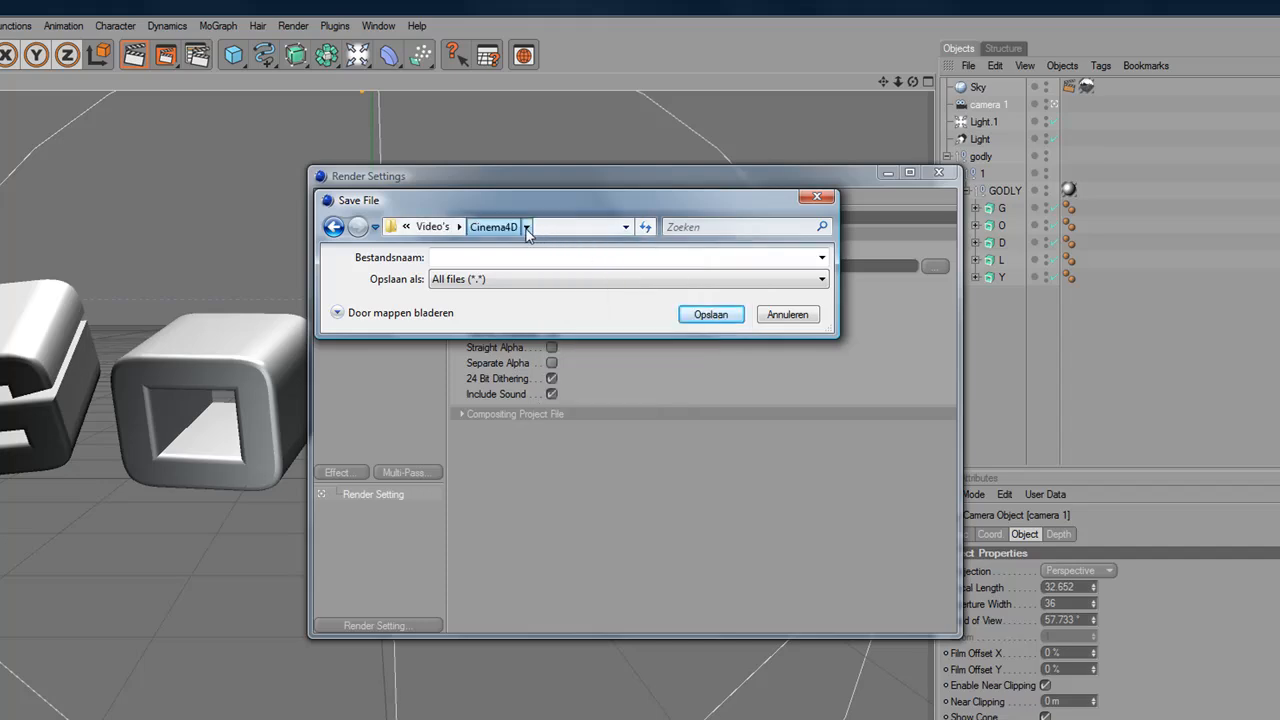
pyautogui.click(527, 226)
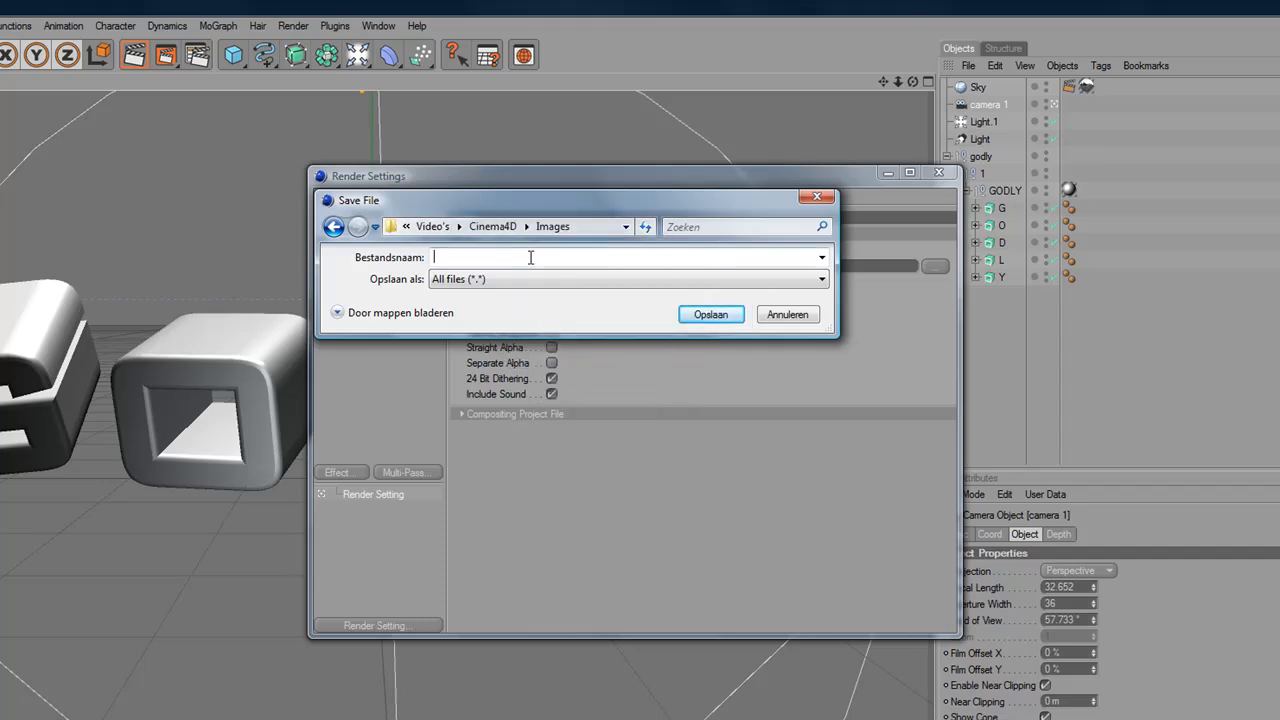
pyautogui.moveTo(688, 380)
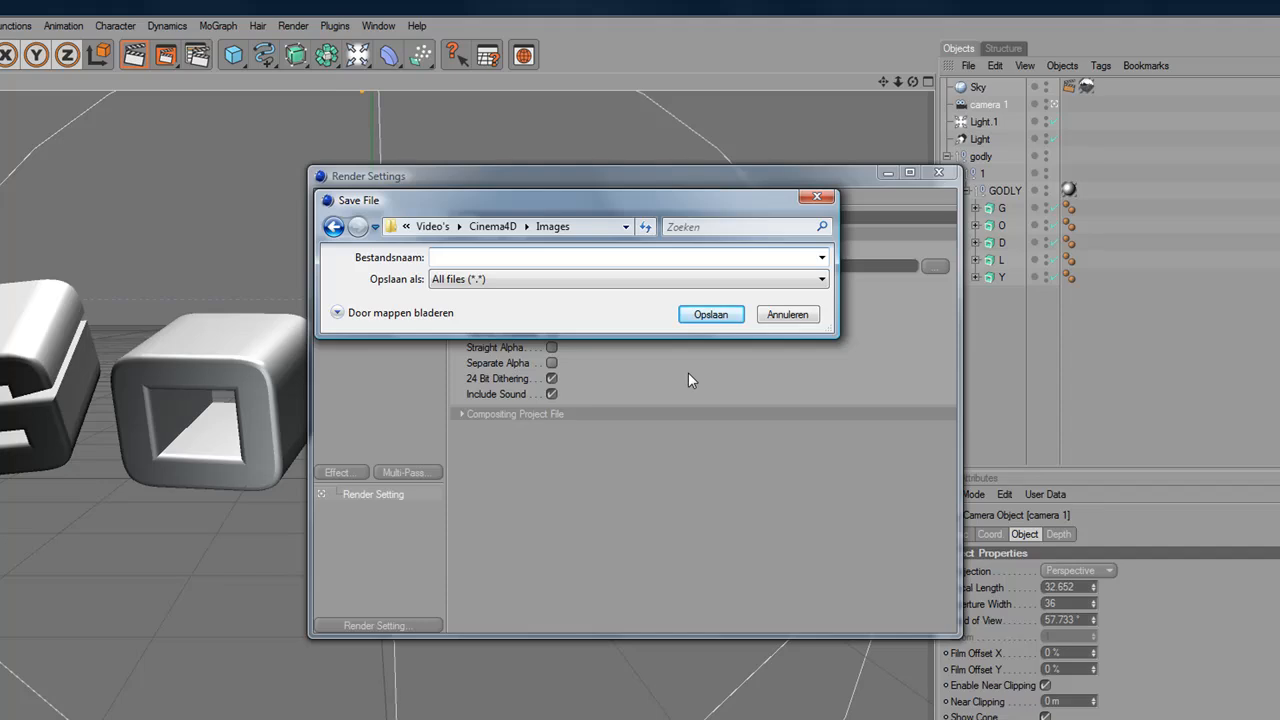
pyautogui.write('3dtext_tutorial')
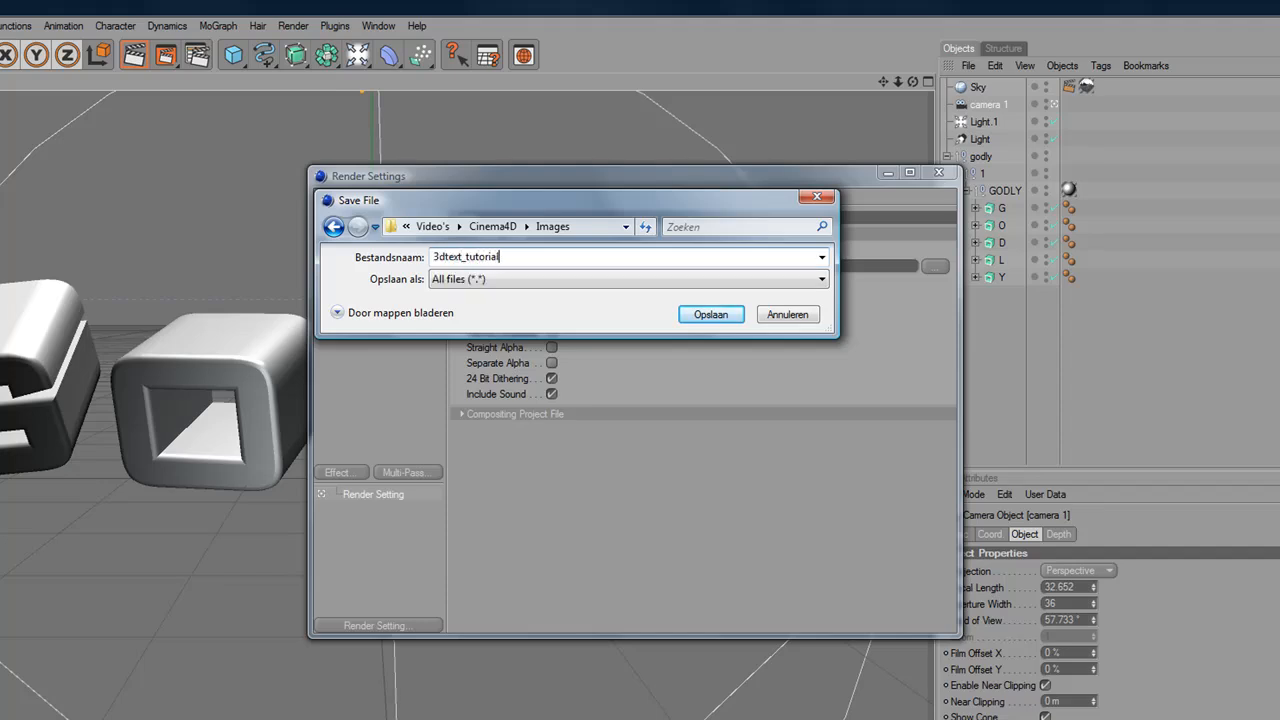
pyautogui.click(710, 314)
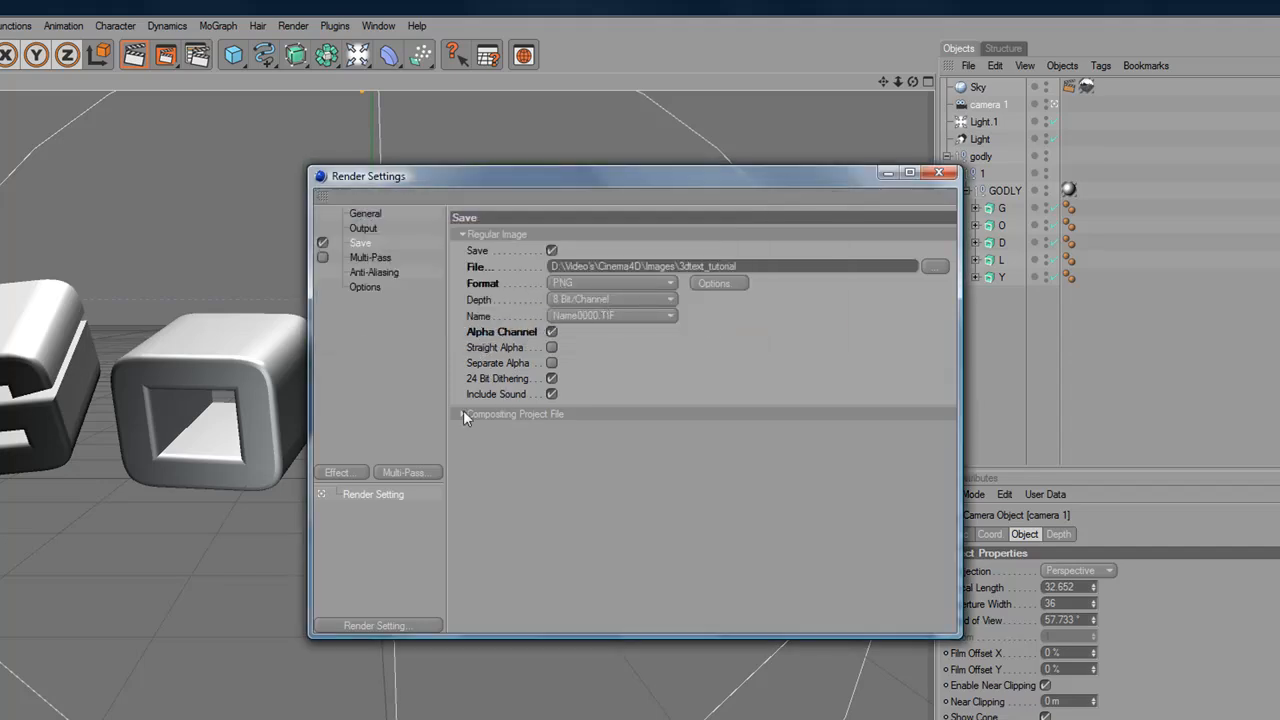
# - Set anti-aliasing to Best with a 2x2 minimum level
pyautogui.click(374, 272)
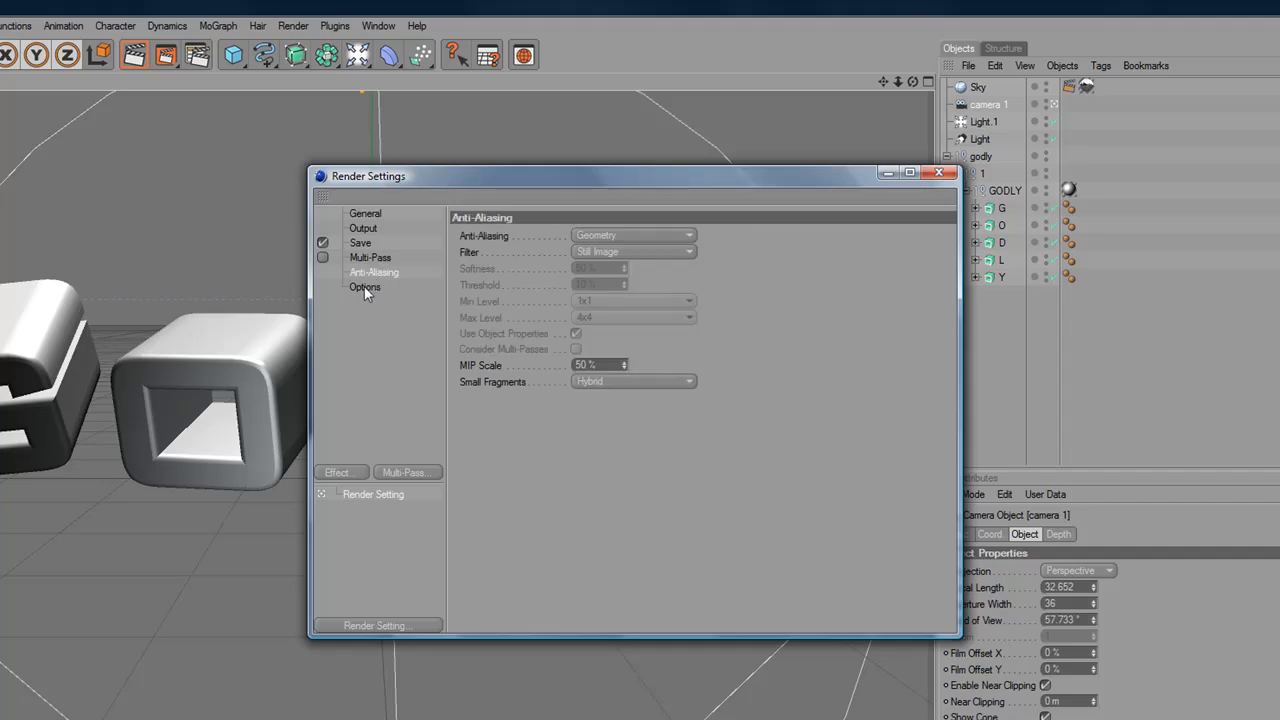
pyautogui.moveTo(368, 283)
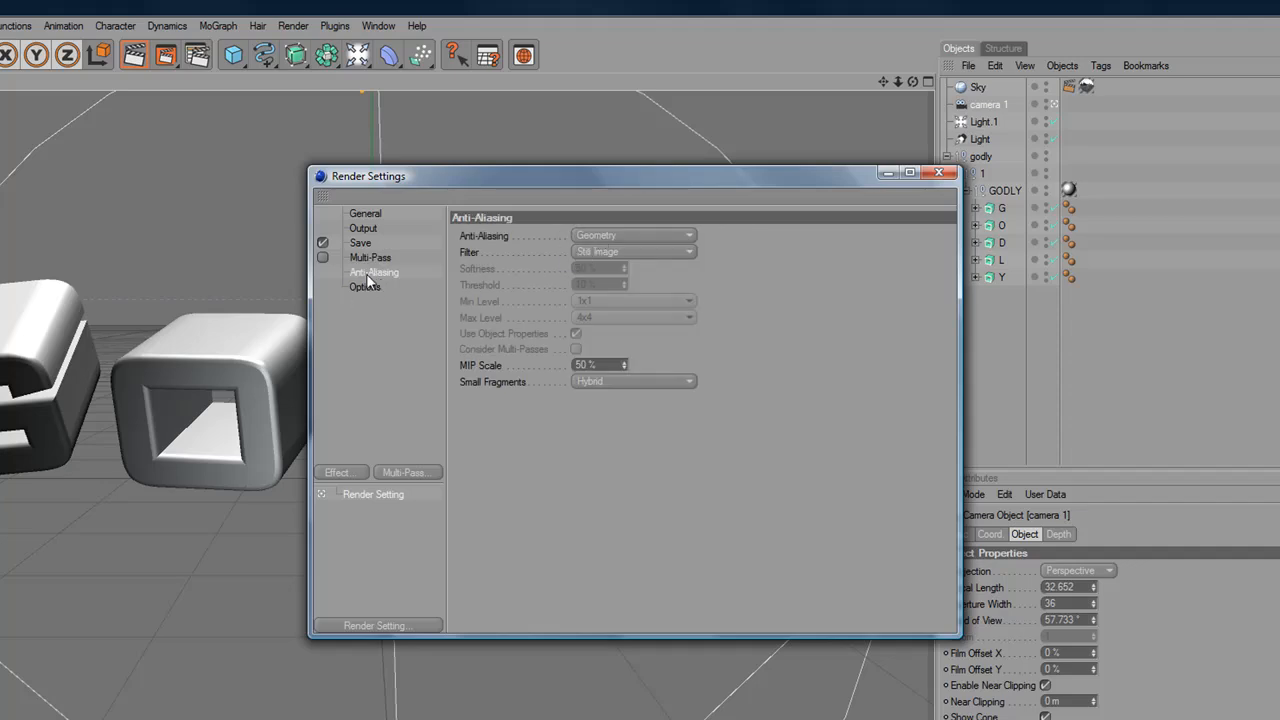
pyautogui.click(633, 235)
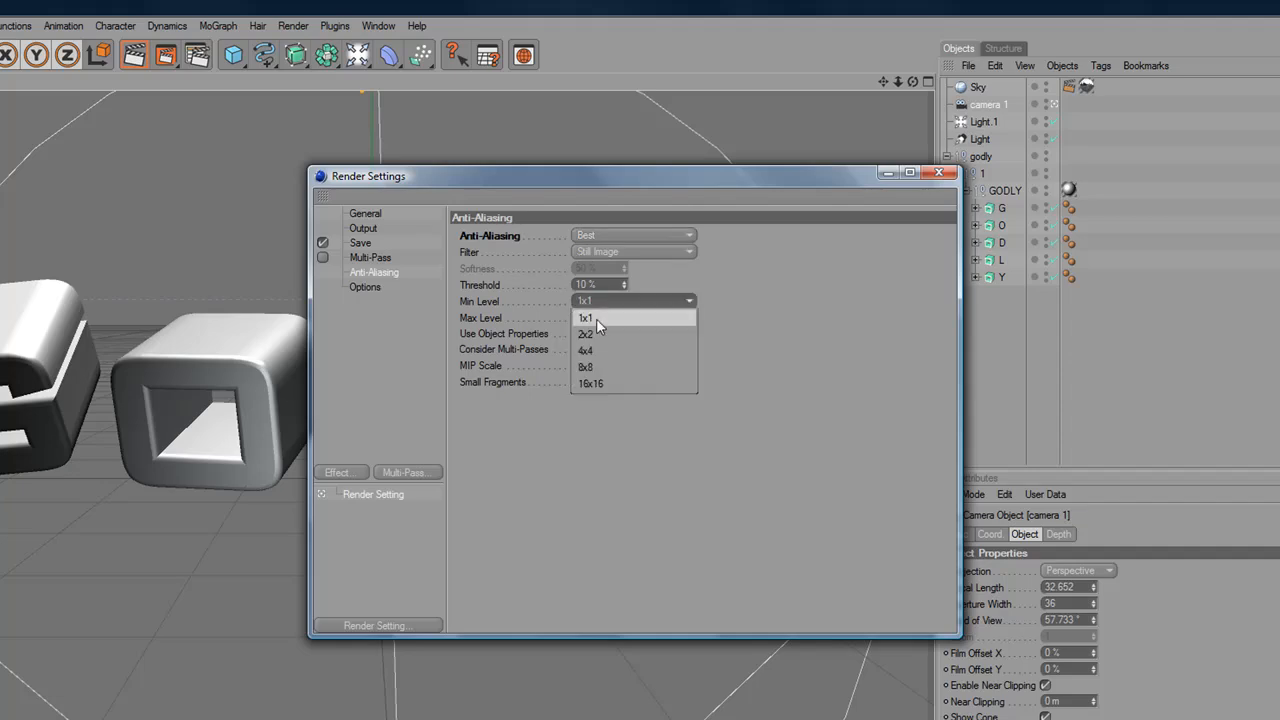
pyautogui.click(586, 334)
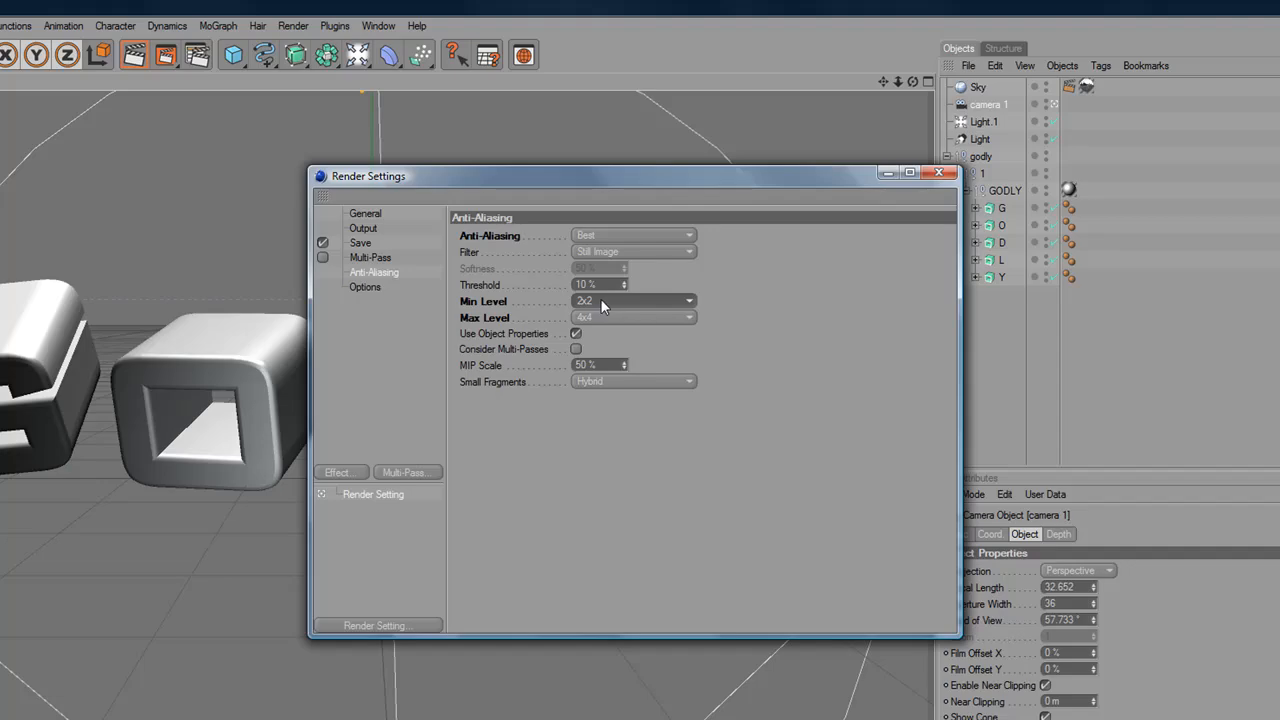
pyautogui.moveTo(345, 483)
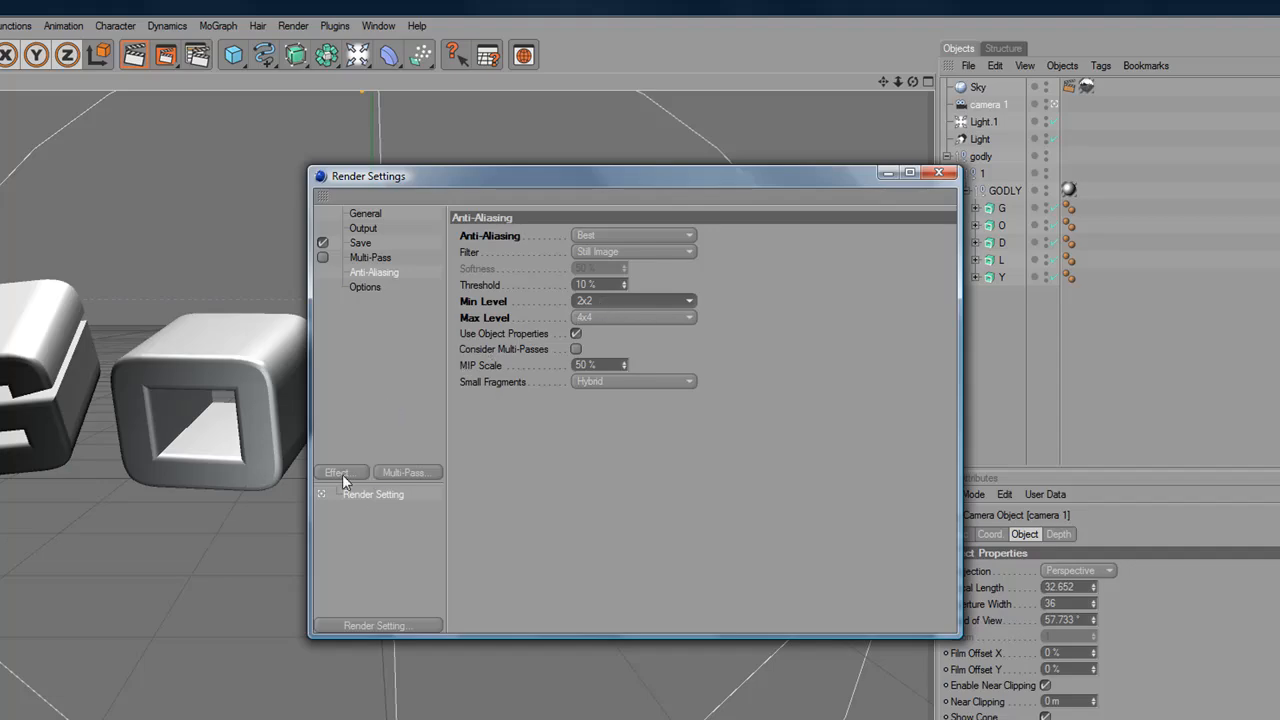
# - Add Lens Effects and Global Illumination effects, then close Render Settings
pyautogui.click(336, 471)
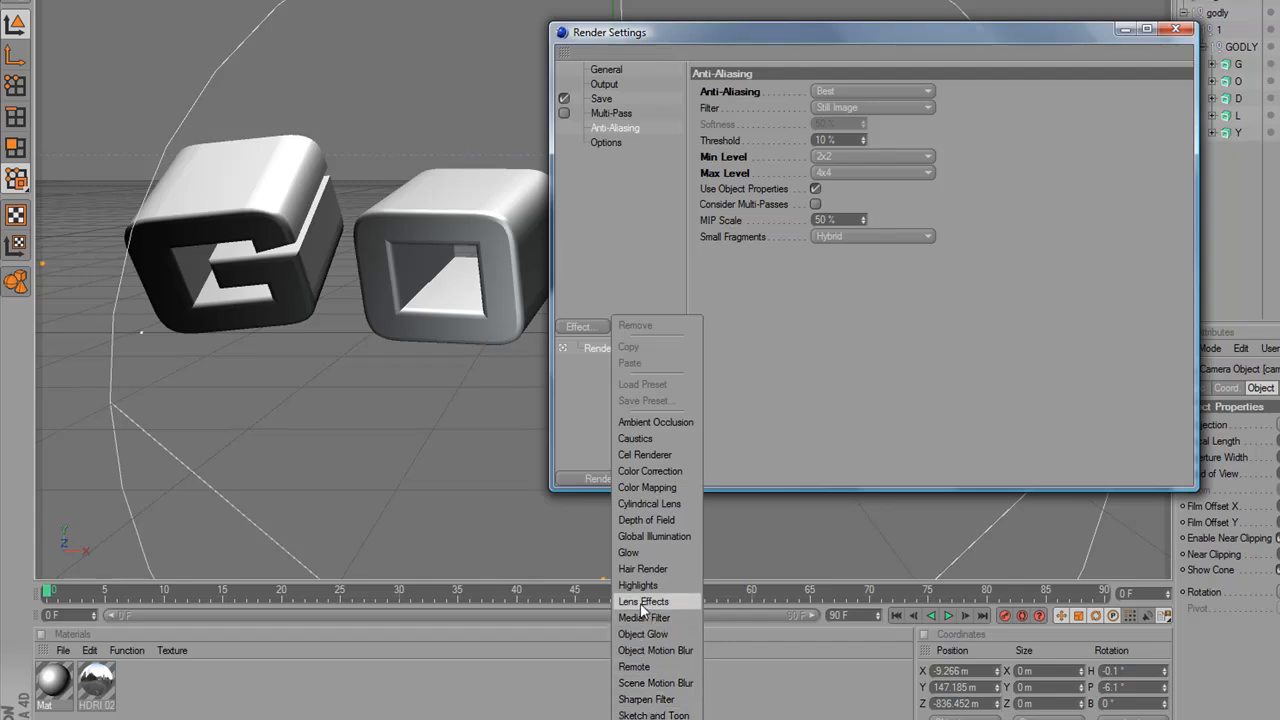
pyautogui.click(643, 601)
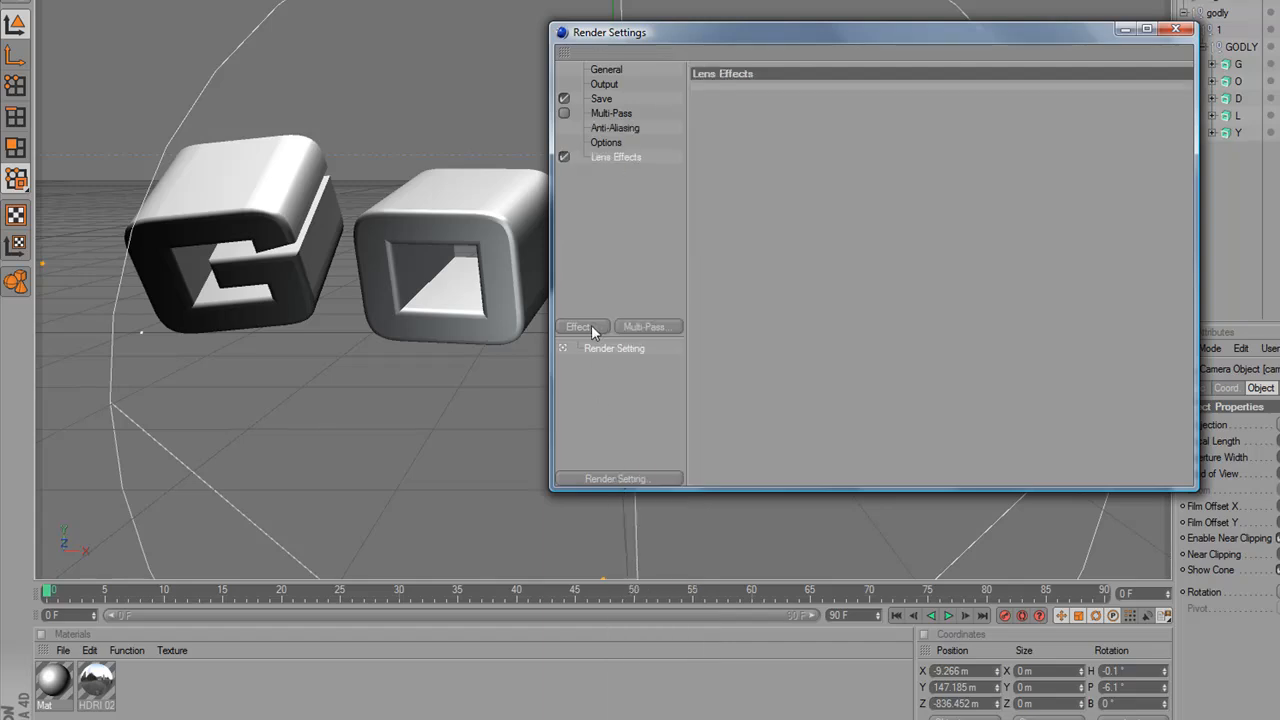
pyautogui.click(580, 326)
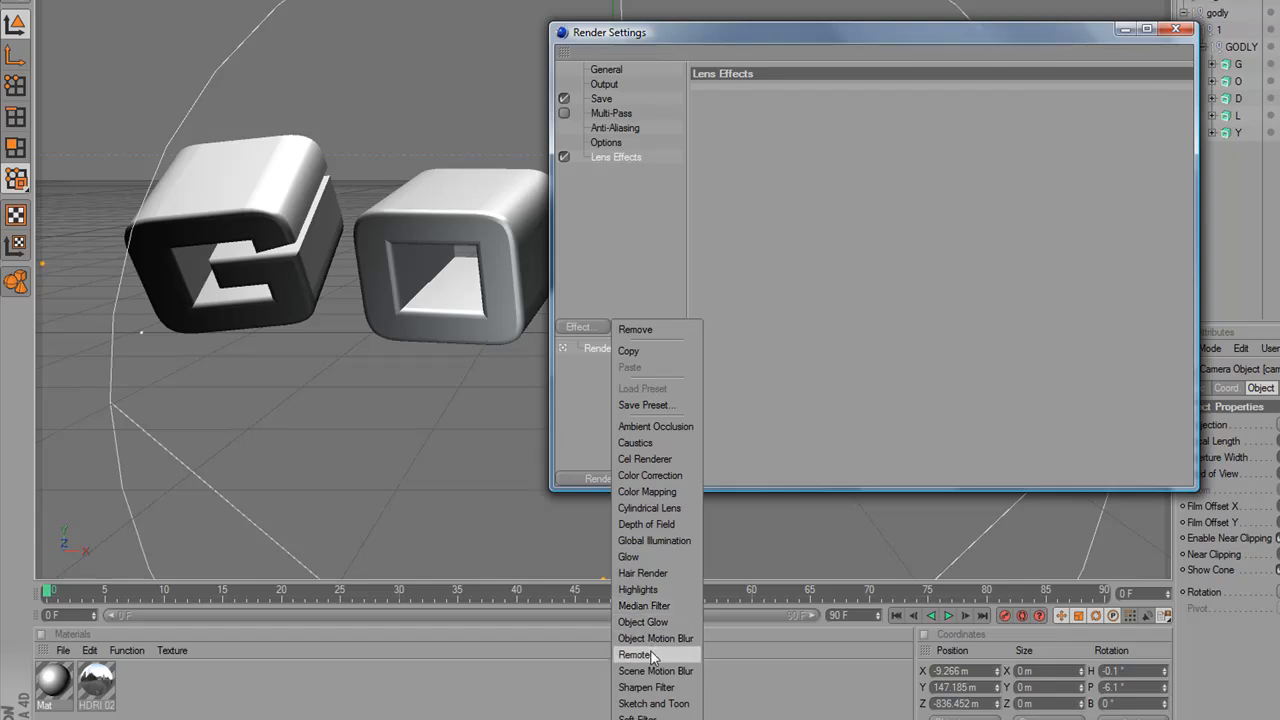
pyautogui.click(654, 540)
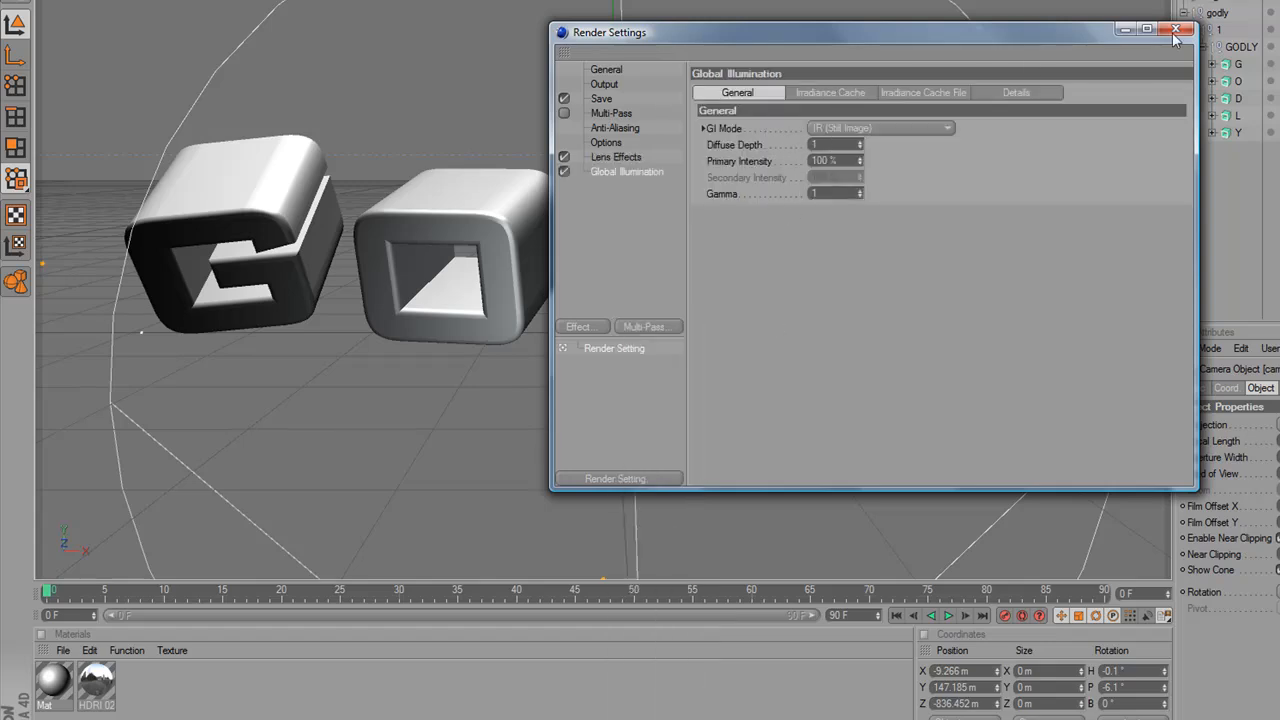
pyautogui.click(1176, 30)
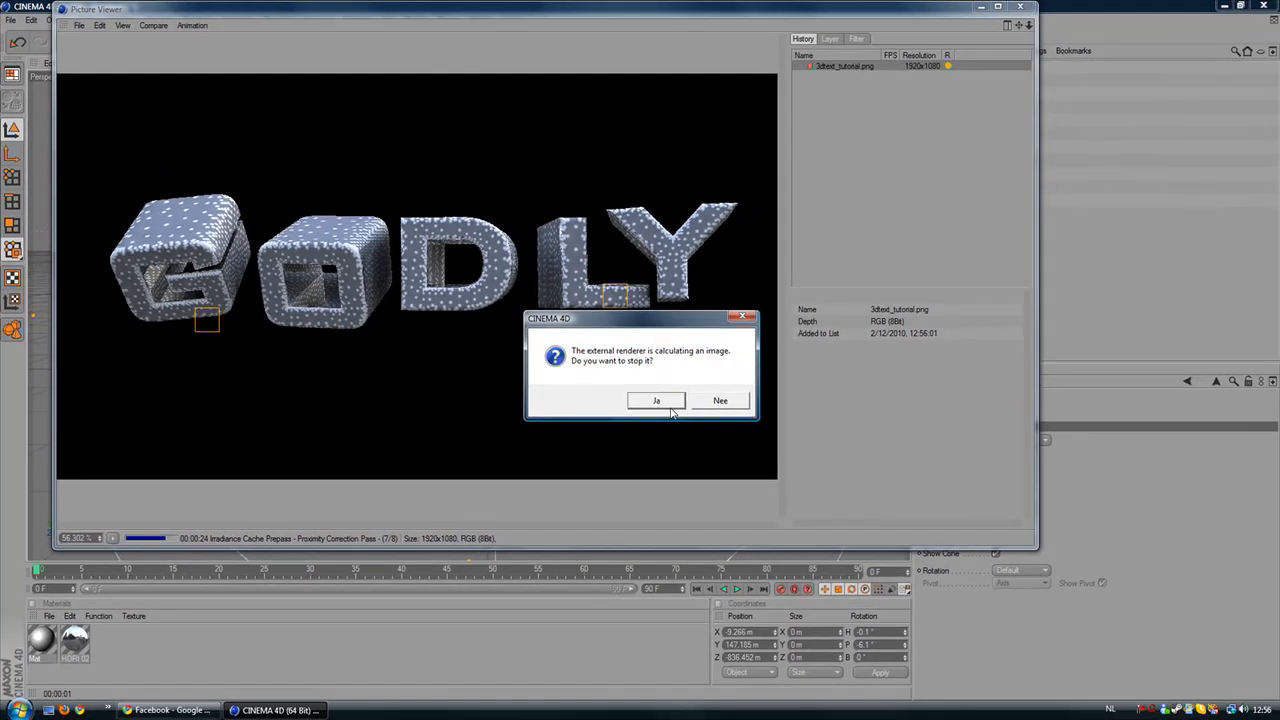
# - Confirm stopping the running render and quit Cinema 4D without saving
pyautogui.click(656, 400)
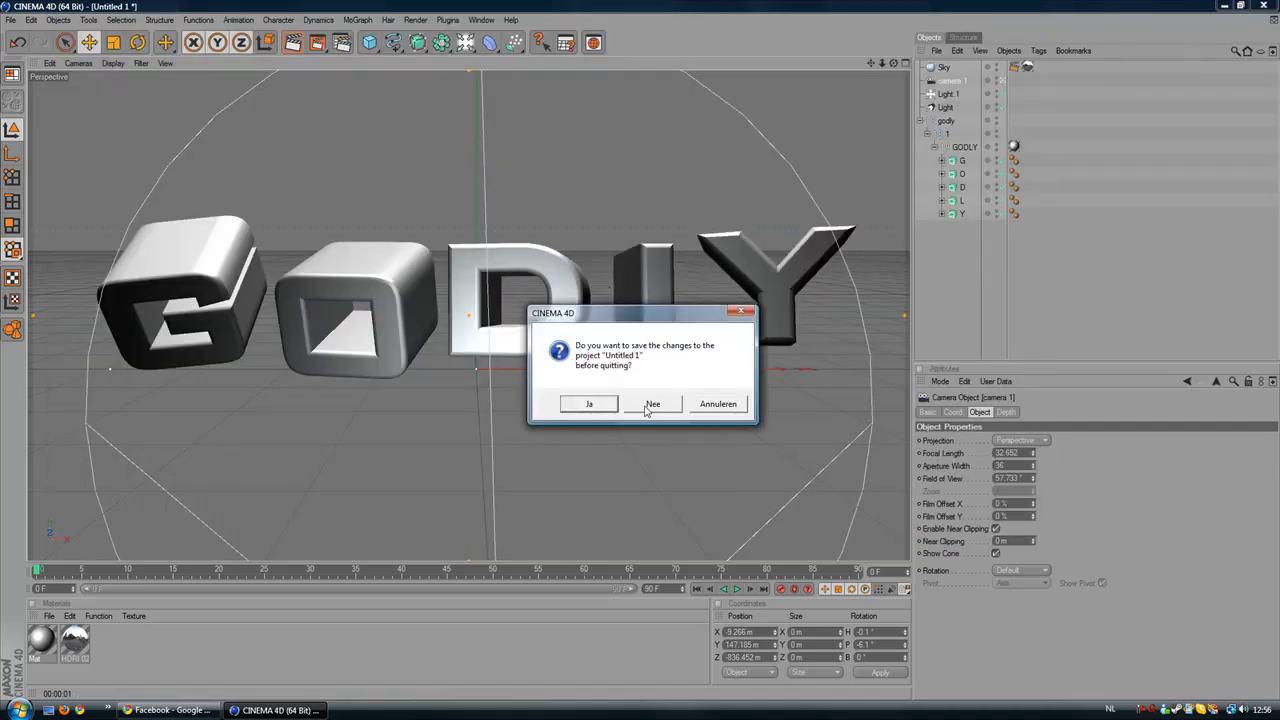
pyautogui.click(653, 403)
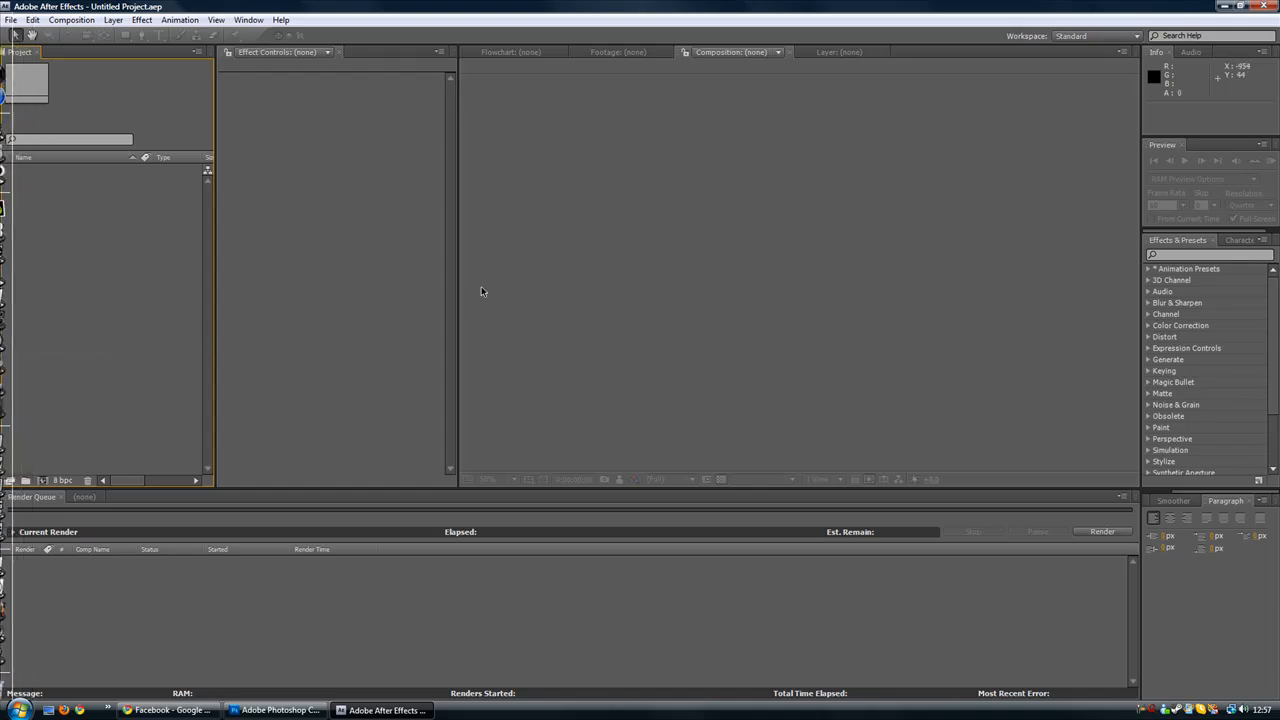
# - Import the rendered WallpaperGodly1_0033.png file via File > Import > File
pyautogui.click(11, 19)
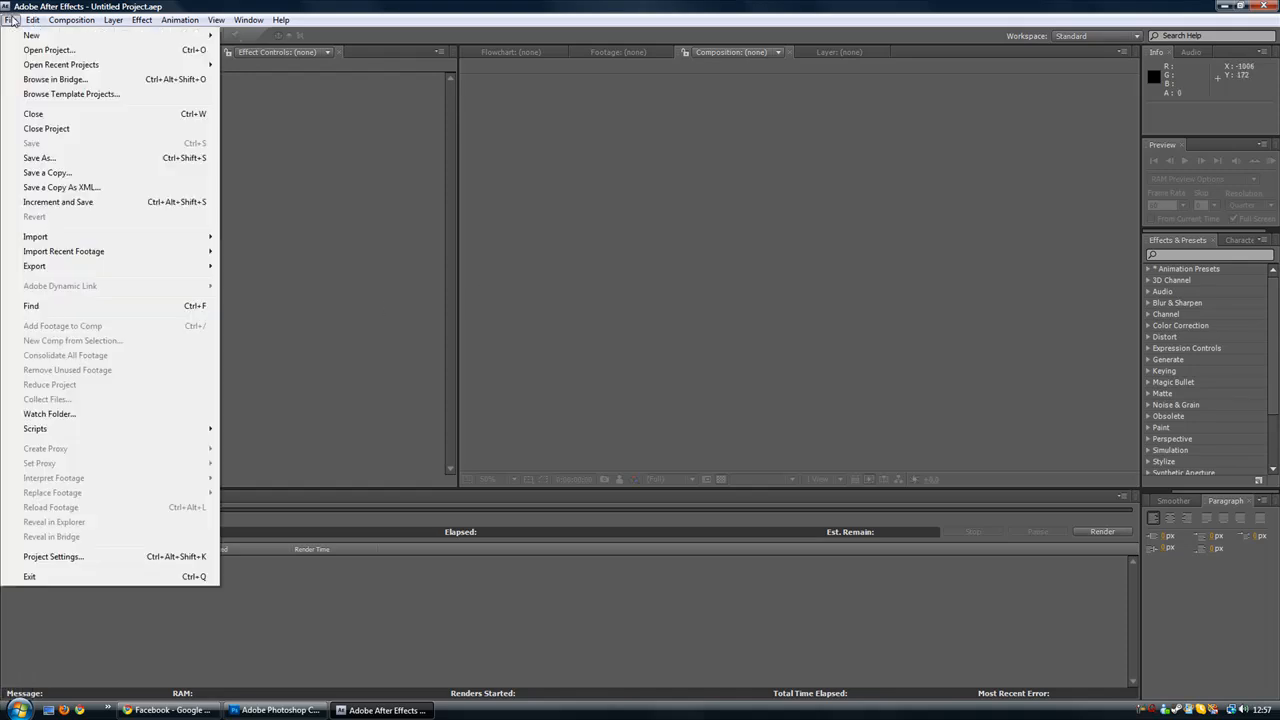
pyautogui.moveTo(51, 345)
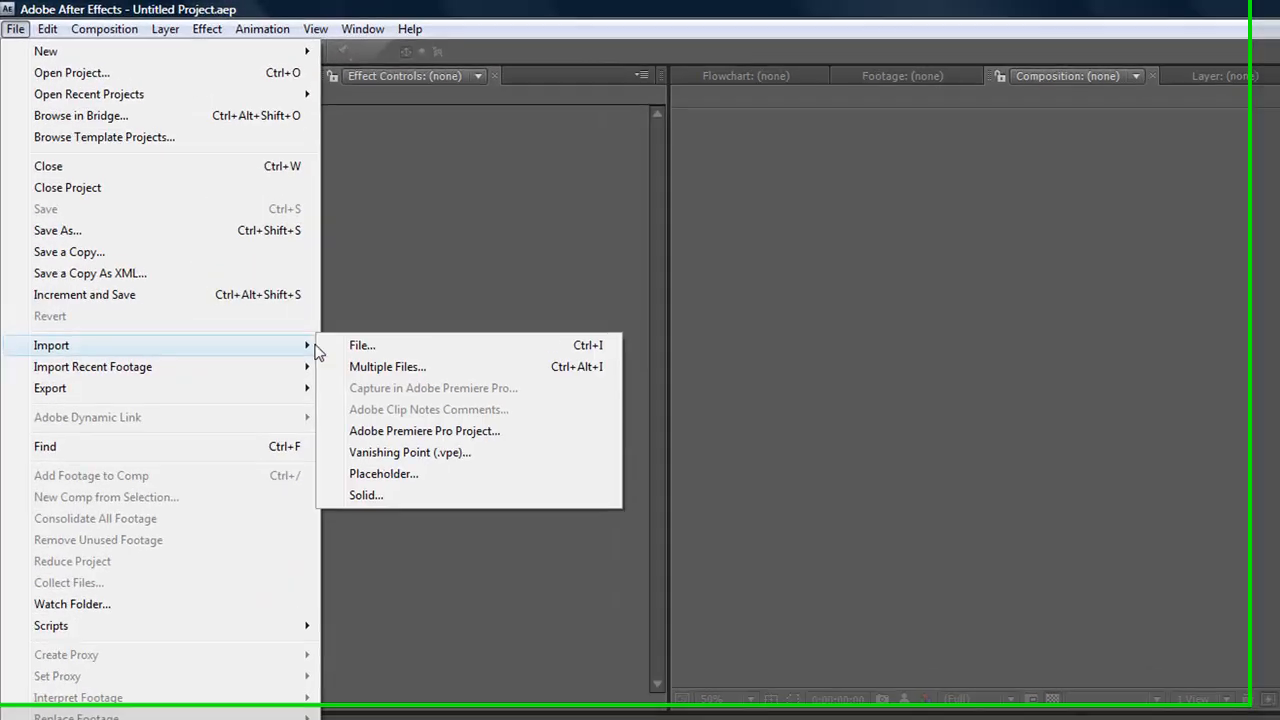
pyautogui.click(362, 345)
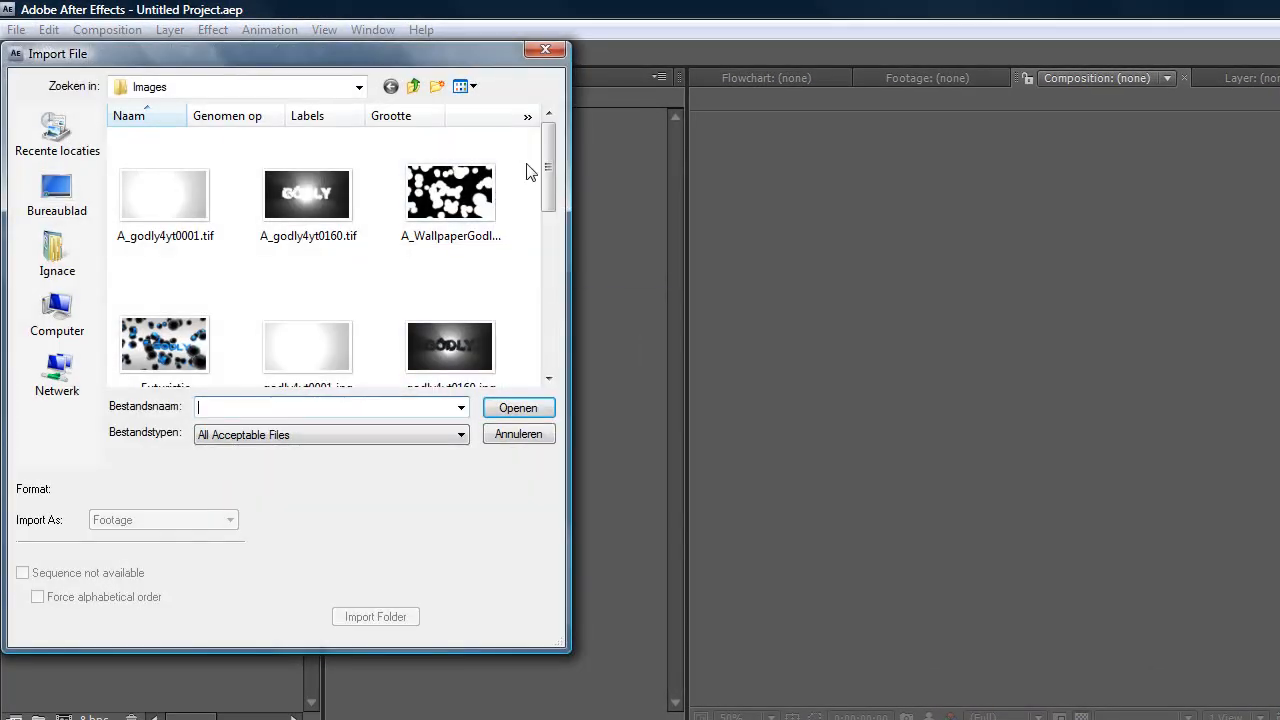
pyautogui.scroll(-3)
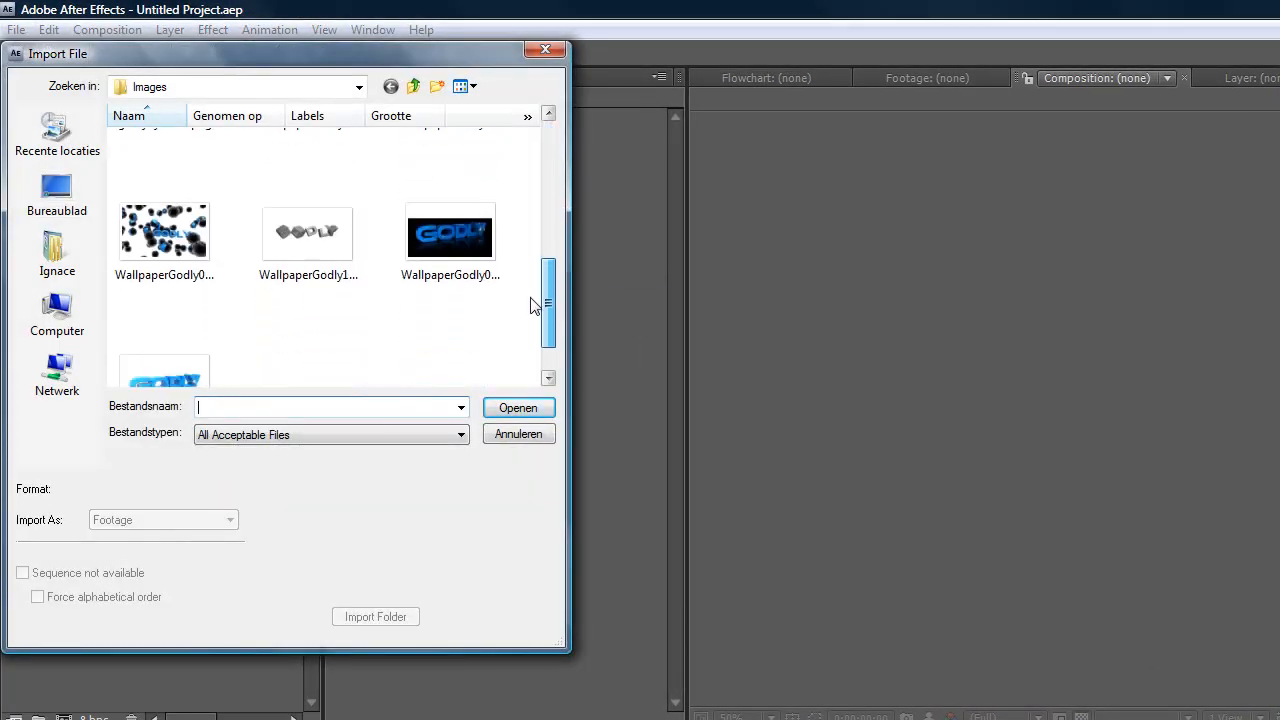
pyautogui.click(307, 232)
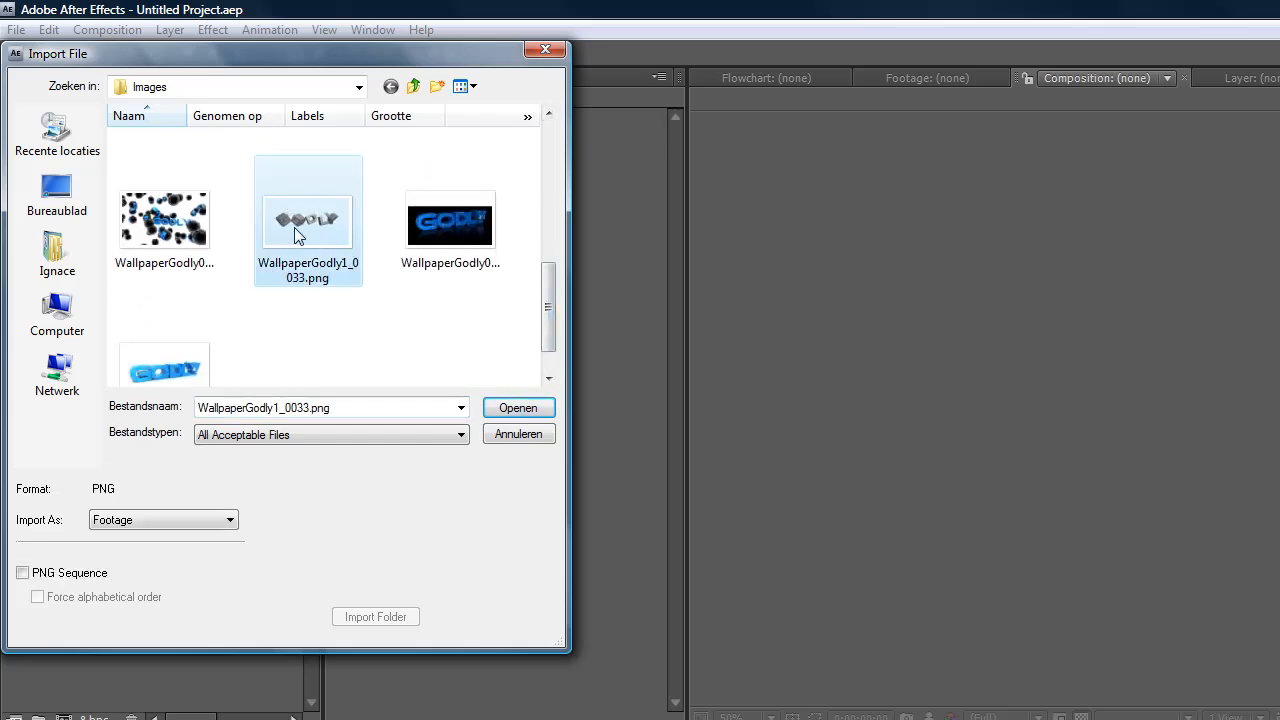
pyautogui.click(517, 407)
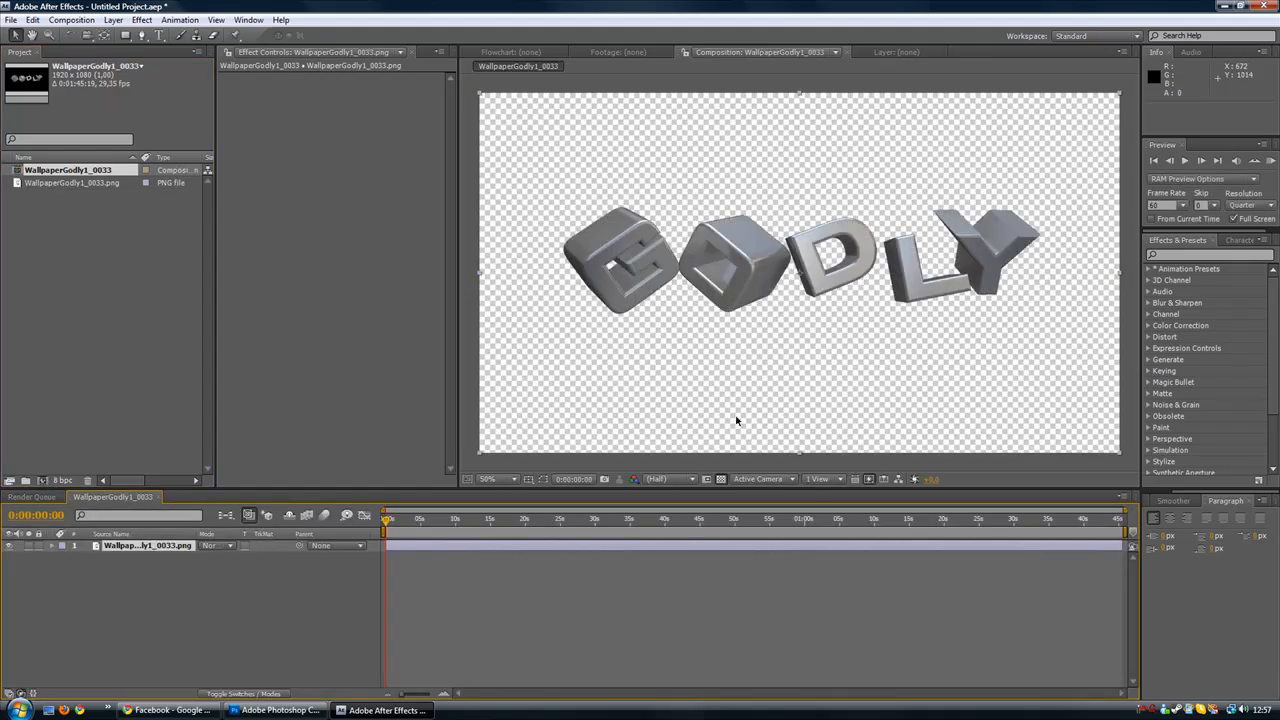
pyautogui.moveTo(1190, 252)
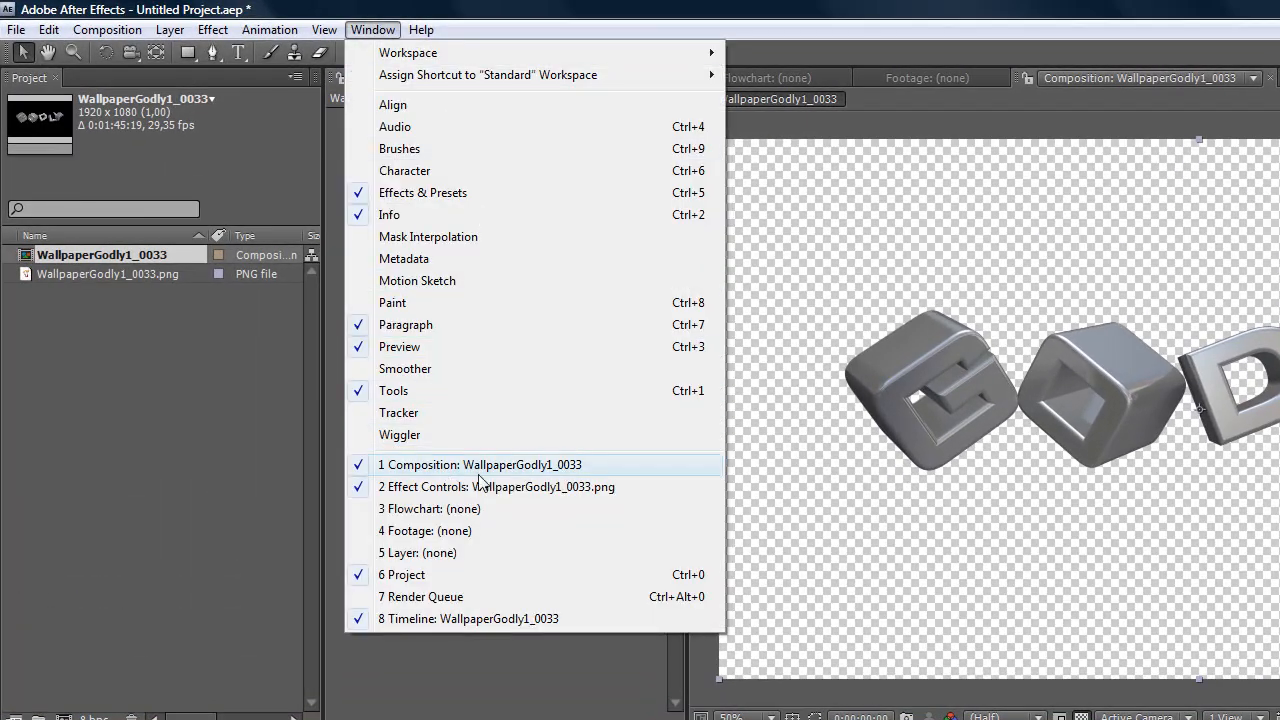
pyautogui.moveTo(714, 199)
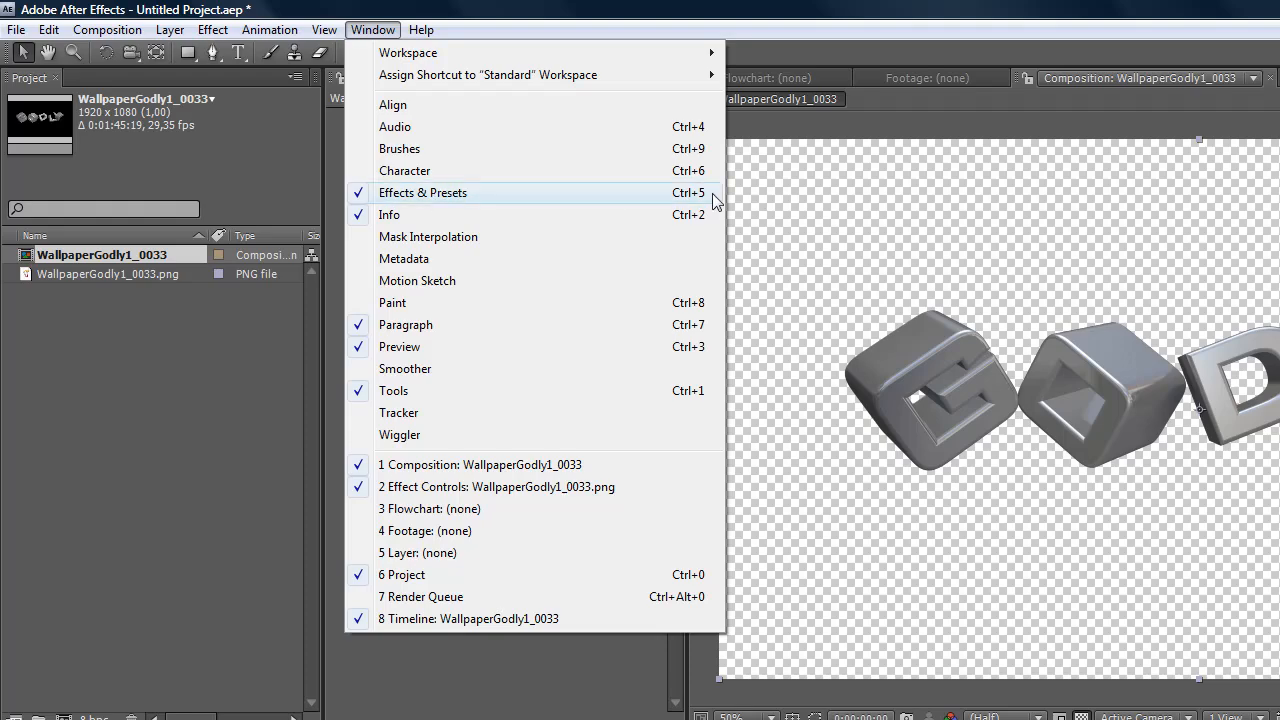
# - Open the Effects & Presets panel and search for '4'
pyautogui.click(423, 192)
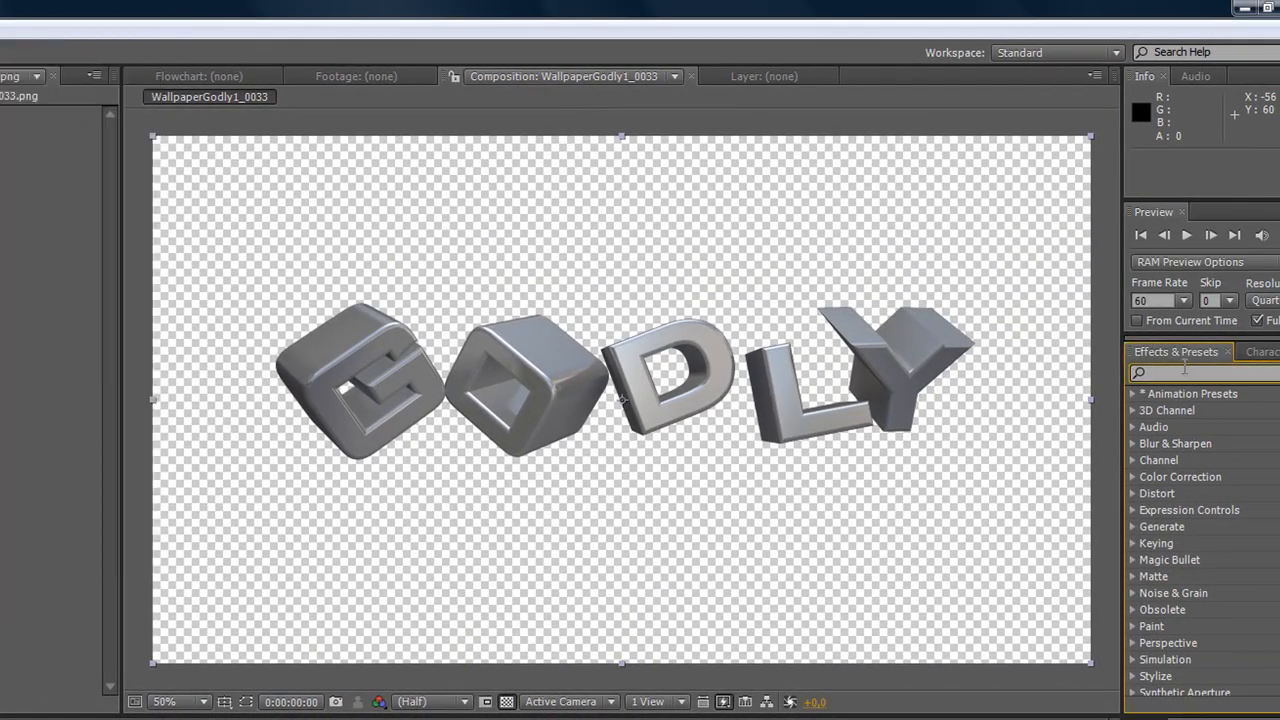
pyautogui.write('4-')
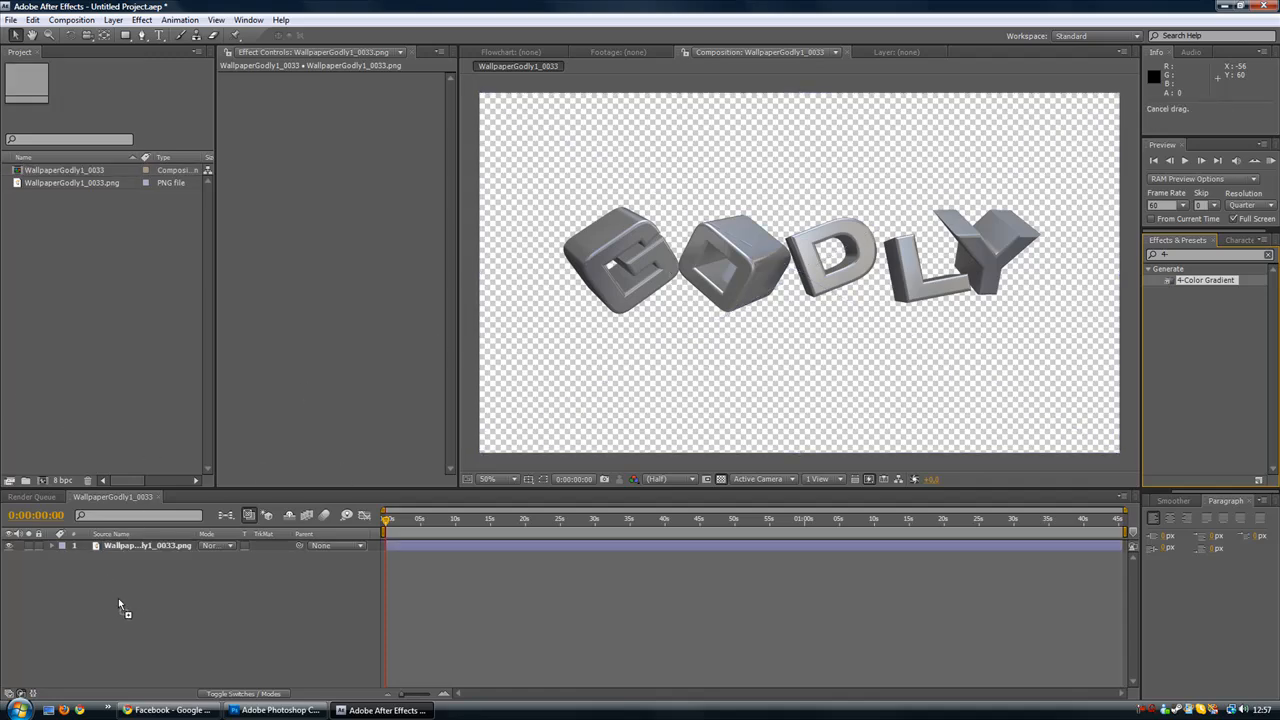
pyautogui.moveTo(1222, 287)
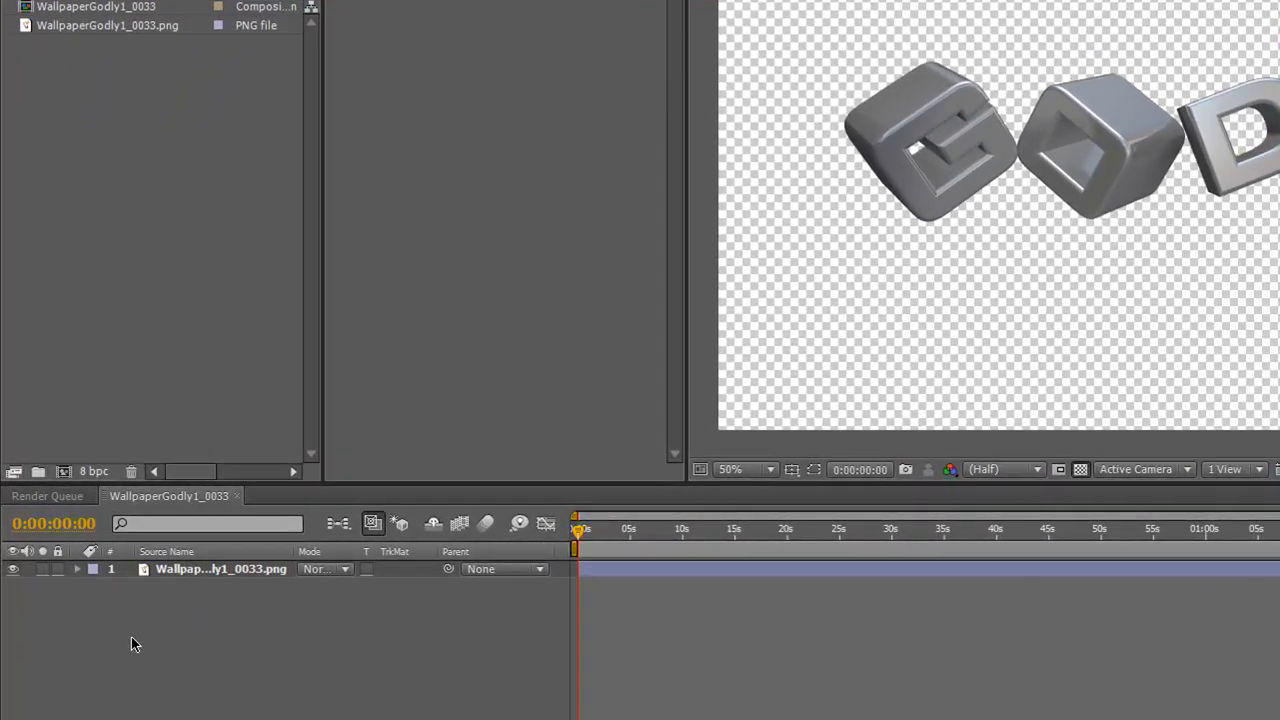
# - Create a new solid layer named bg from the timeline's New > Solid menu
pyautogui.rightClick(135, 644)
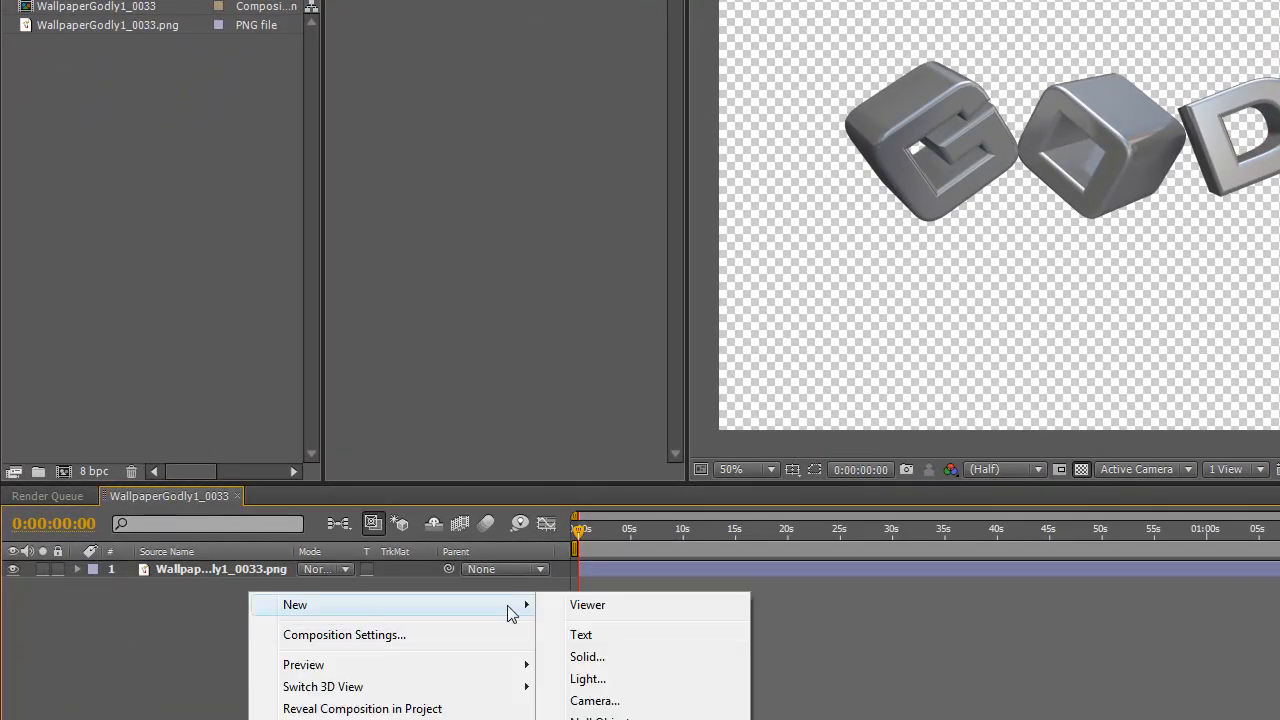
pyautogui.click(587, 656)
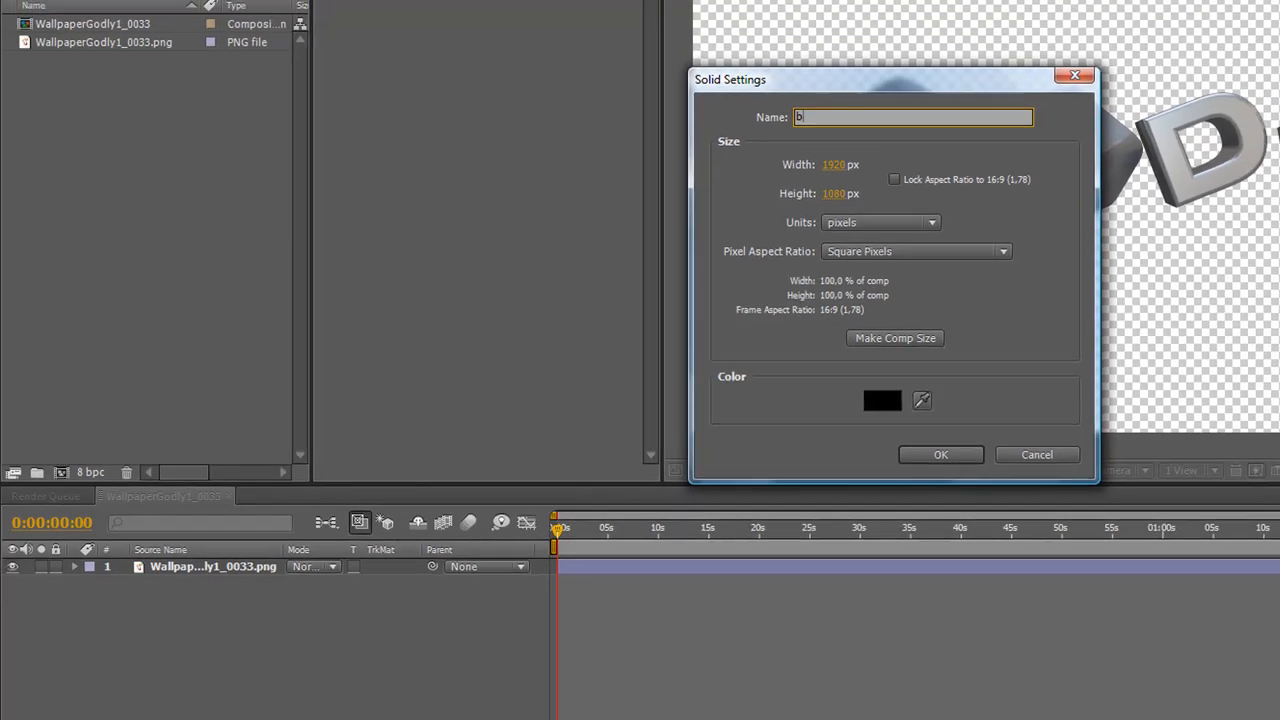
pyautogui.click(939, 454)
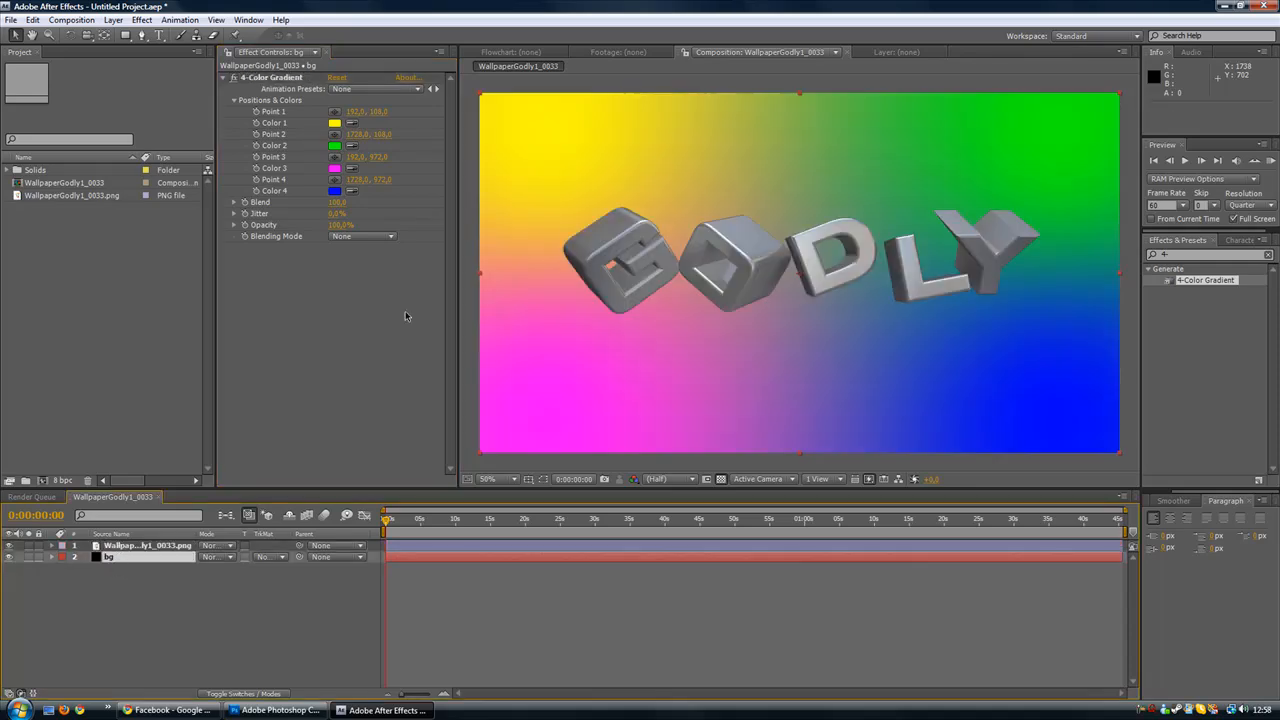
# - Recolour the bg layer's 4-Color Gradient with light grey, light blue and pale blue-grey
pyautogui.click(335, 167)
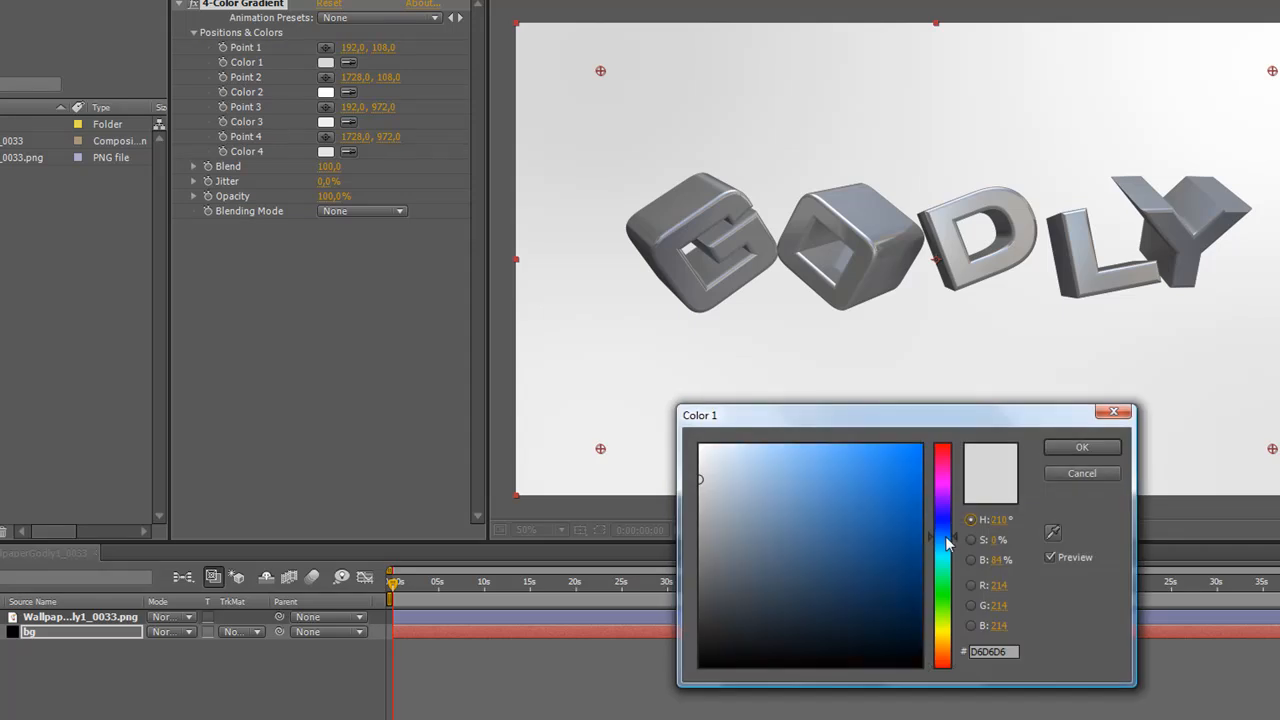
pyautogui.click(724, 458)
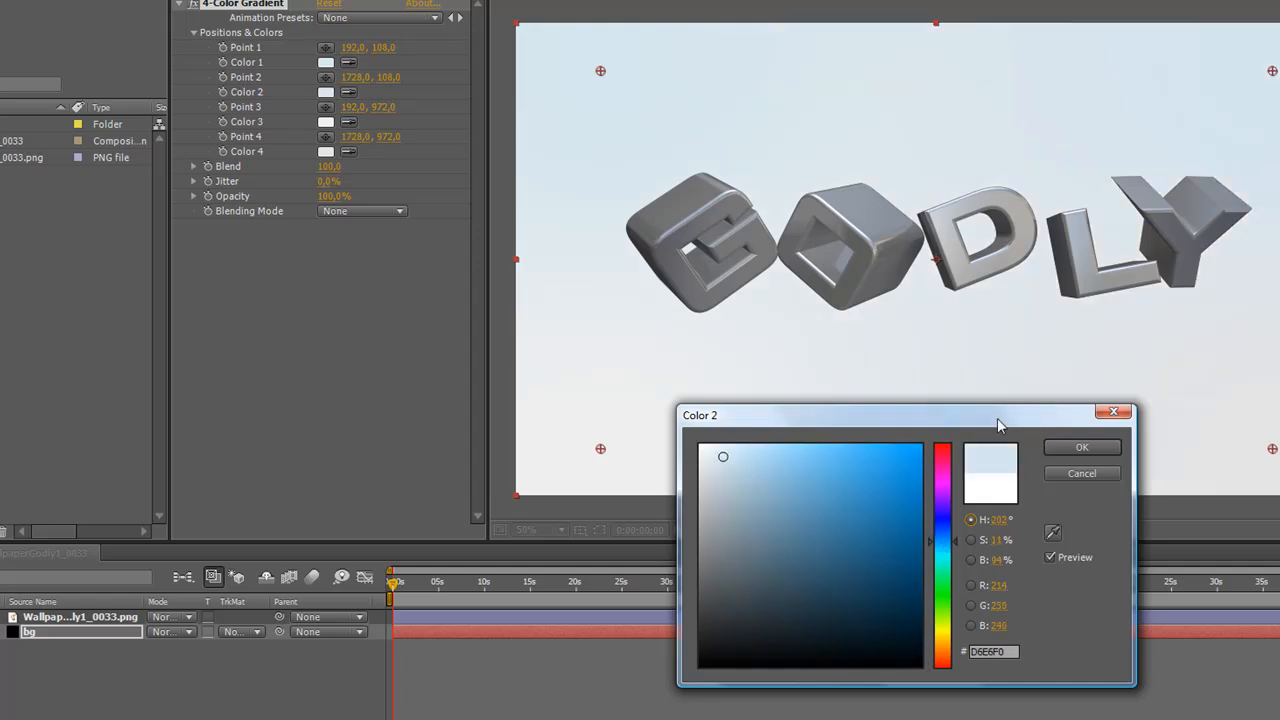
pyautogui.click(326, 122)
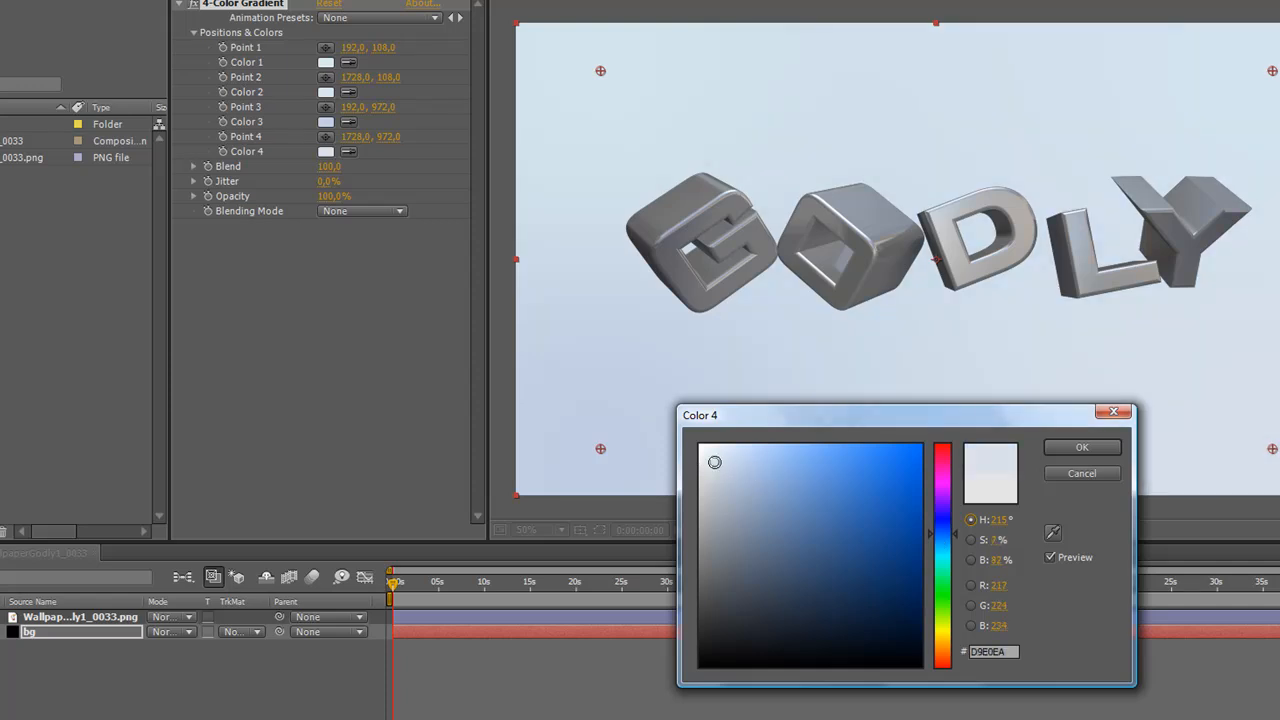
pyautogui.click(740, 461)
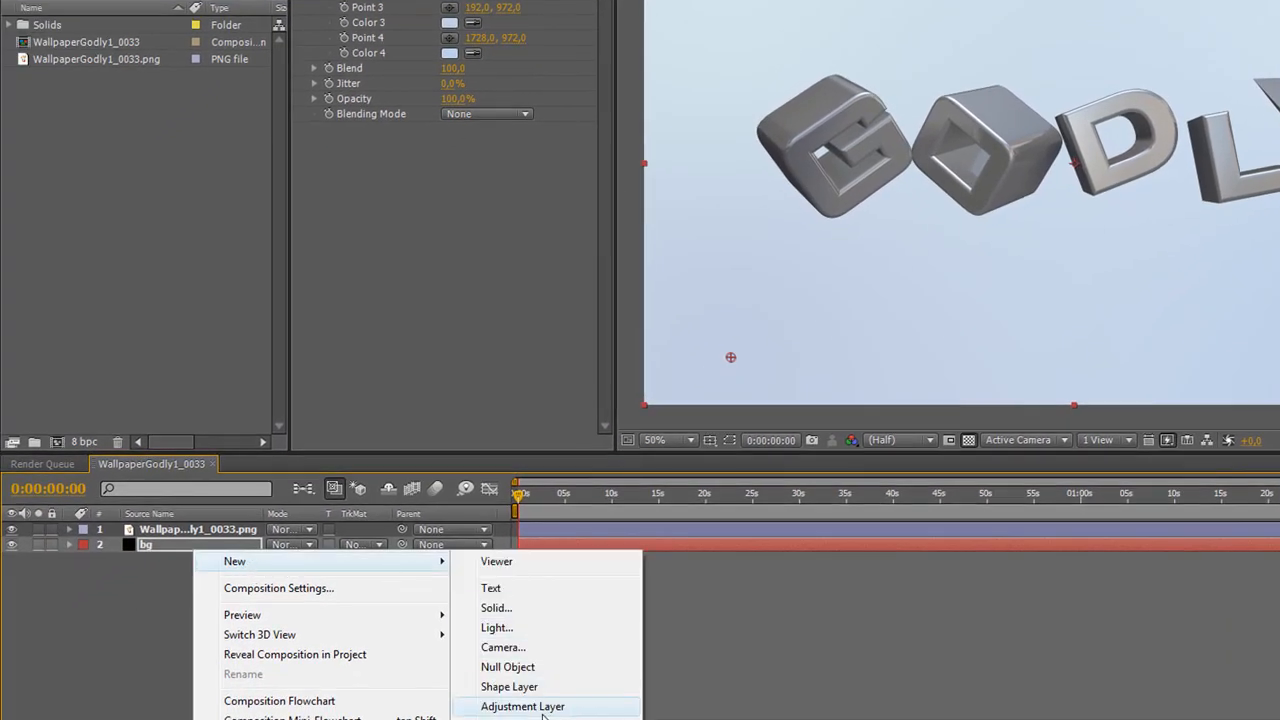
# - Add an adjustment layer named Optical Flare 1 on top of the composition
pyautogui.click(522, 706)
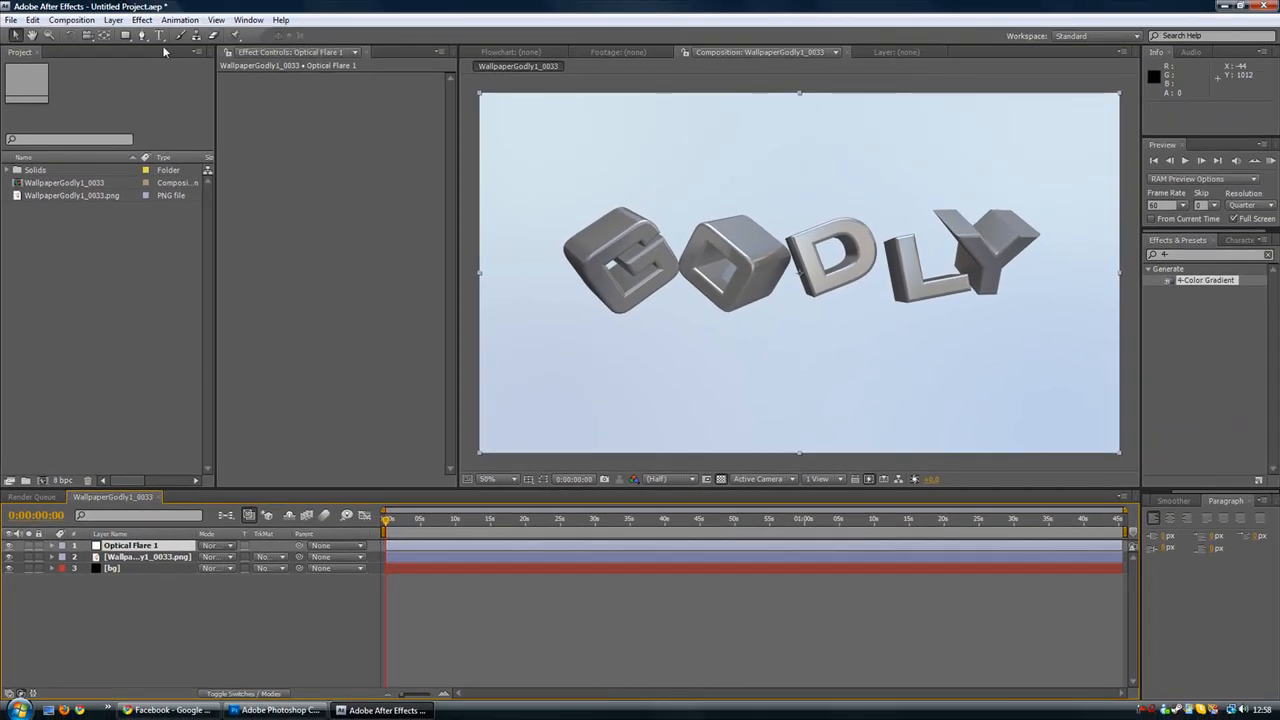
pyautogui.click(142, 19)
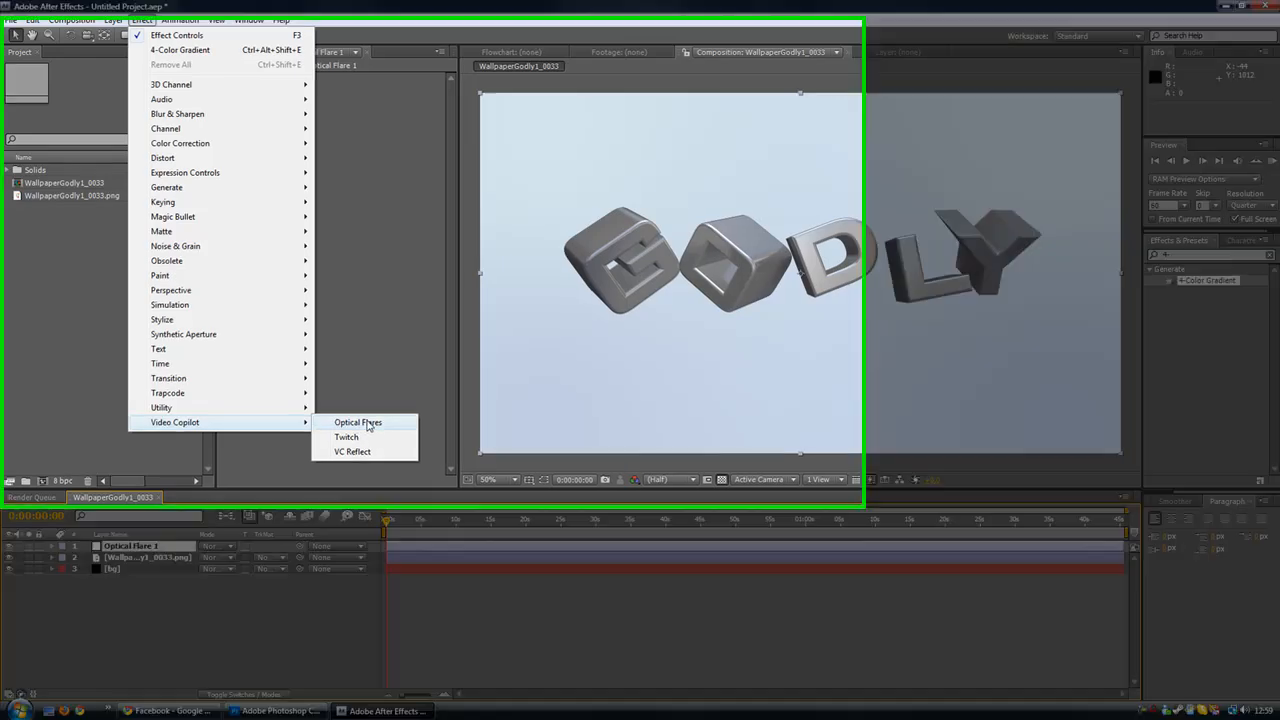
# - Apply Optical Flares with a Light preset and place the flare just left of the G
pyautogui.click(357, 422)
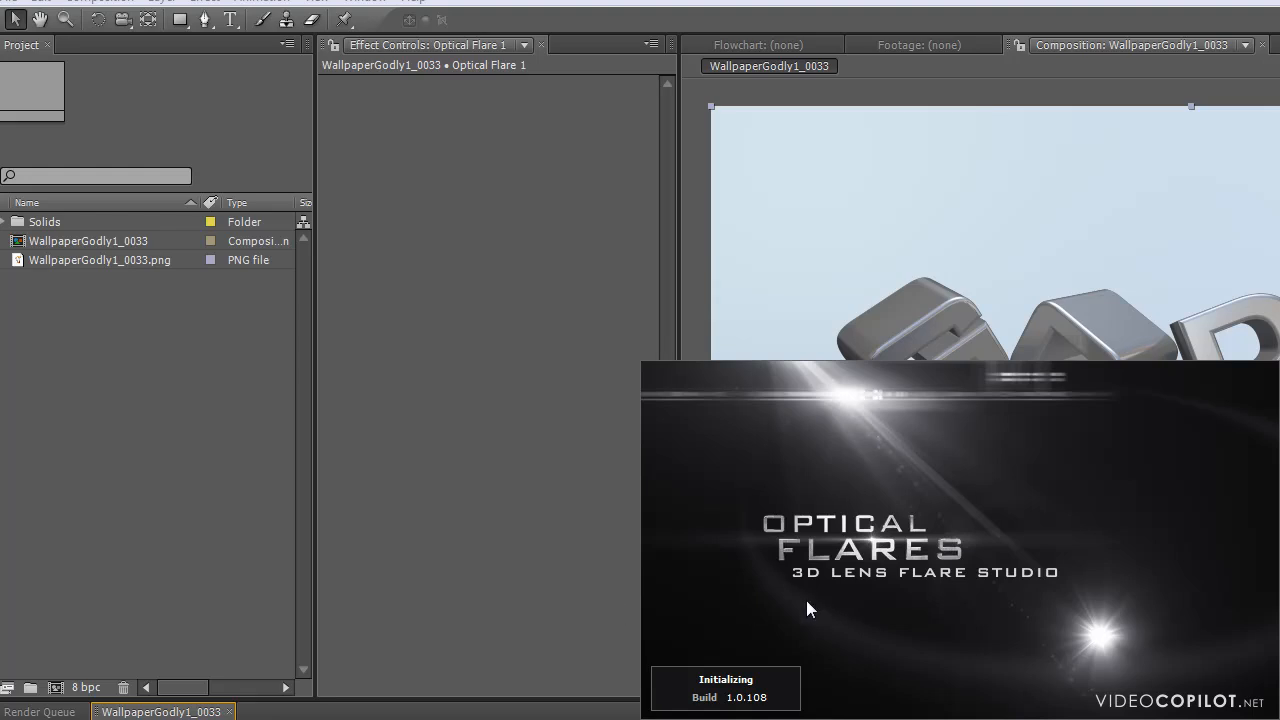
pyautogui.moveTo(808, 578)
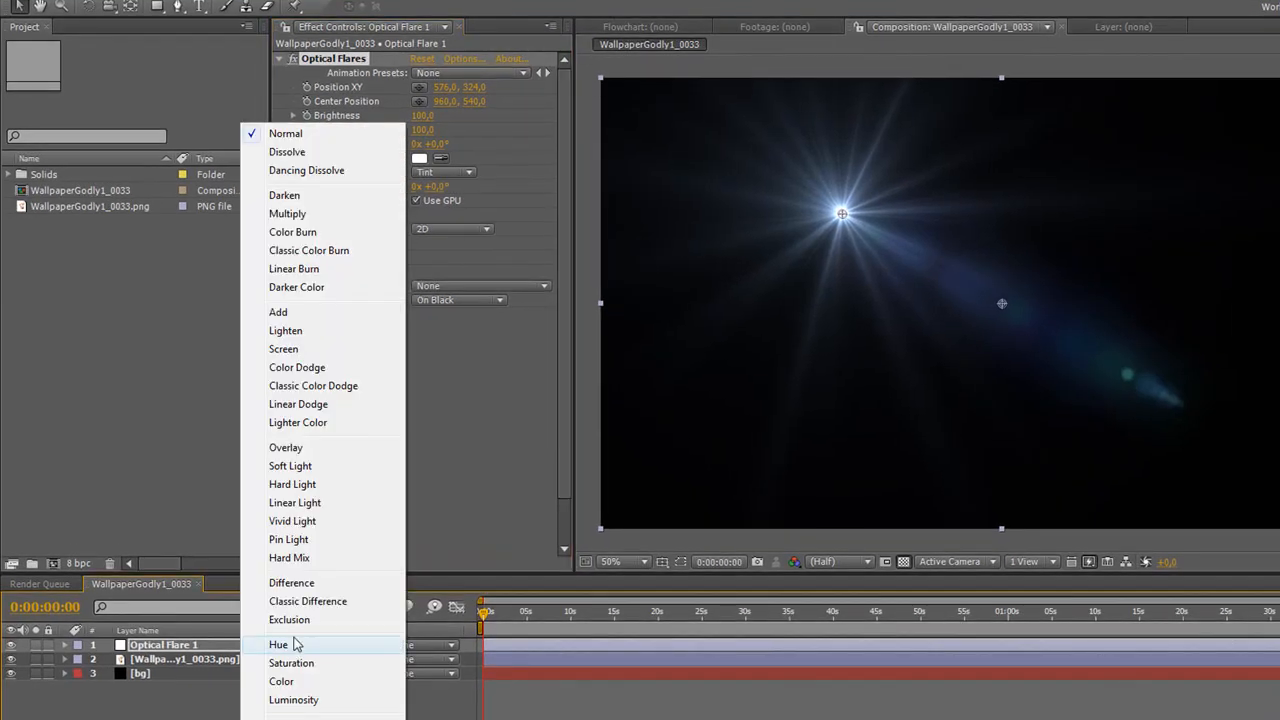
pyautogui.moveTo(289, 312)
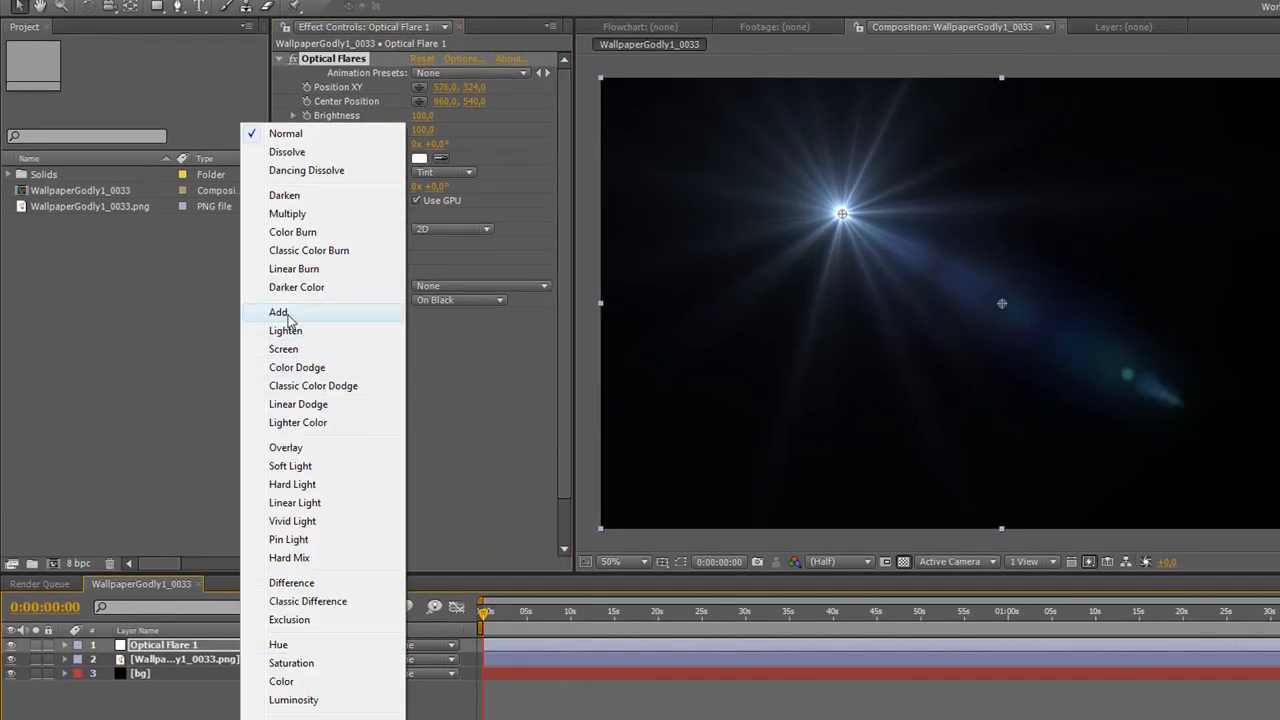
pyautogui.click(278, 312)
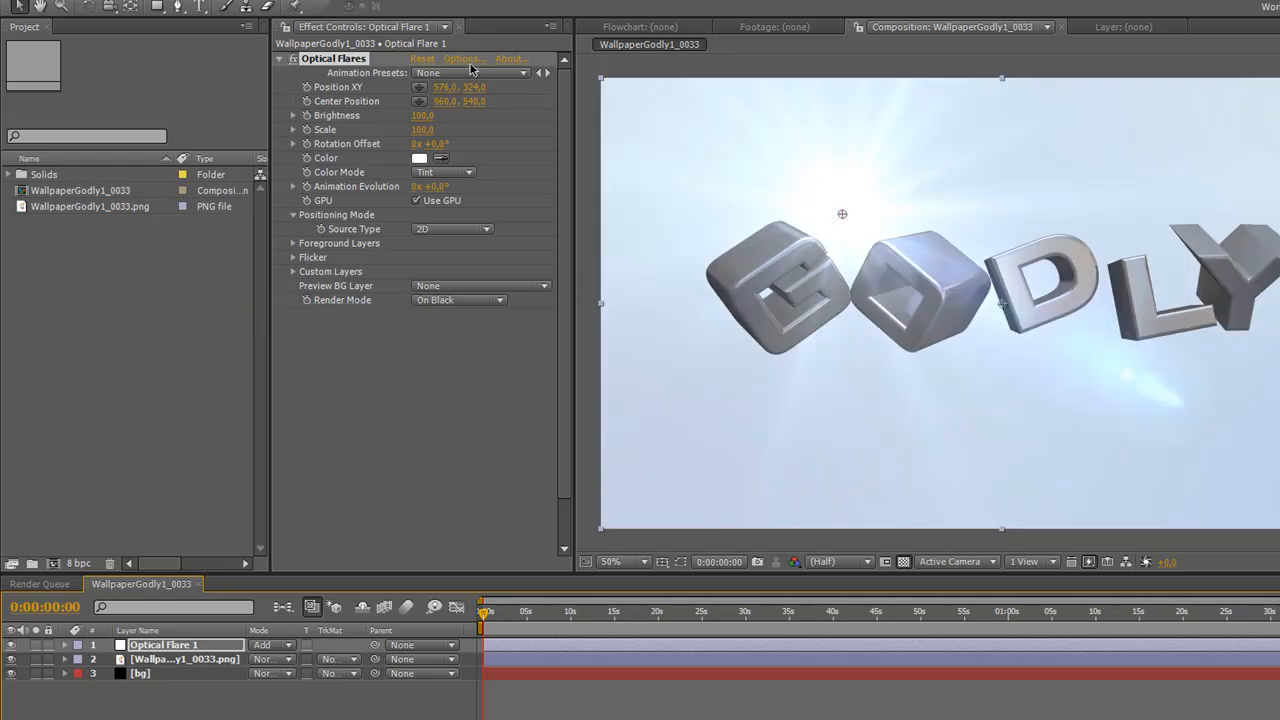
pyautogui.click(463, 58)
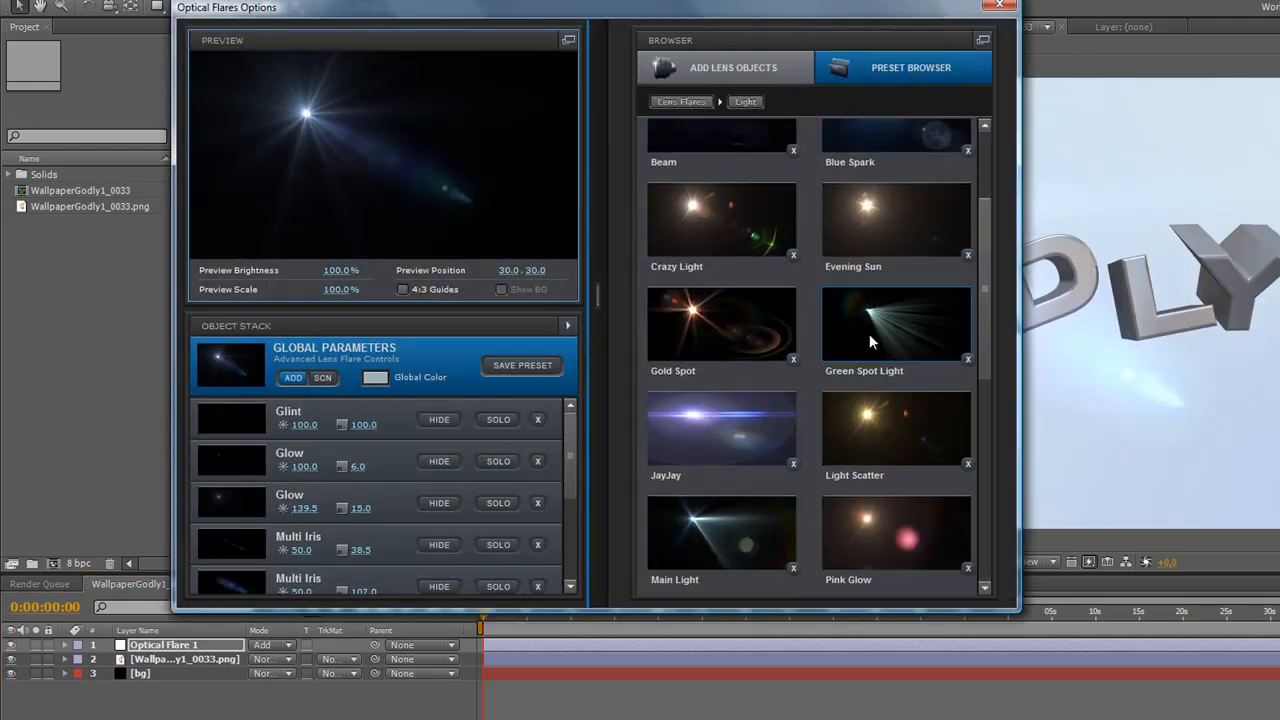
pyautogui.scroll(-3)
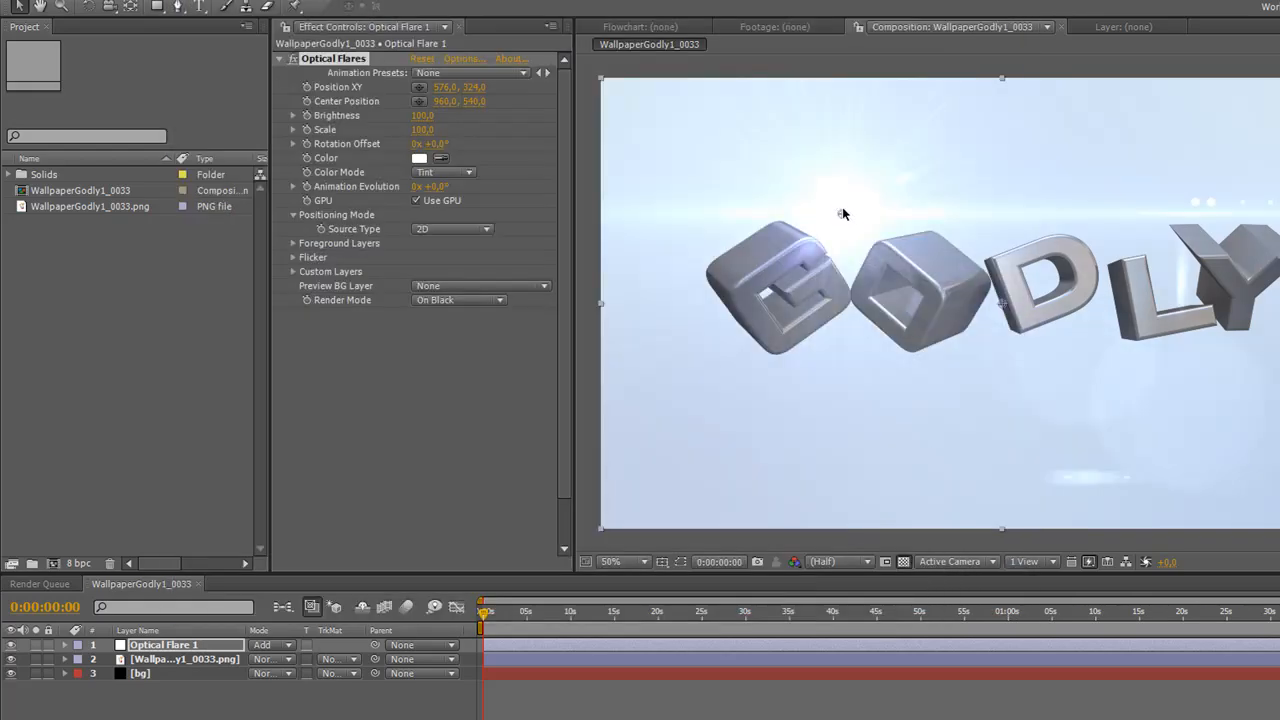
pyautogui.moveTo(843, 213); pyautogui.dragTo(709, 240)
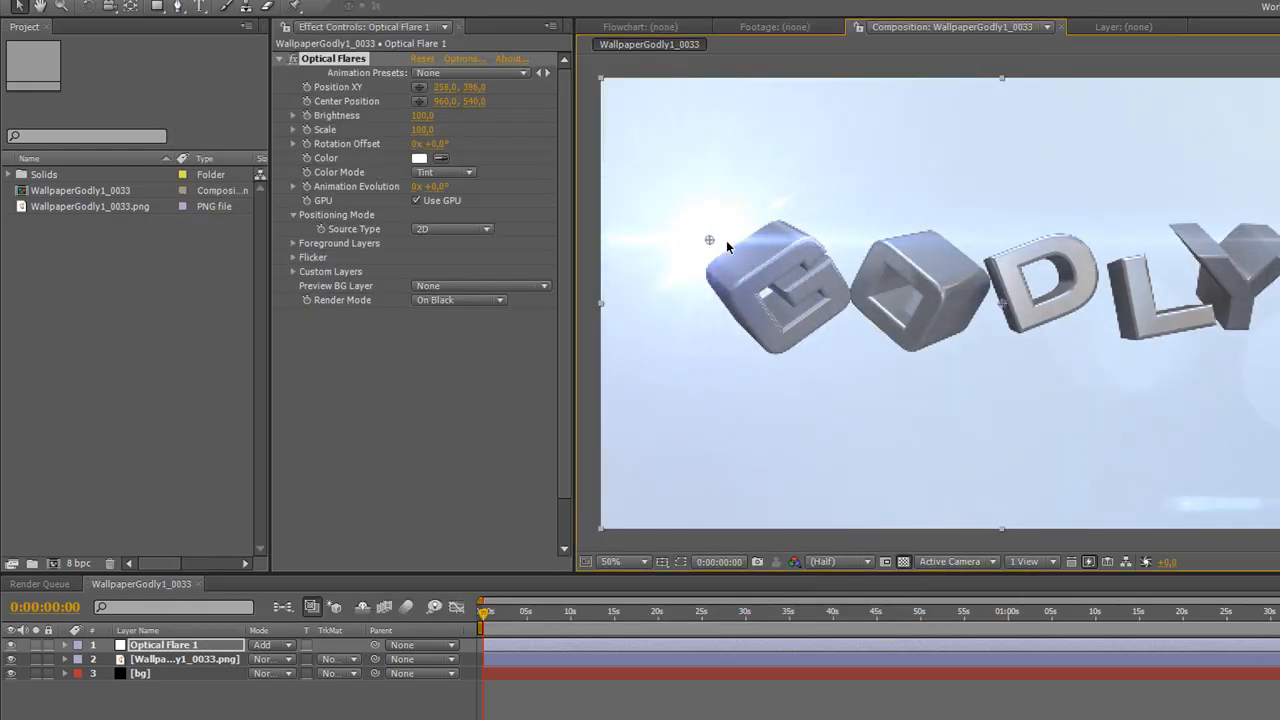
pyautogui.moveTo(709, 240); pyautogui.dragTo(733, 240)
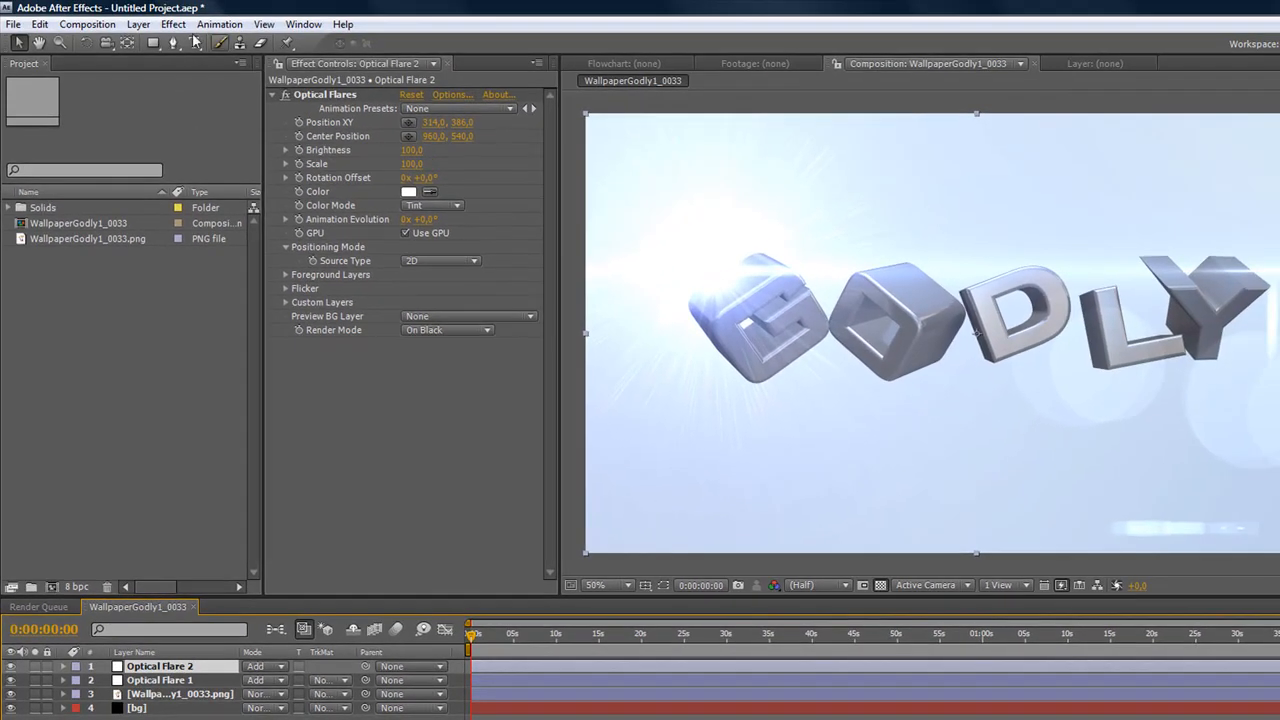
# - Confirm Optical Flare 2's settings and place a third flare near the text's middle
pyautogui.click(452, 94)
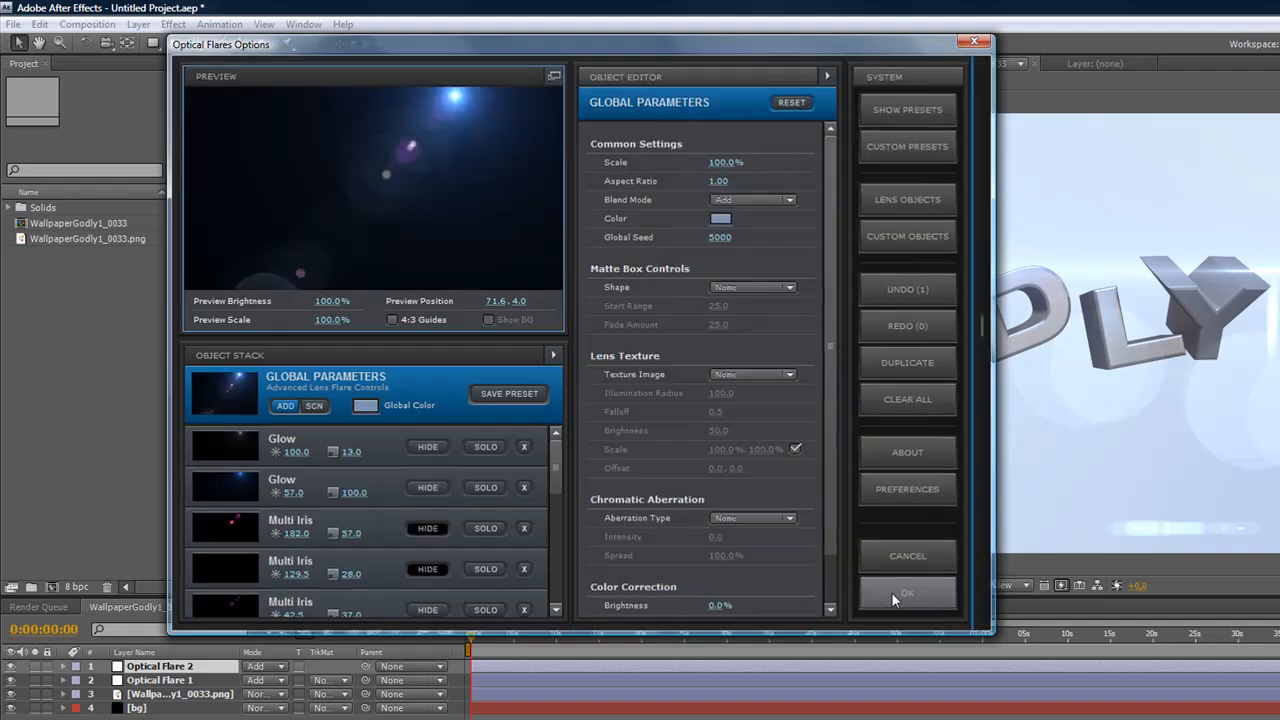
pyautogui.click(906, 592)
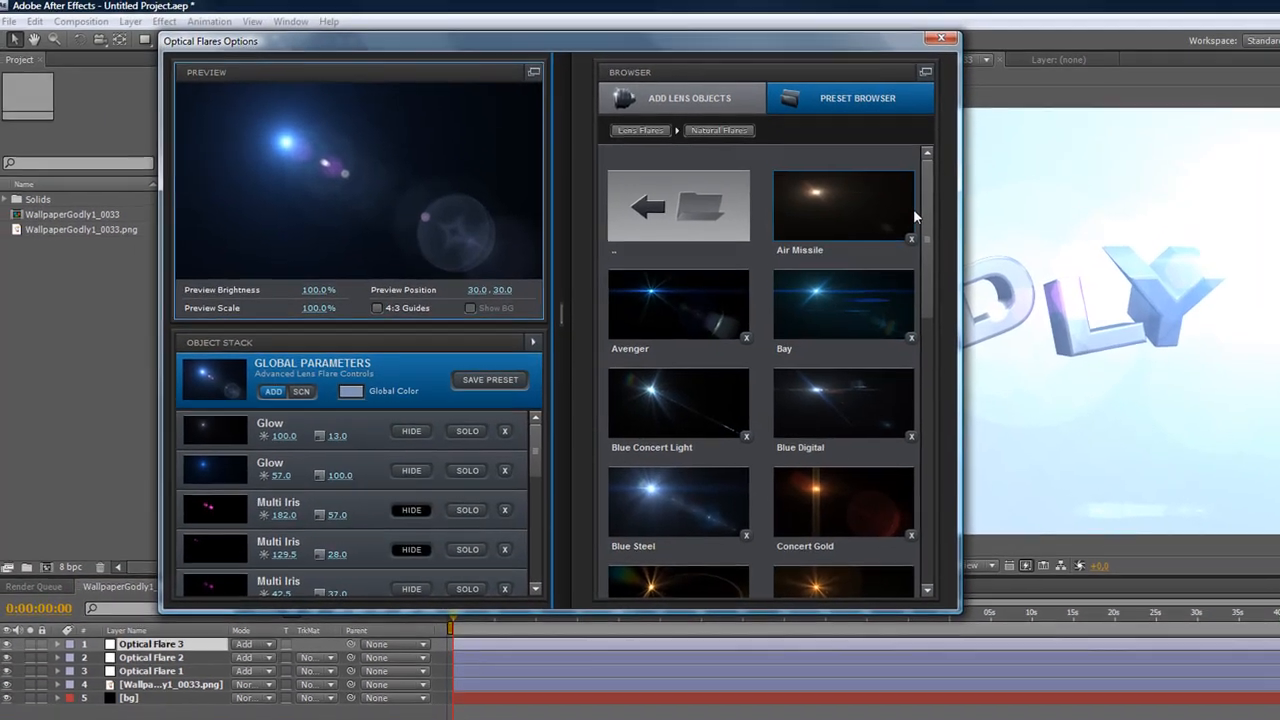
pyautogui.scroll(-3)
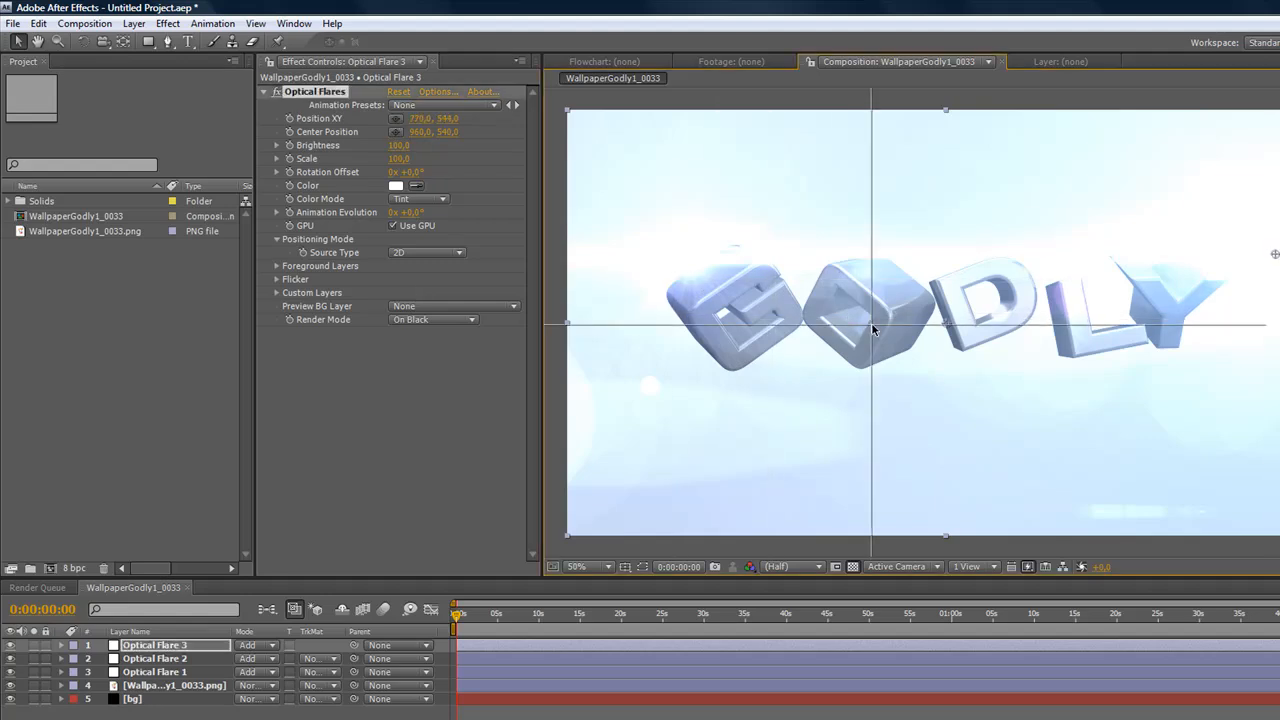
pyautogui.moveTo(873, 330); pyautogui.dragTo(889, 343)
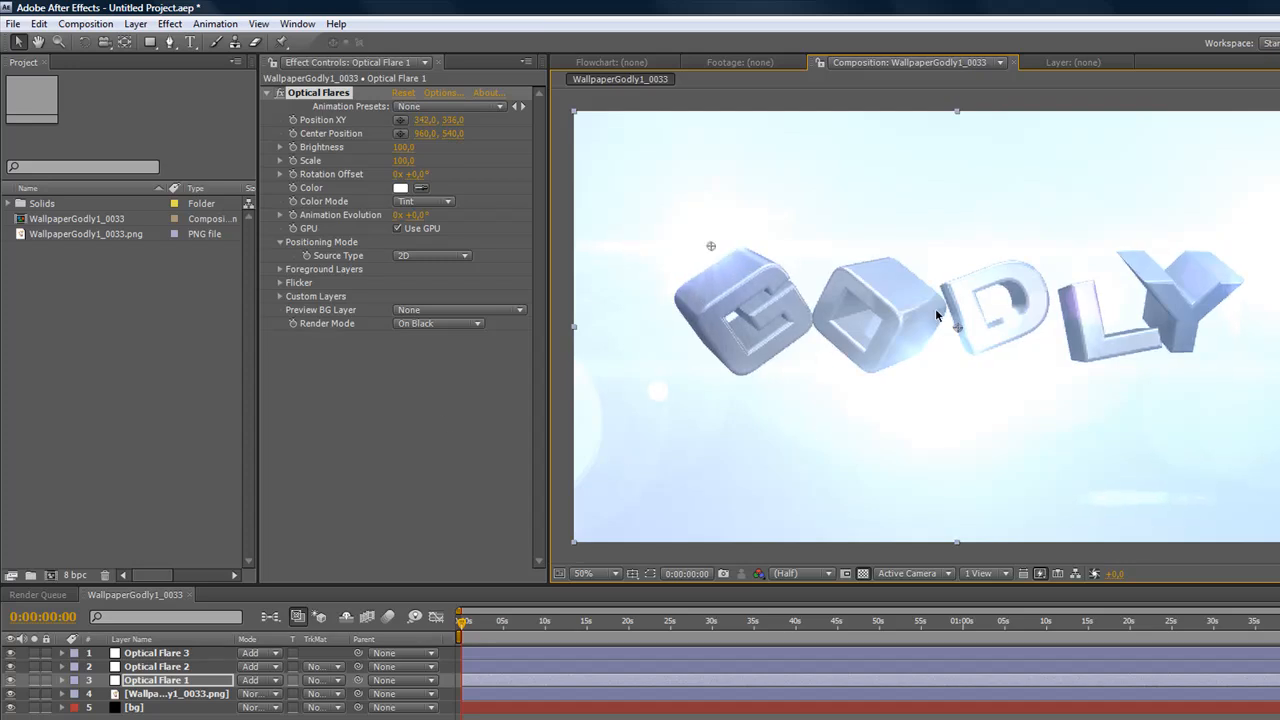
pyautogui.moveTo(224, 642)
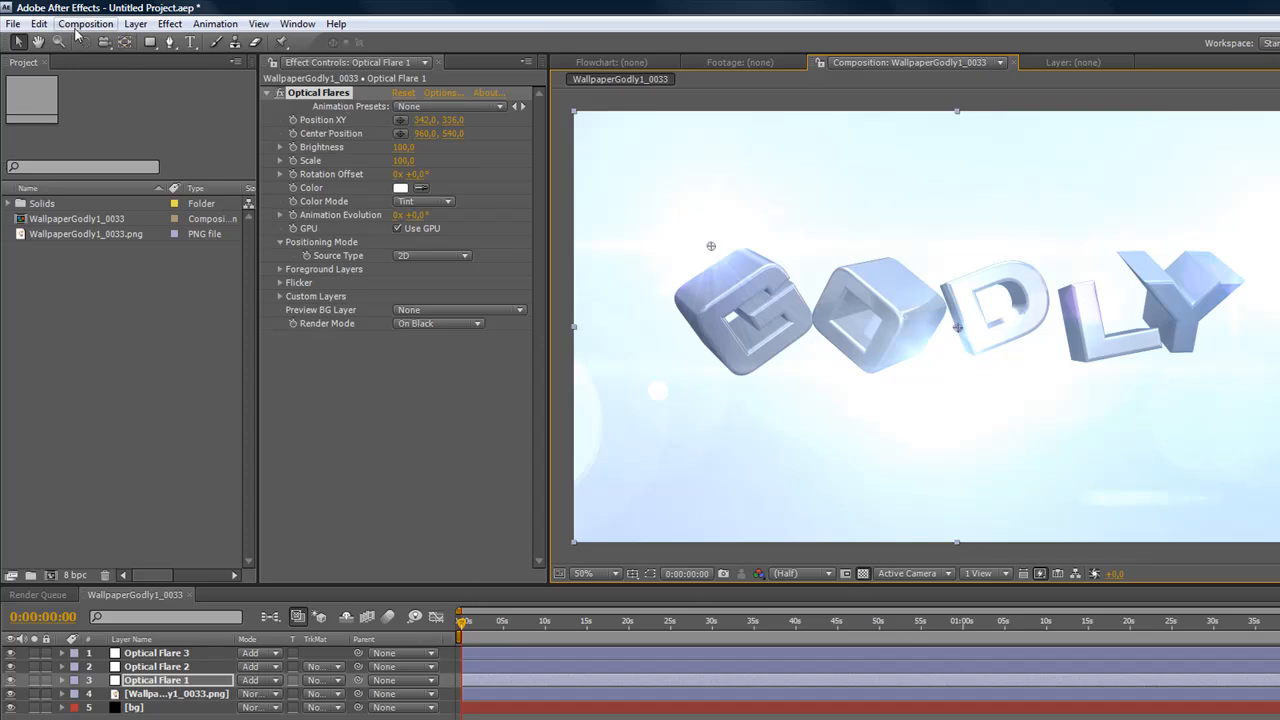
# - Save the frame as Wallpaper.psd in Wallpapers and exit without saving the project
pyautogui.click(86, 23)
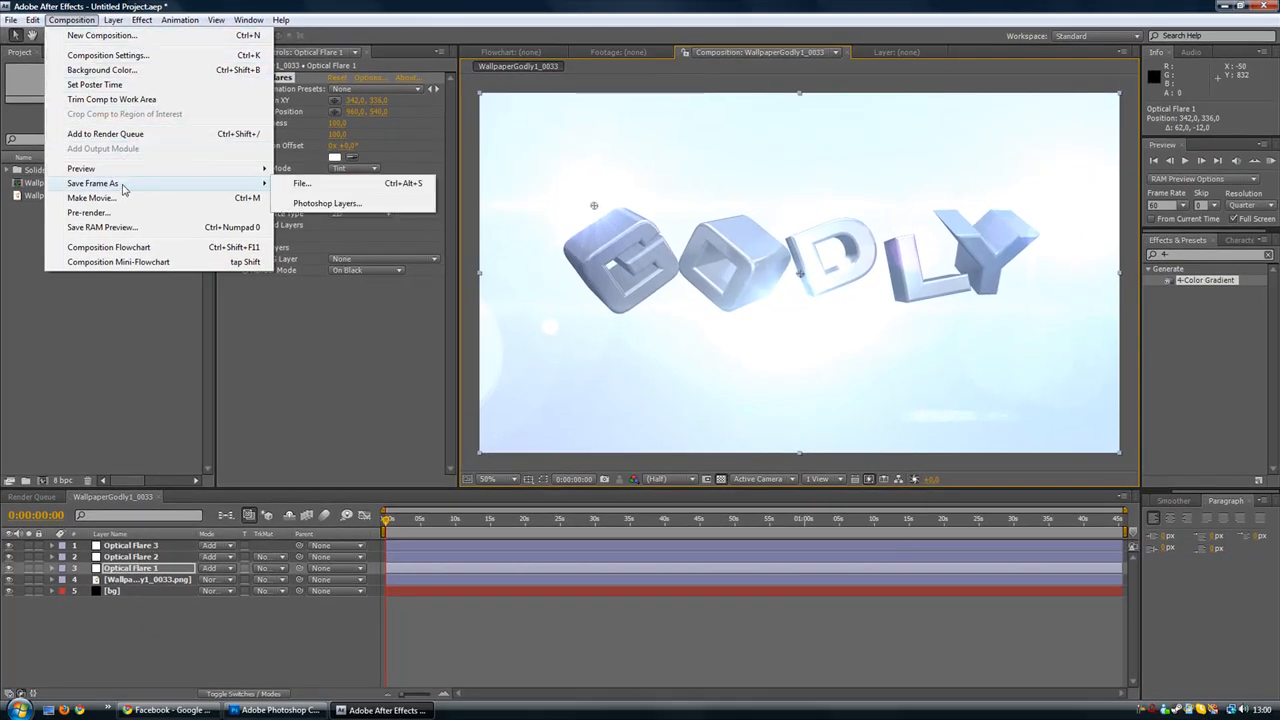
pyautogui.moveTo(301, 183)
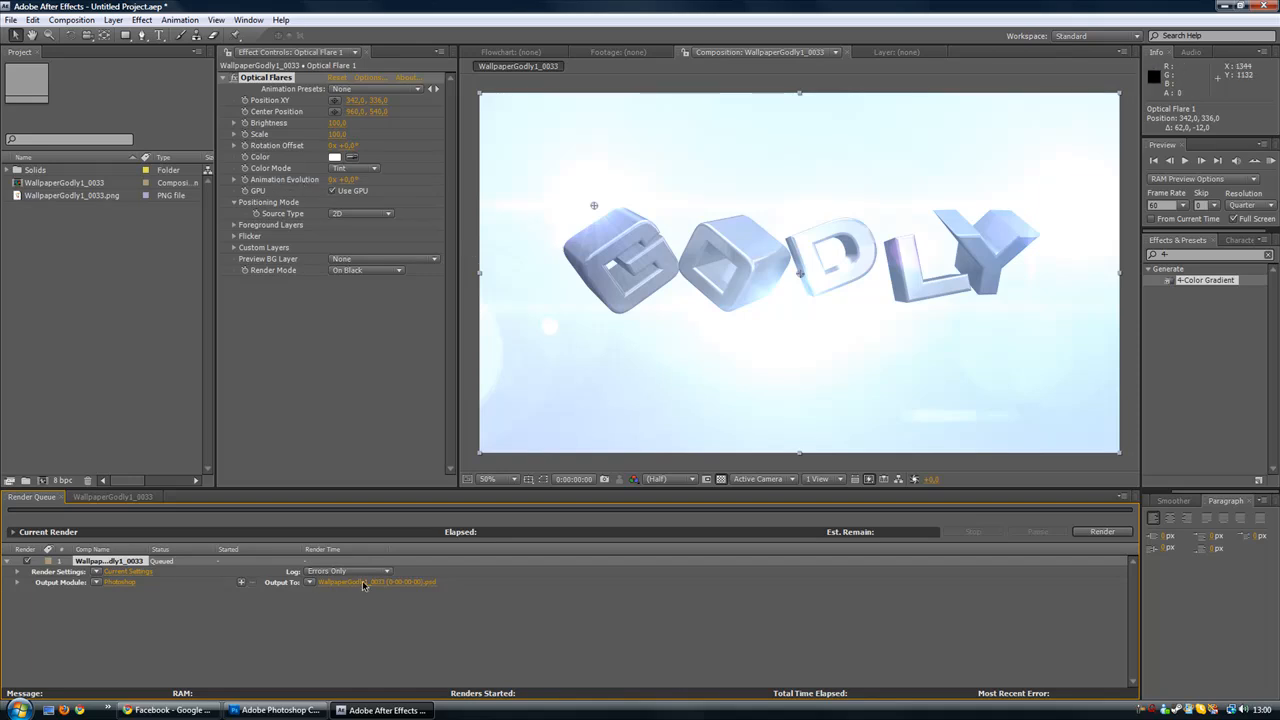
pyautogui.click(377, 582)
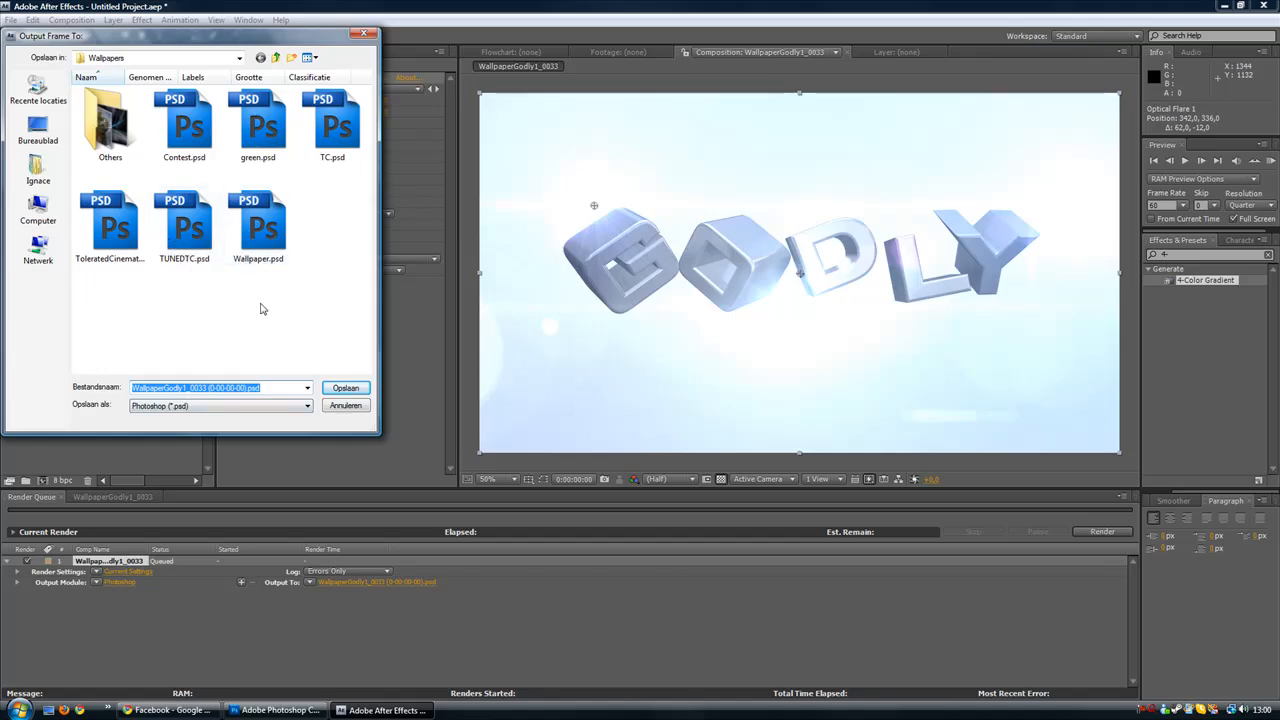
pyautogui.moveTo(262, 225)
pyautogui.write('wallpaper')
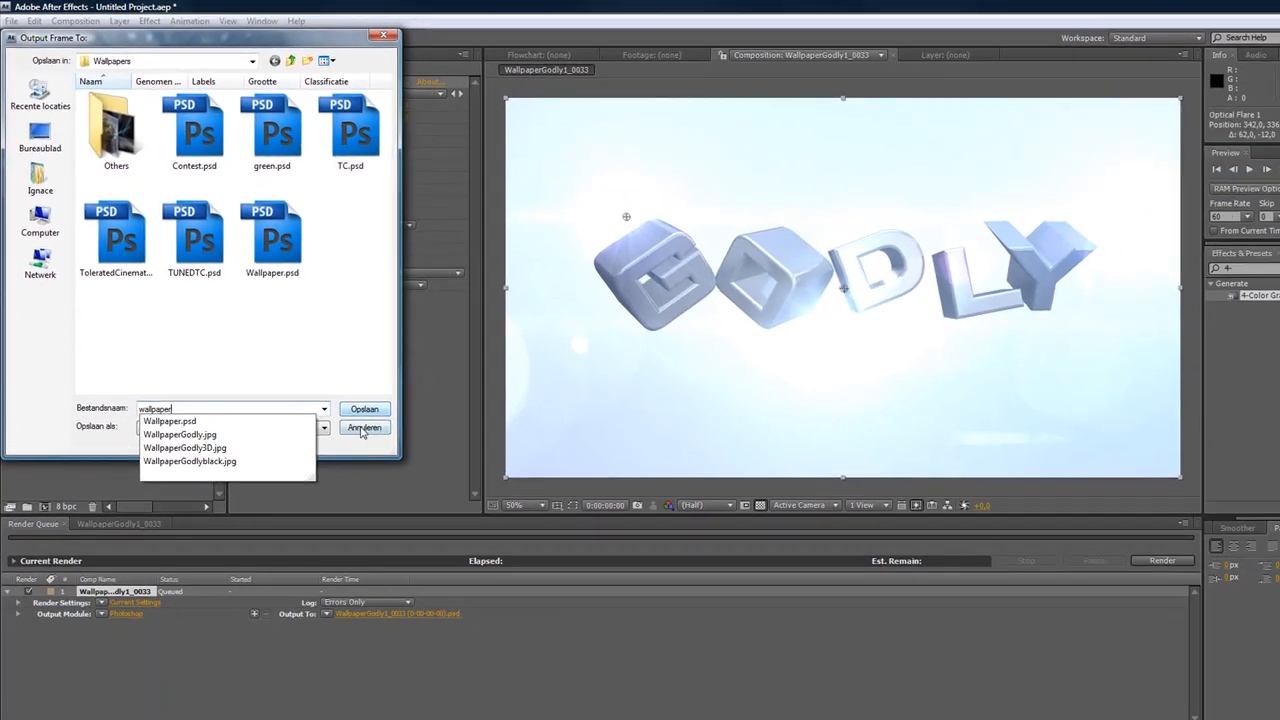
pyautogui.click(364, 409)
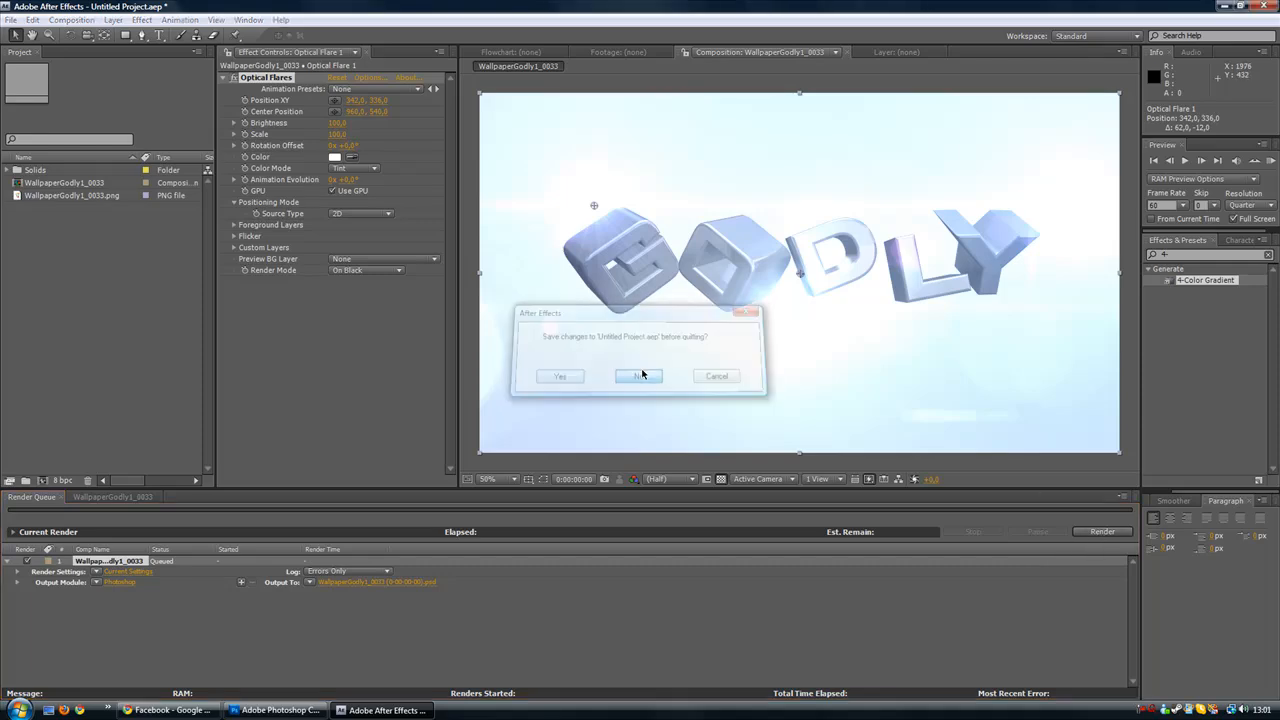
pyautogui.click(638, 376)
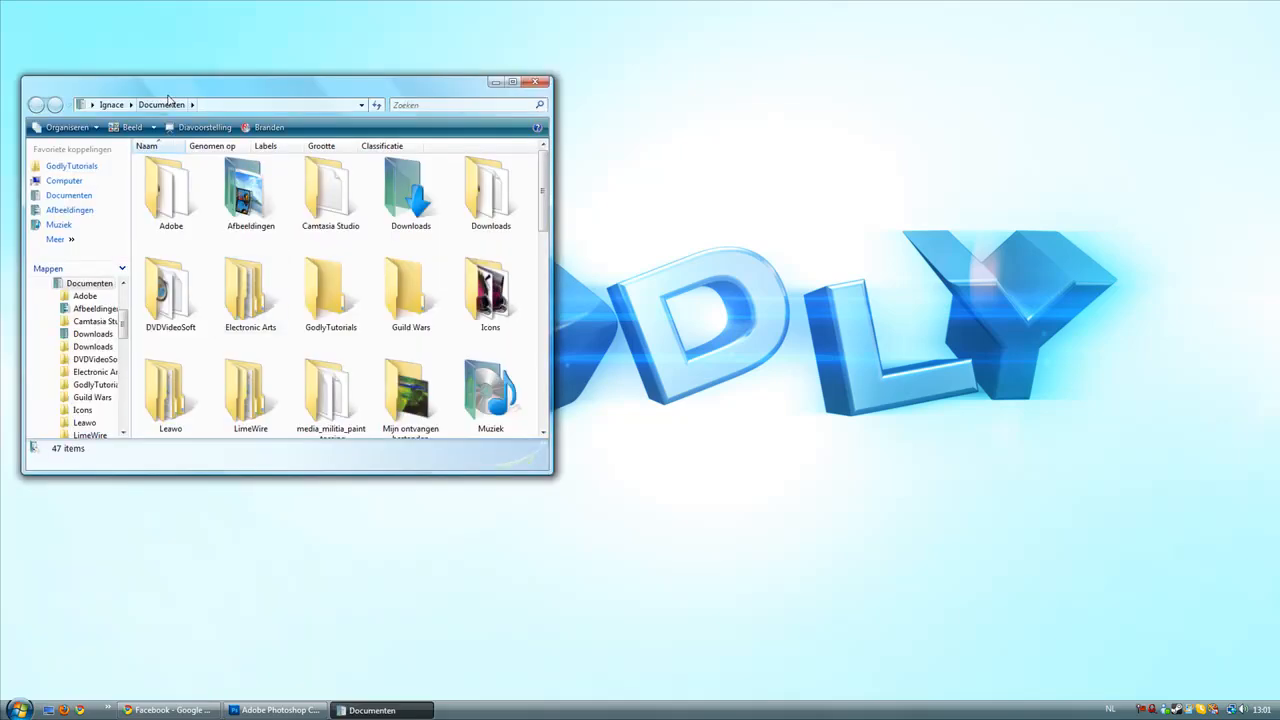
# - Open Wallpaper.psd in Photoshop from GodlyTutorials > Wallpapers
pyautogui.doubleClick(330, 290)
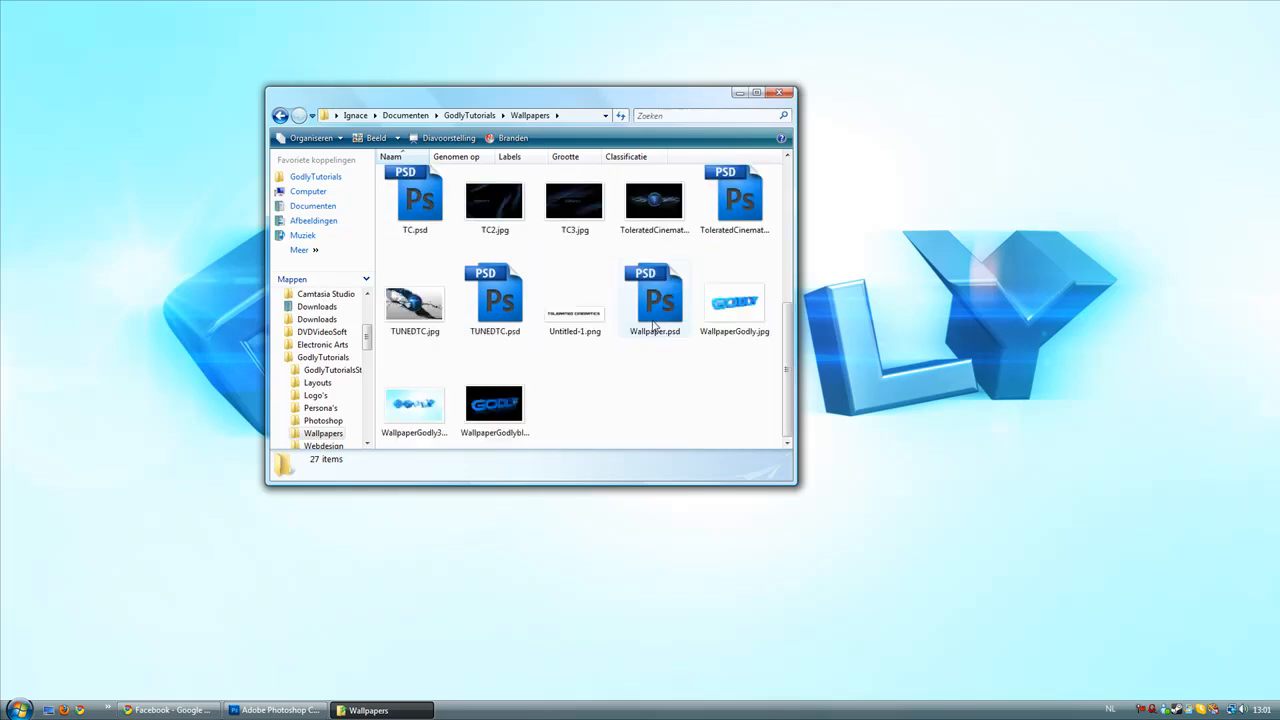
pyautogui.click(655, 300)
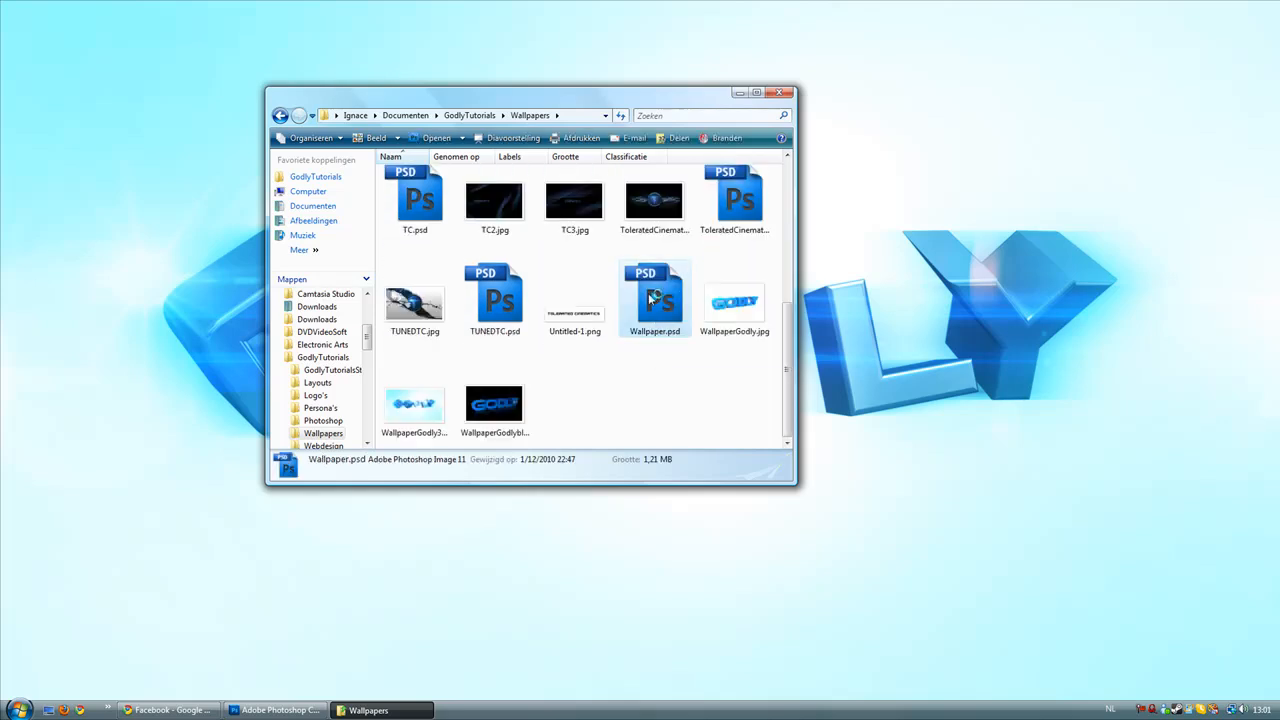
pyautogui.doubleClick(654, 298)
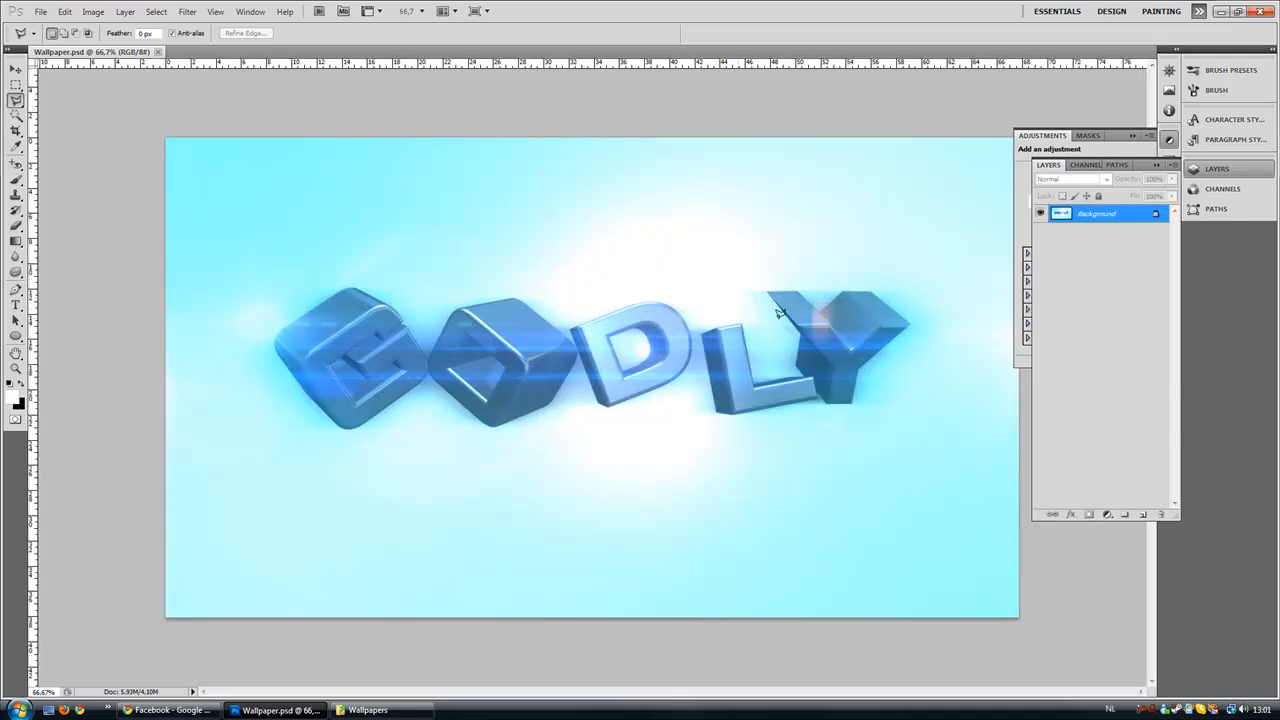
# - Apply an S-shaped Curves contrast boost and slightly raise the Blue channel midtones
pyautogui.click(15, 70)
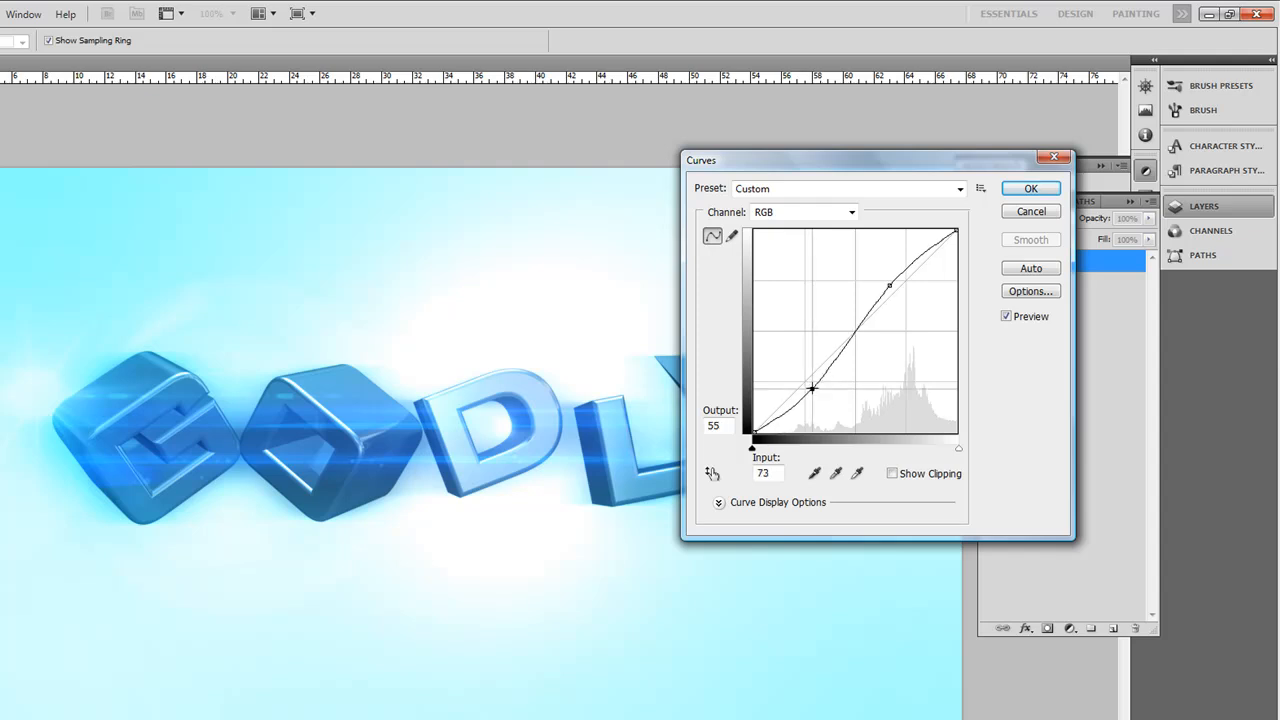
pyautogui.moveTo(812, 388); pyautogui.dragTo(872, 304)
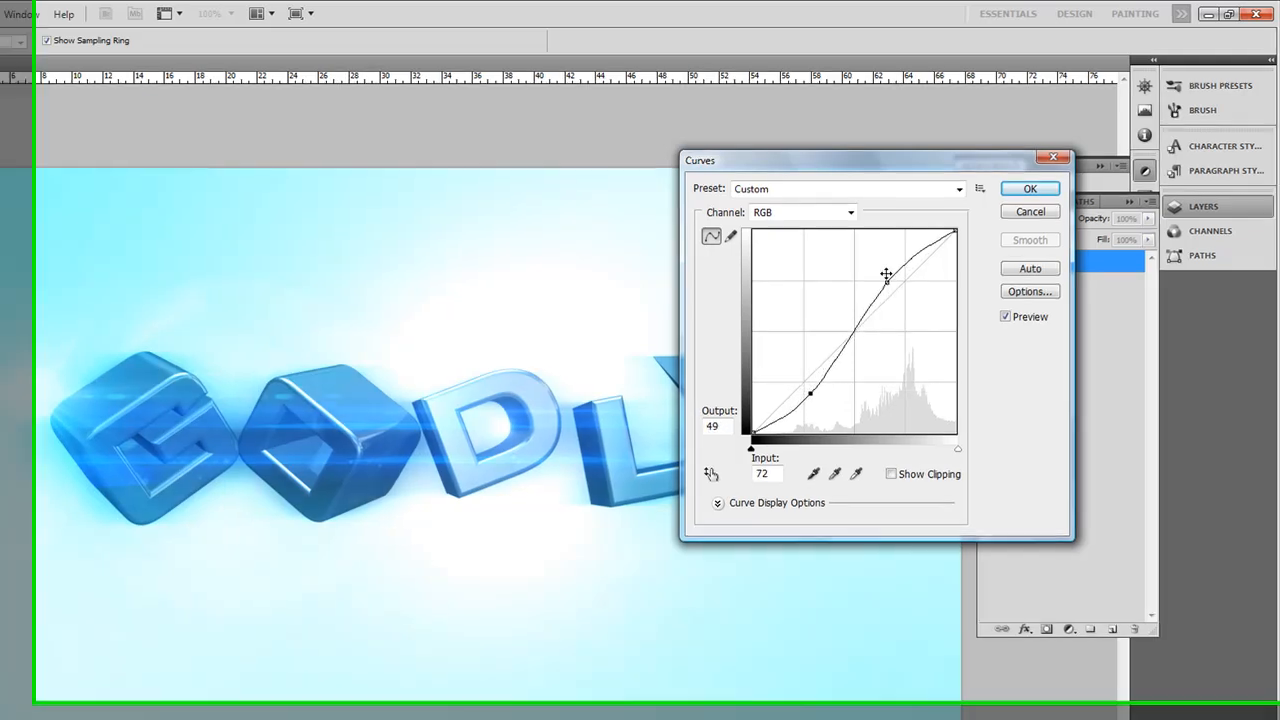
pyautogui.click(801, 212)
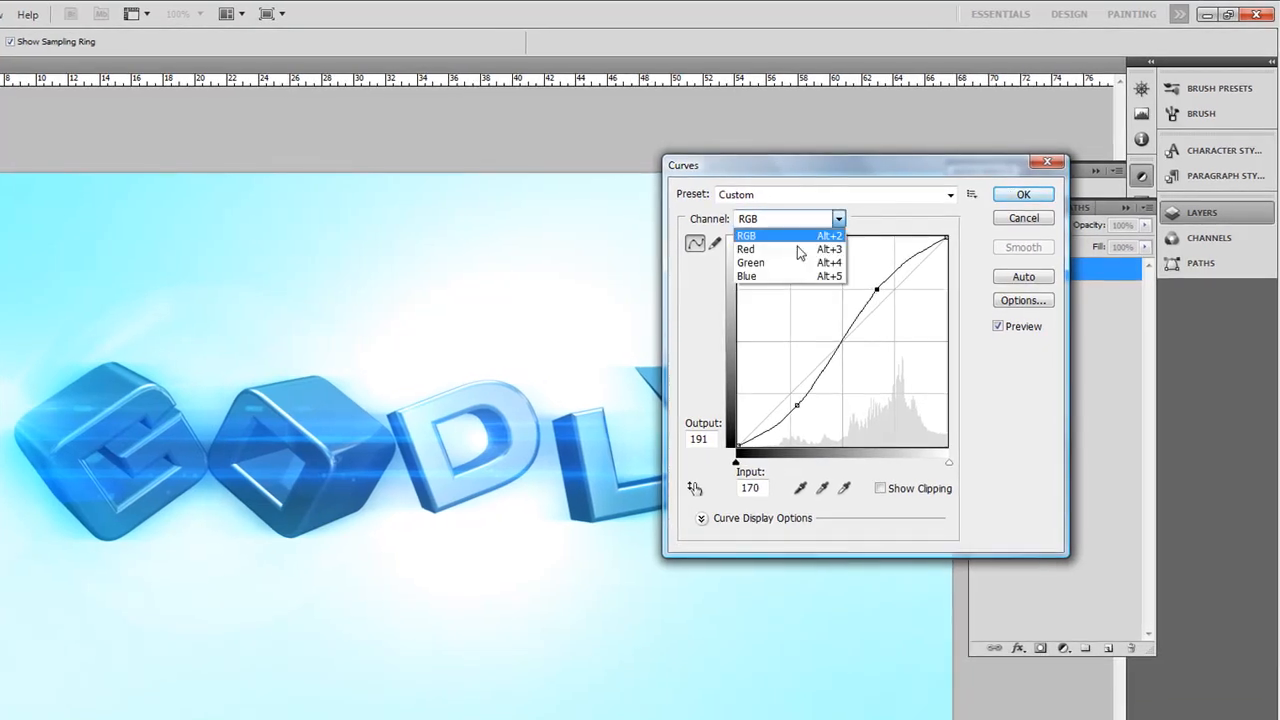
pyautogui.click(746, 276)
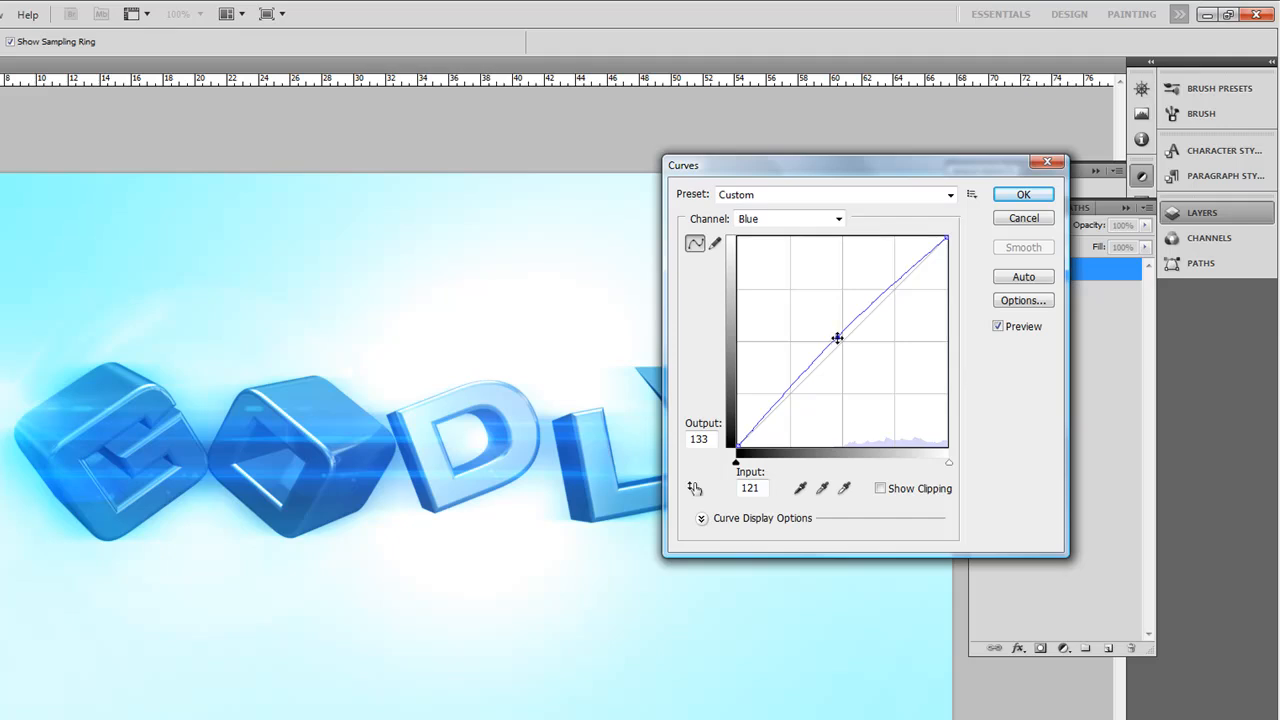
pyautogui.moveTo(838, 338); pyautogui.dragTo(836, 334)
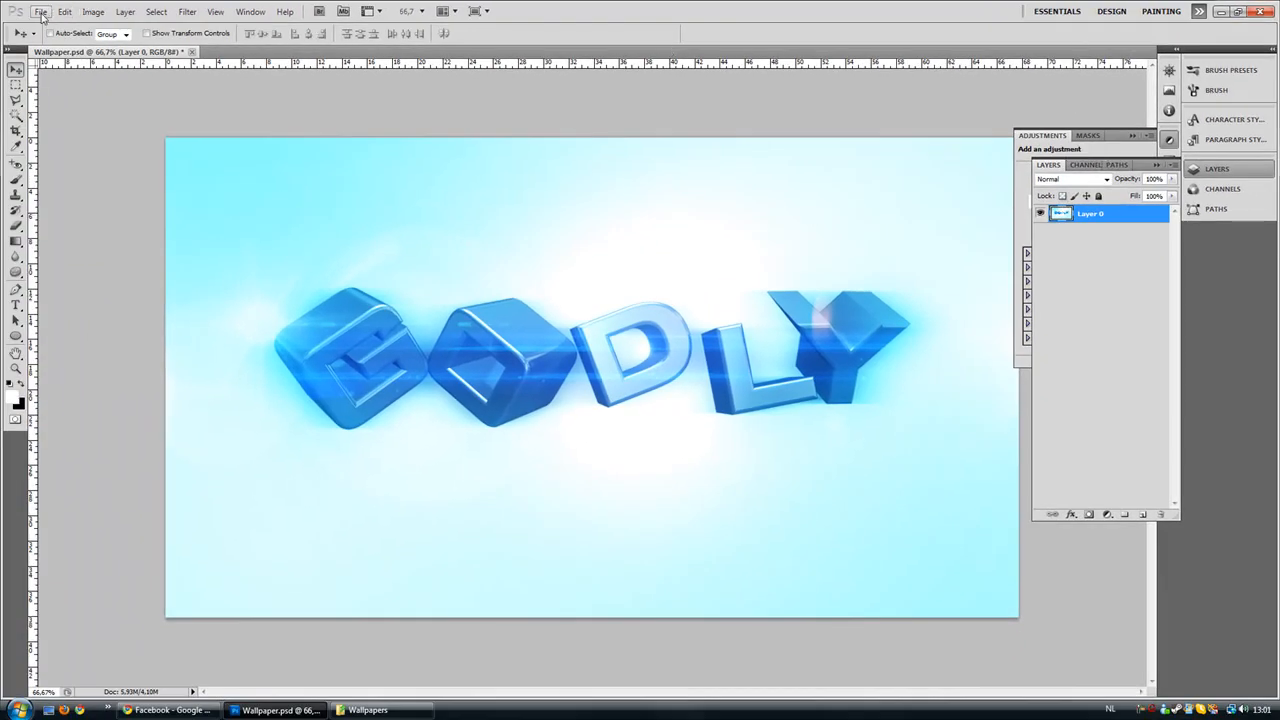
# - Save the image as Wallpaper.jpg at Quality 12 Maximum and quit Photoshop
pyautogui.click(42, 11)
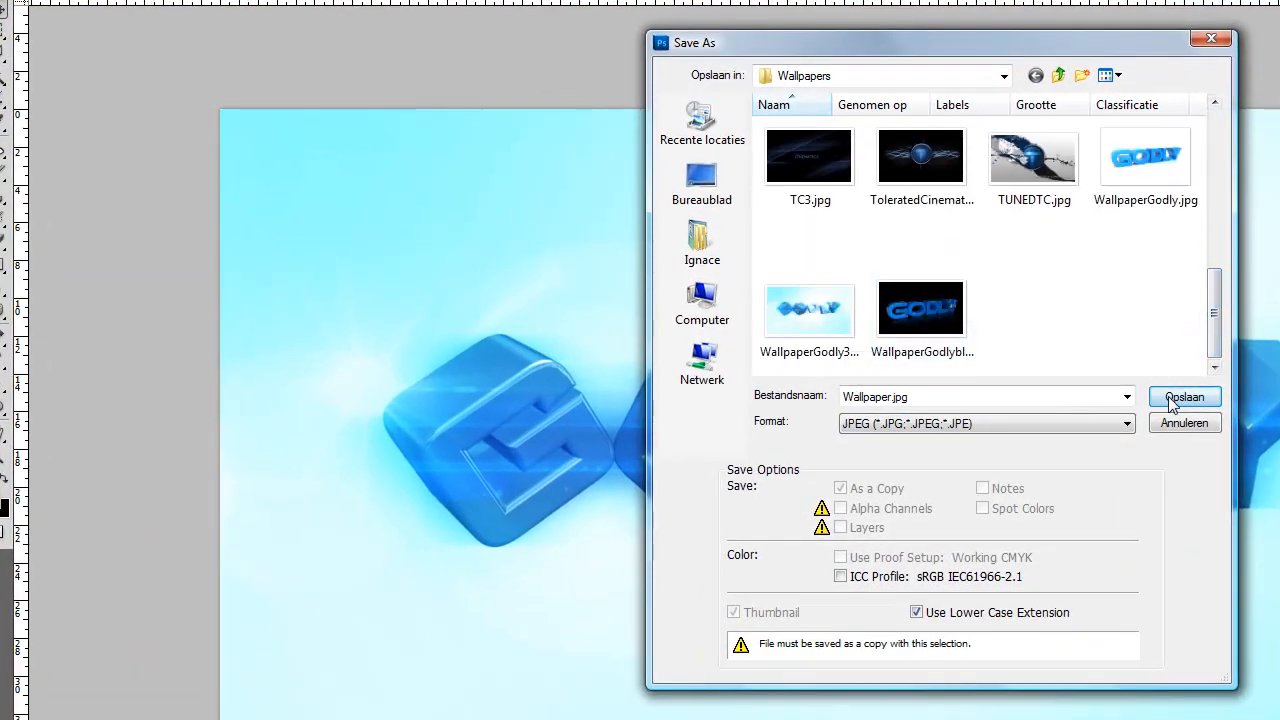
pyautogui.click(1184, 397)
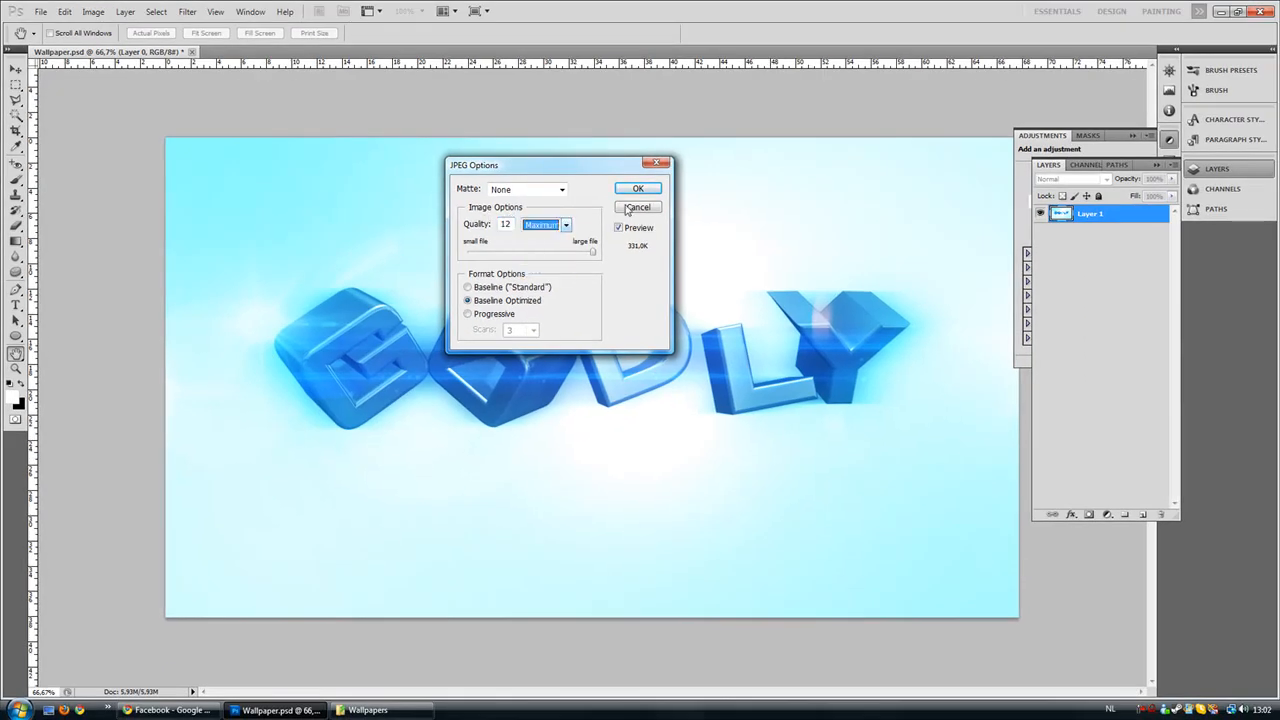
pyautogui.click(638, 207)
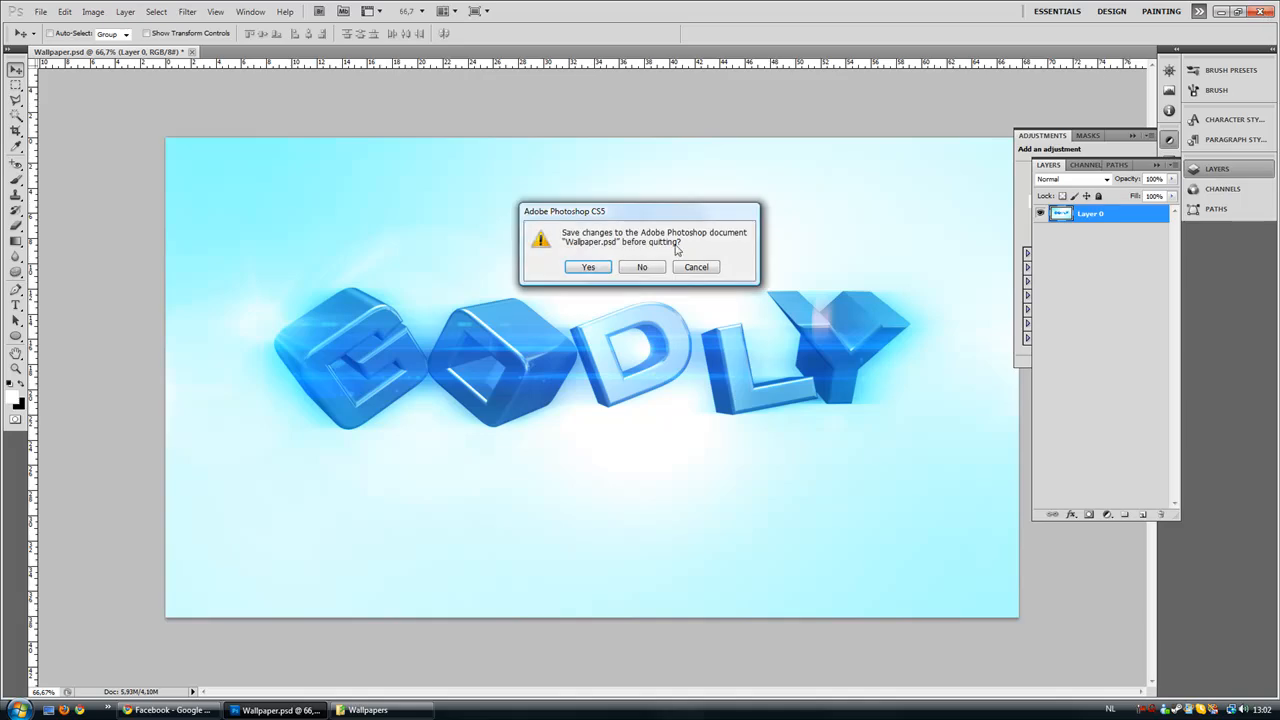
pyautogui.click(641, 267)
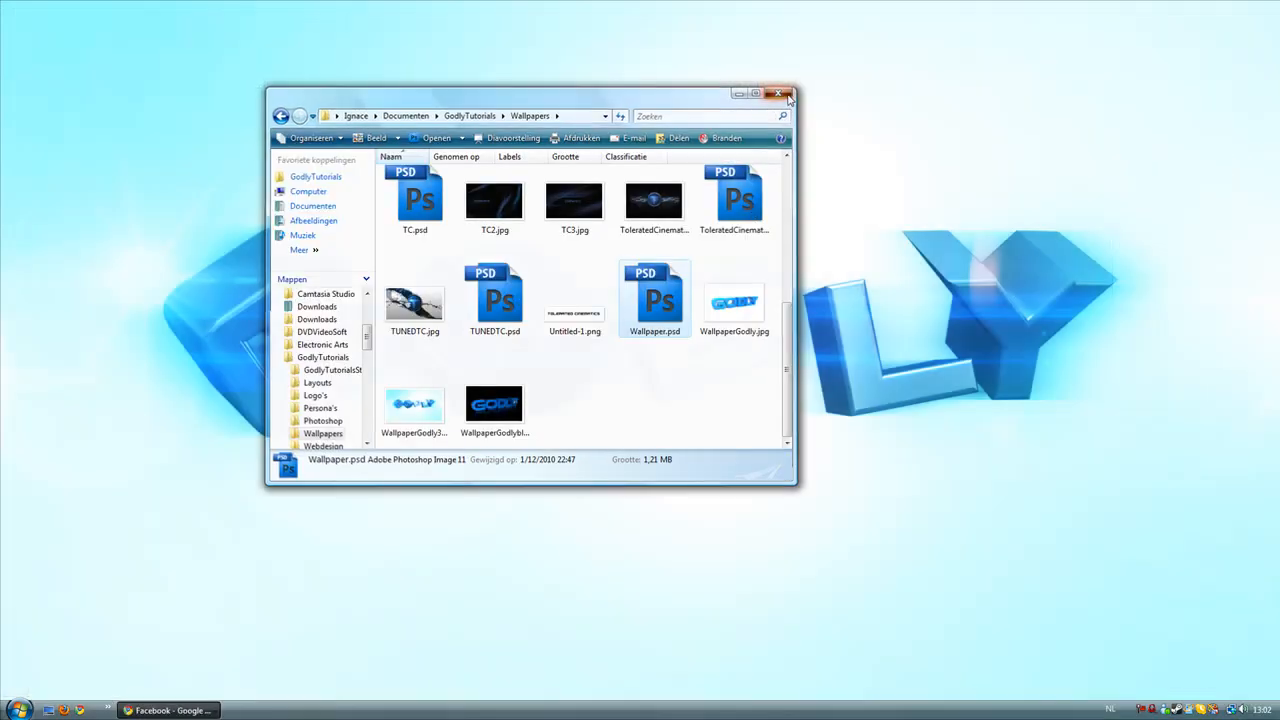